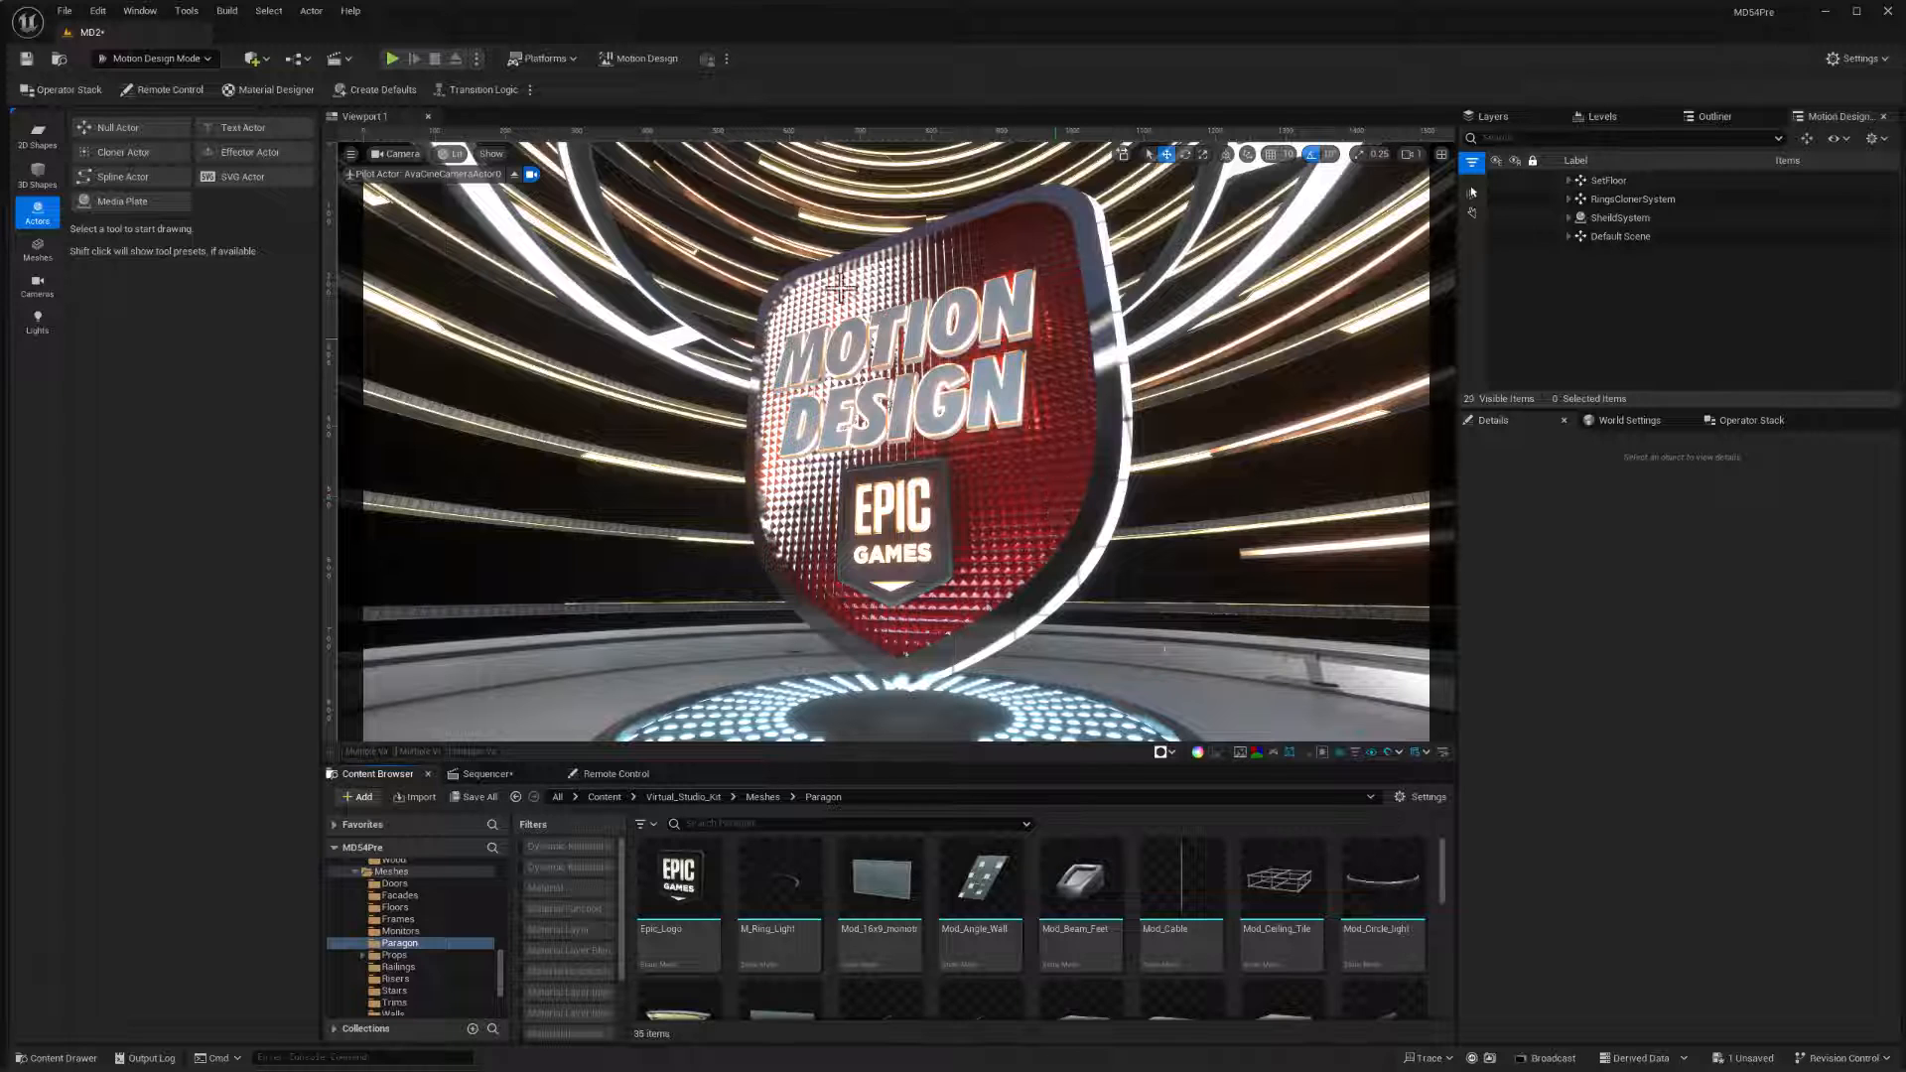
- Switch the editor from Motion Design mode into Modeling mode on the empty MDMap level
key(alt+tab)
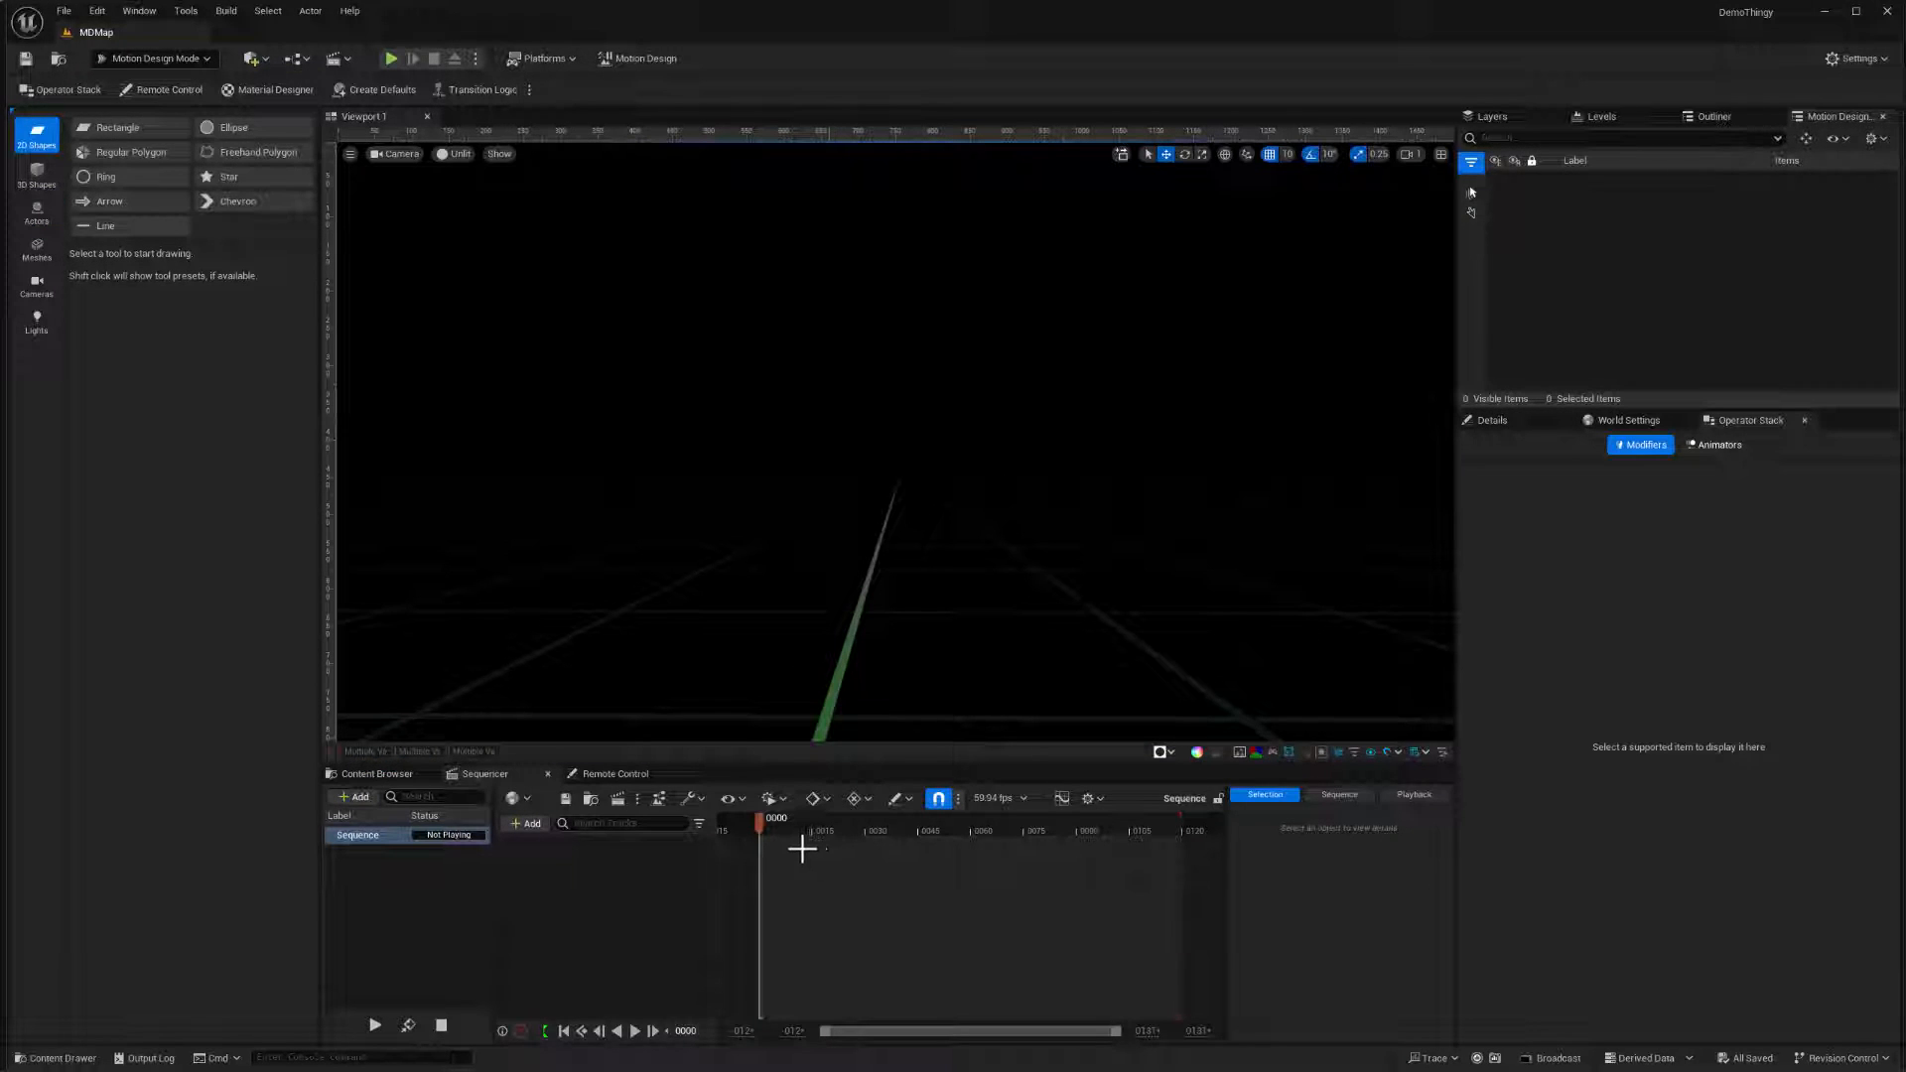
mouse_move(377, 240)
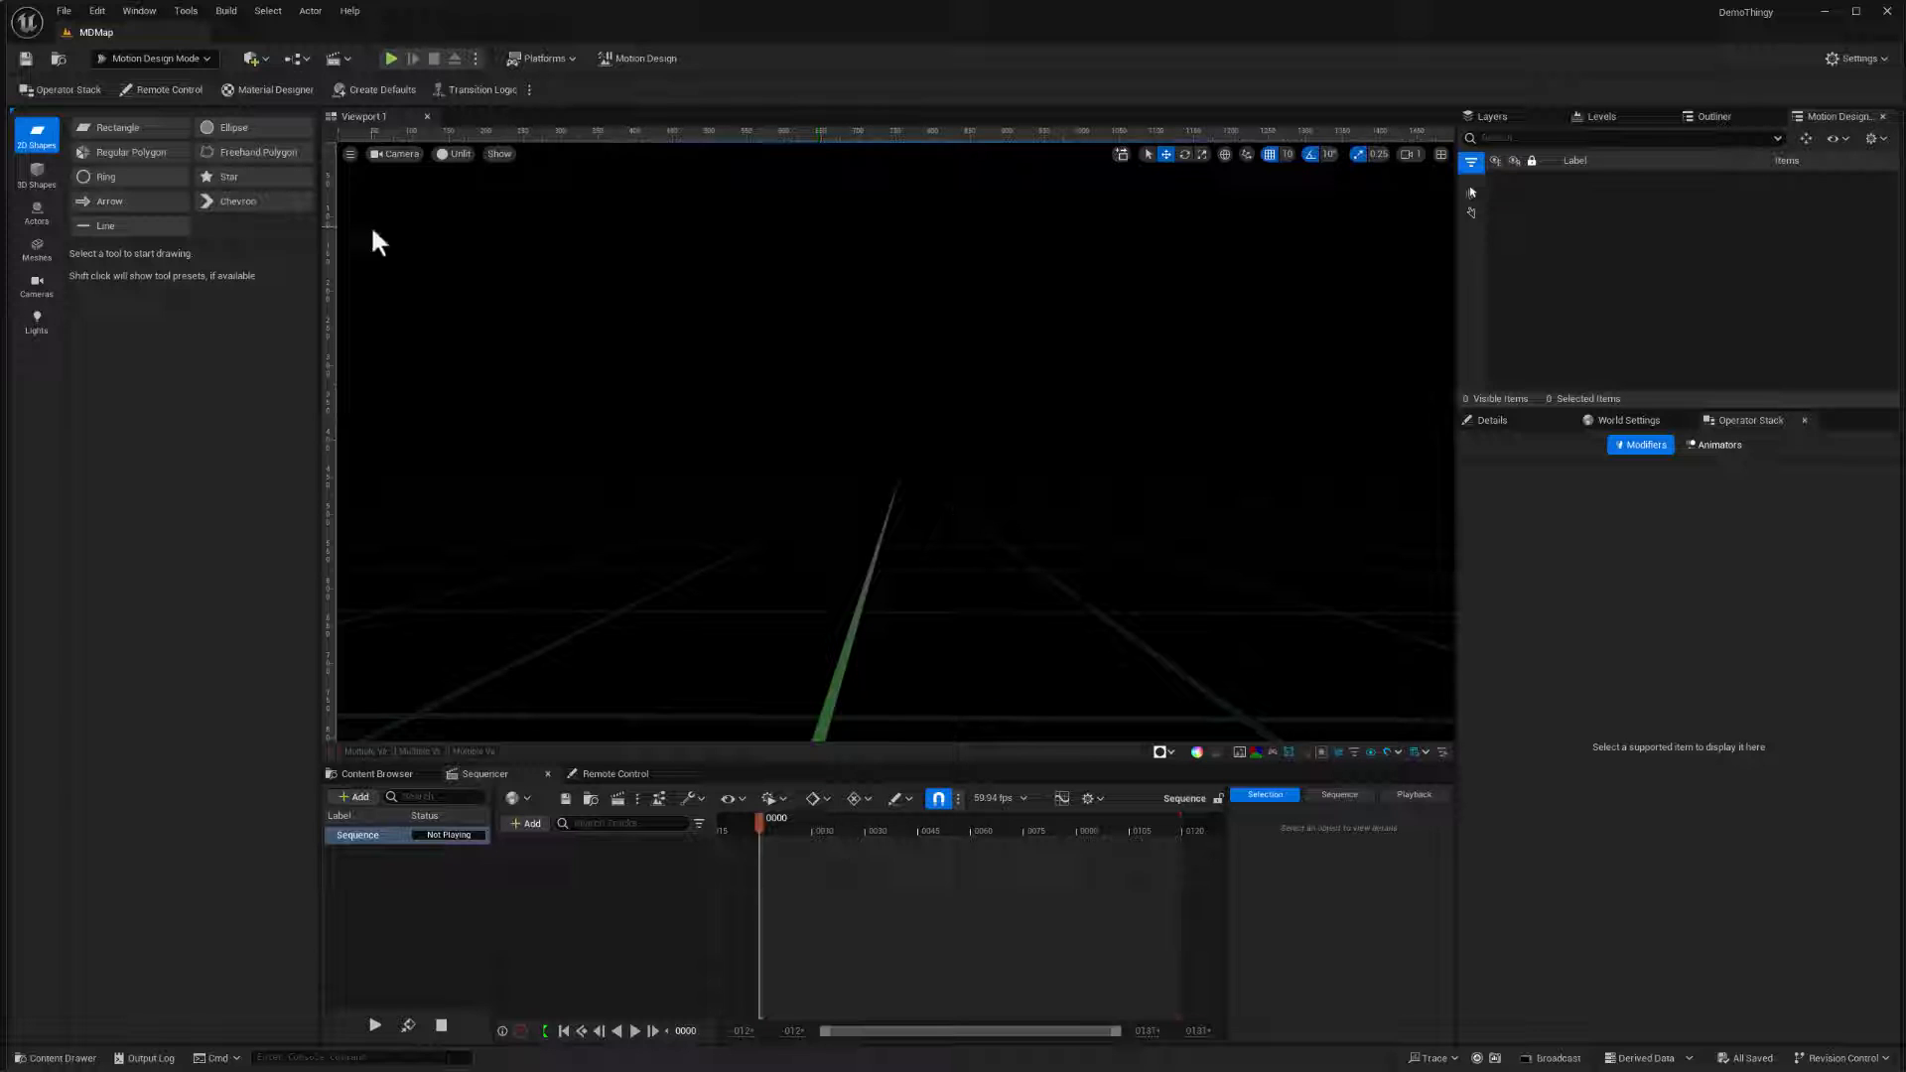
click(155, 57)
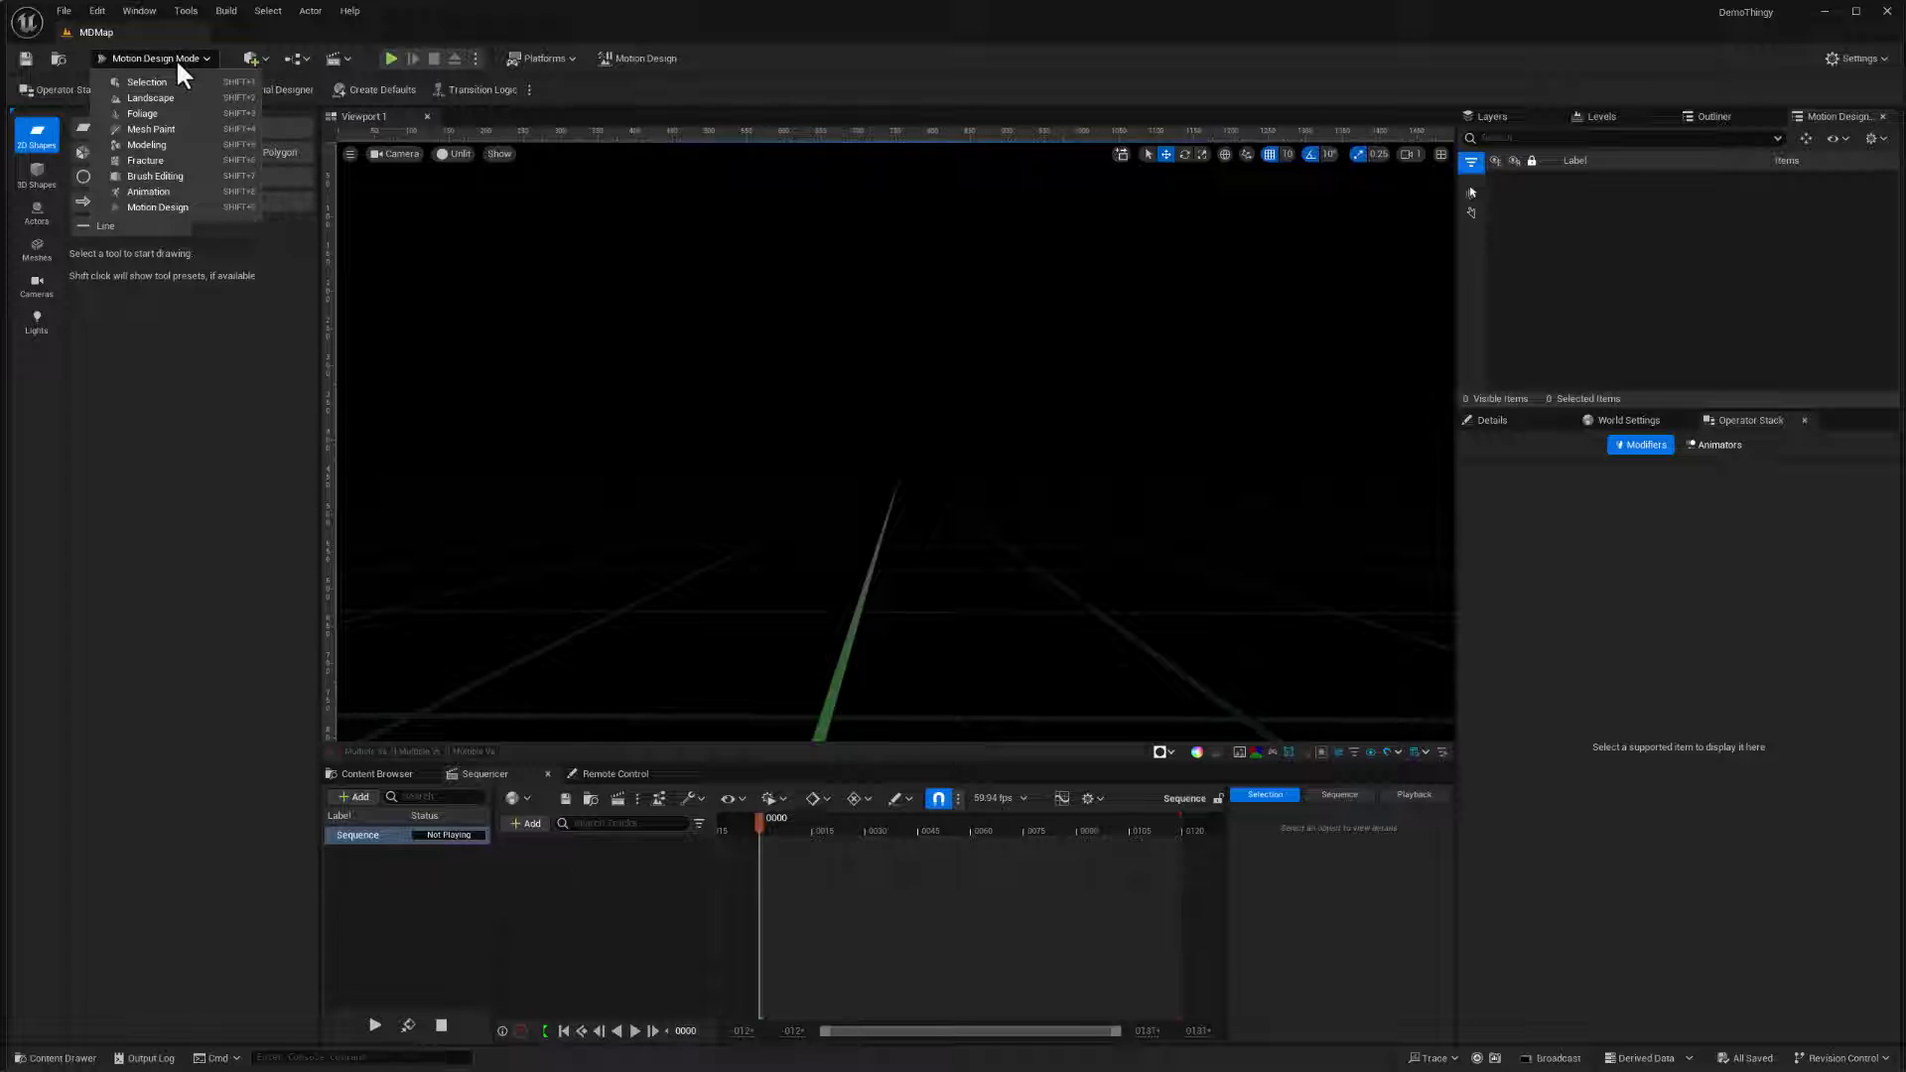
click(145, 143)
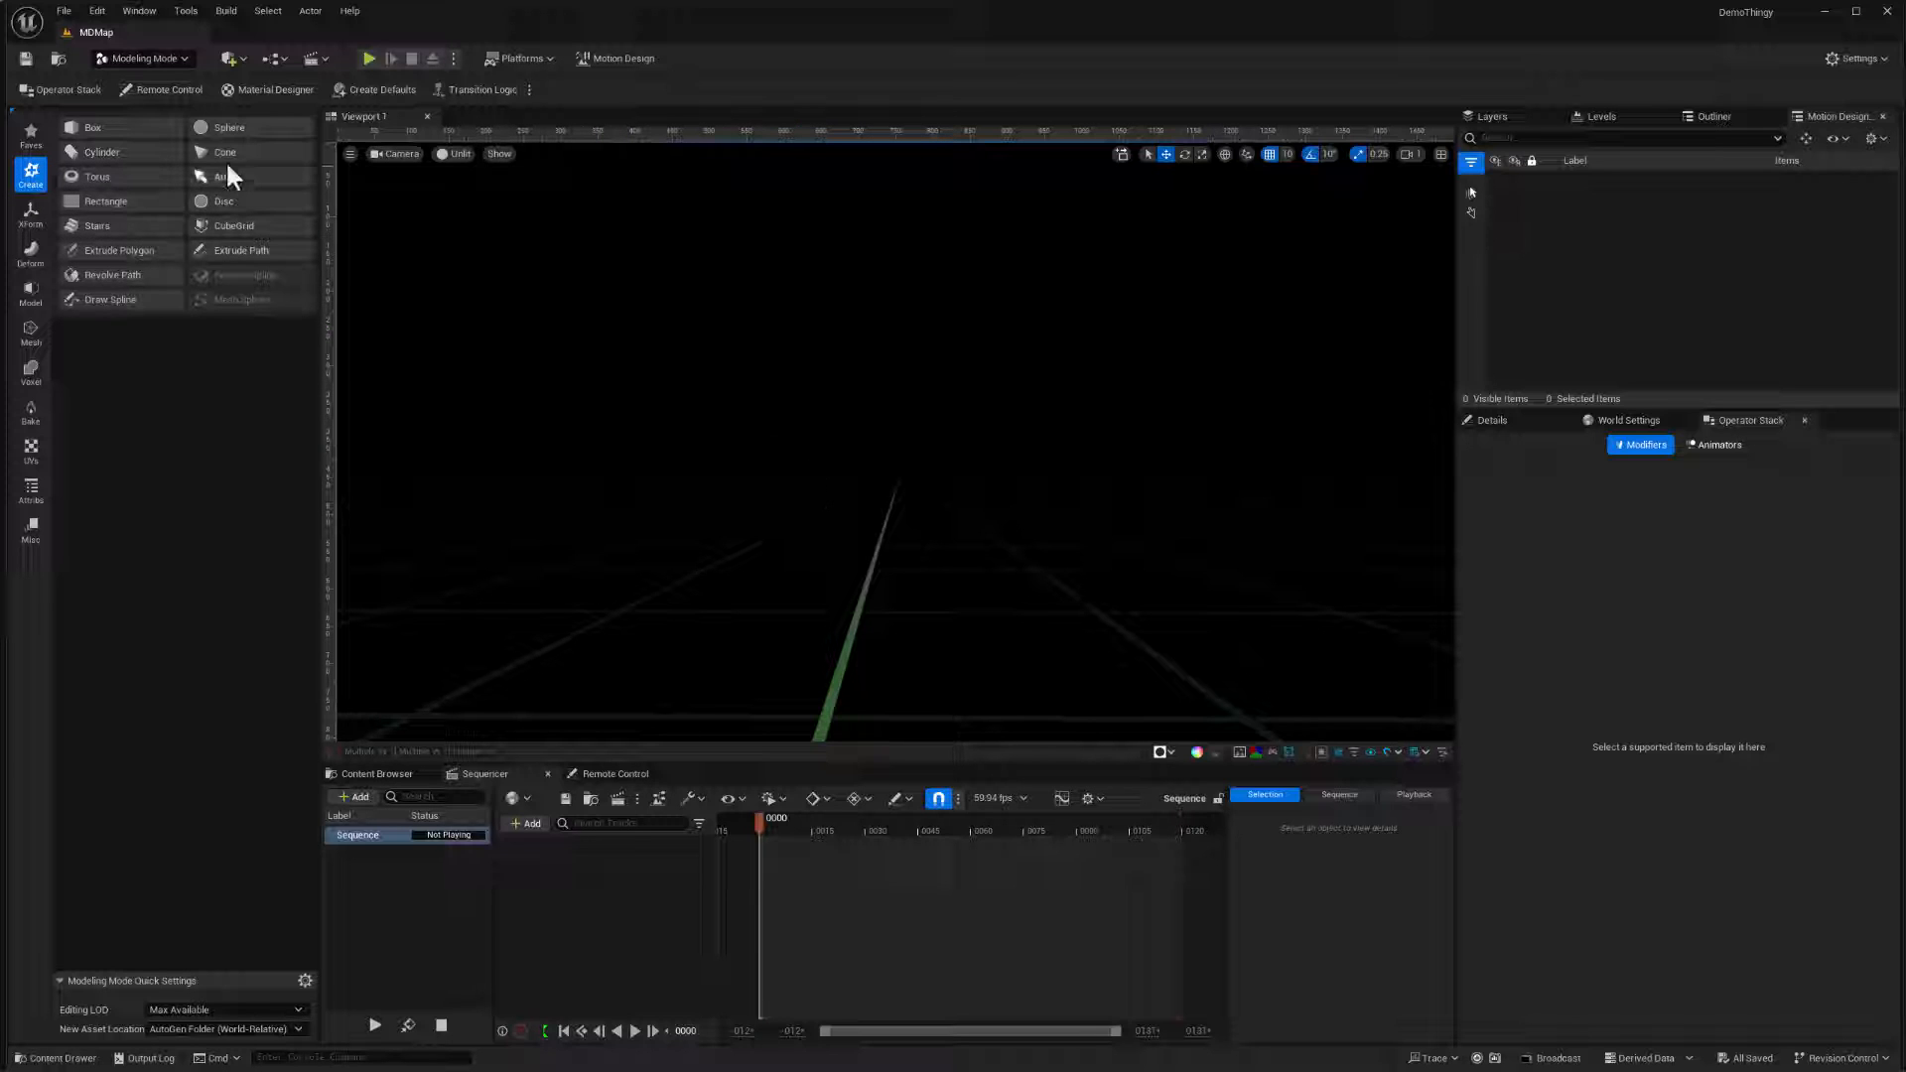
- Create a cone with 4 radial slices, place it in the level and accept it
click(226, 151)
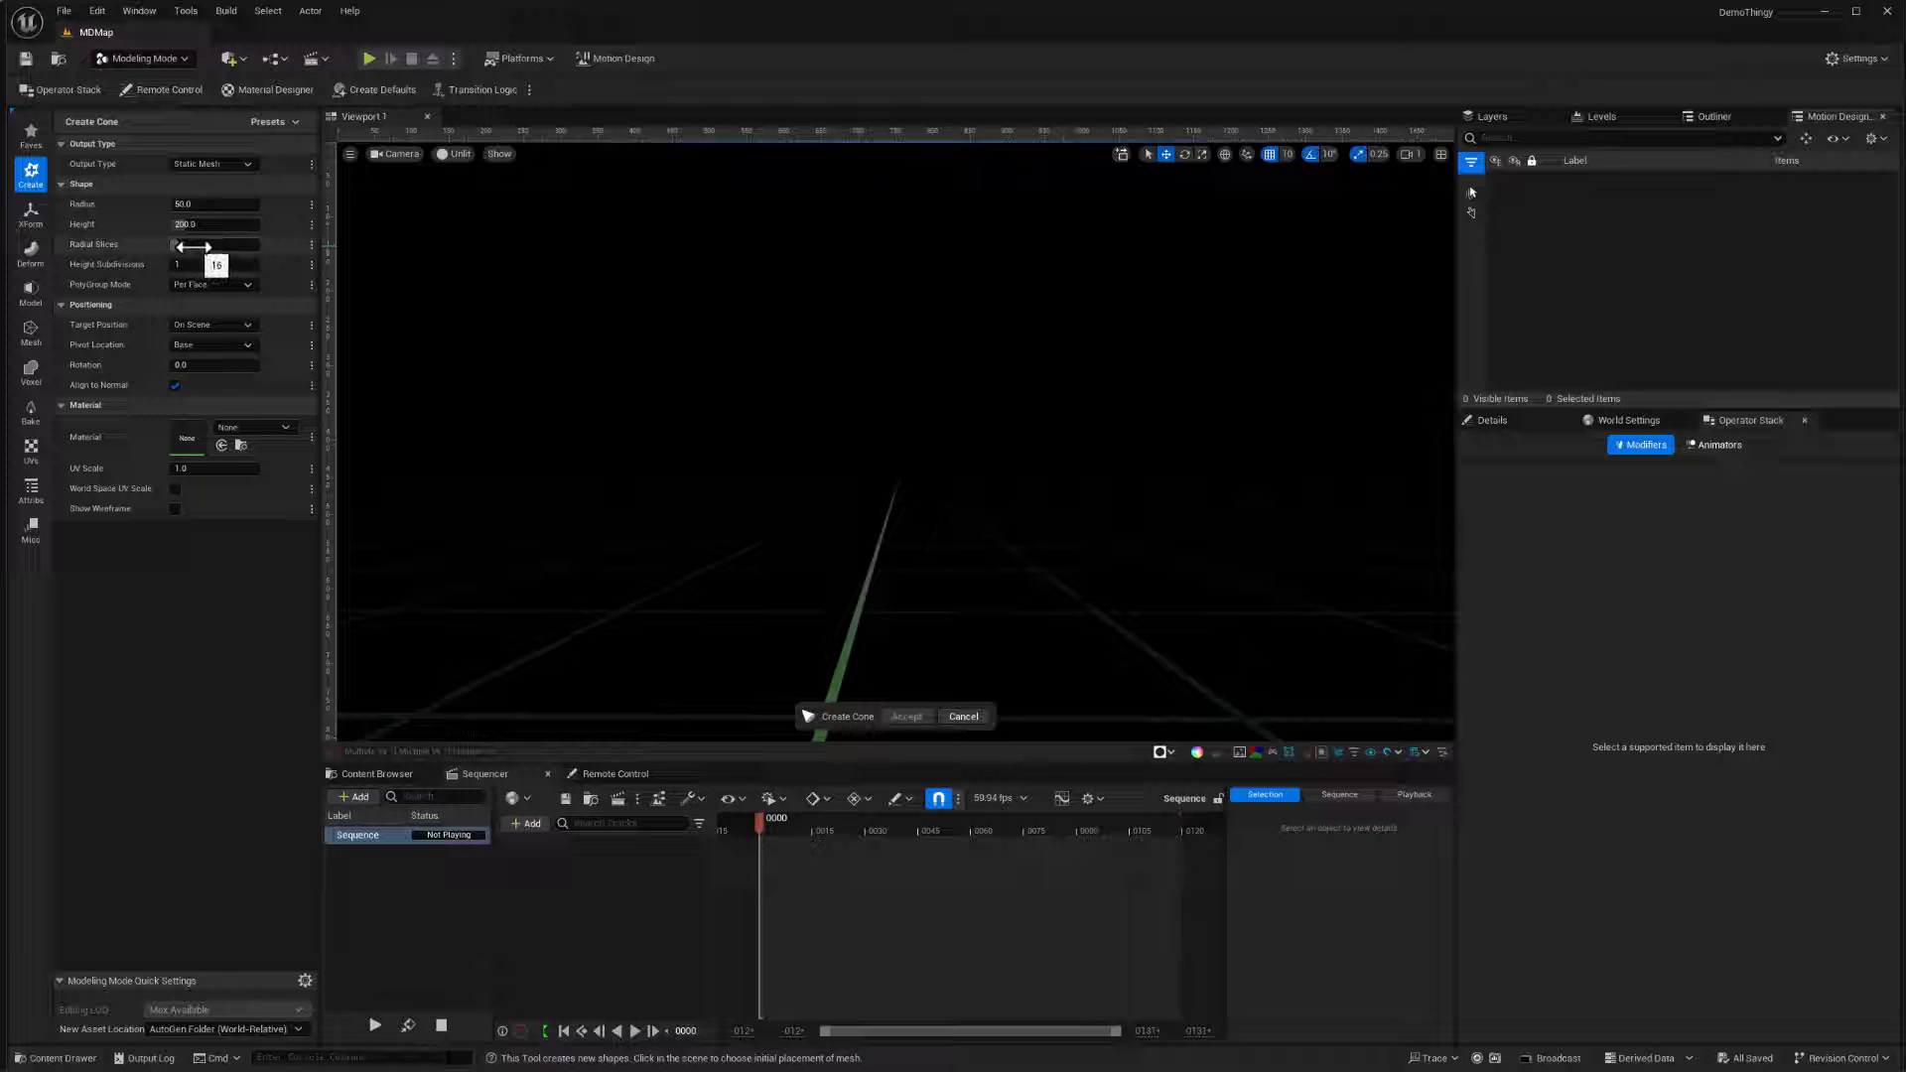
click(215, 244)
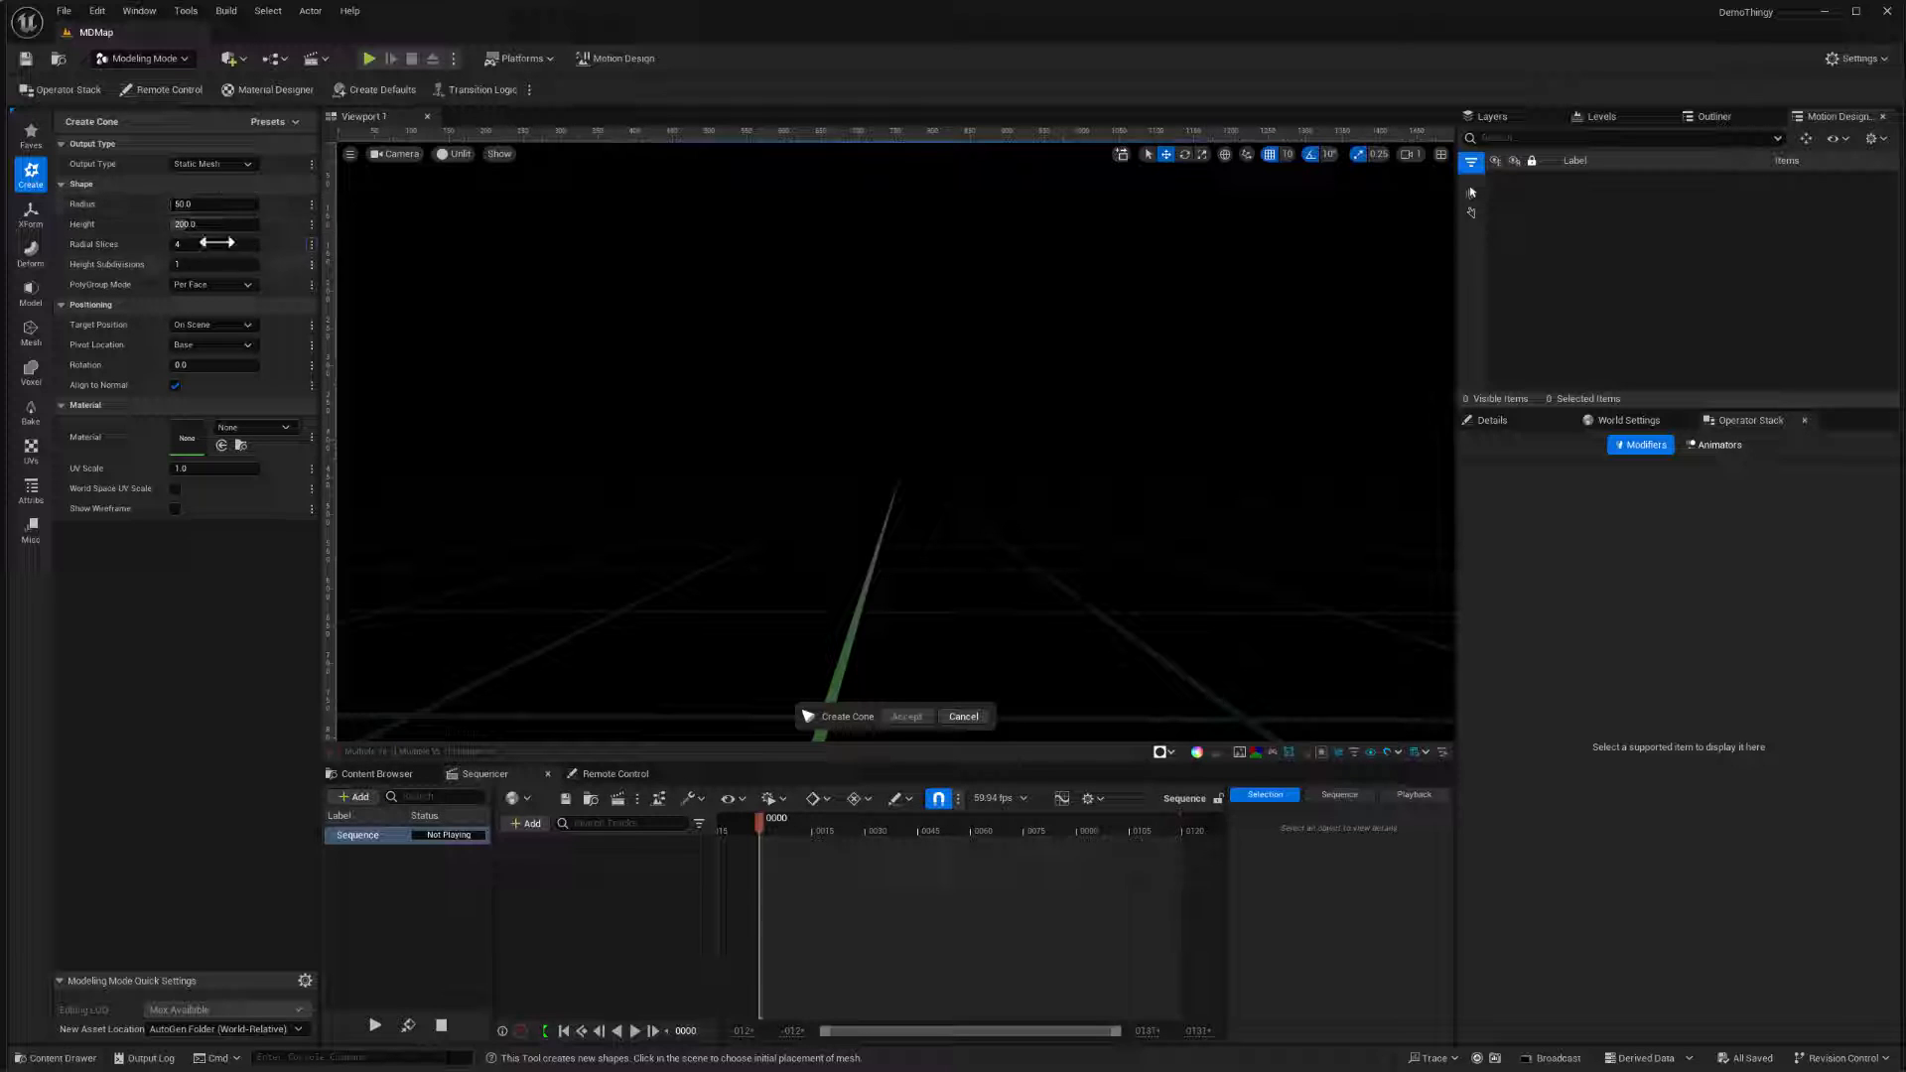
mouse_move(205, 272)
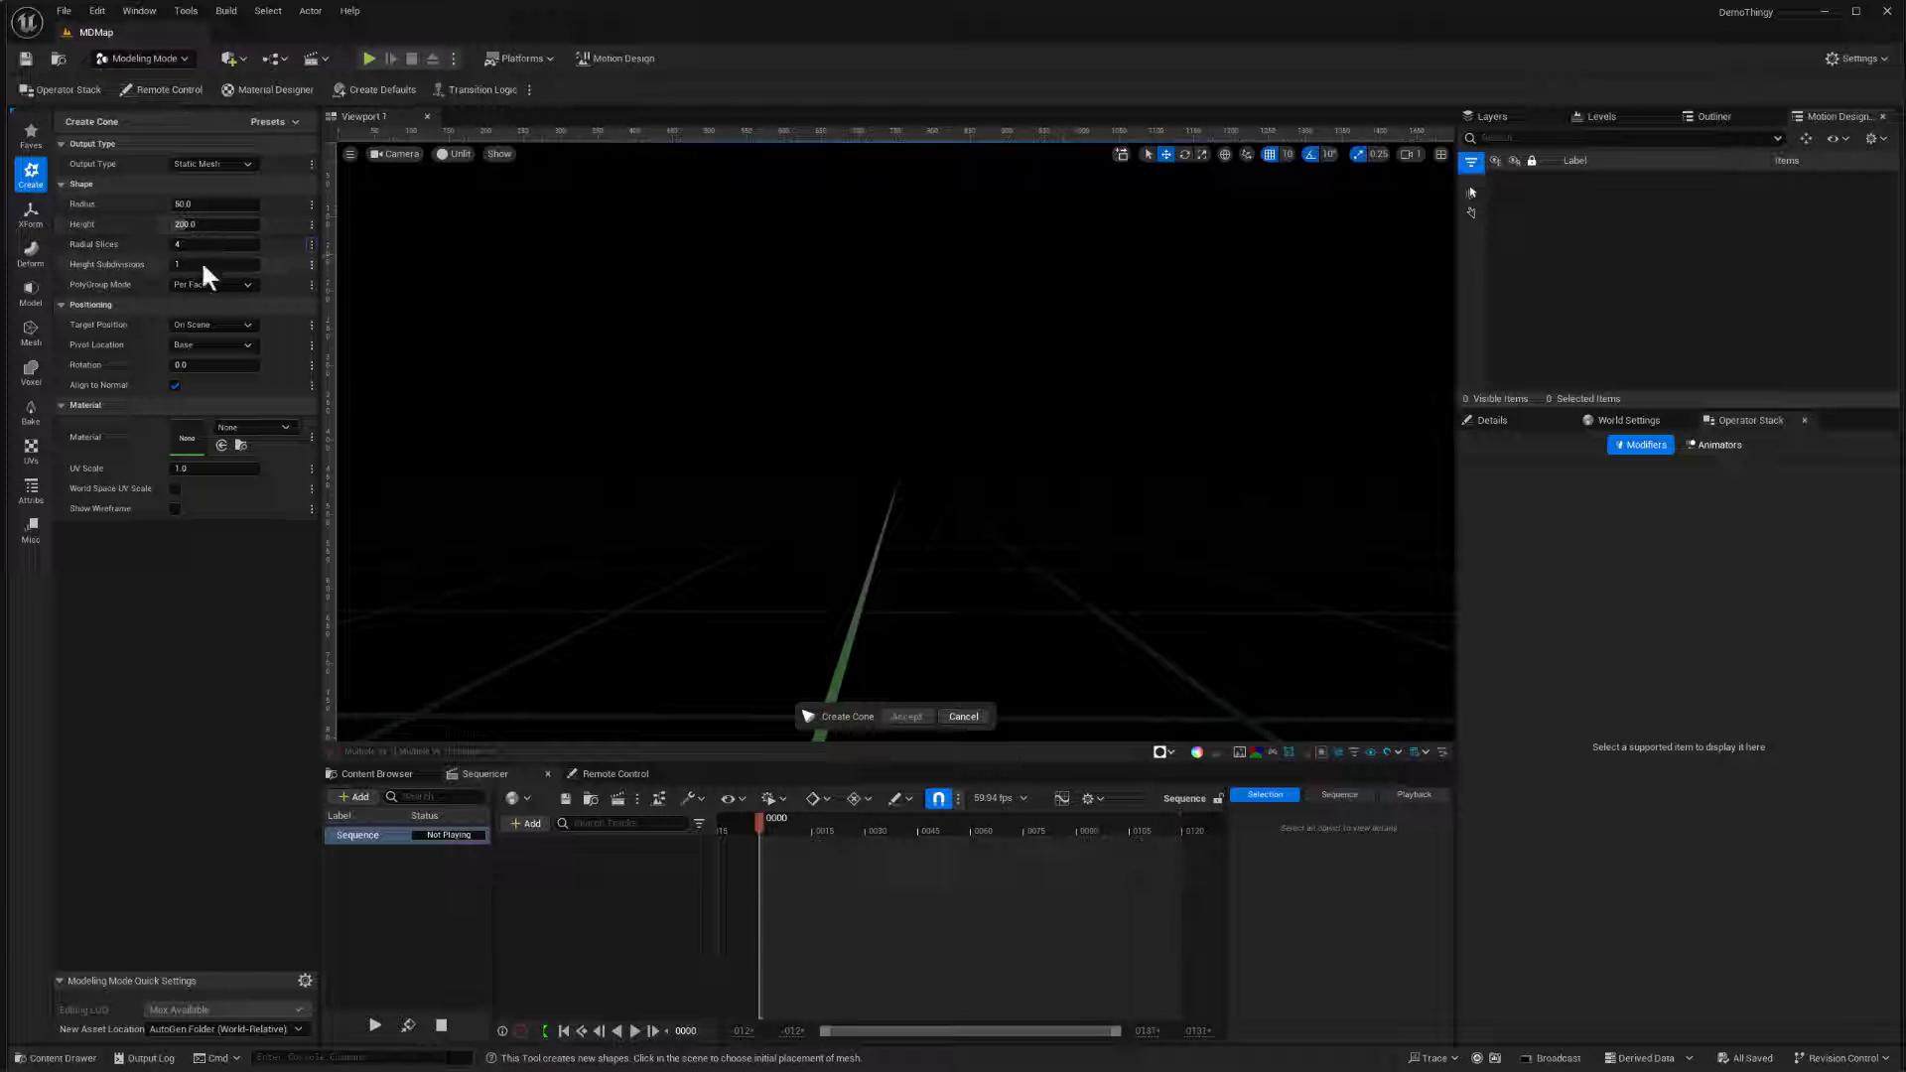
click(1072, 447)
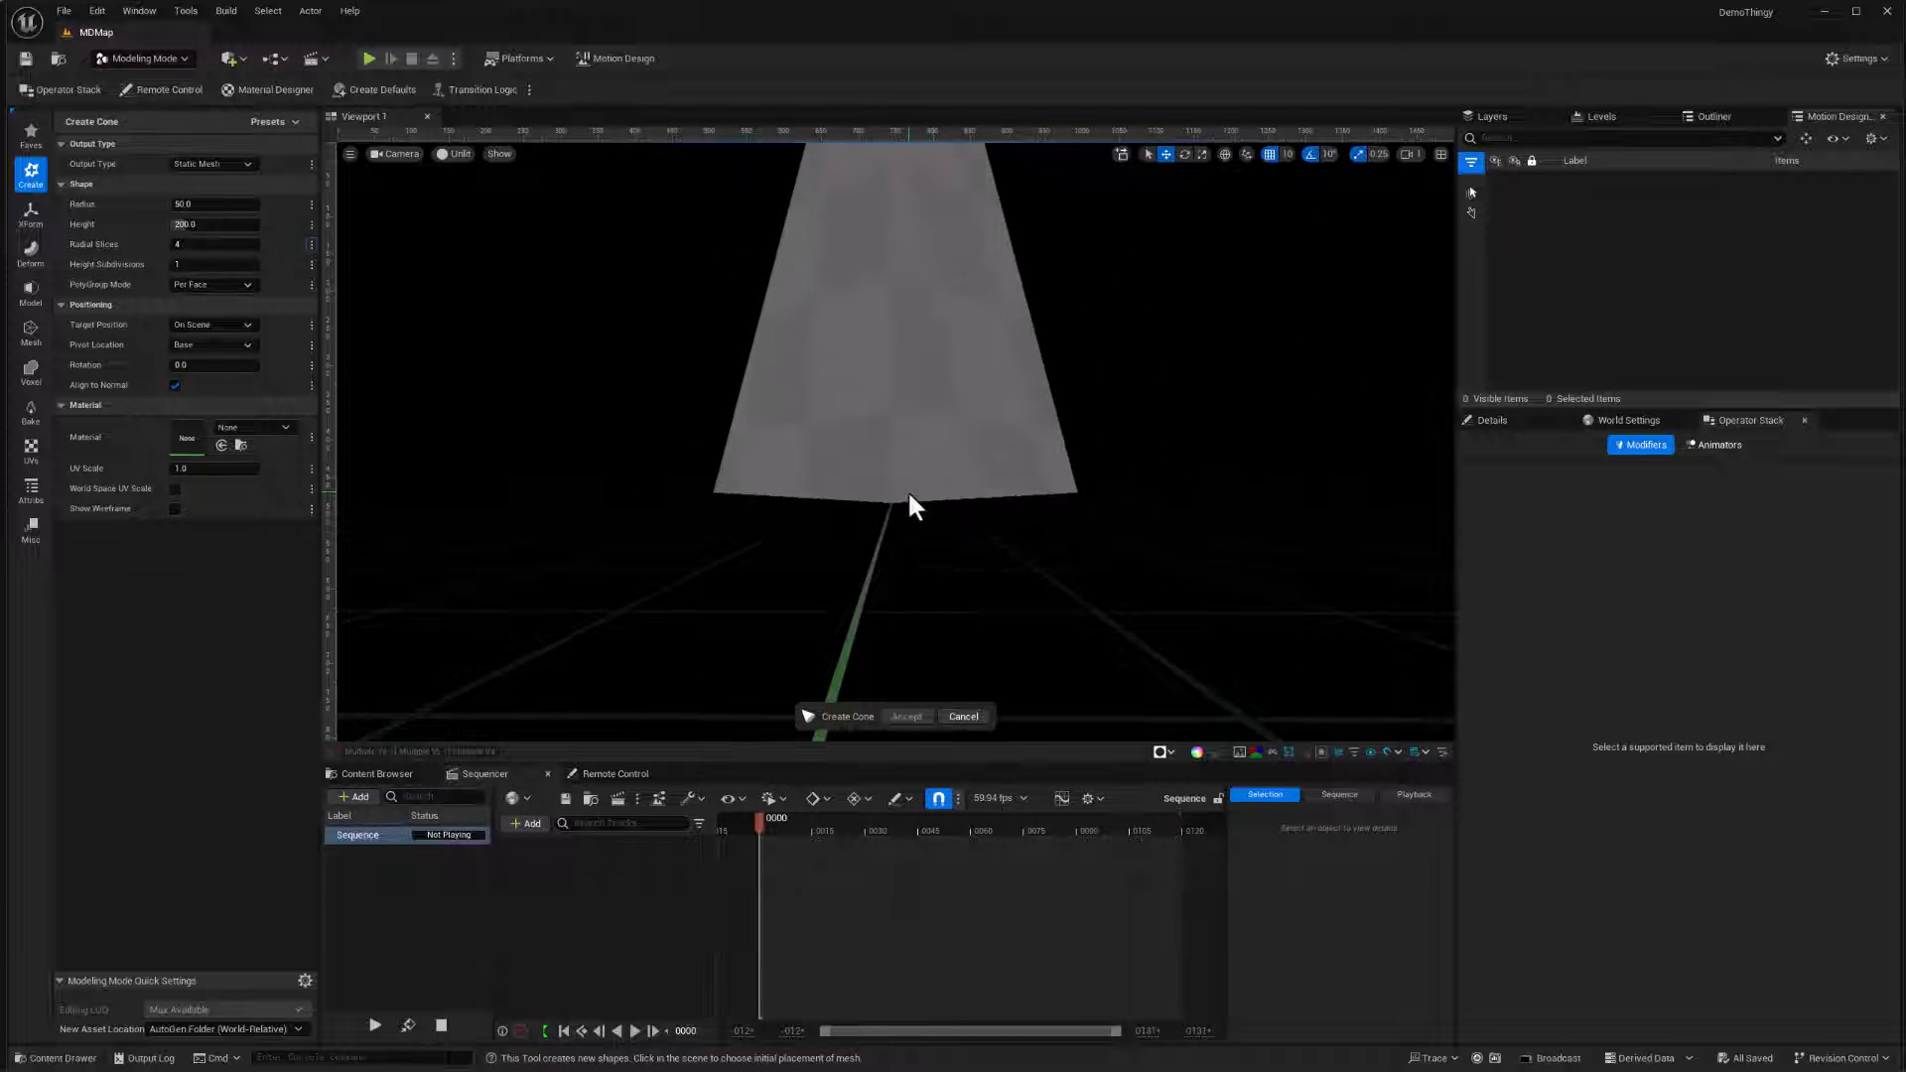
click(913, 498)
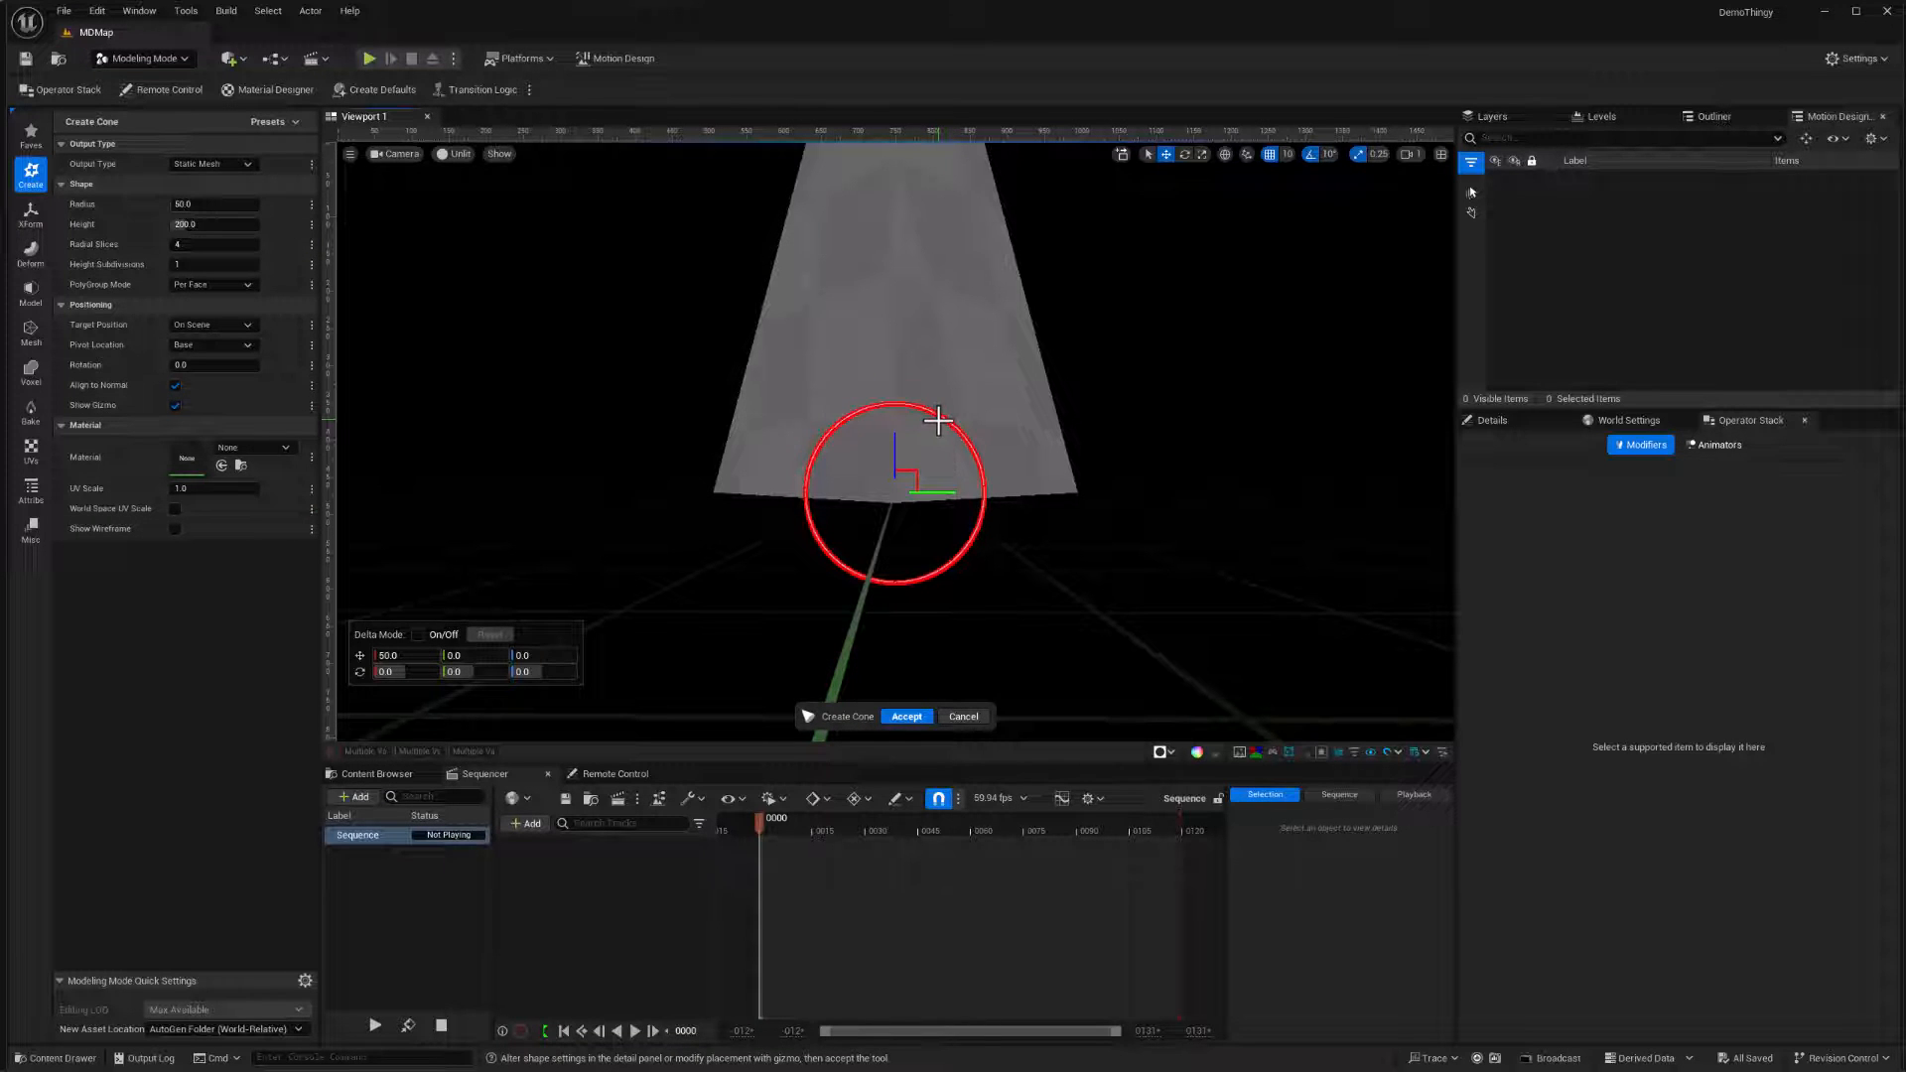
mouse_move(822, 385)
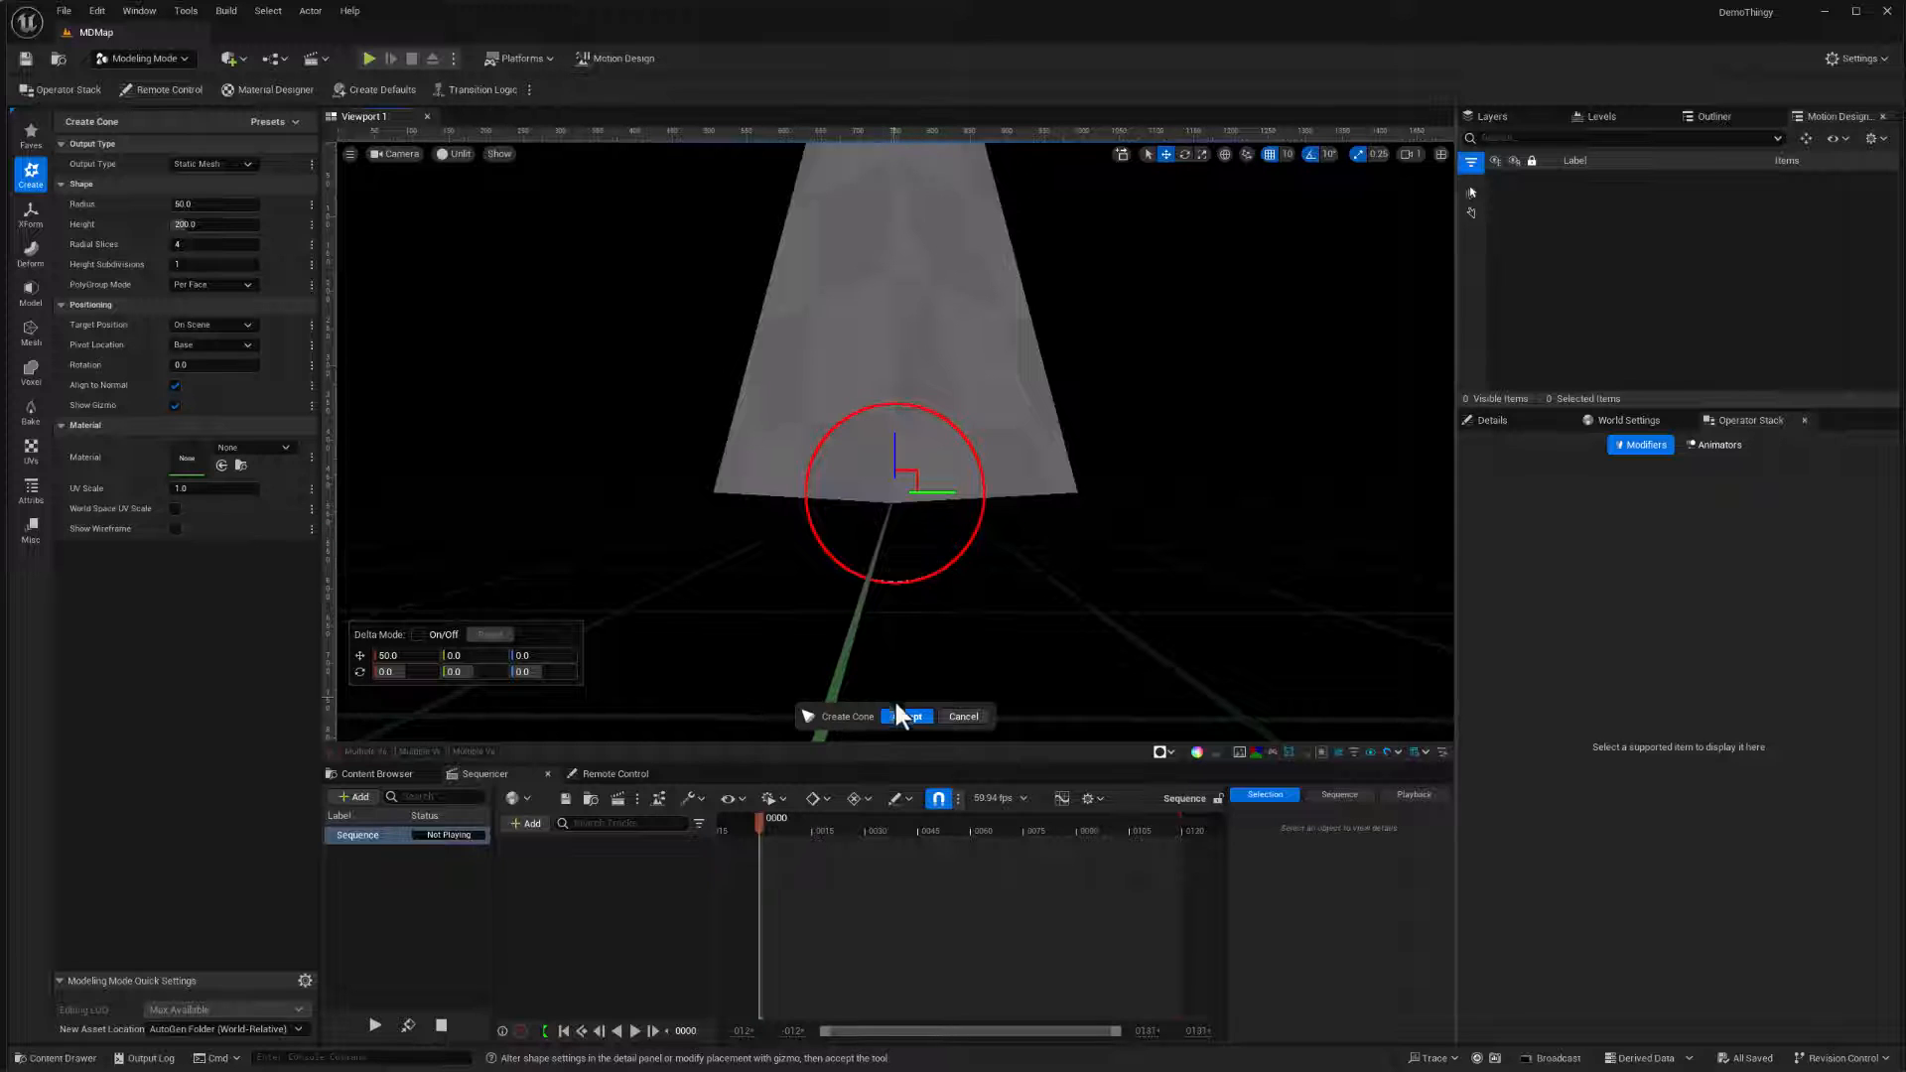
click(906, 715)
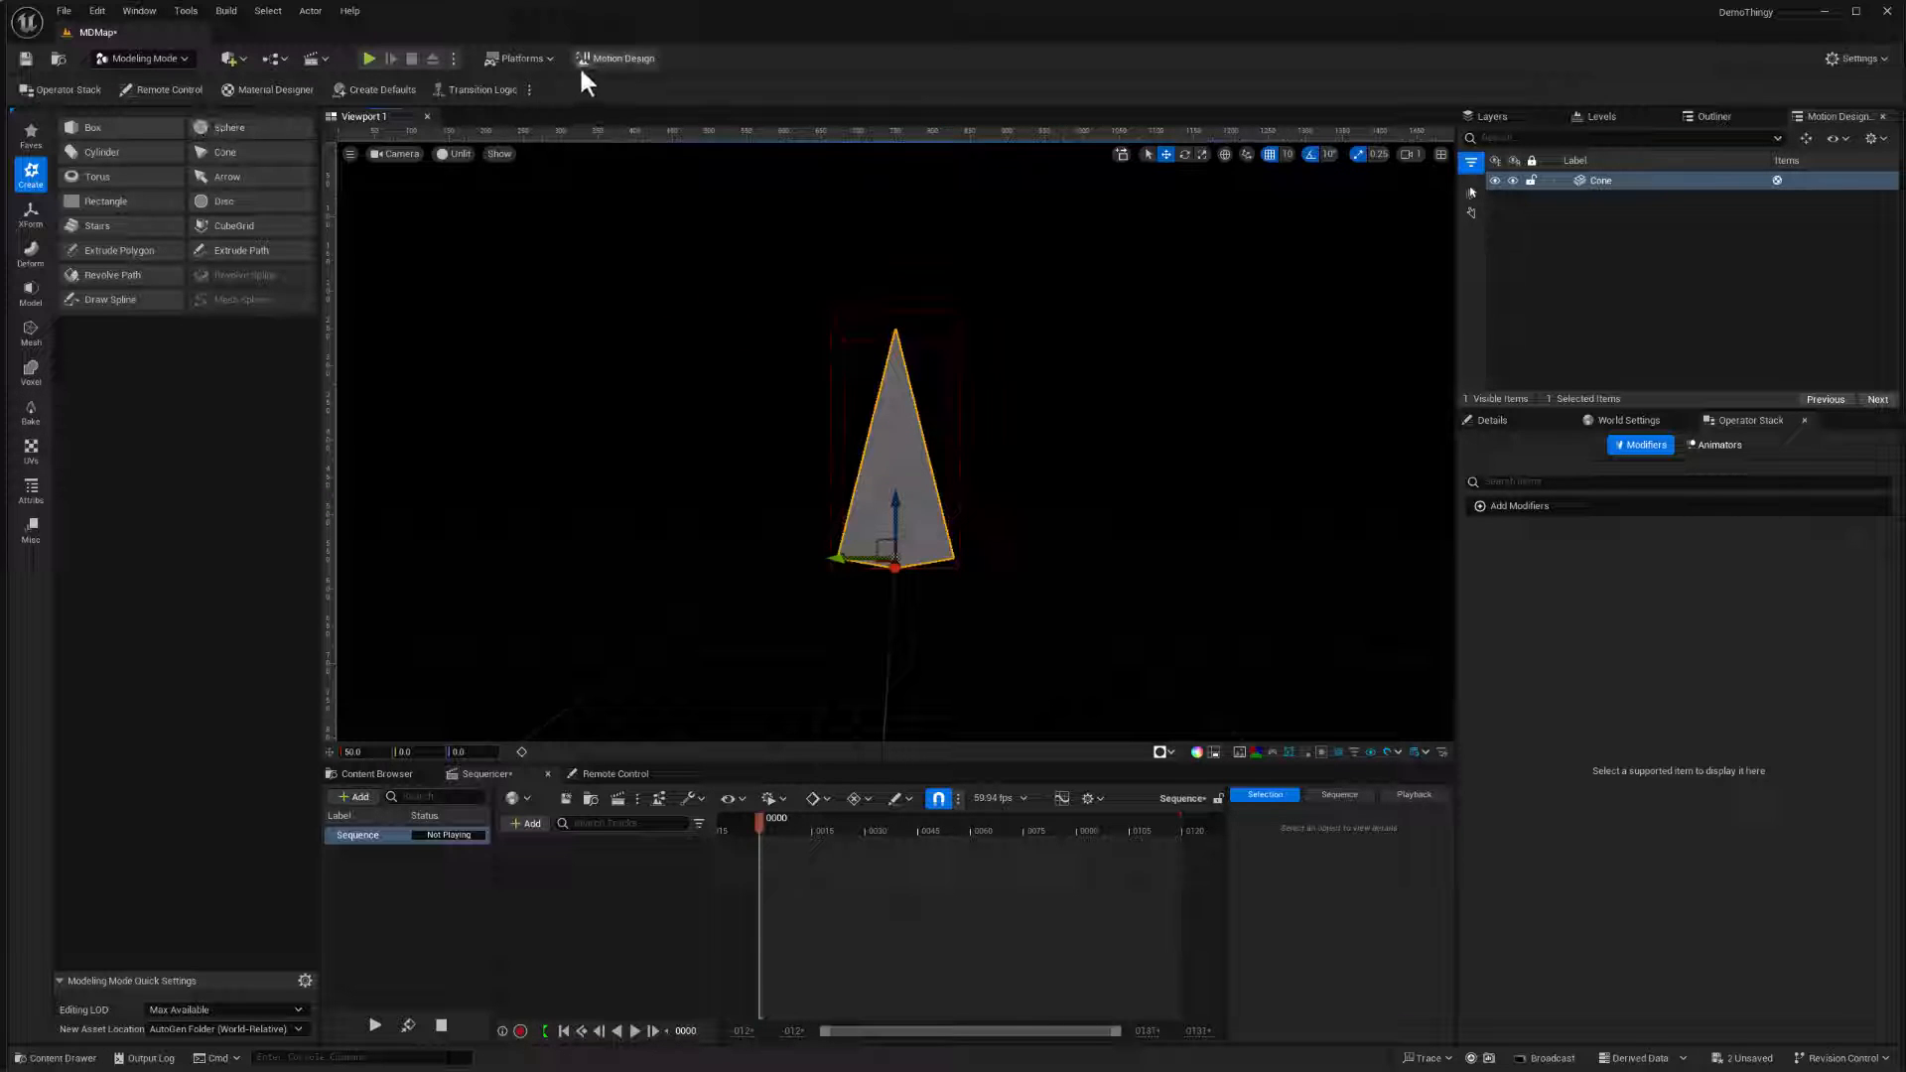
mouse_move(945, 431)
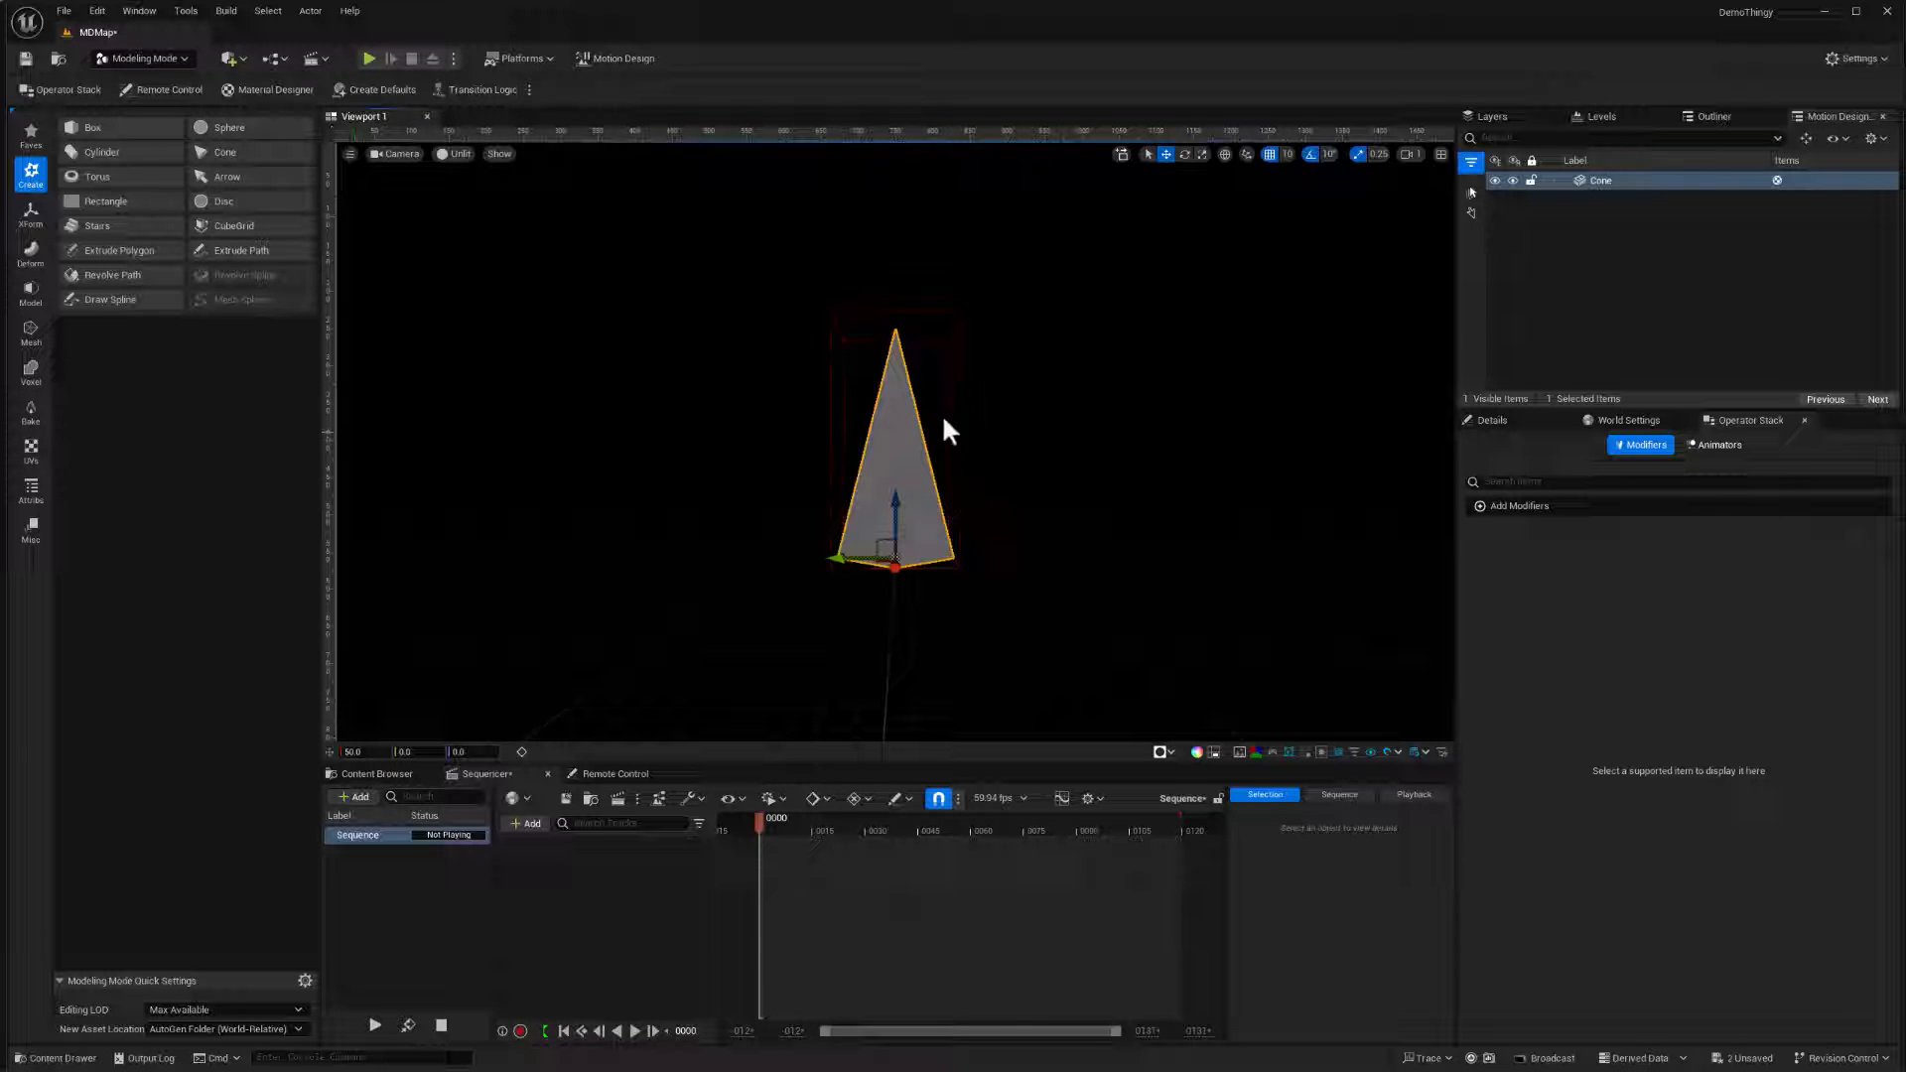
mouse_move(973, 485)
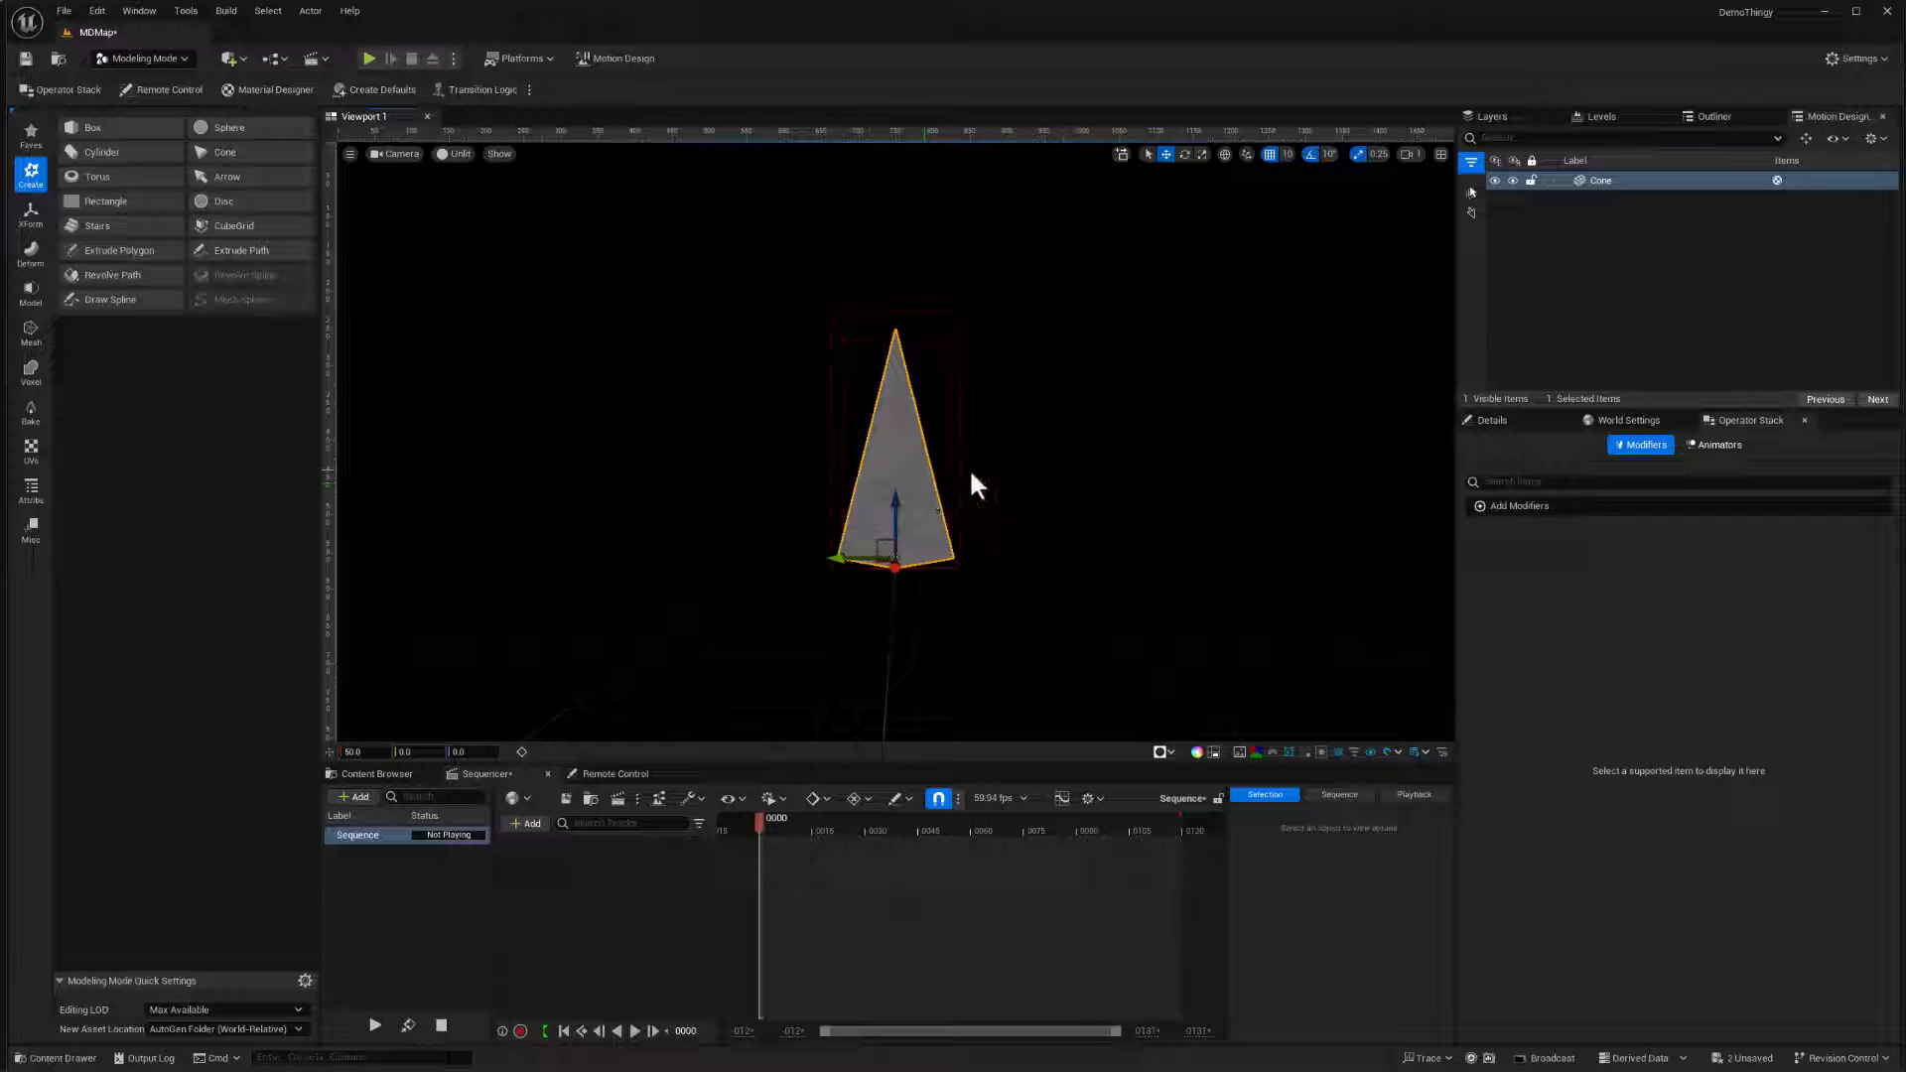
mouse_move(1018, 522)
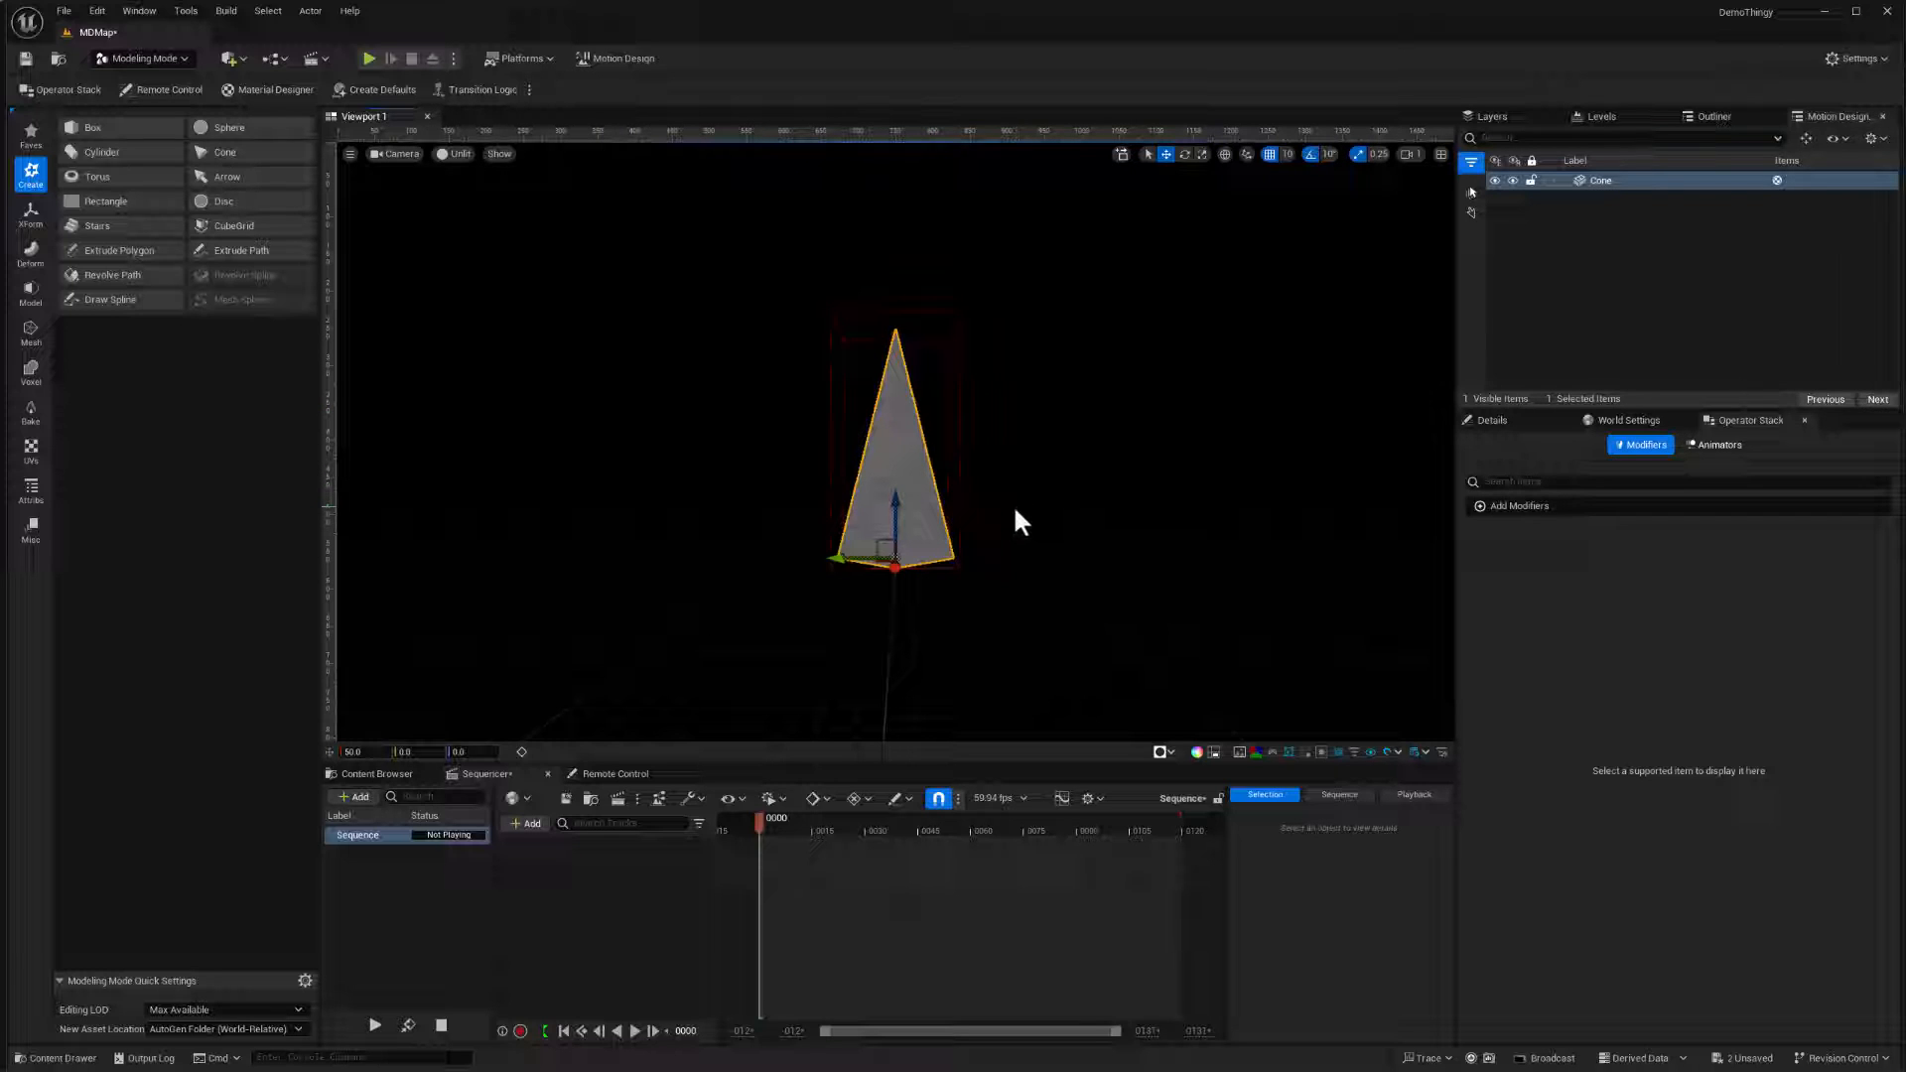
mouse_move(1029, 548)
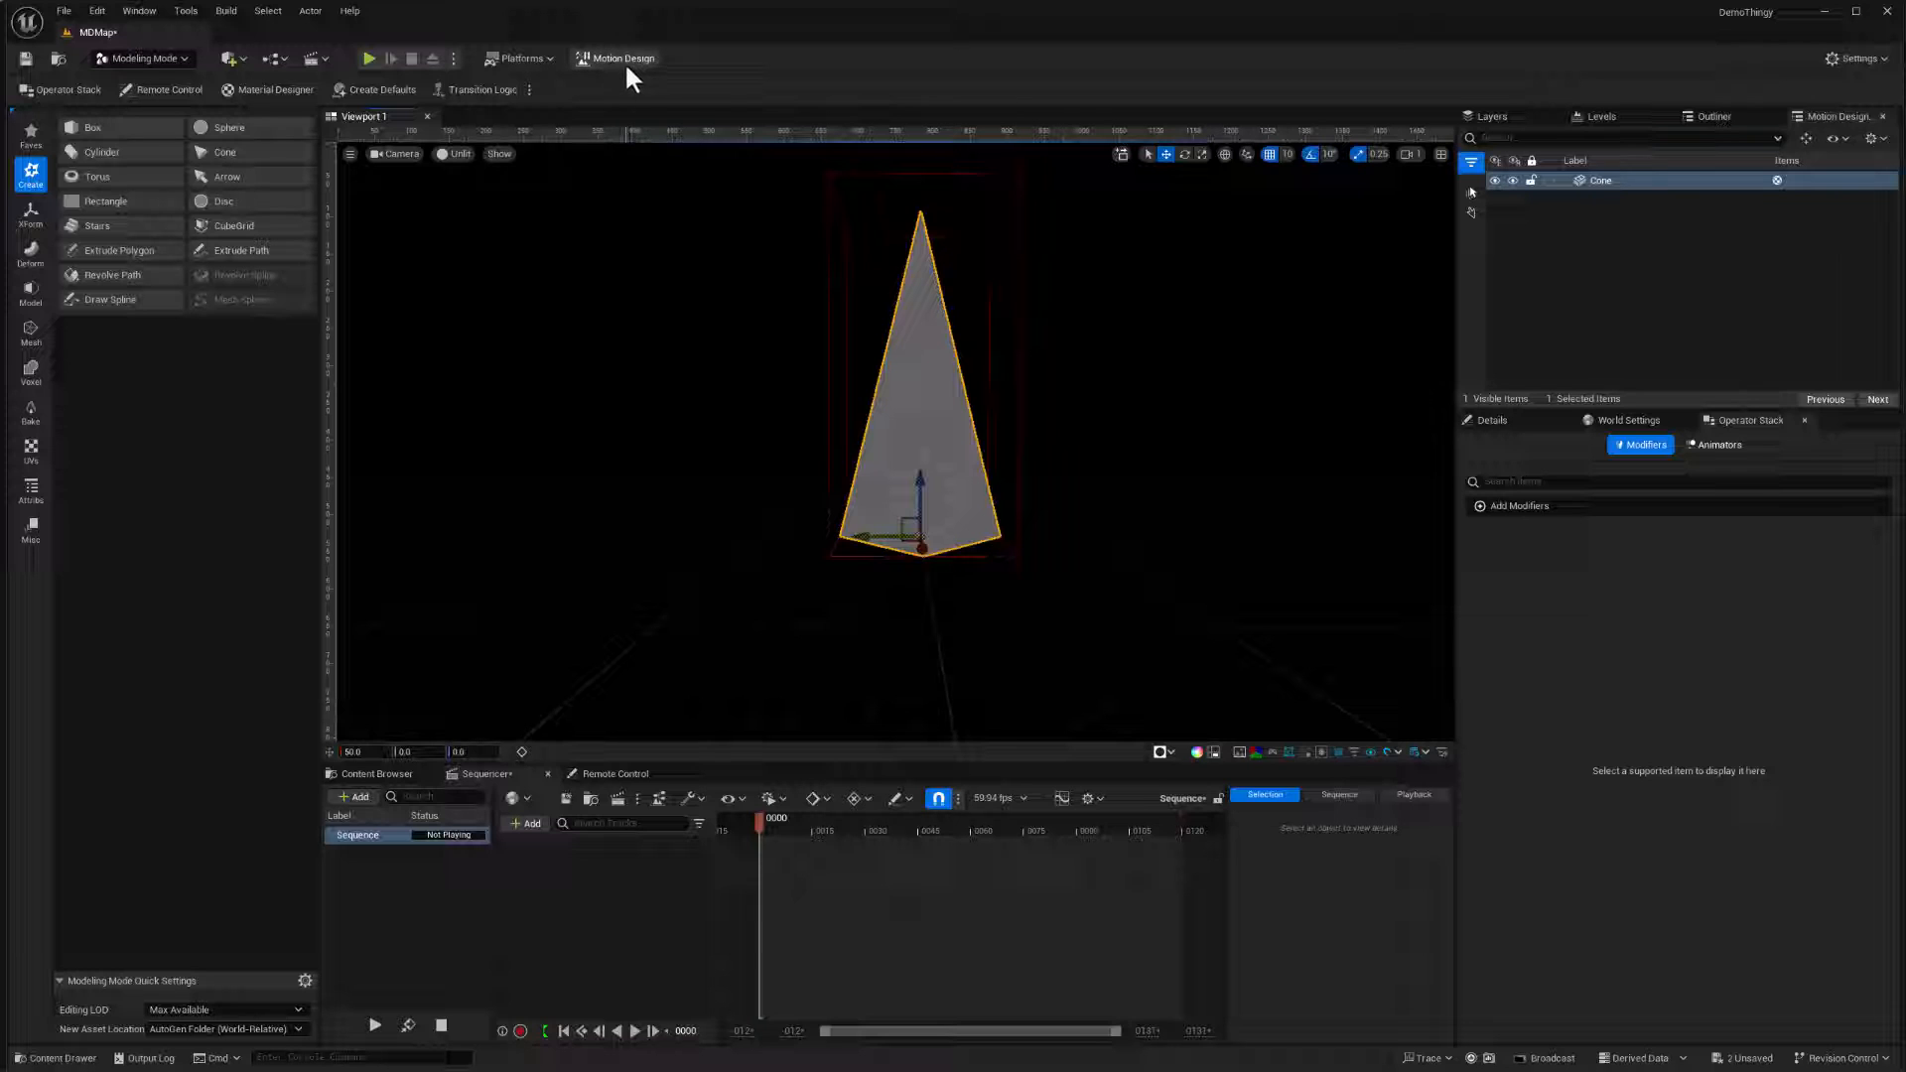
- Deactivate the Motion Design interface, confirming Yes in the dialog
click(620, 57)
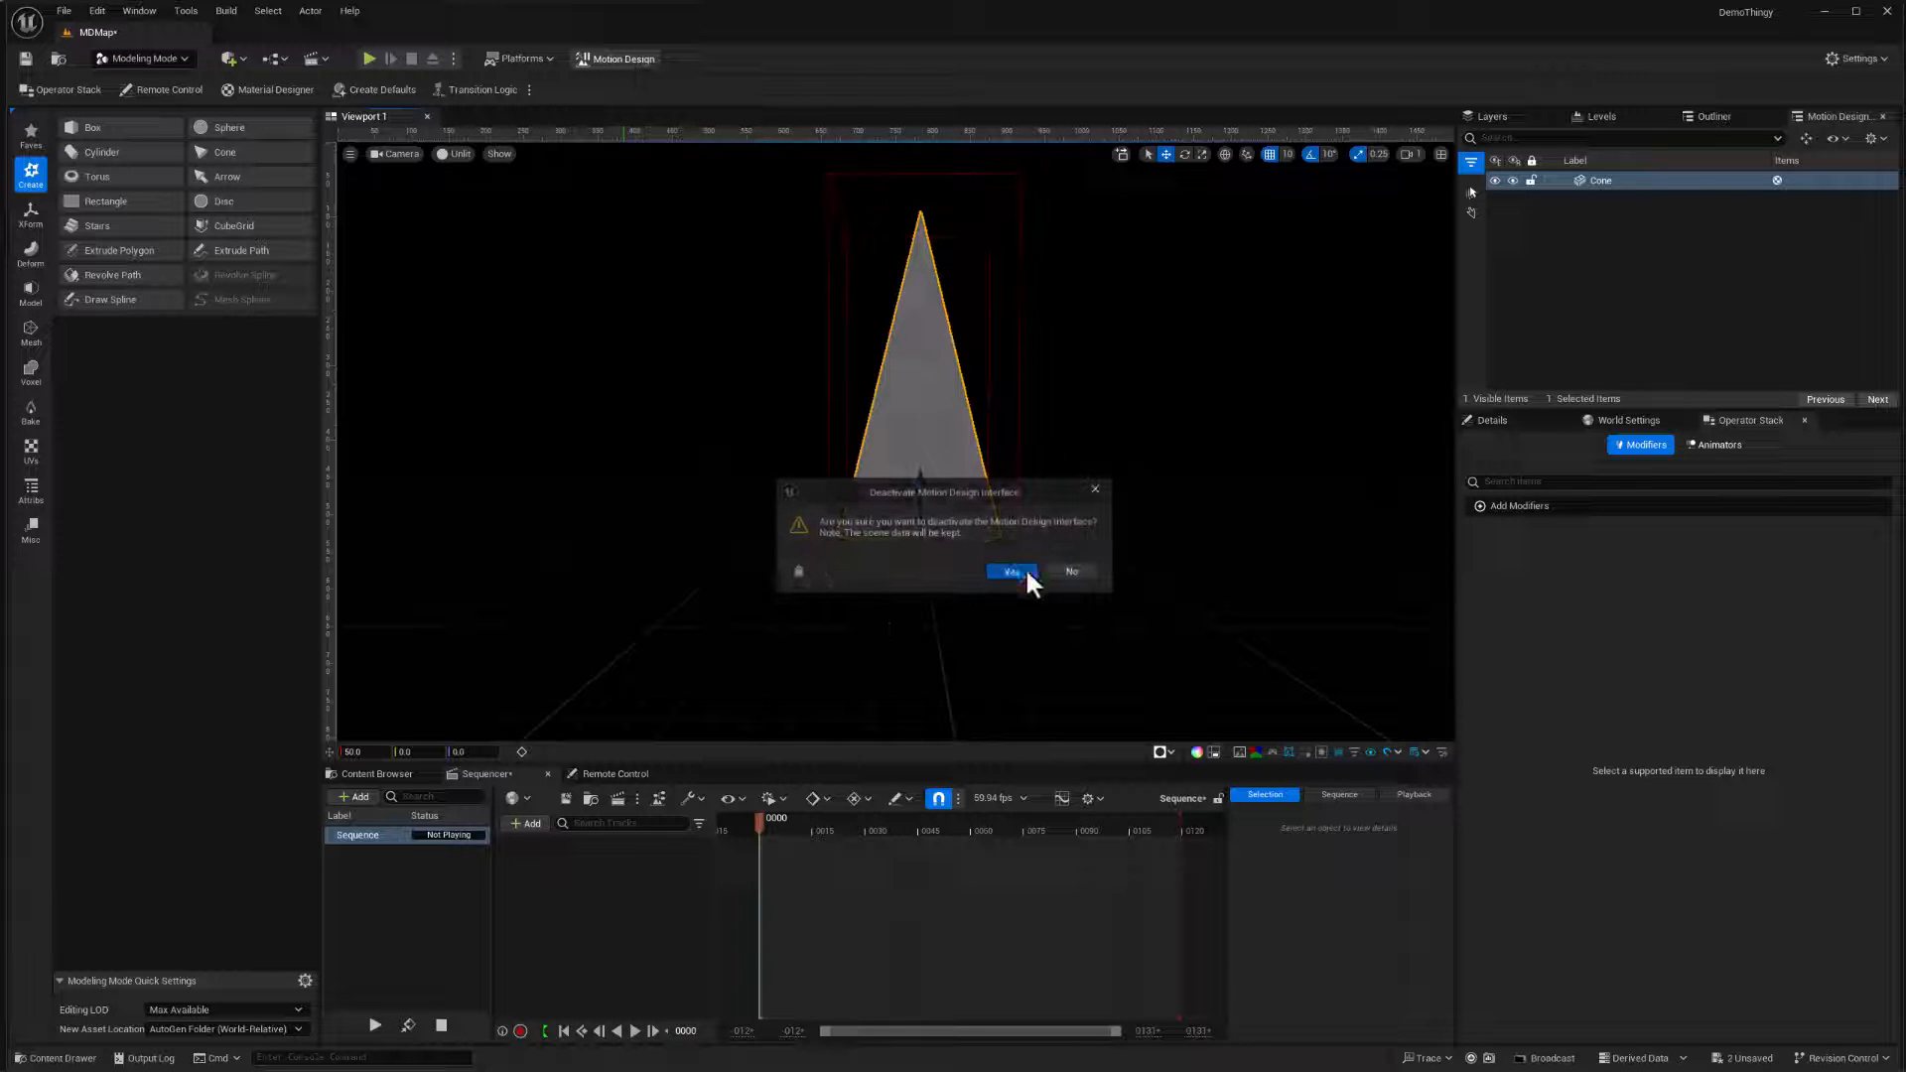
click(1009, 571)
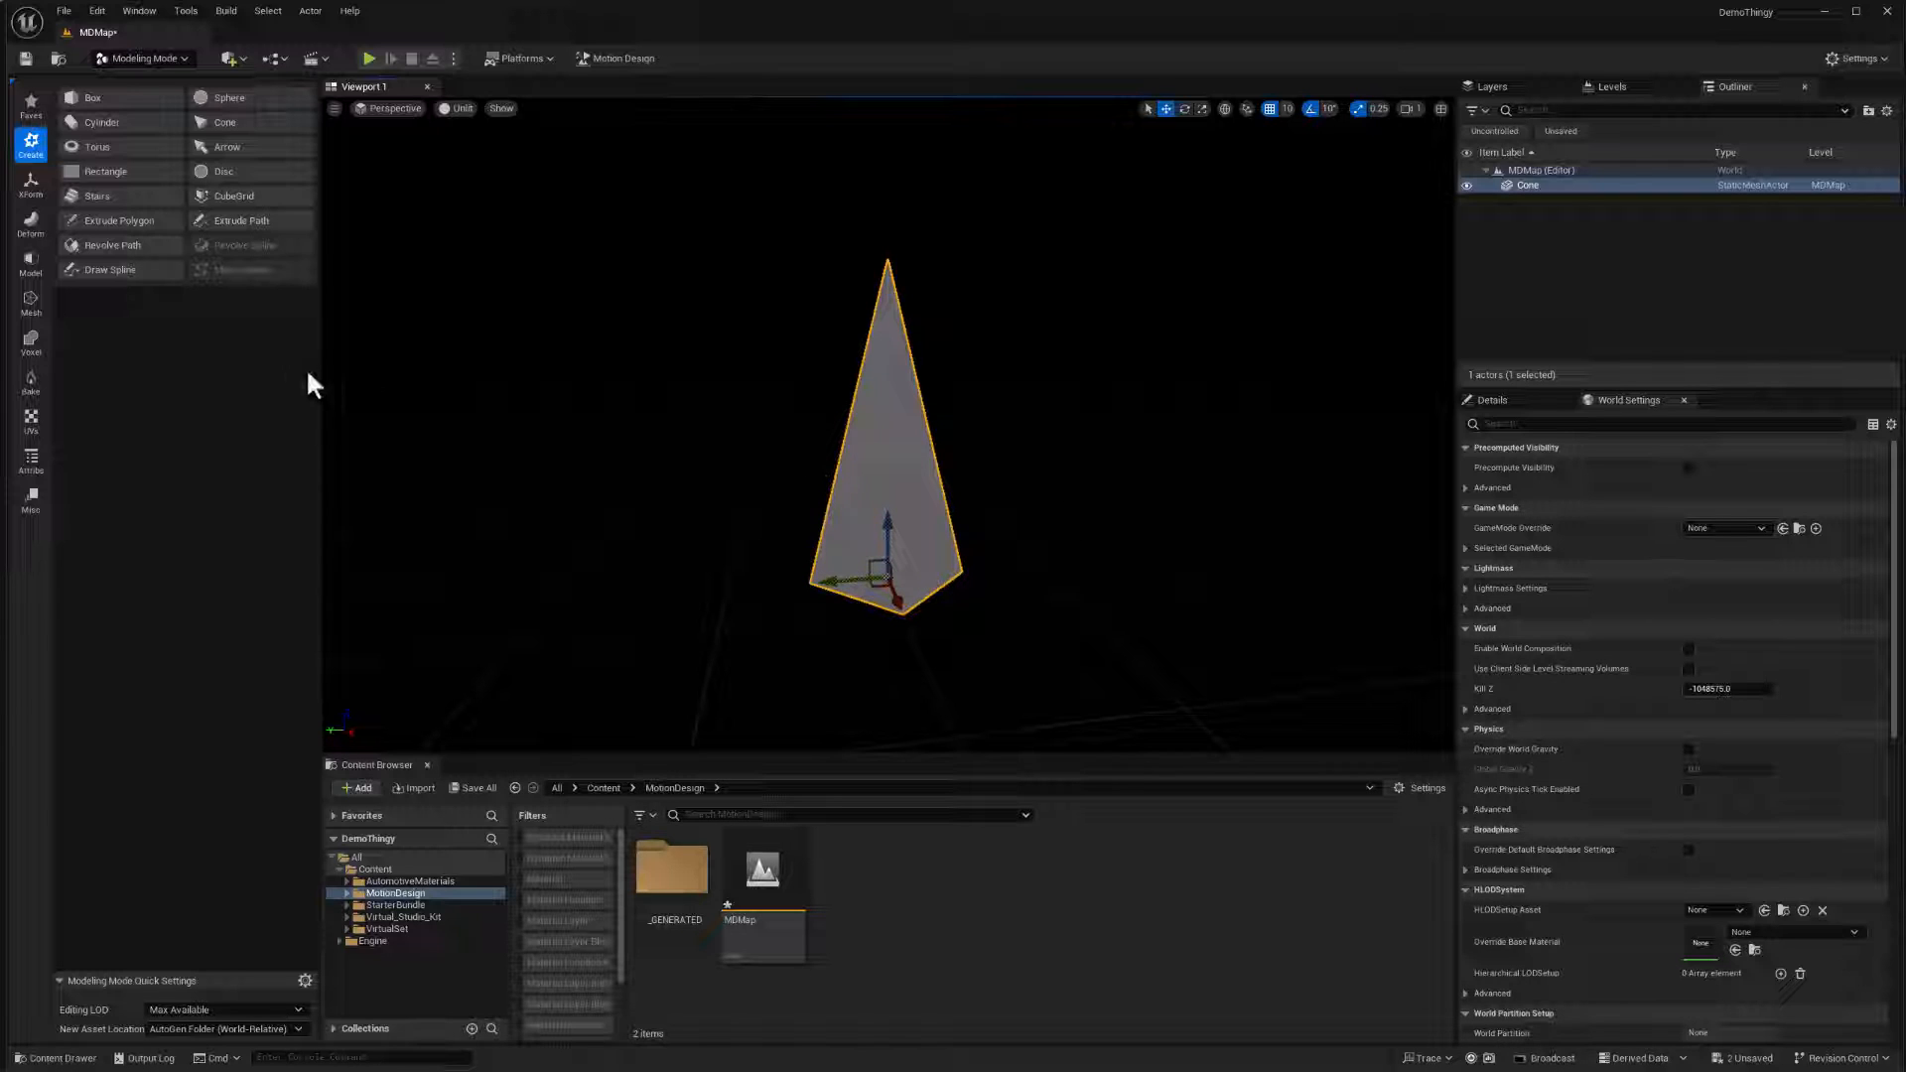
mouse_move(30, 302)
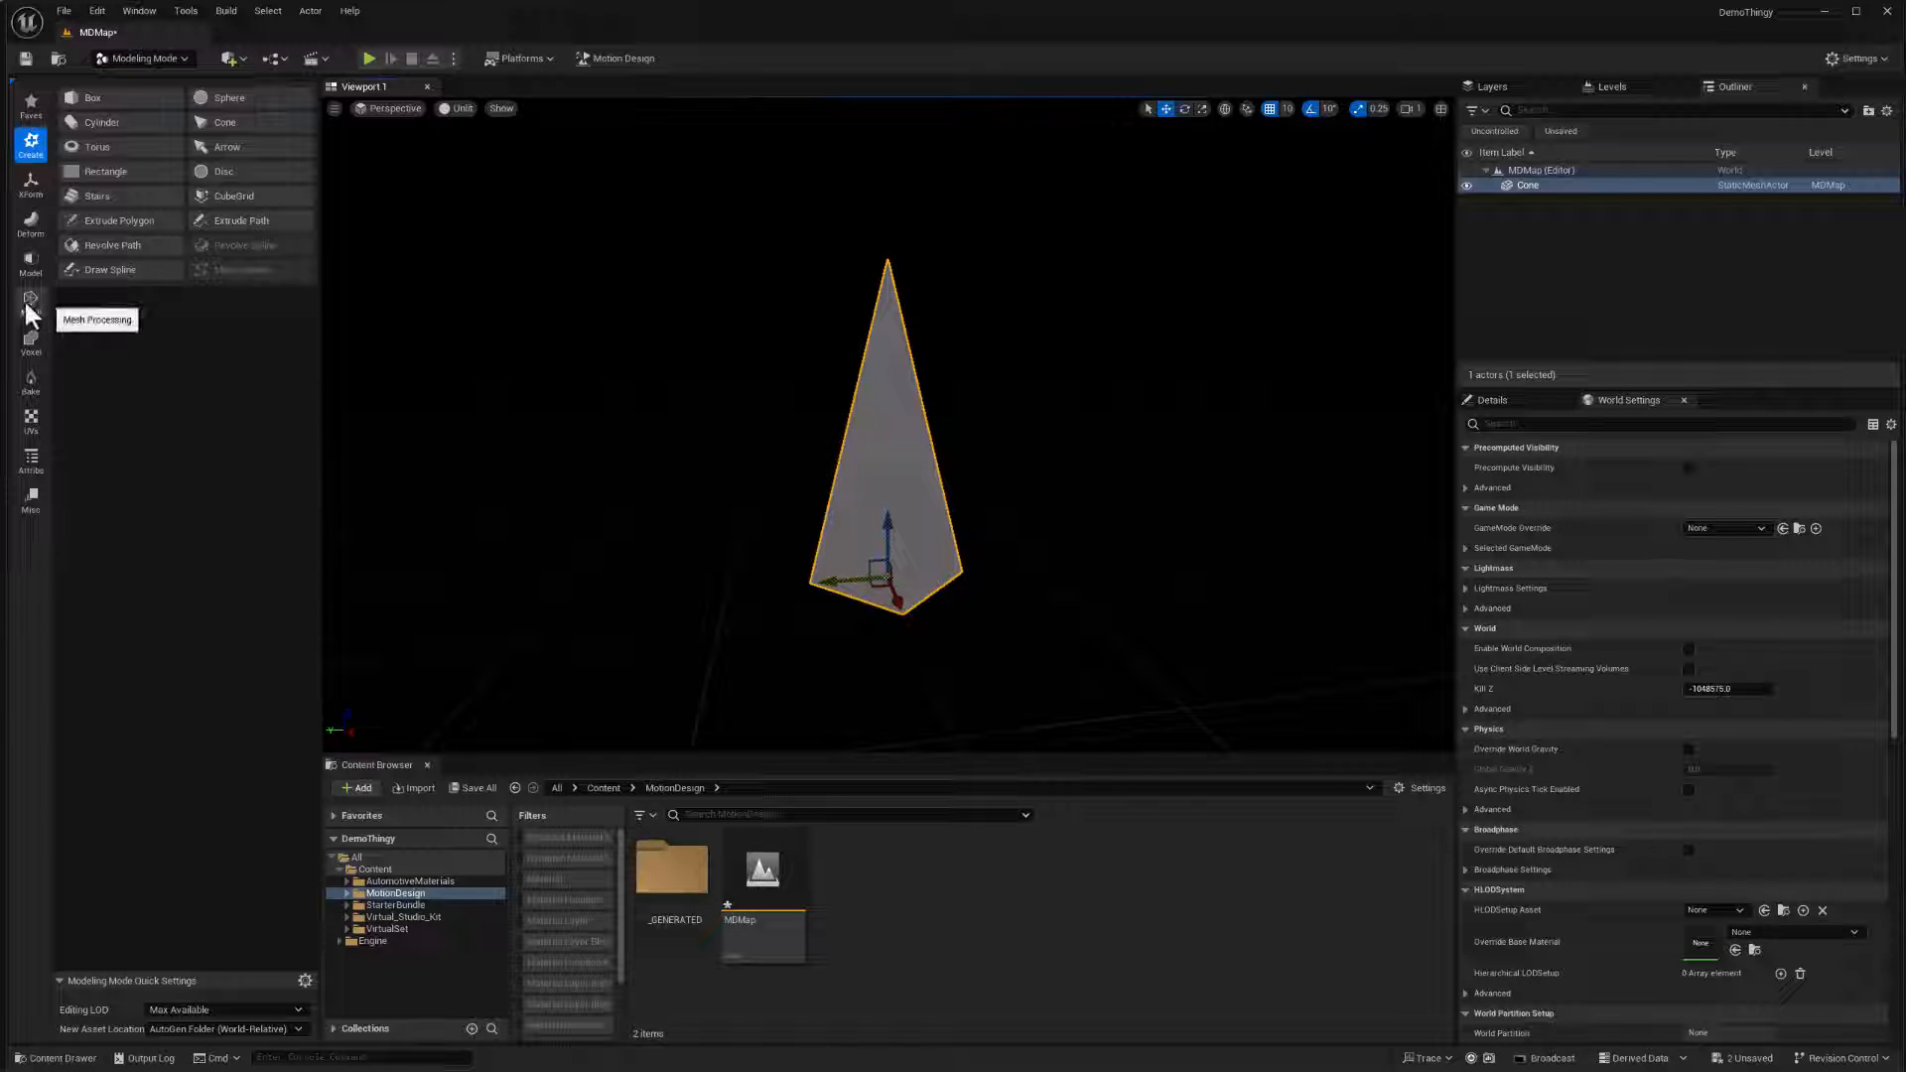
- Start the Triangle Edit tool on the cone from the Mesh category
click(30, 302)
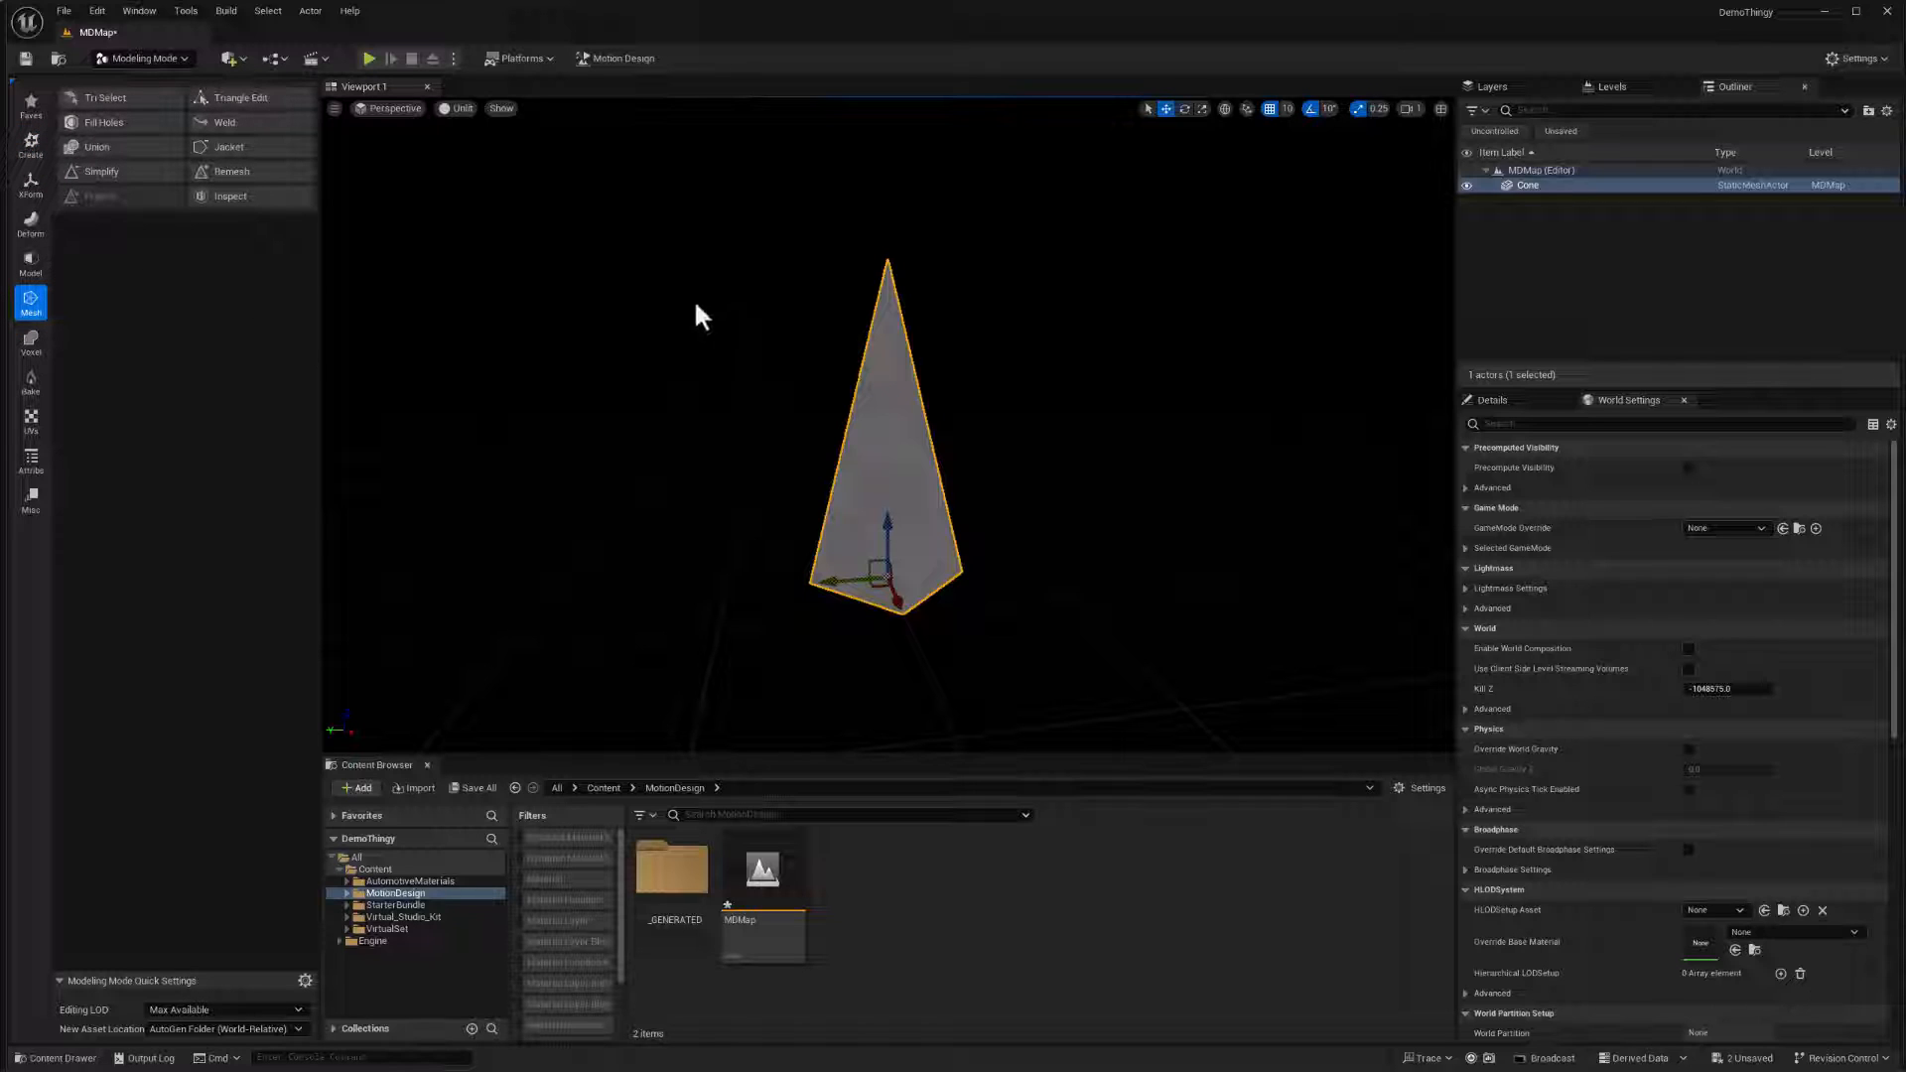
mouse_move(246, 117)
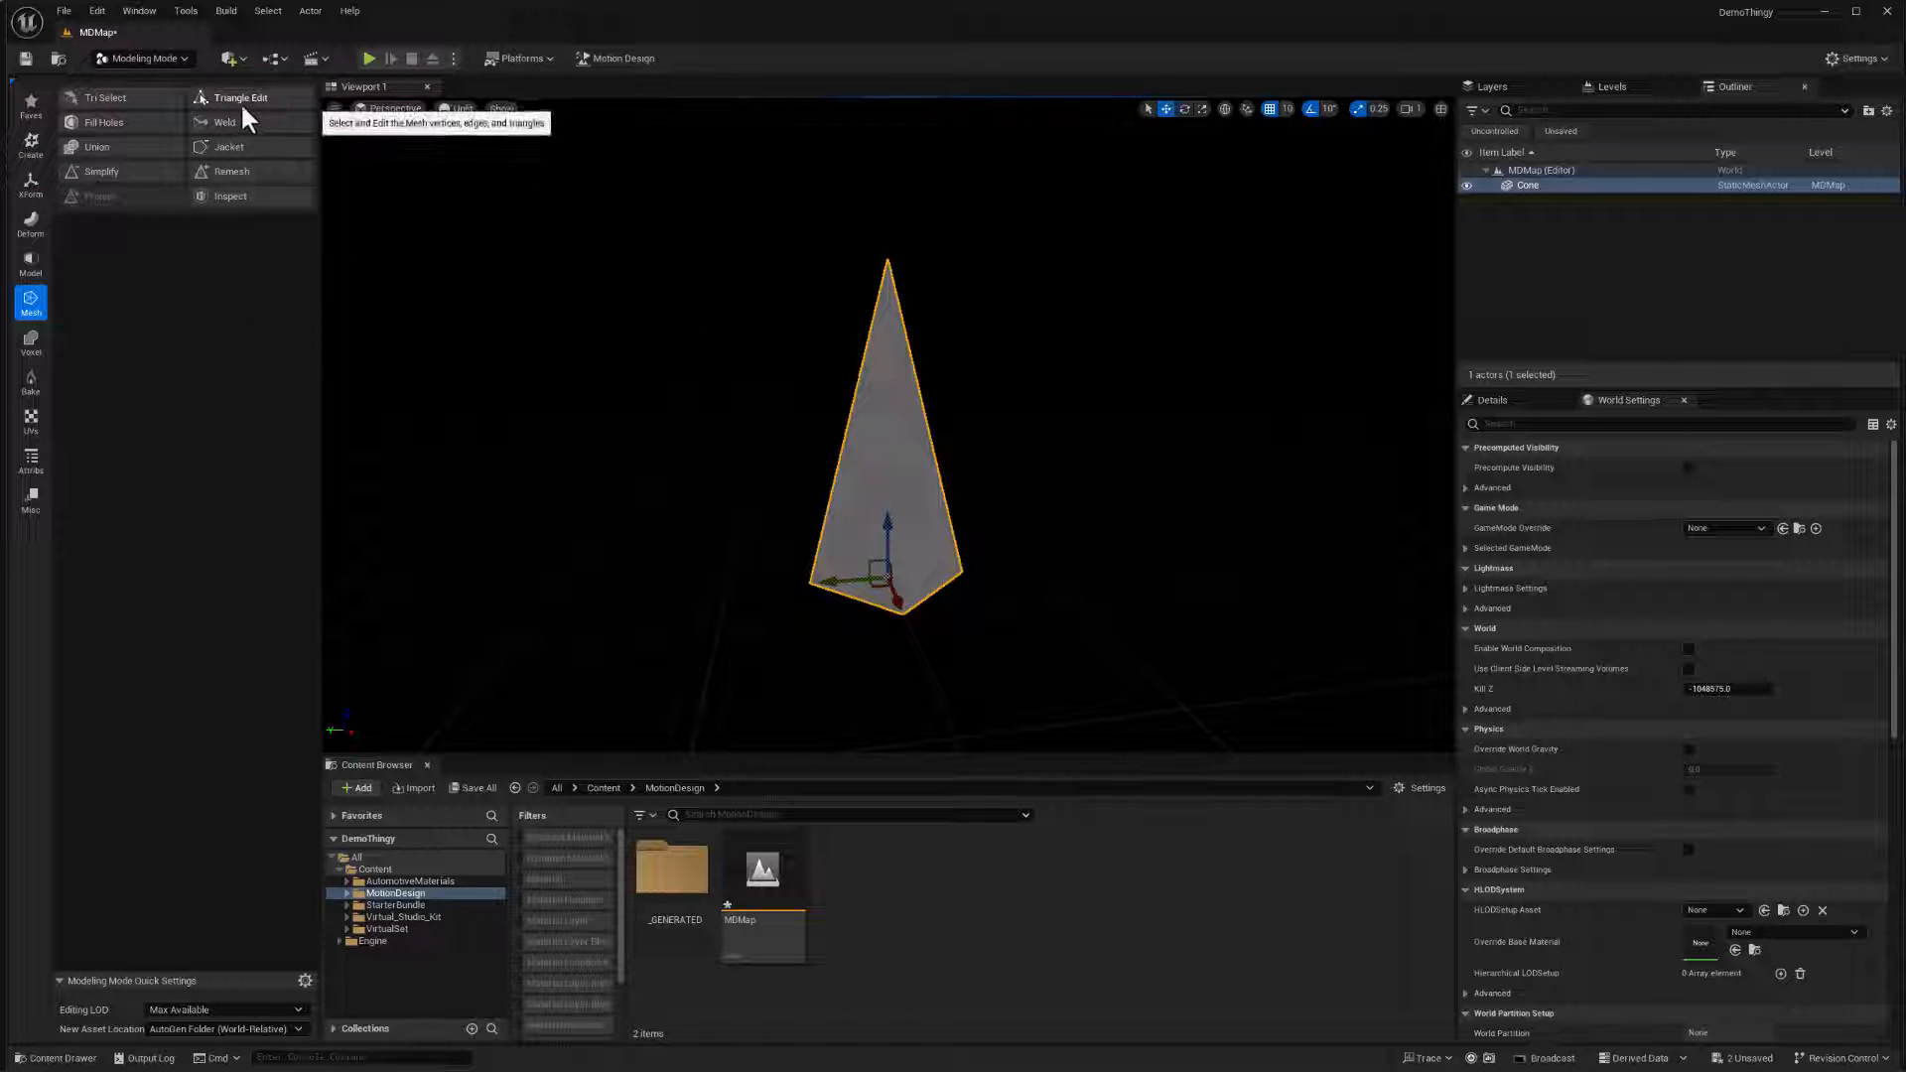
mouse_move(250, 111)
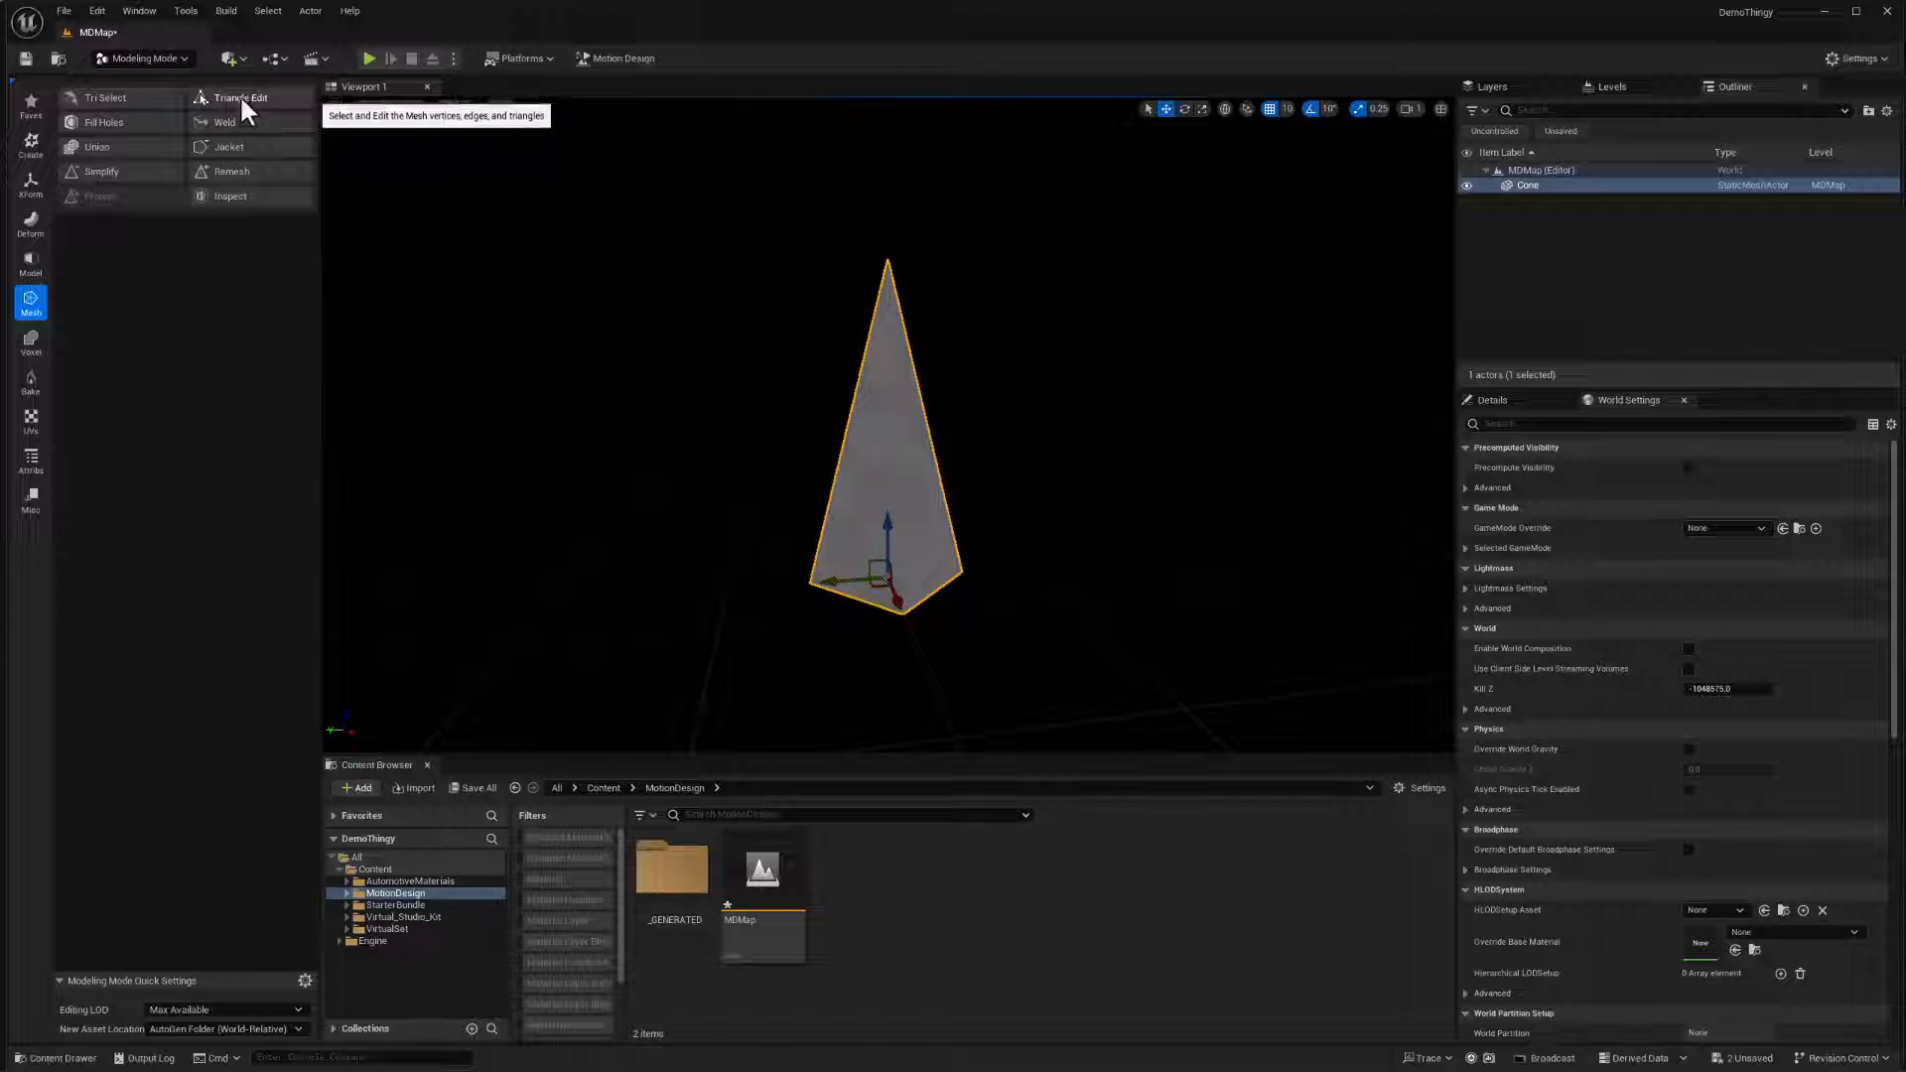
click(238, 97)
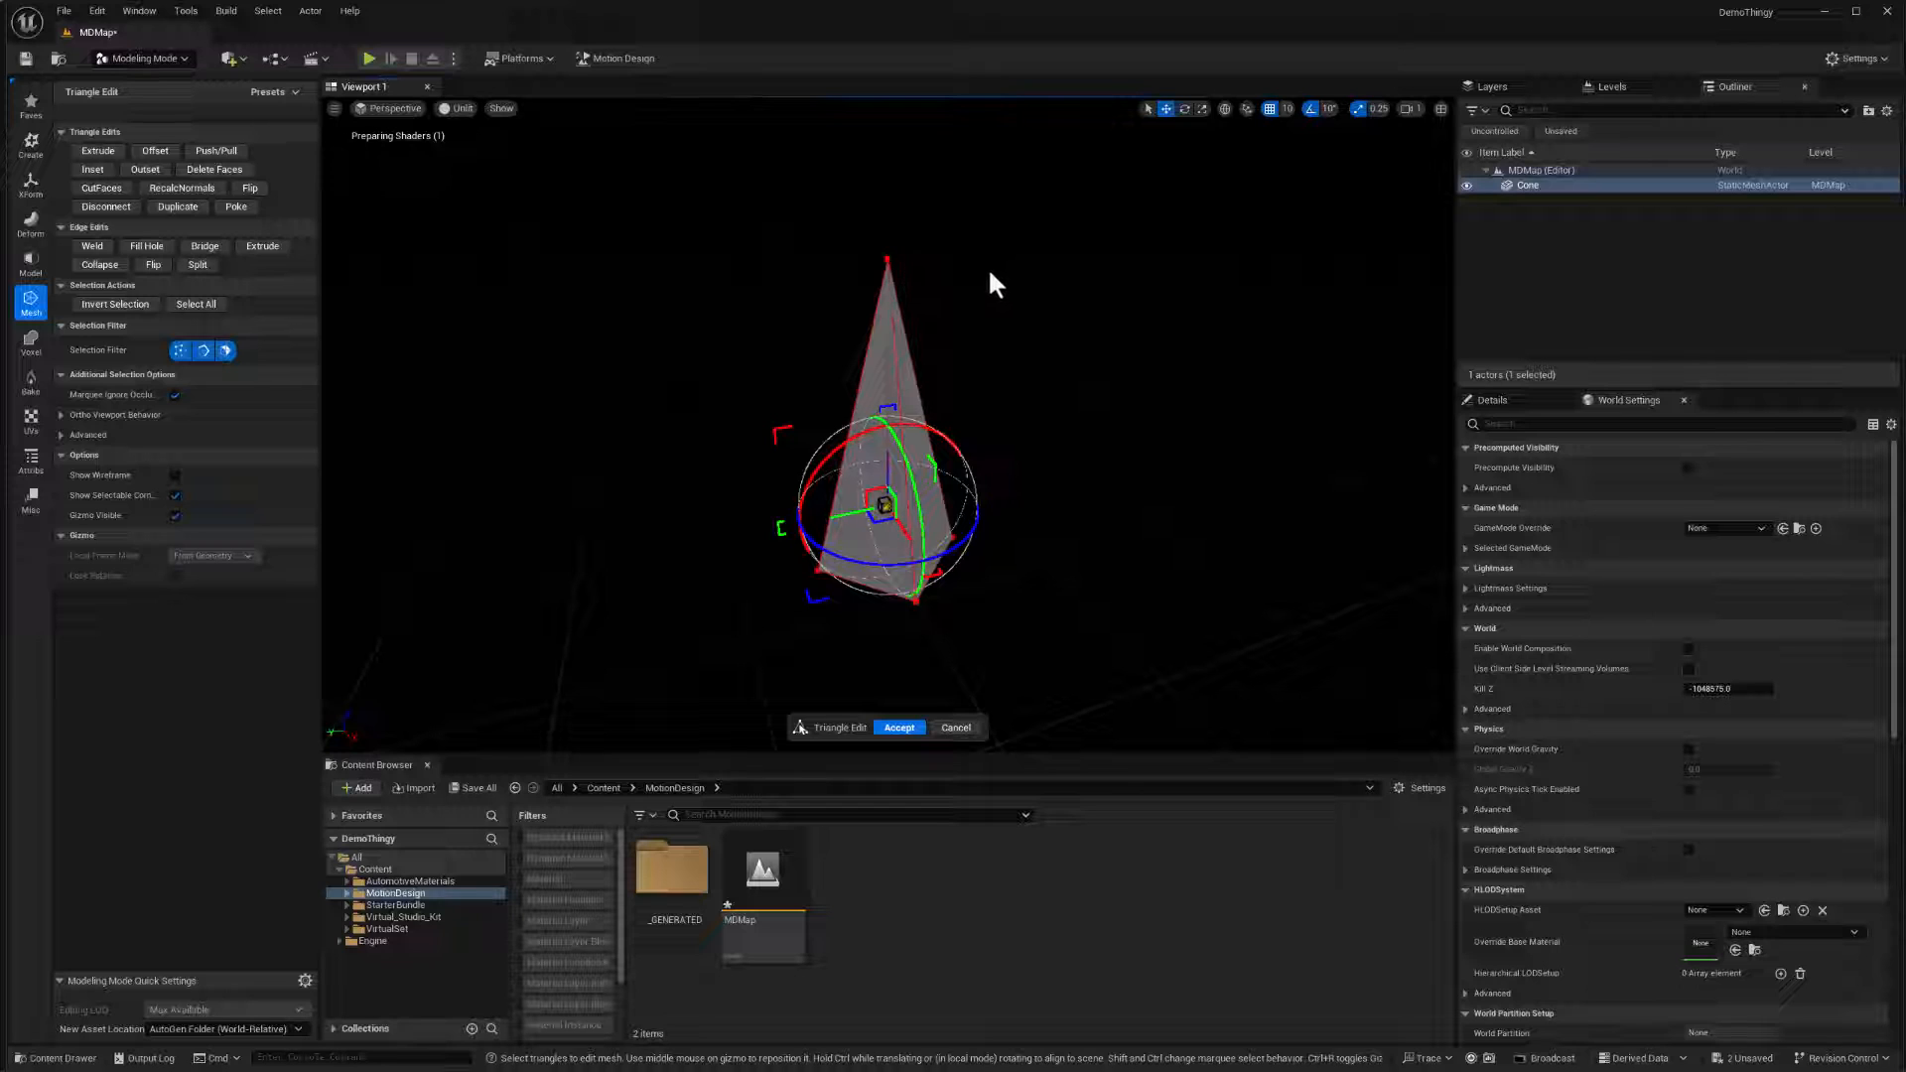
- Lower the cone's tip to flatten it into a diamond plate, viewed from above
drag(886, 502, 891, 258)
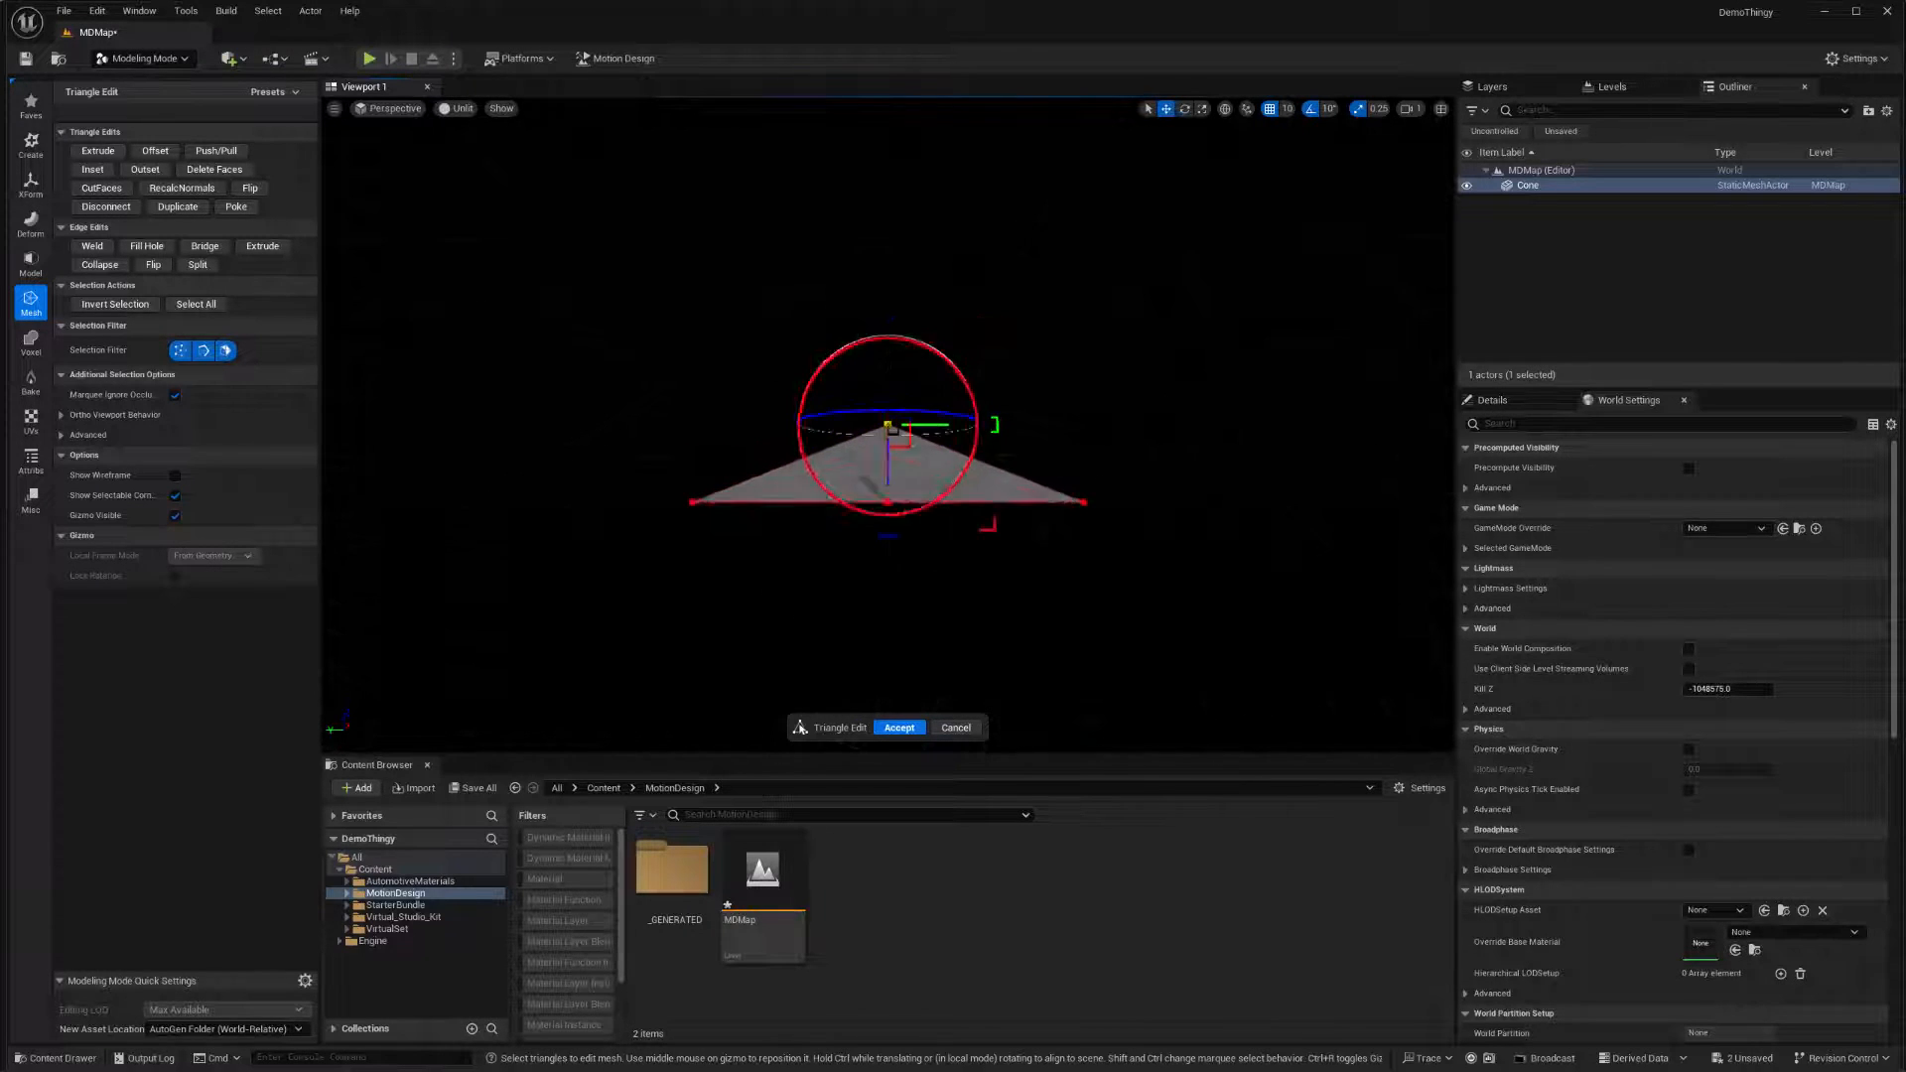
drag(888, 425, 985, 504)
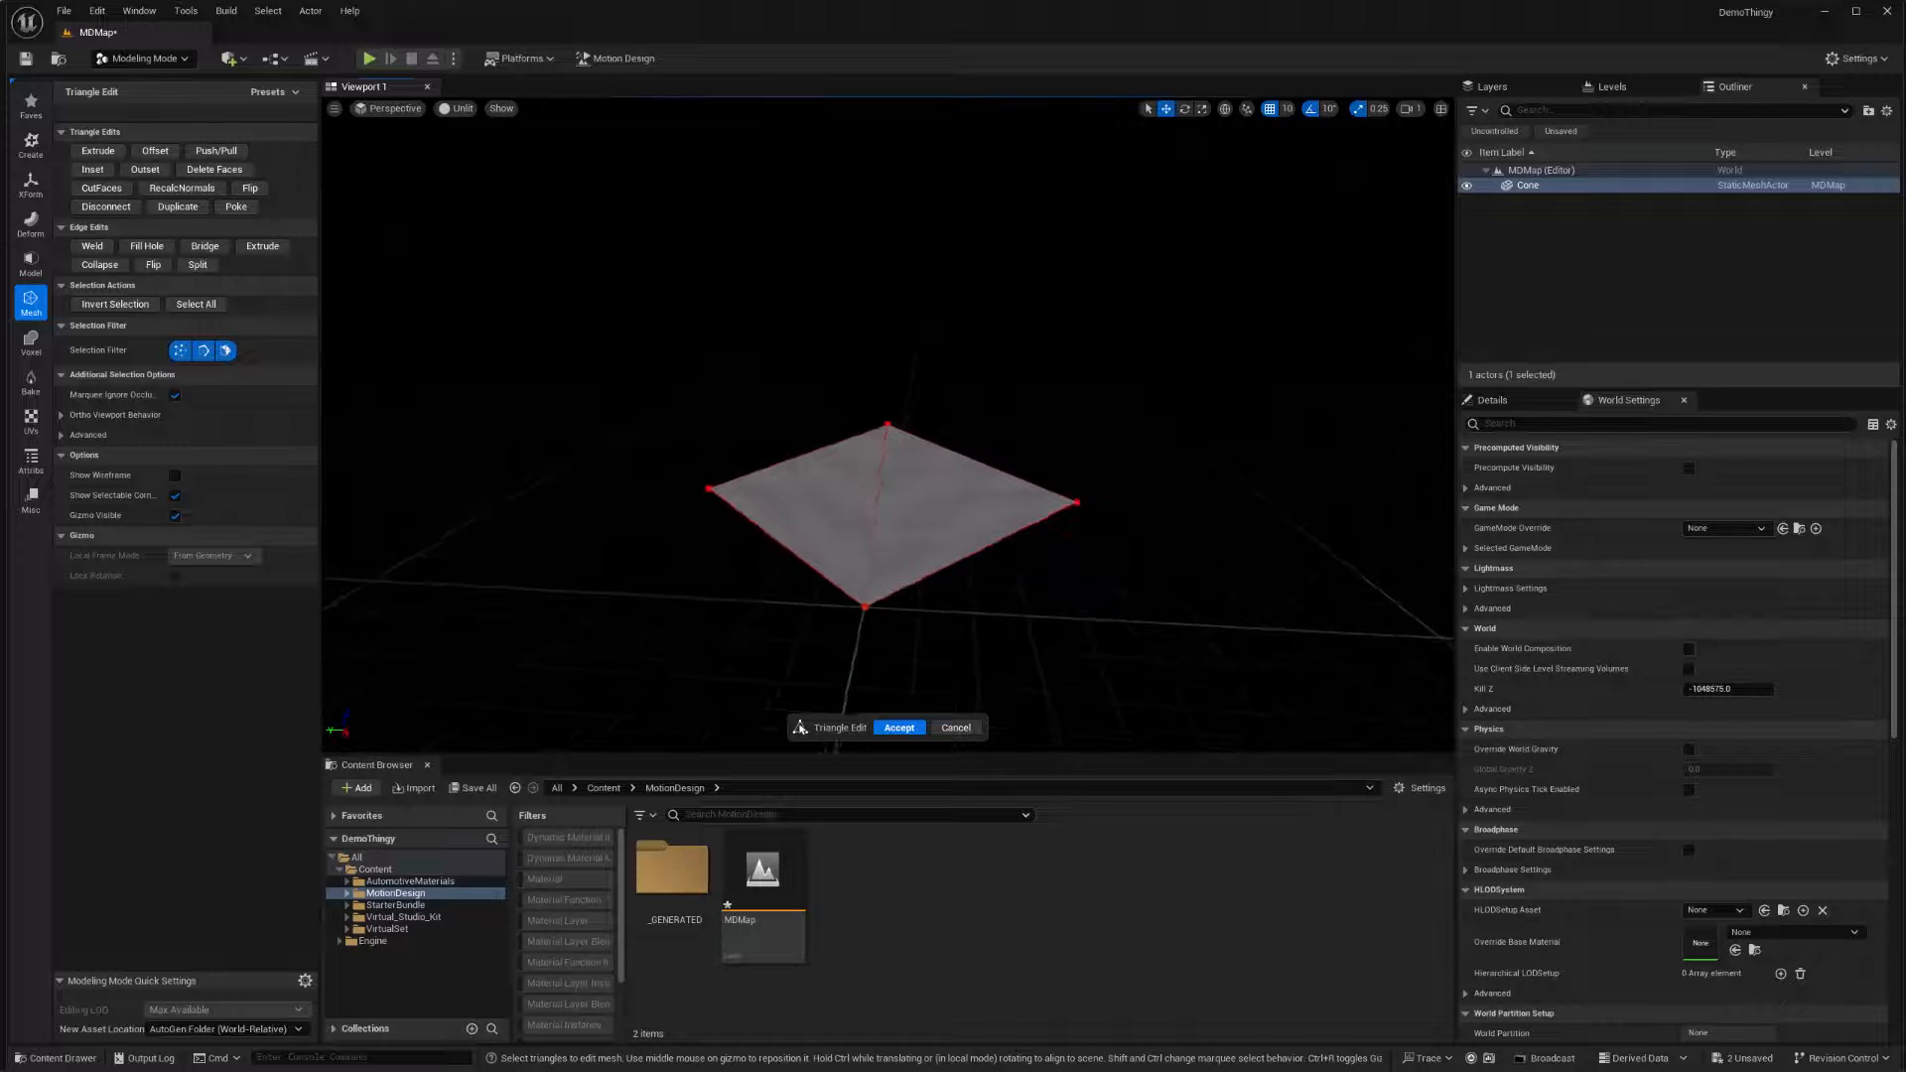
- Accept the edits and pull Cone2's selected faces into a low flattened pyramid
click(975, 524)
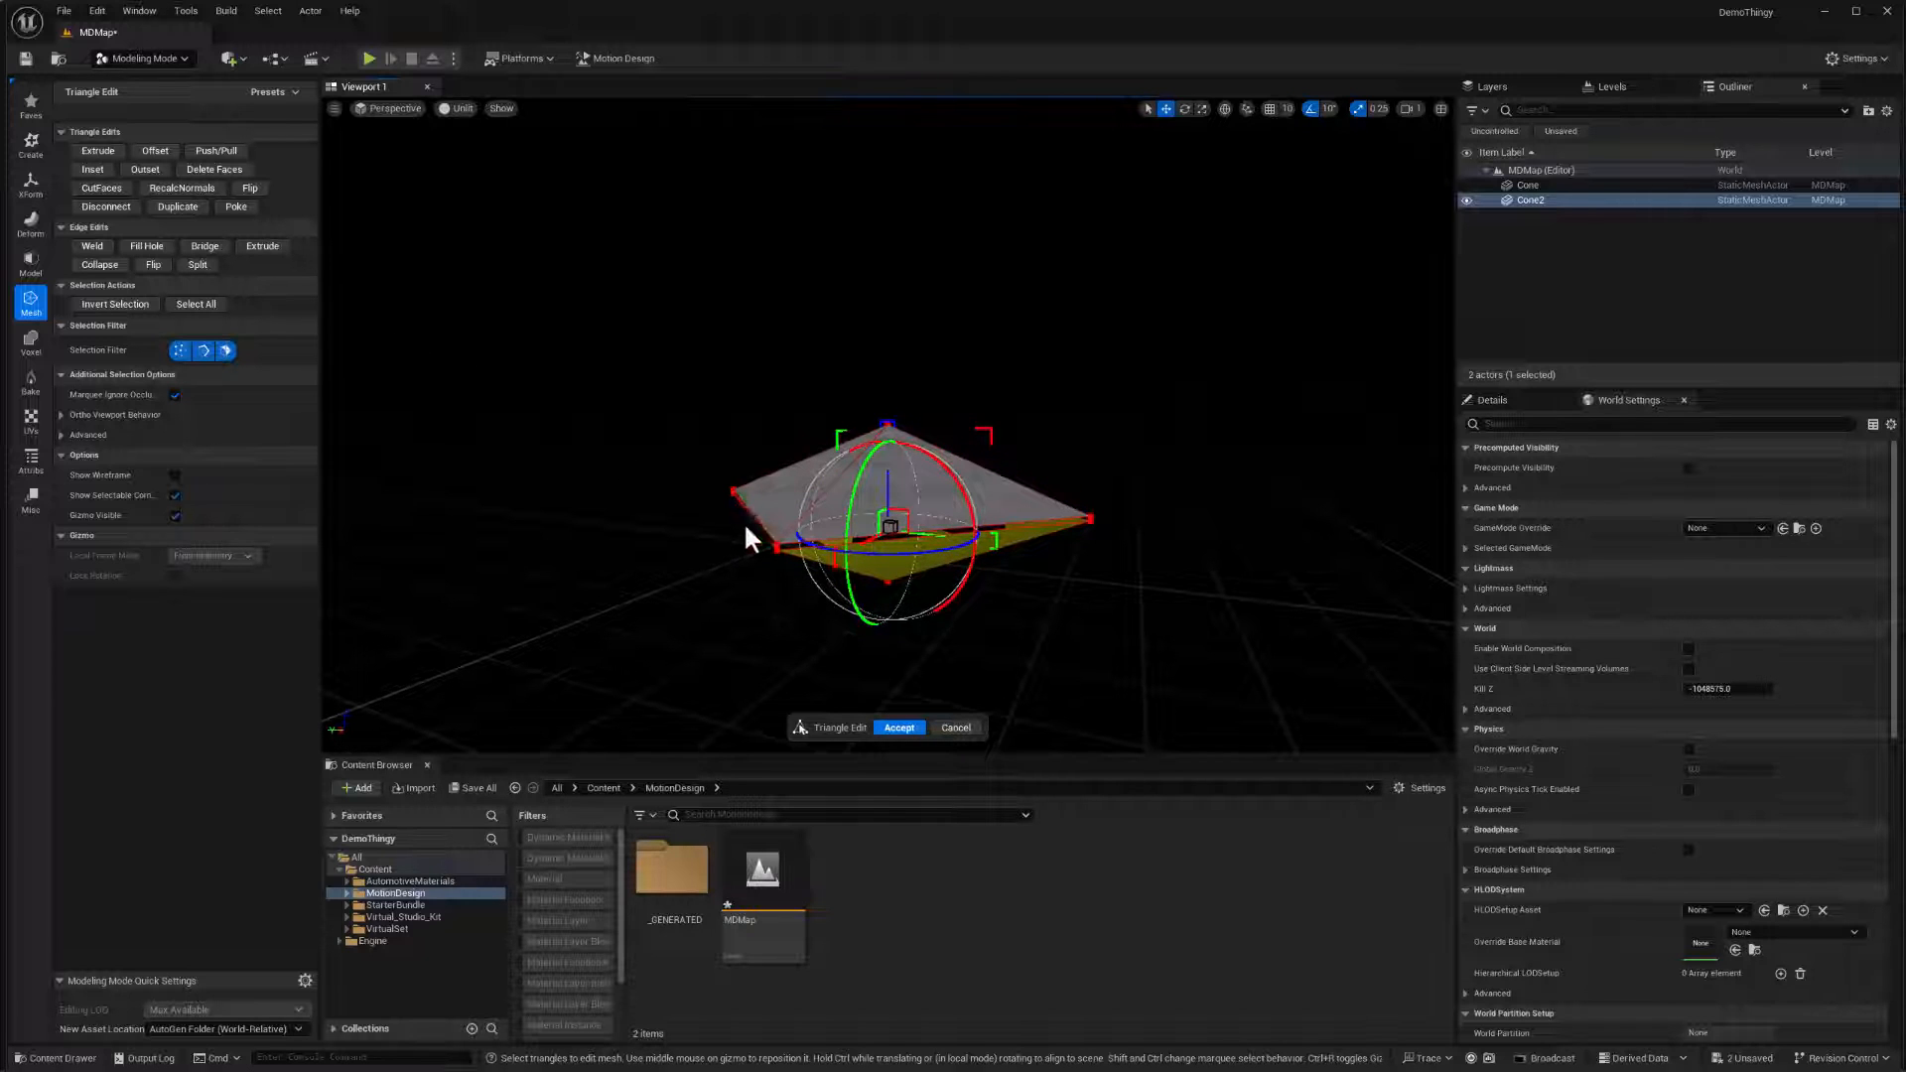
drag(748, 540, 728, 504)
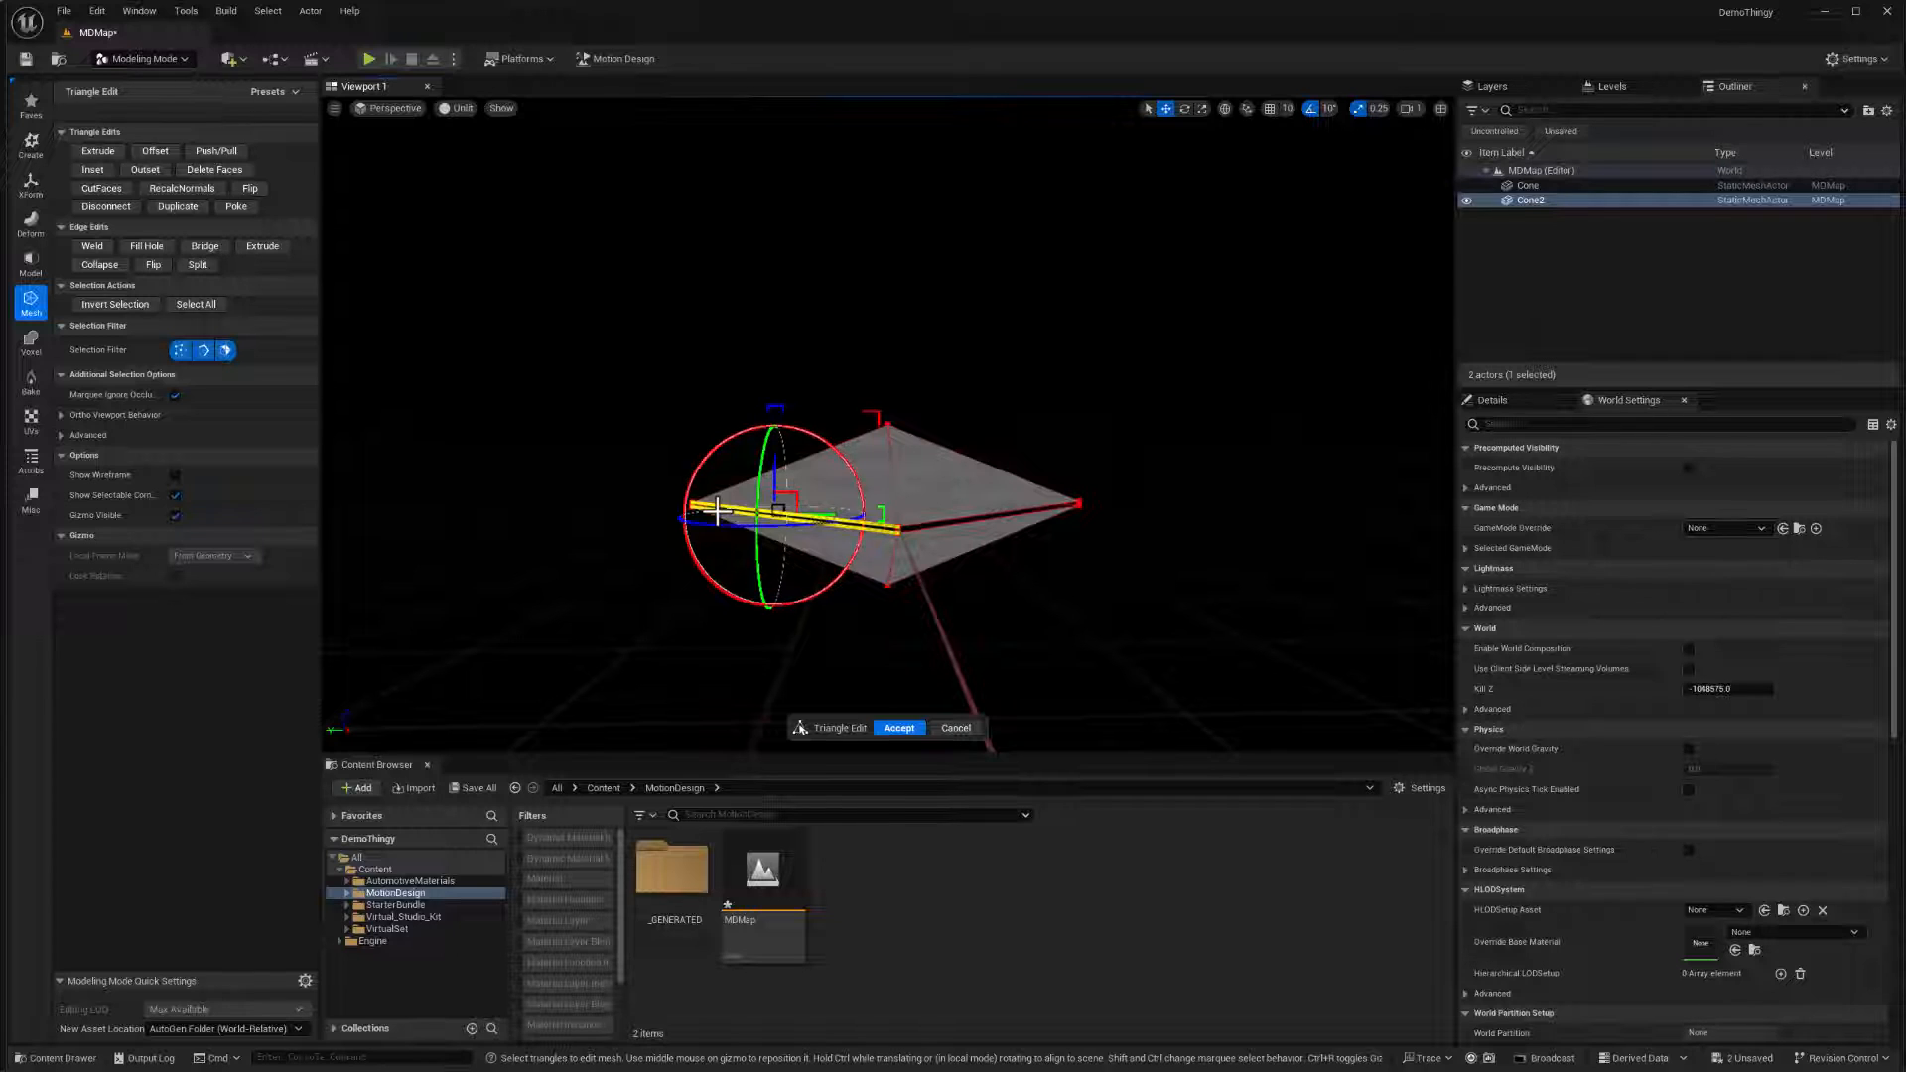
mouse_move(91, 247)
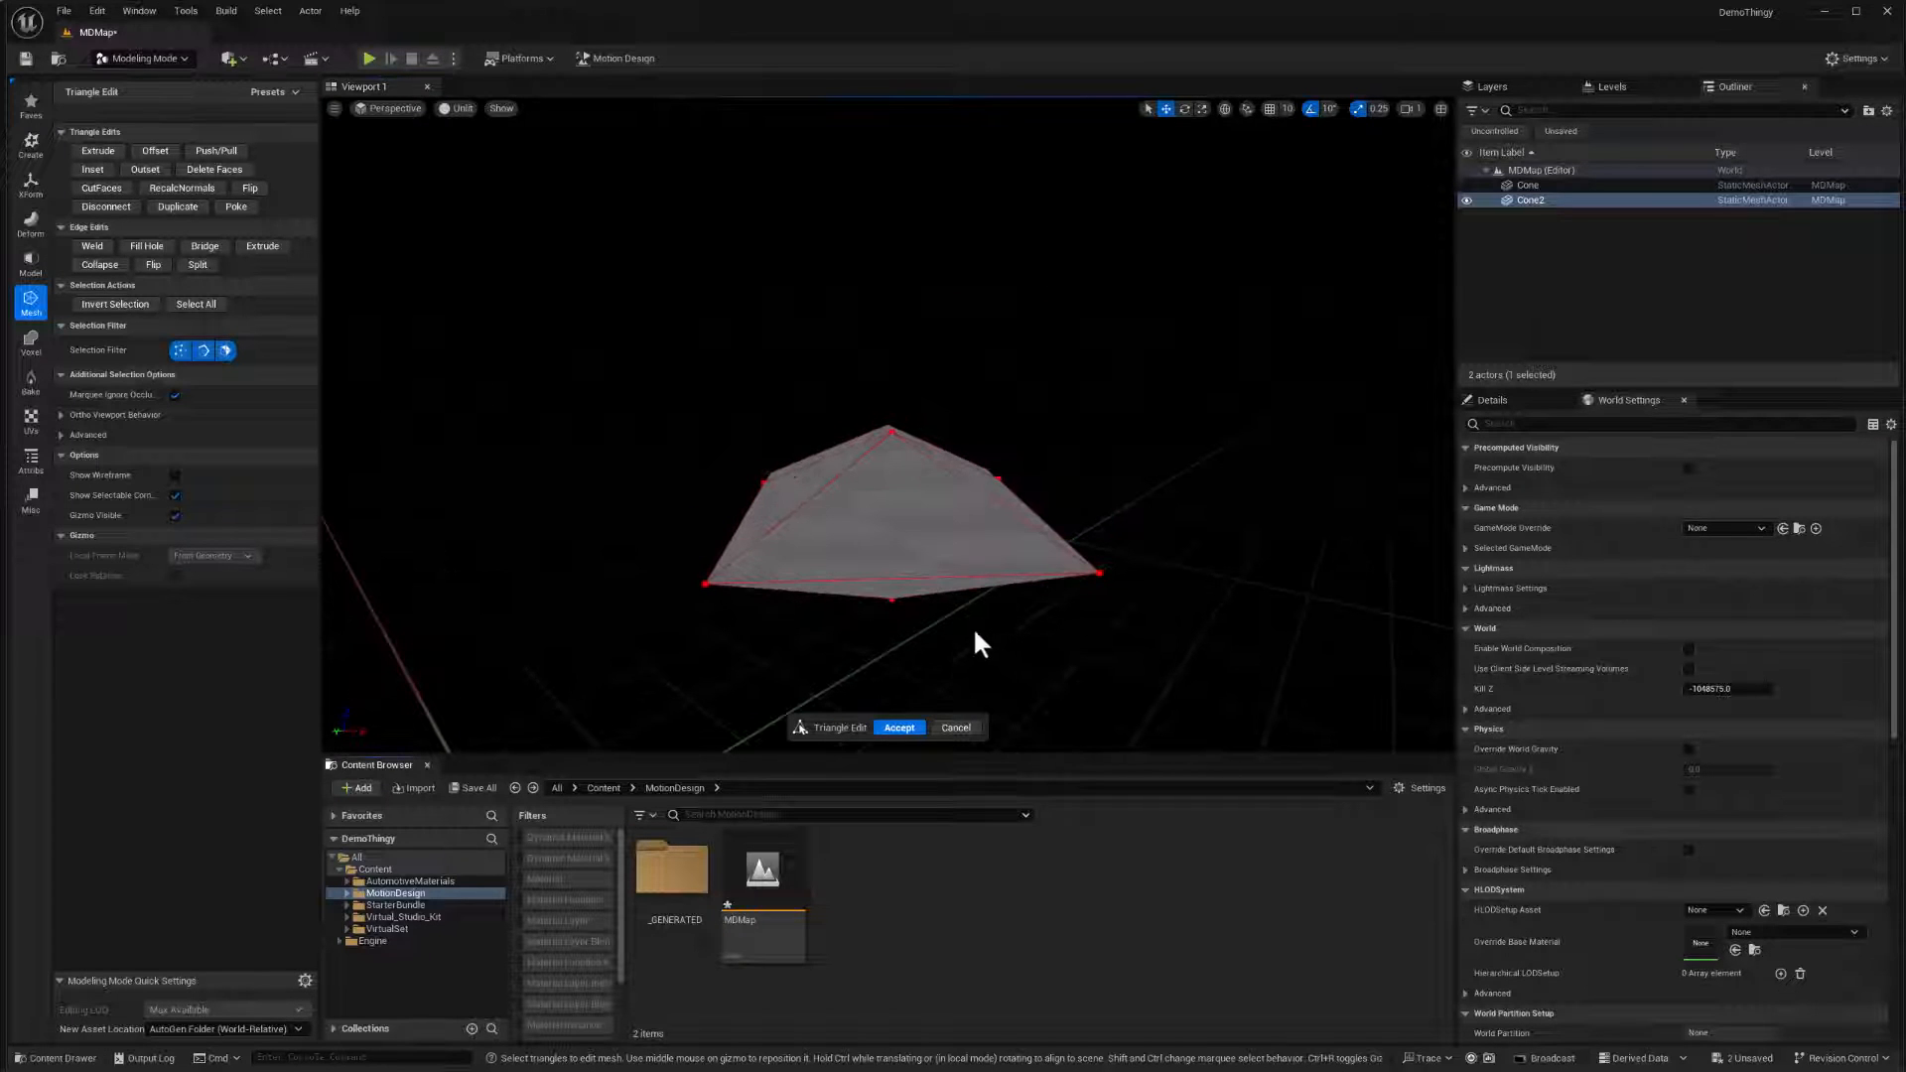
- Apply the triangle edits and delete Cone2 from the level
click(899, 727)
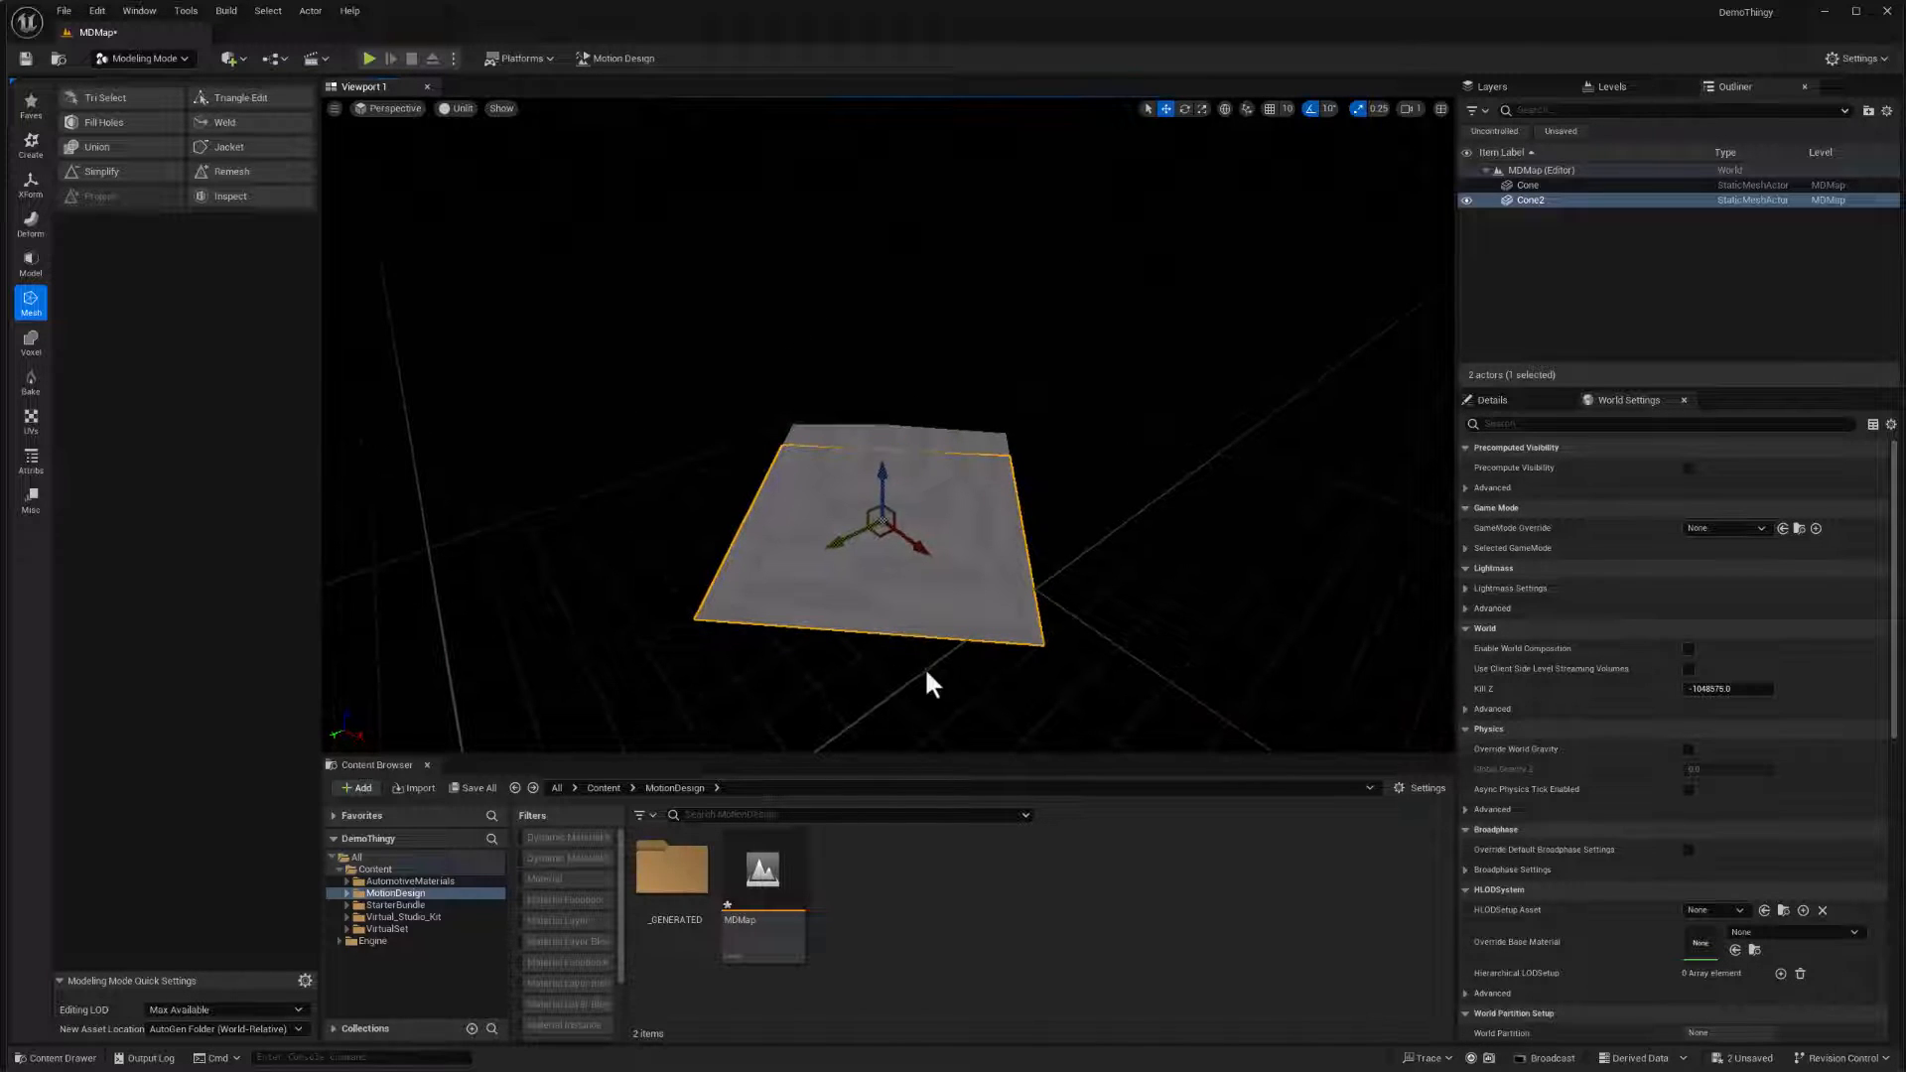
click(1529, 198)
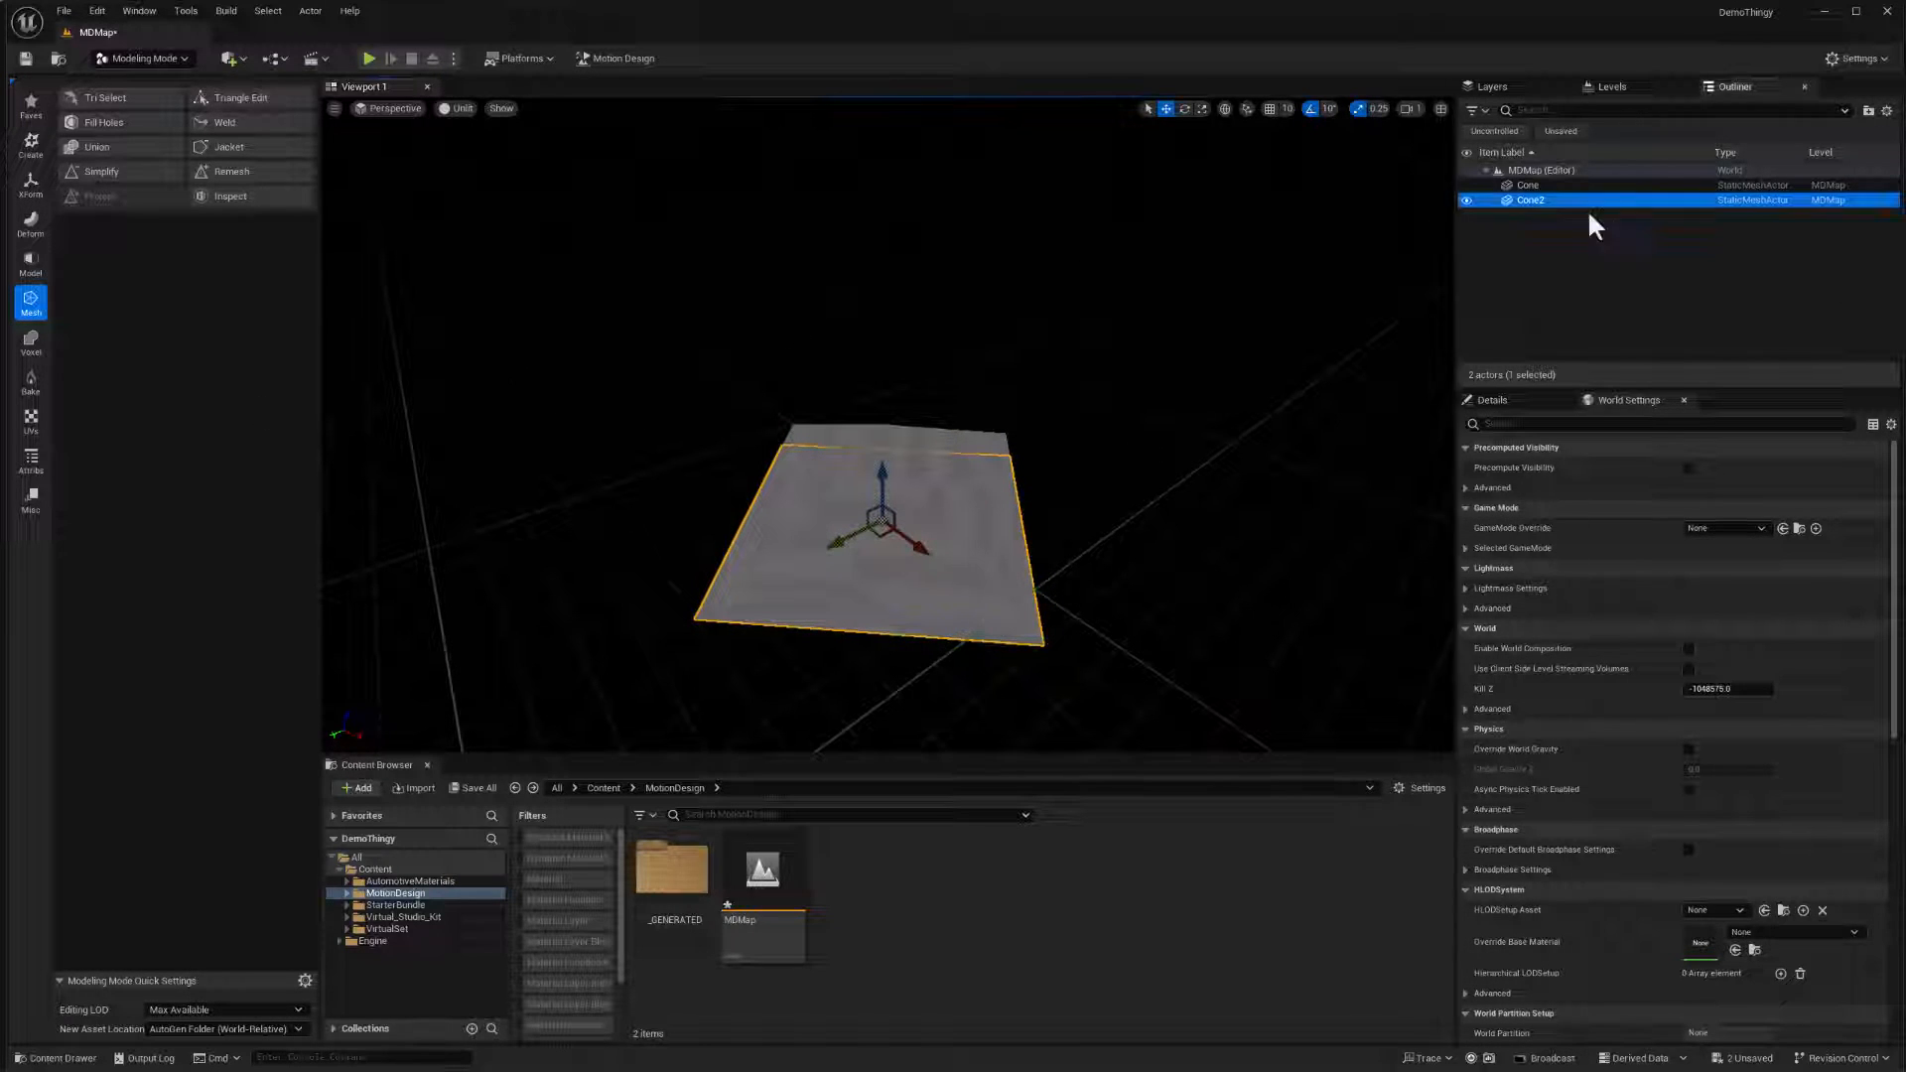
key(Delete)
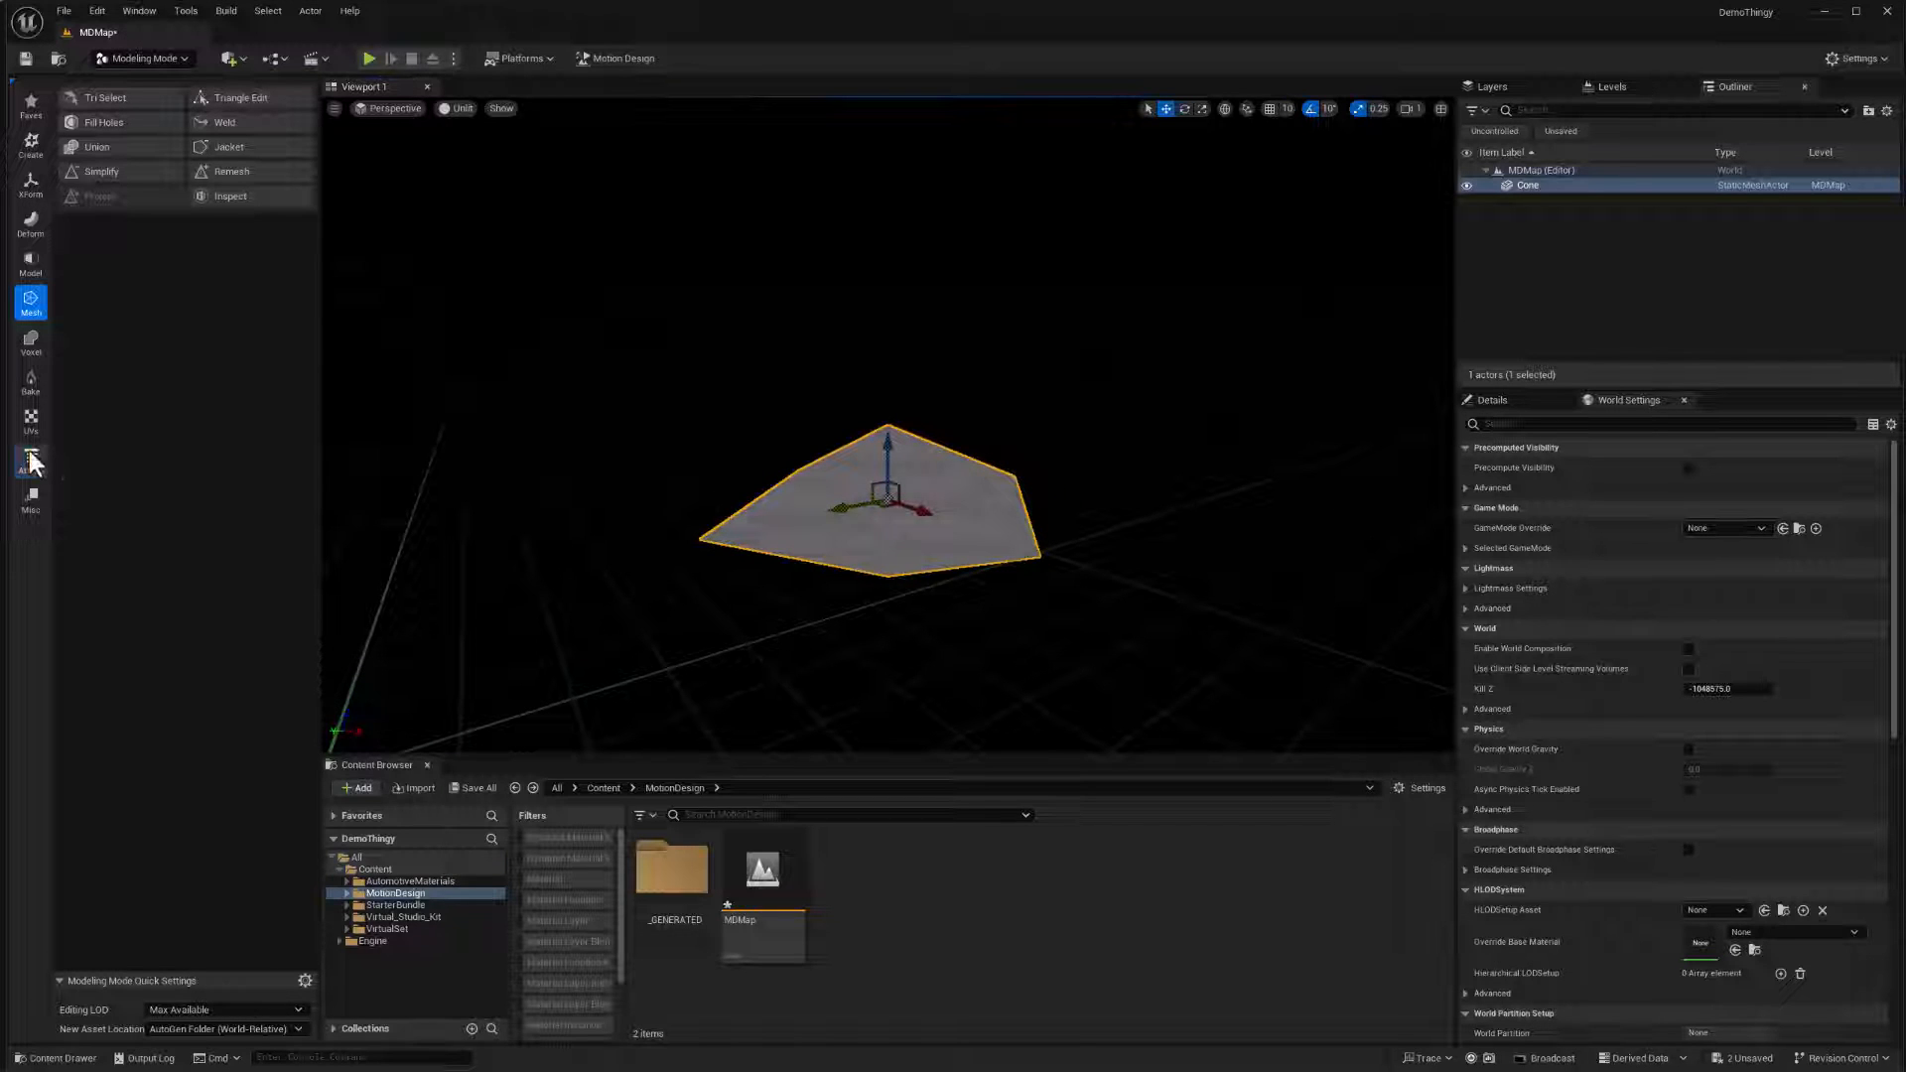
- Assign MI_CarPaint_Red from AutomotiveMaterials/Materials/Exterior/CarPaint to the Cone and accept
click(30, 461)
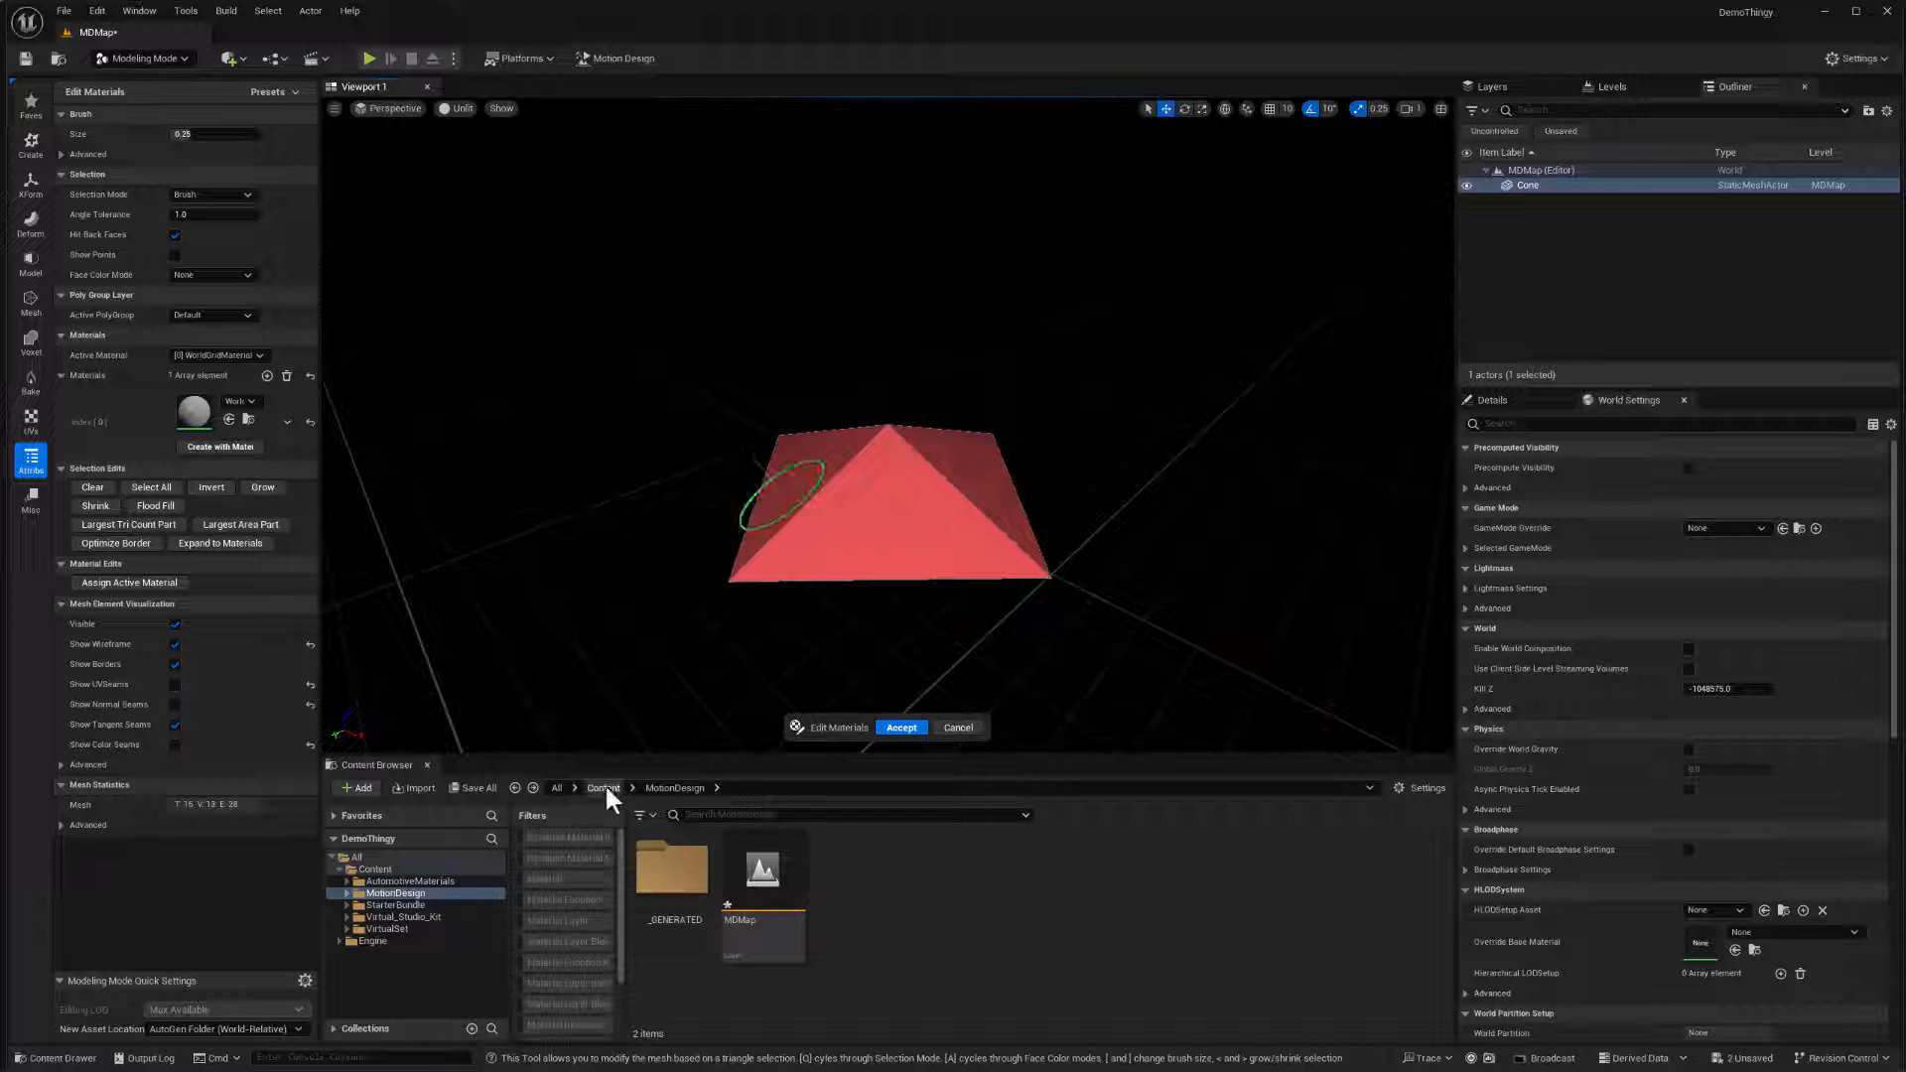
click(601, 786)
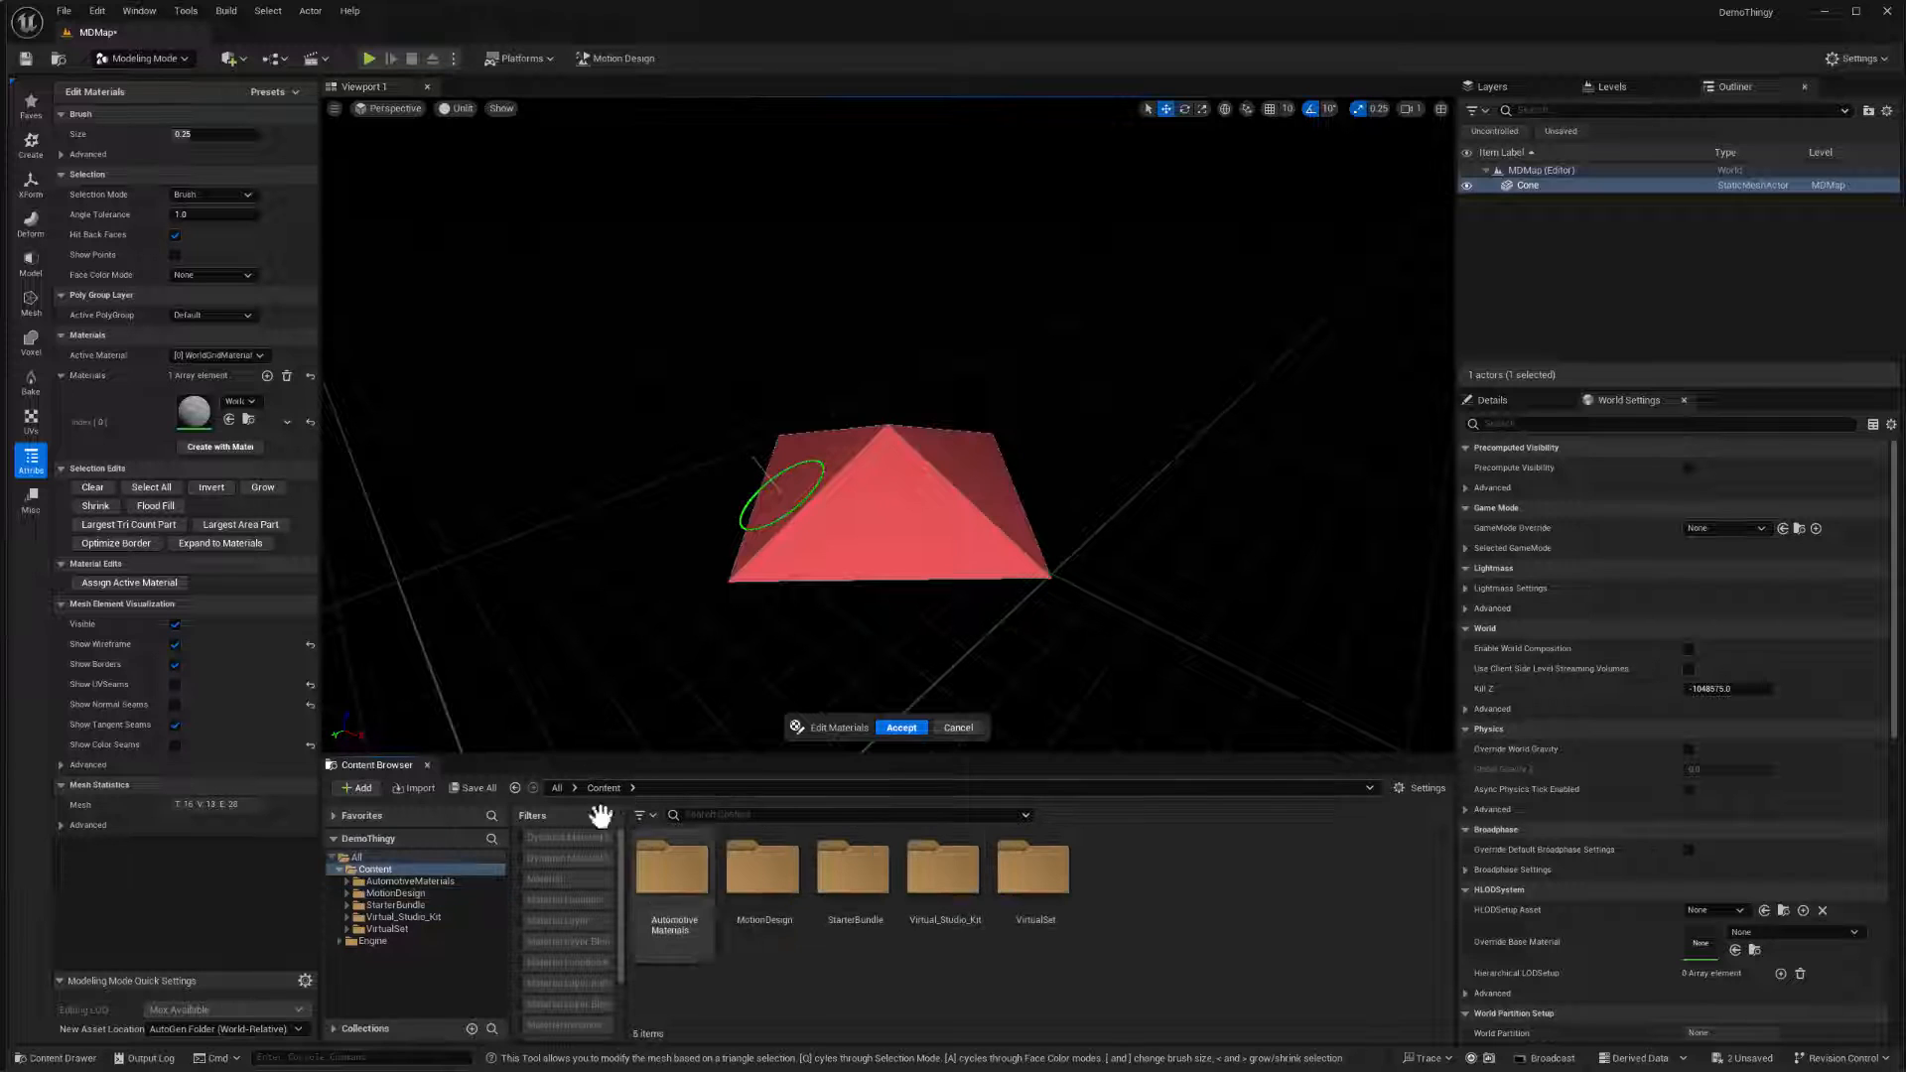
click(763, 873)
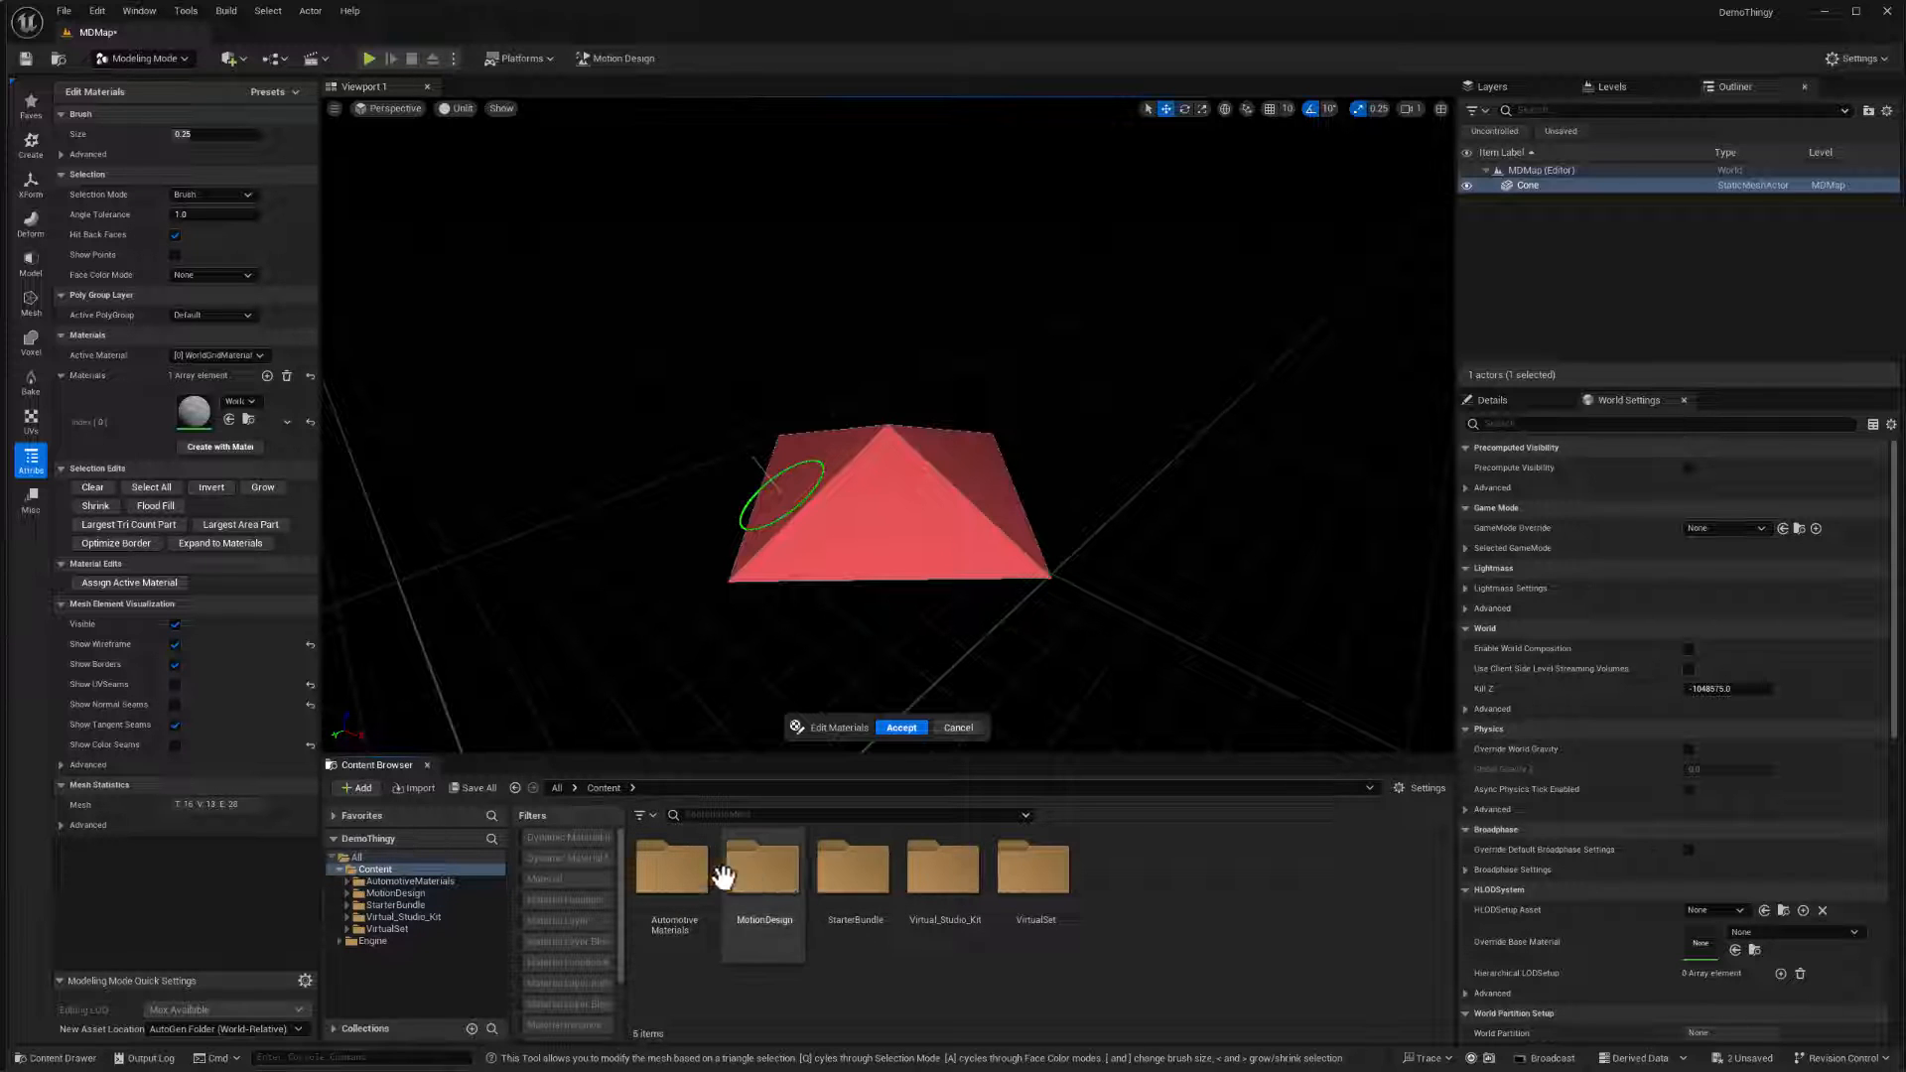
double_click(671, 870)
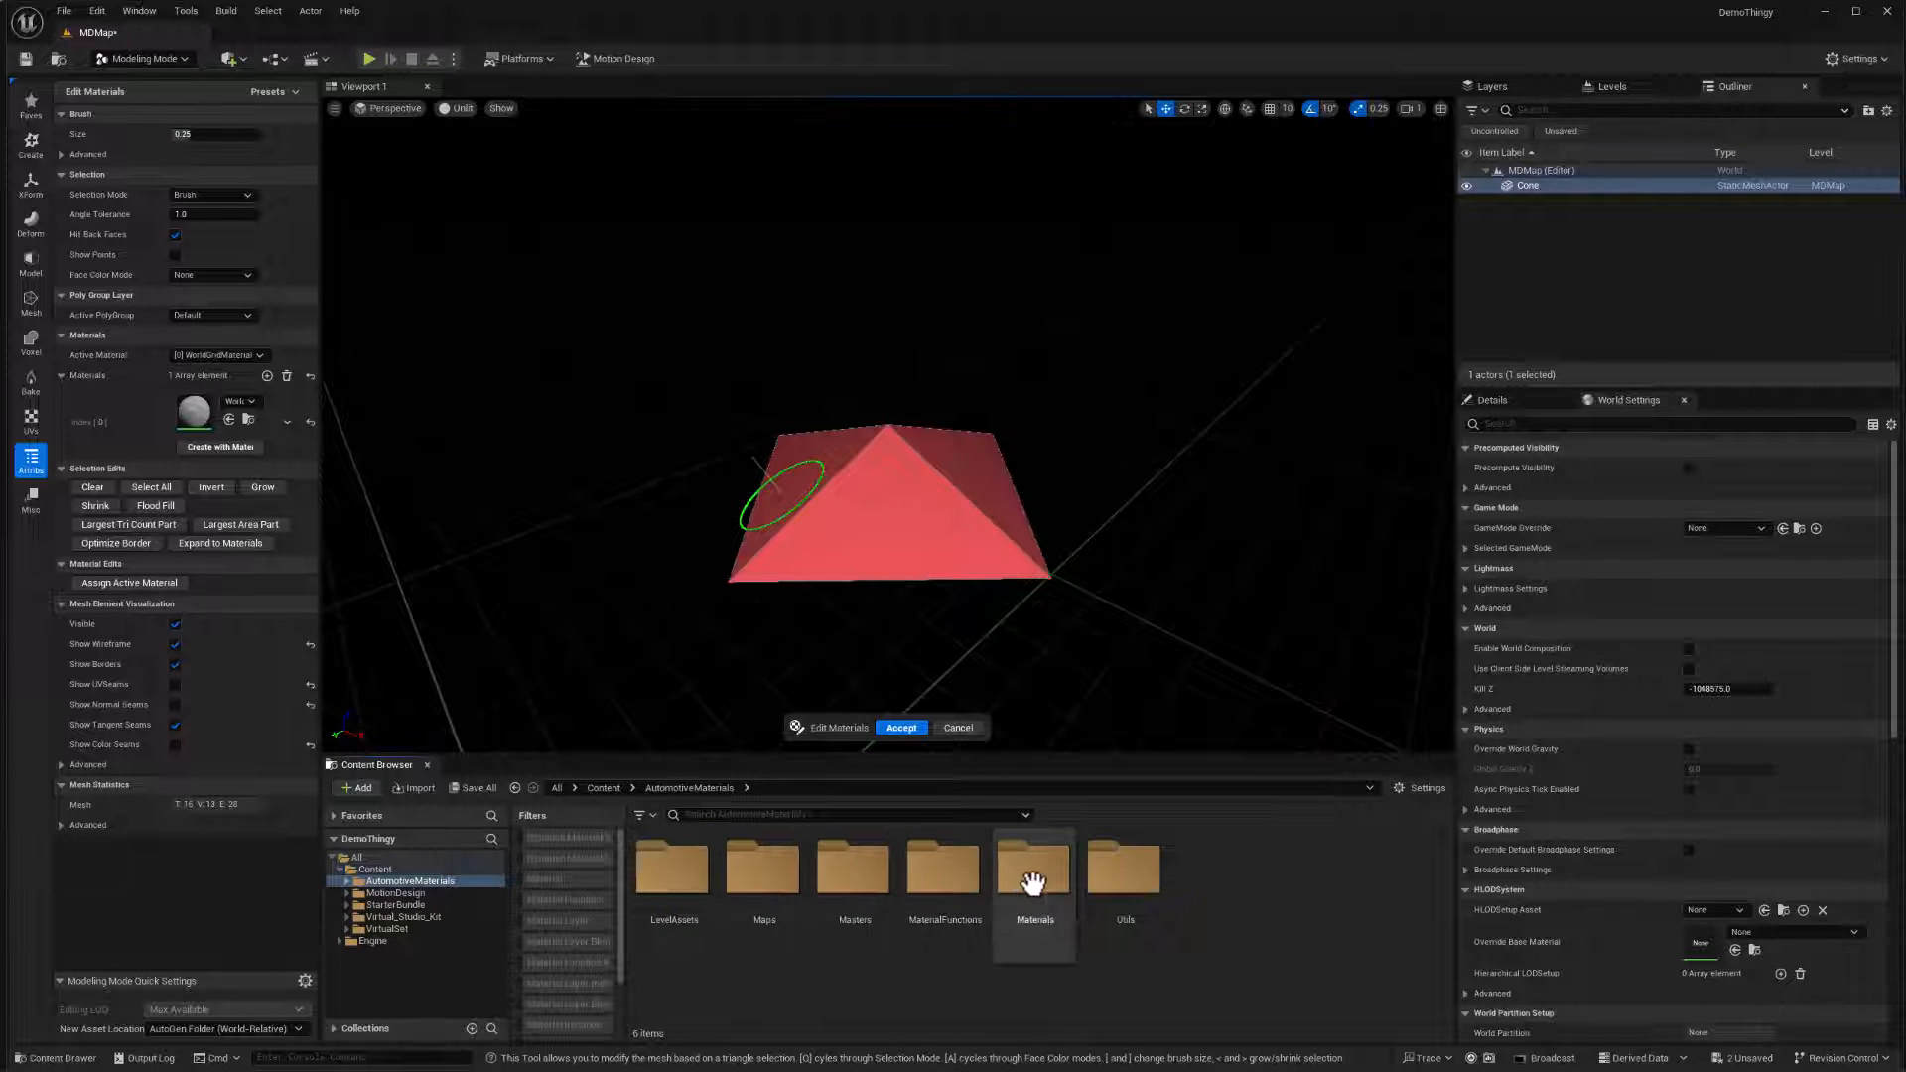
double_click(1032, 874)
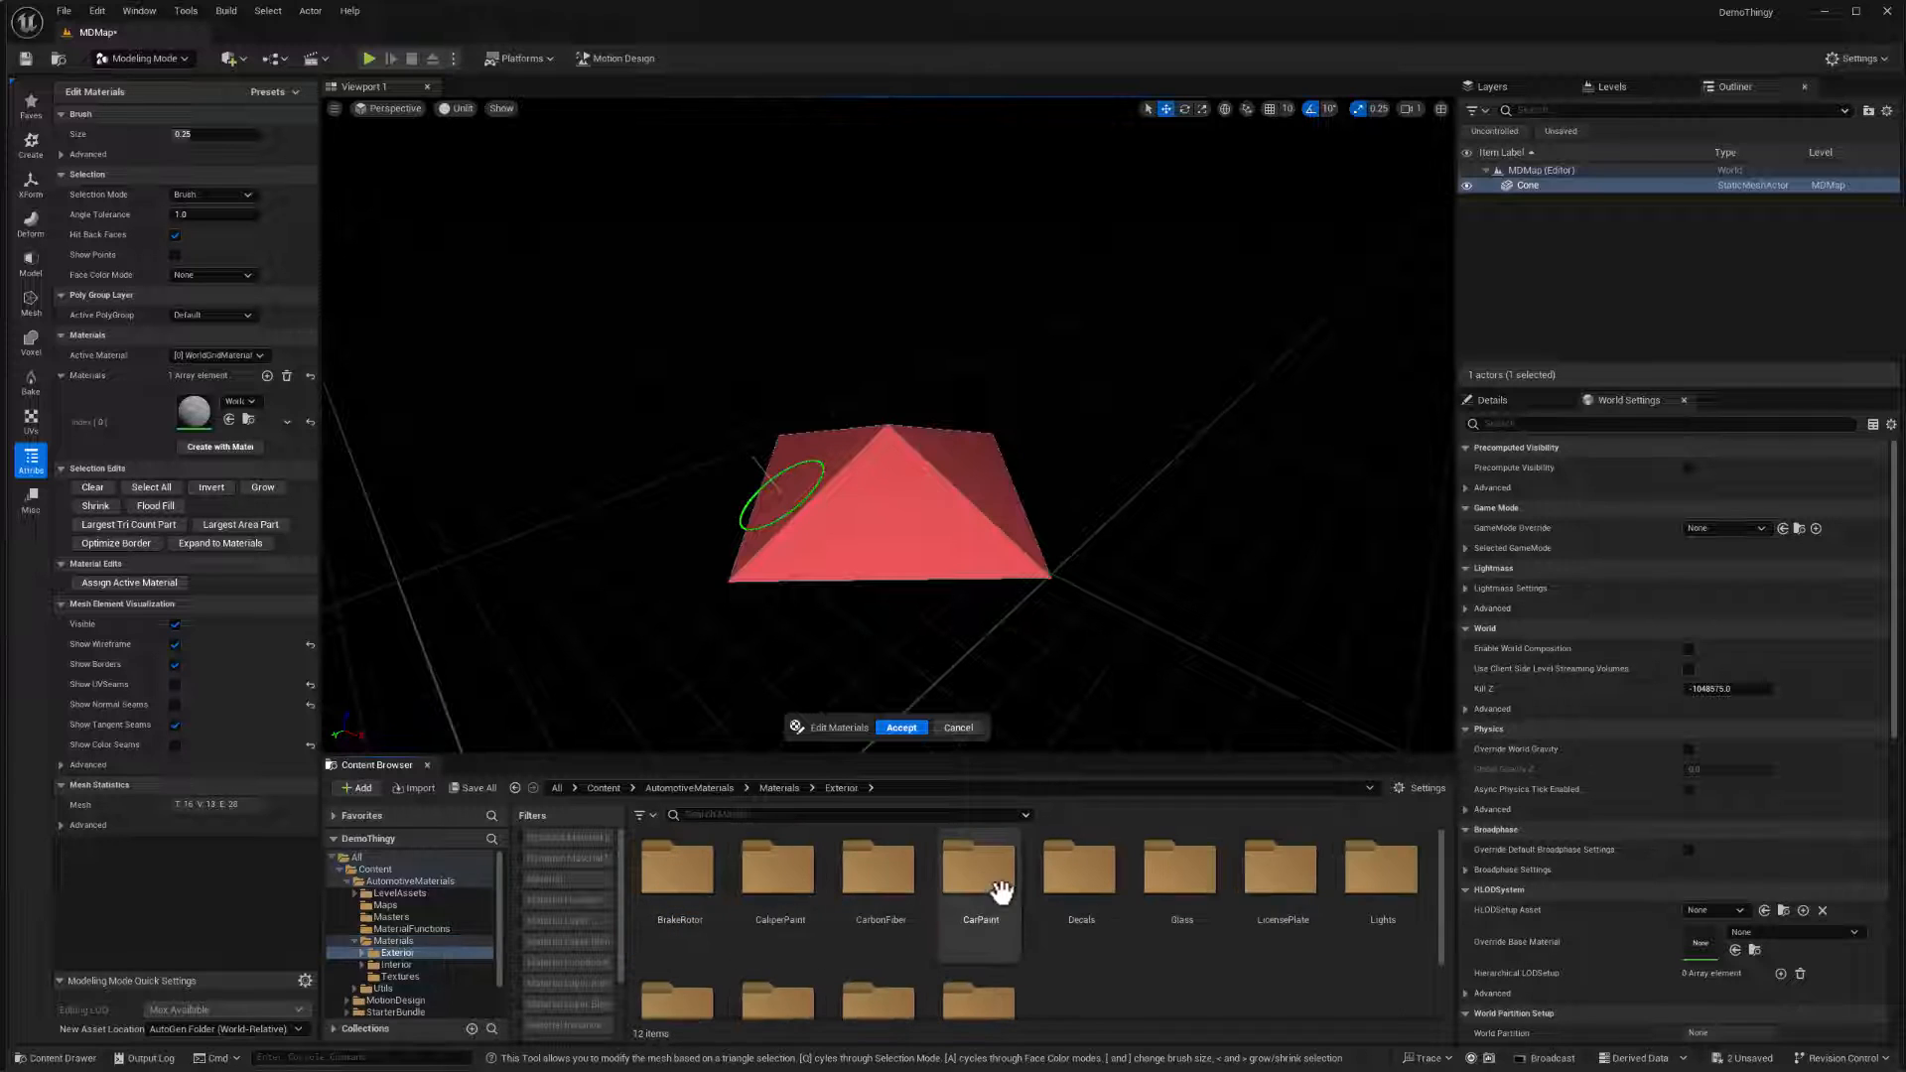
double_click(979, 874)
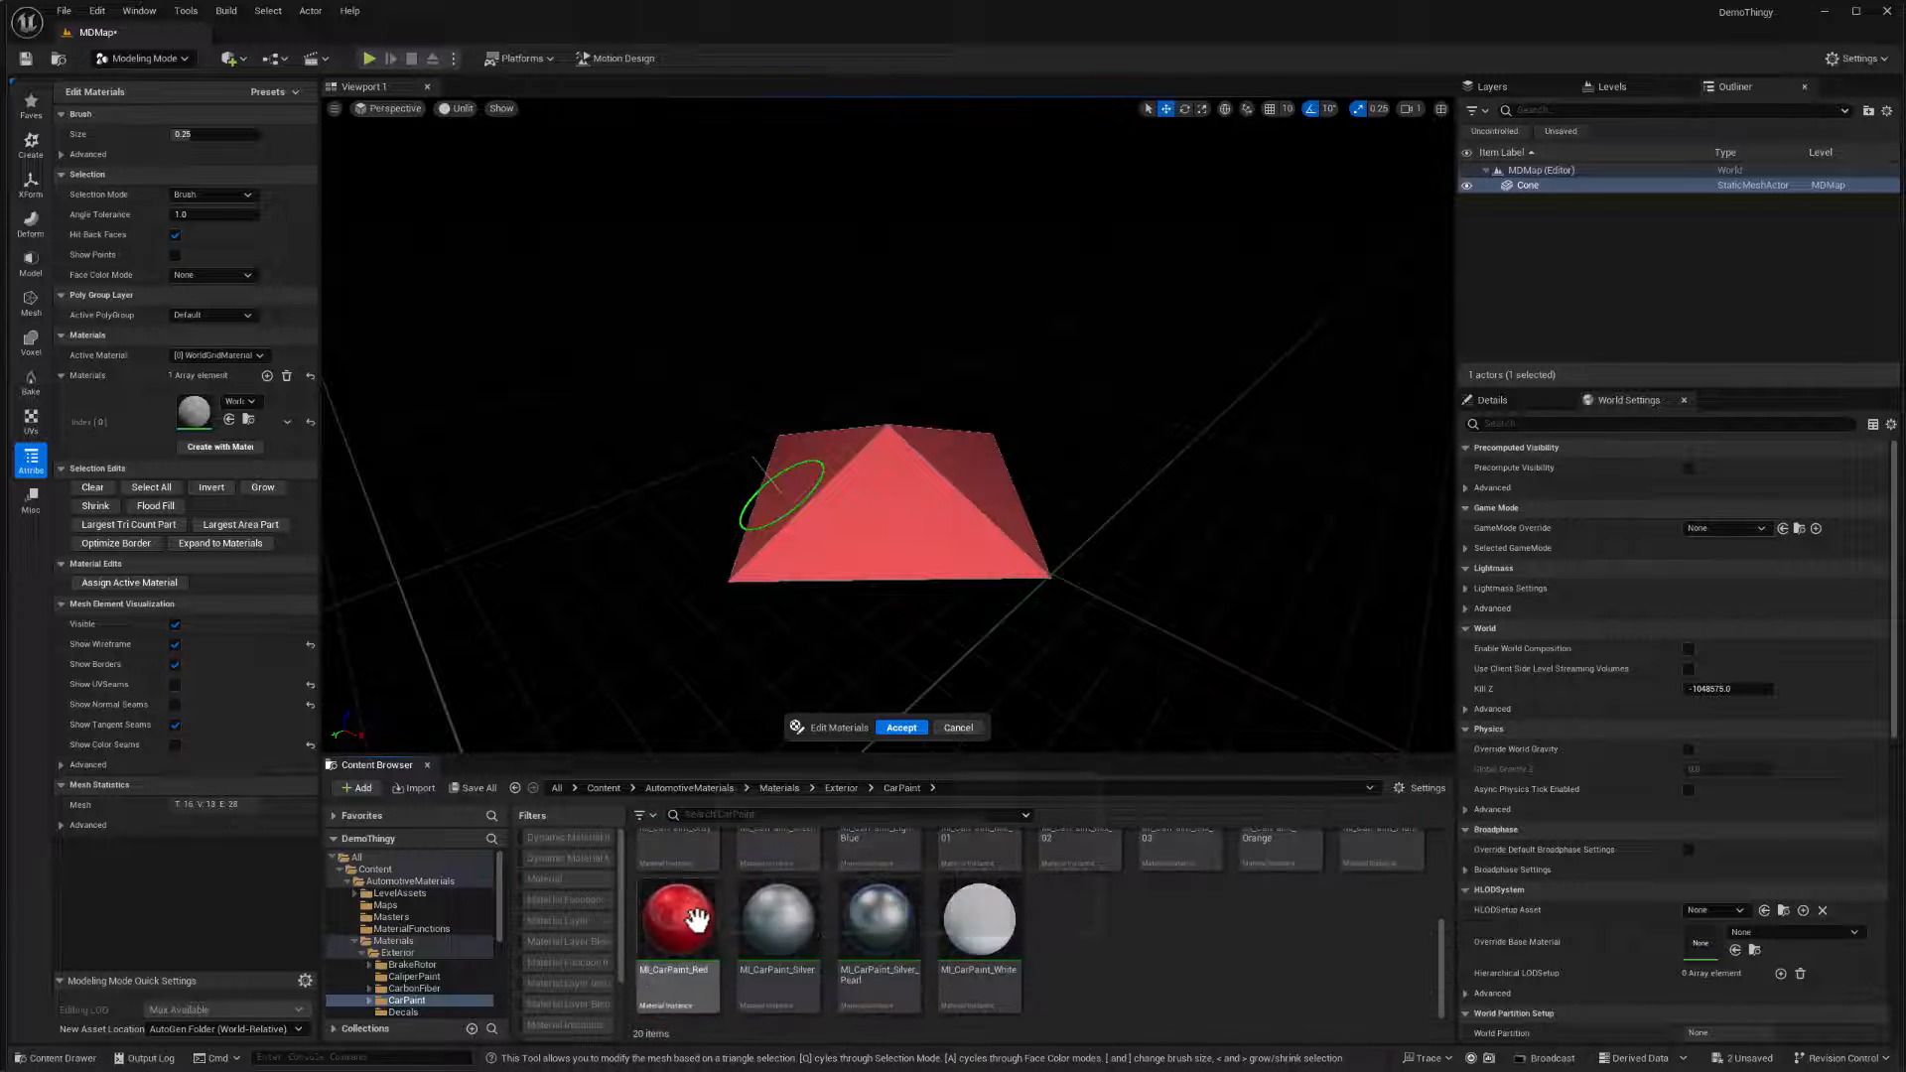
click(677, 927)
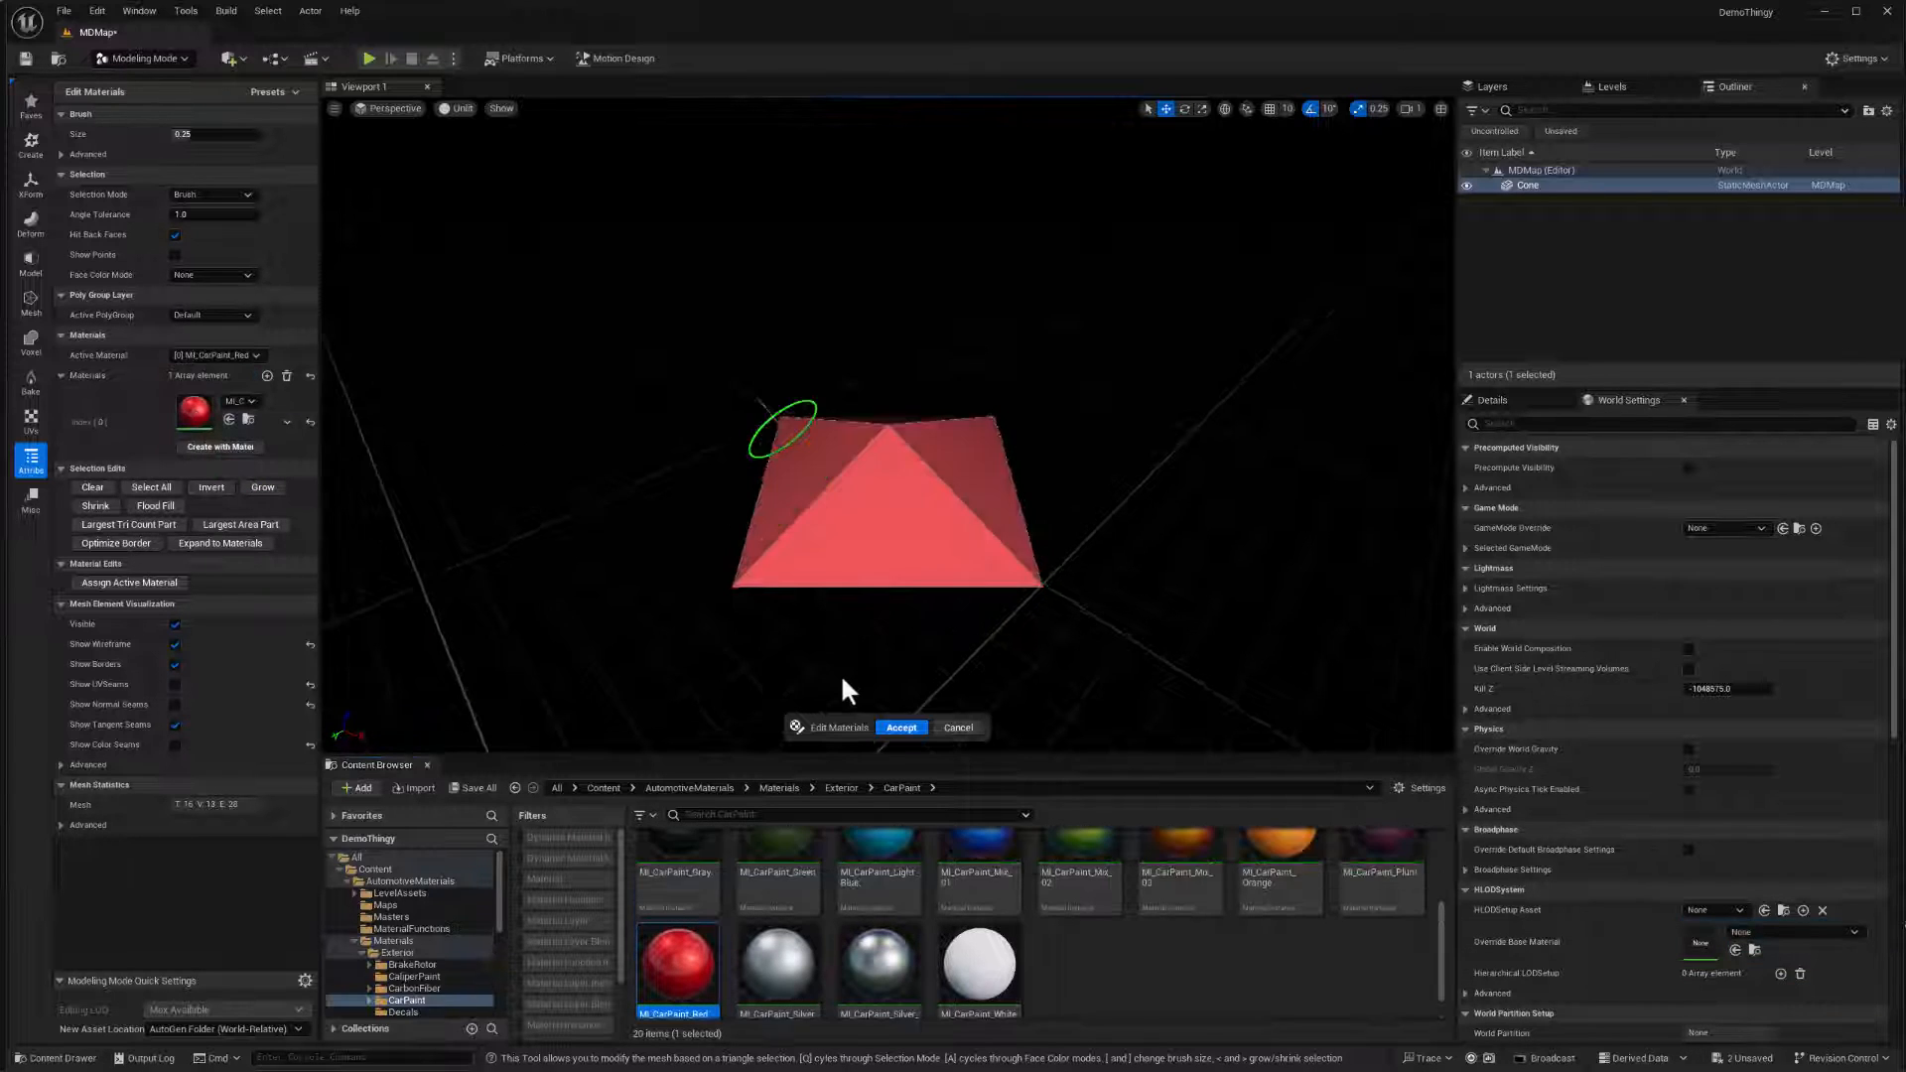
click(901, 727)
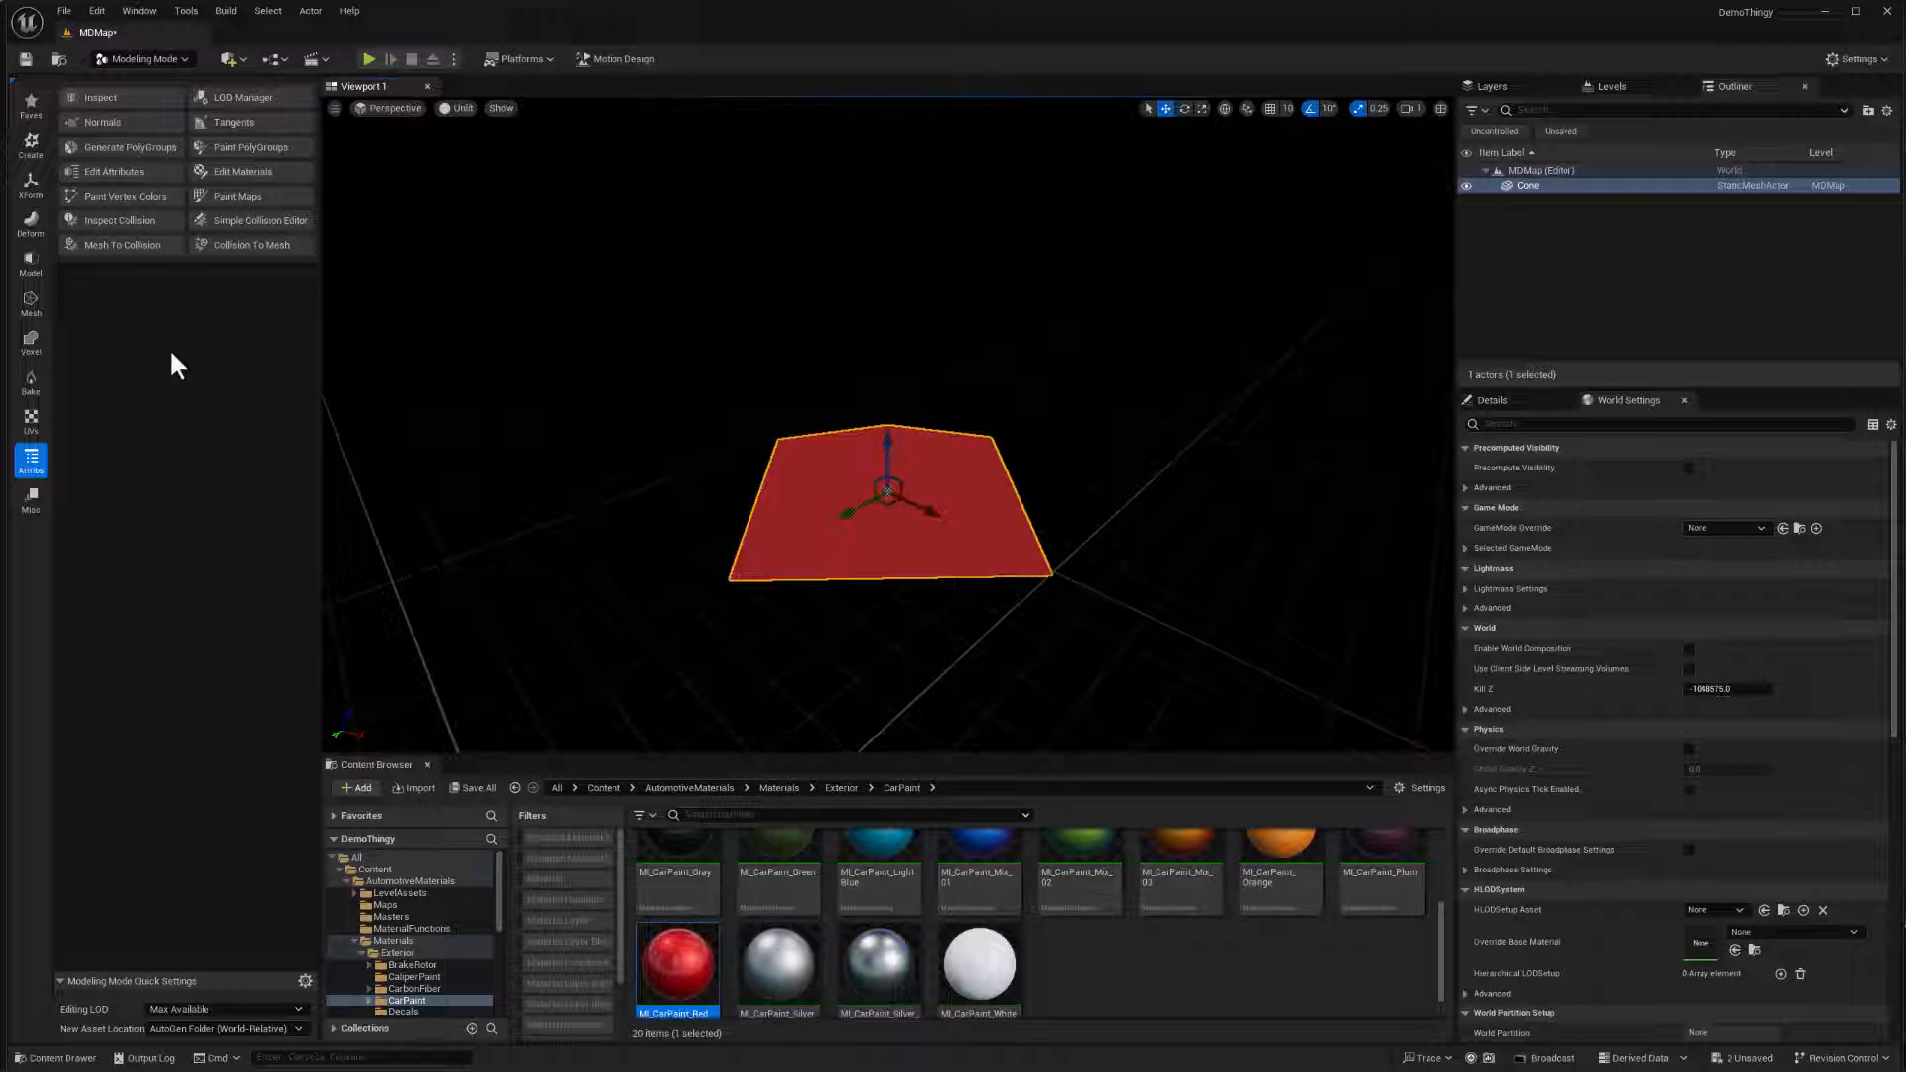
- Reopen Edit Materials on Cone and add material slots for orange and a third entry
click(240, 170)
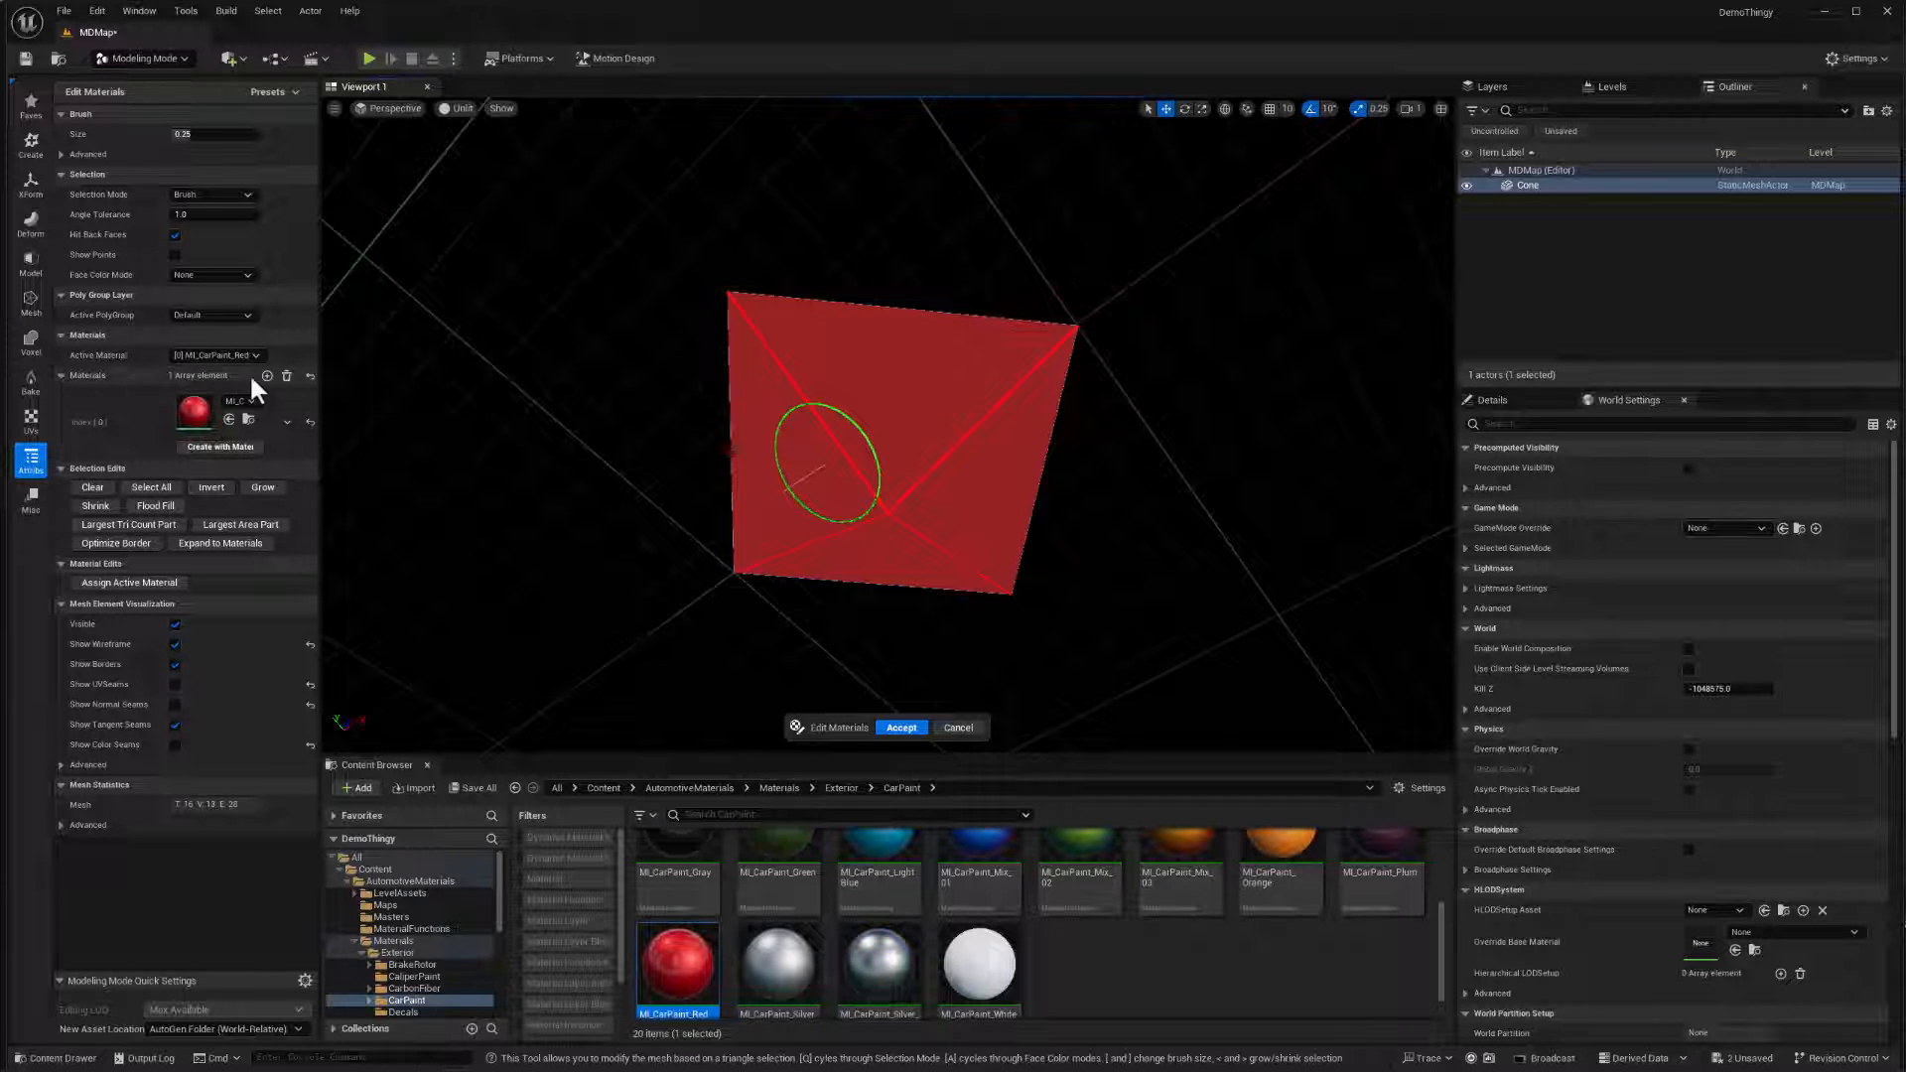
click(266, 375)
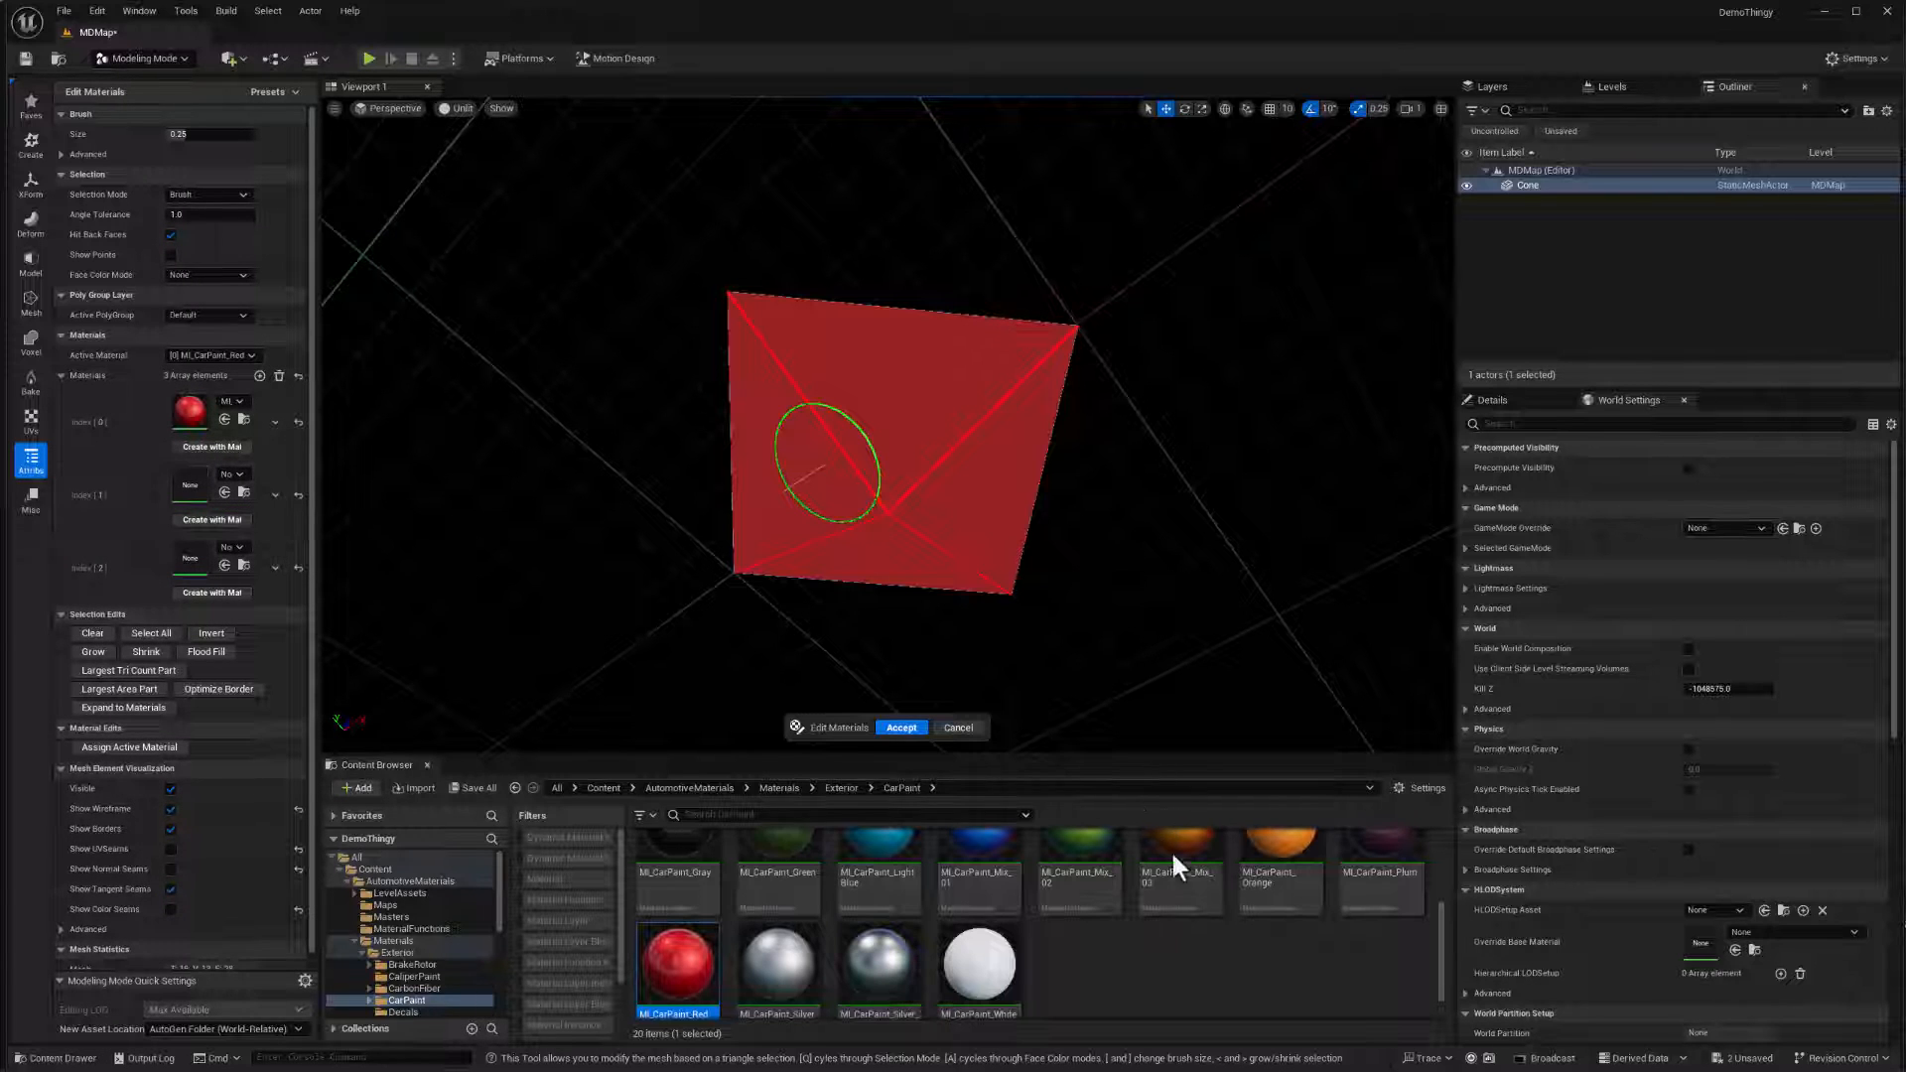
scroll(down, 3)
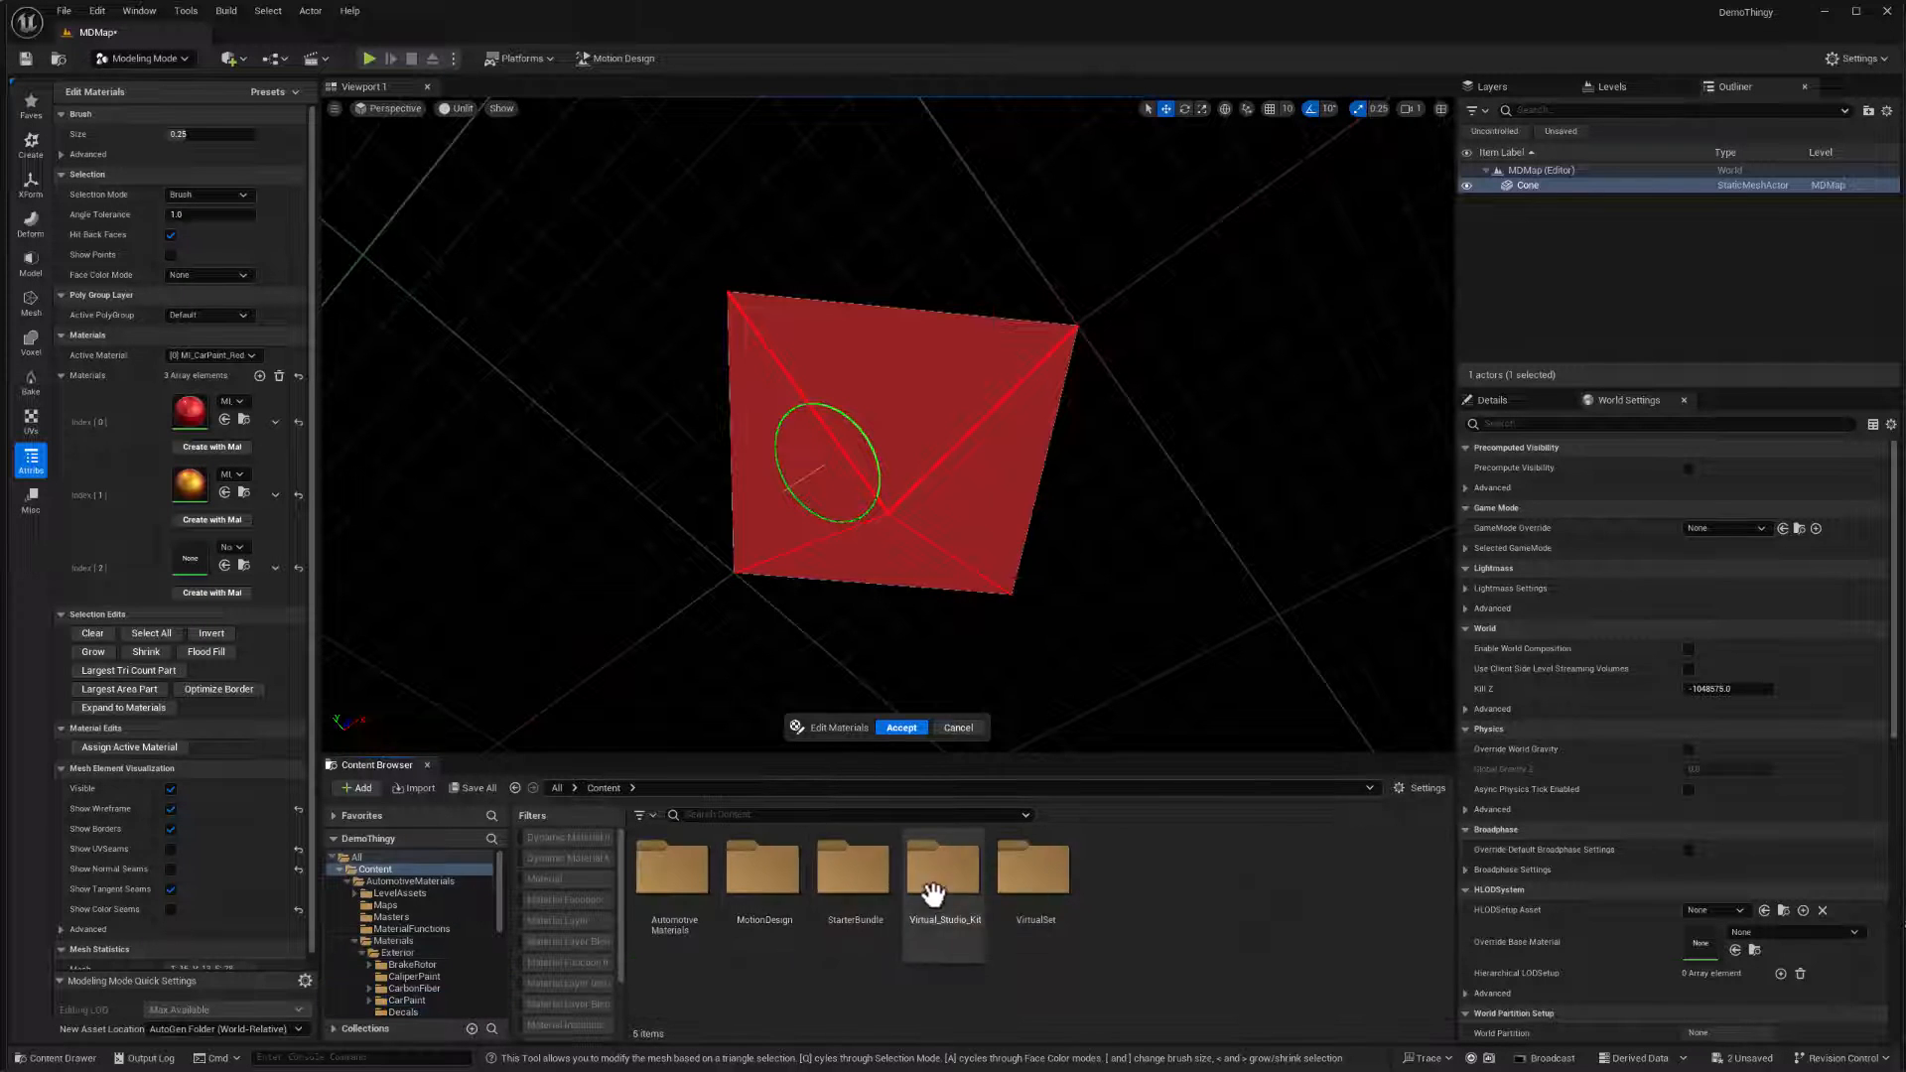
- Select MI_Glow_04 from Virtual_Studio_Kit/Materials/Glow for the Cone's third slot
double_click(943, 869)
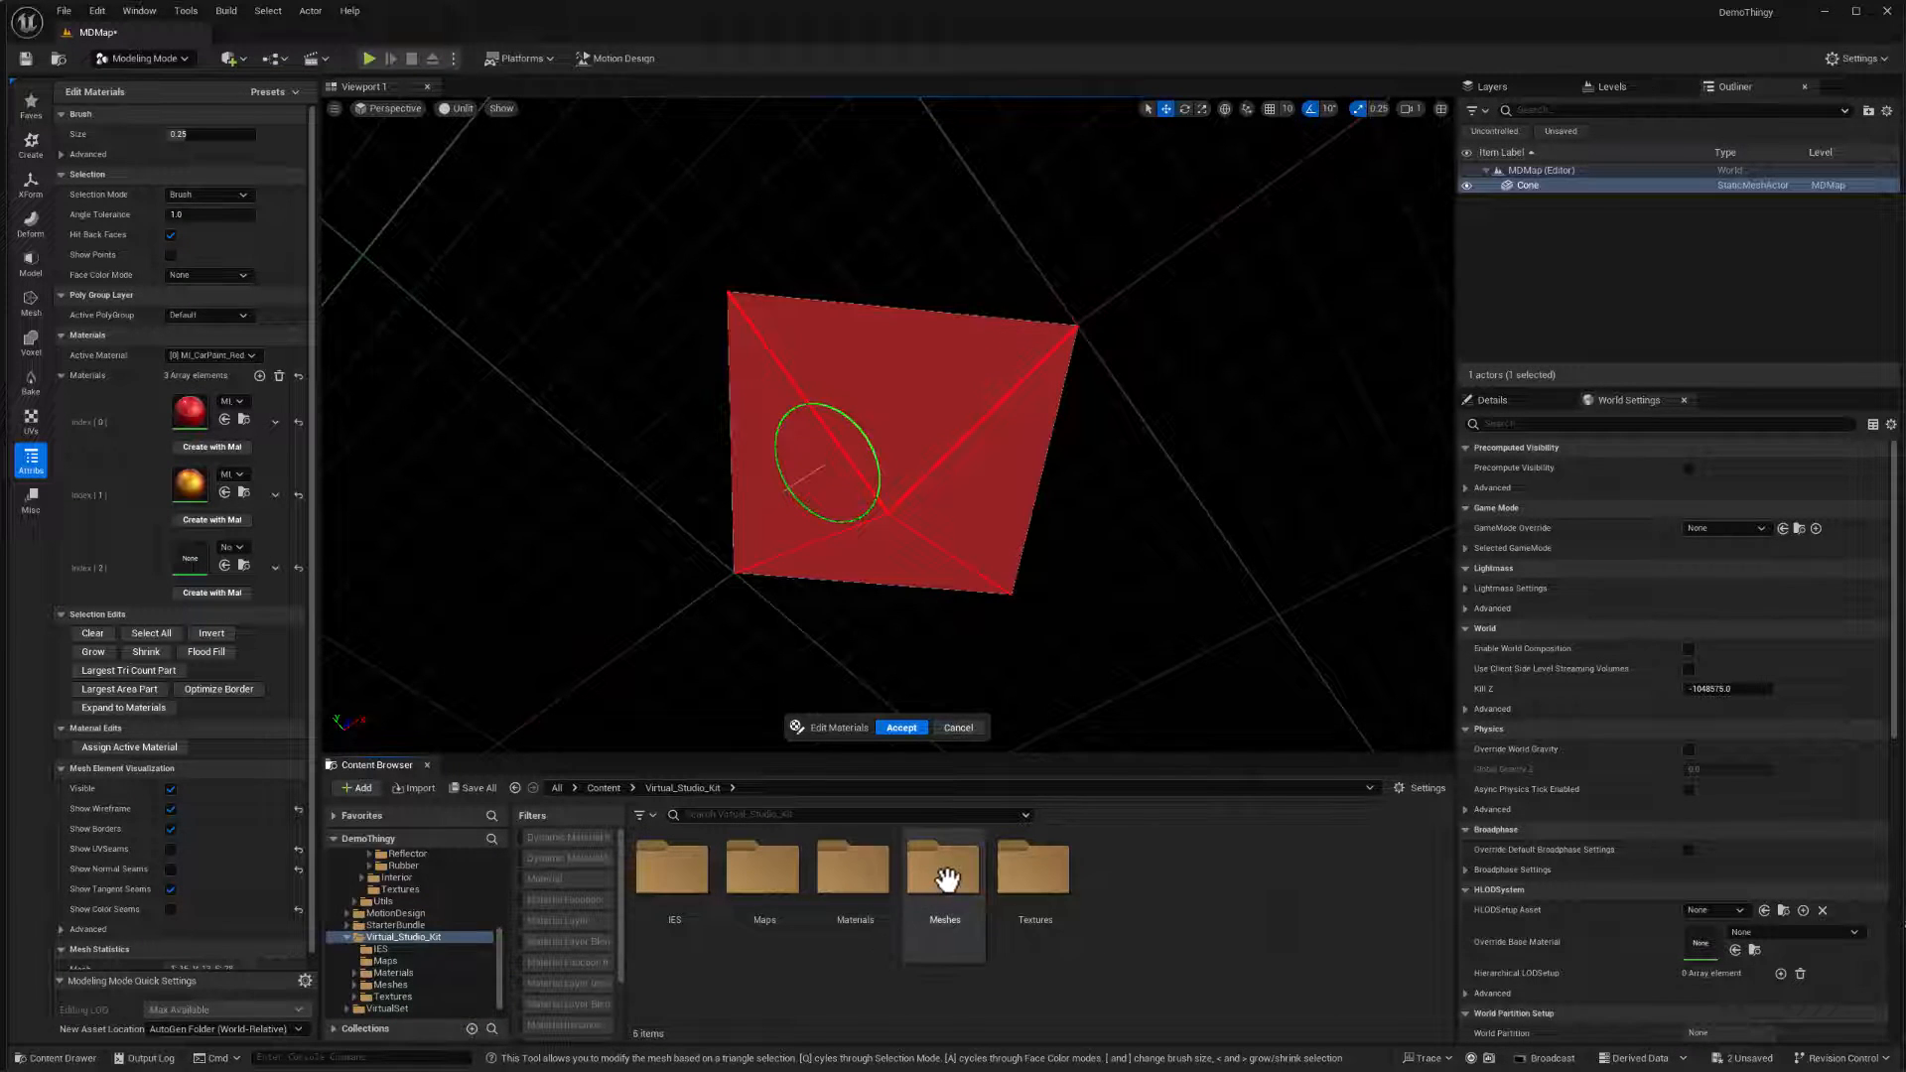
mouse_move(925, 887)
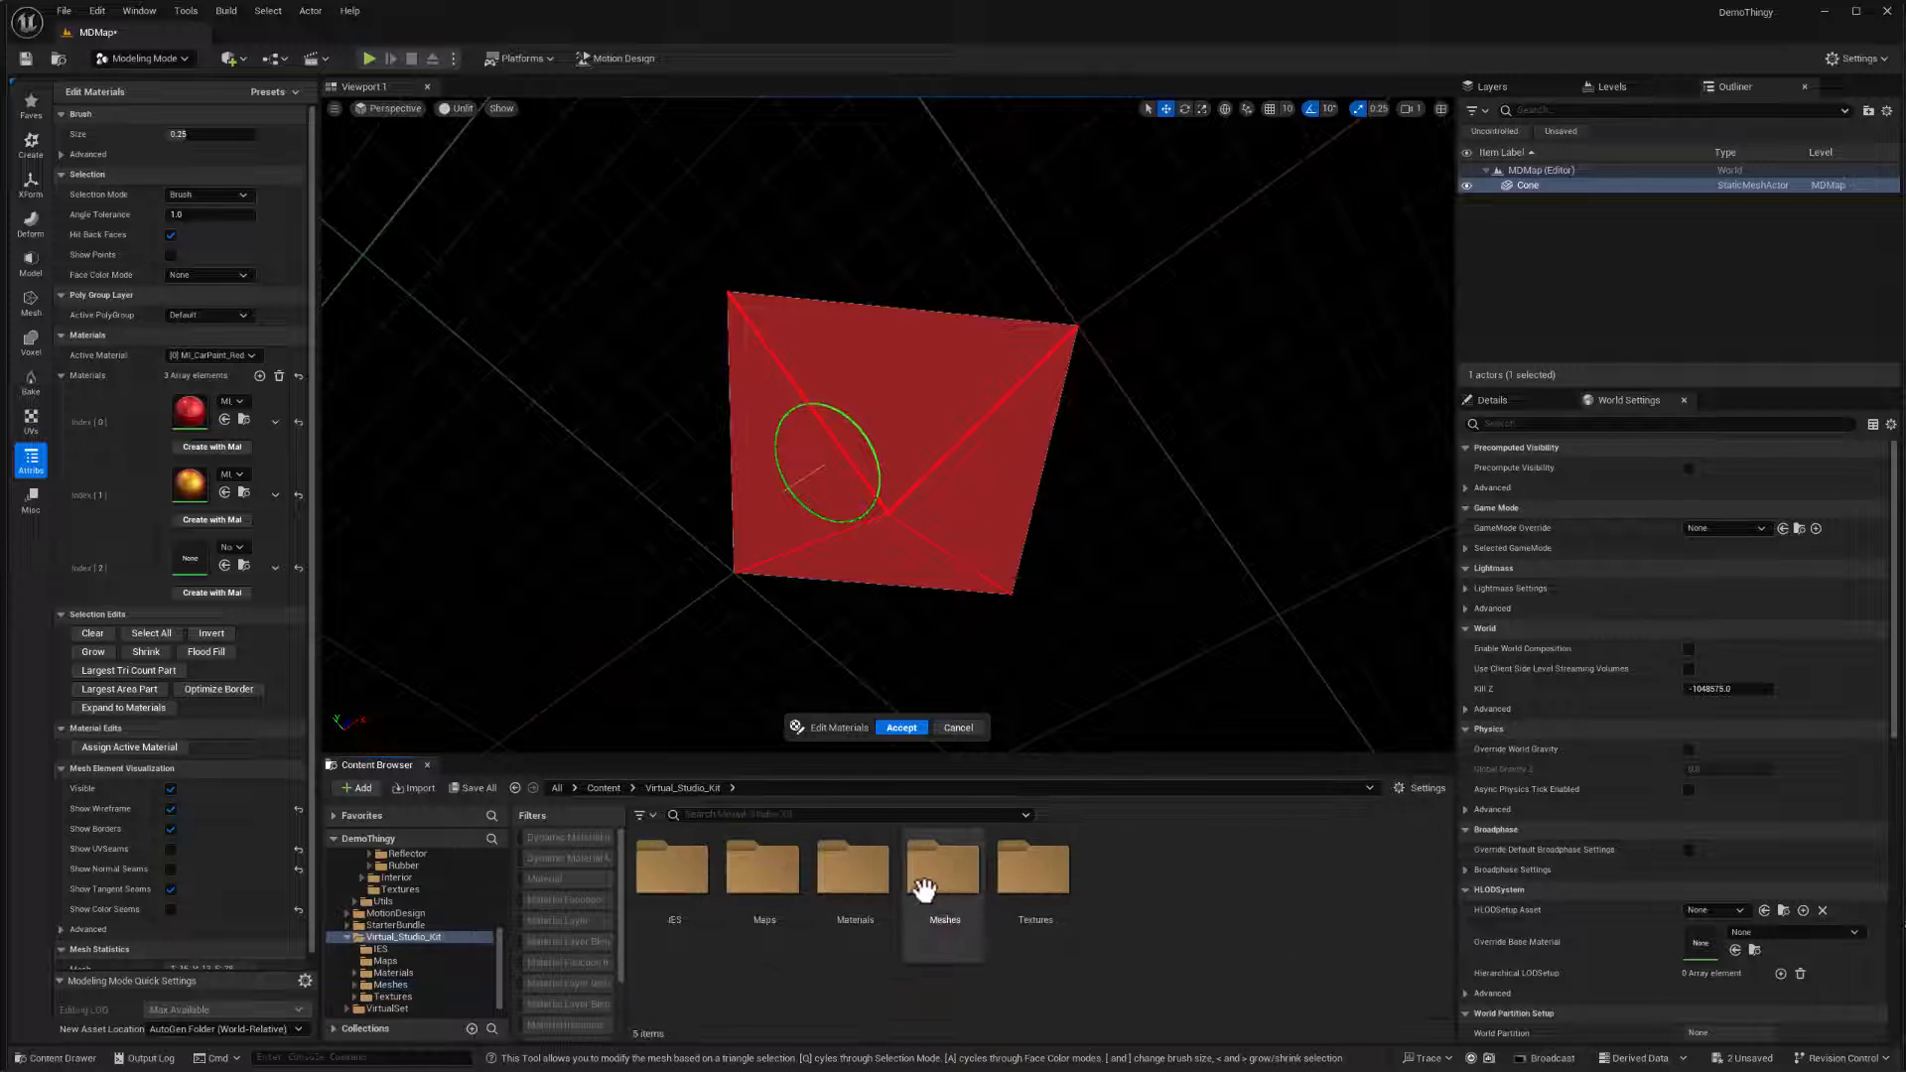
double_click(854, 868)
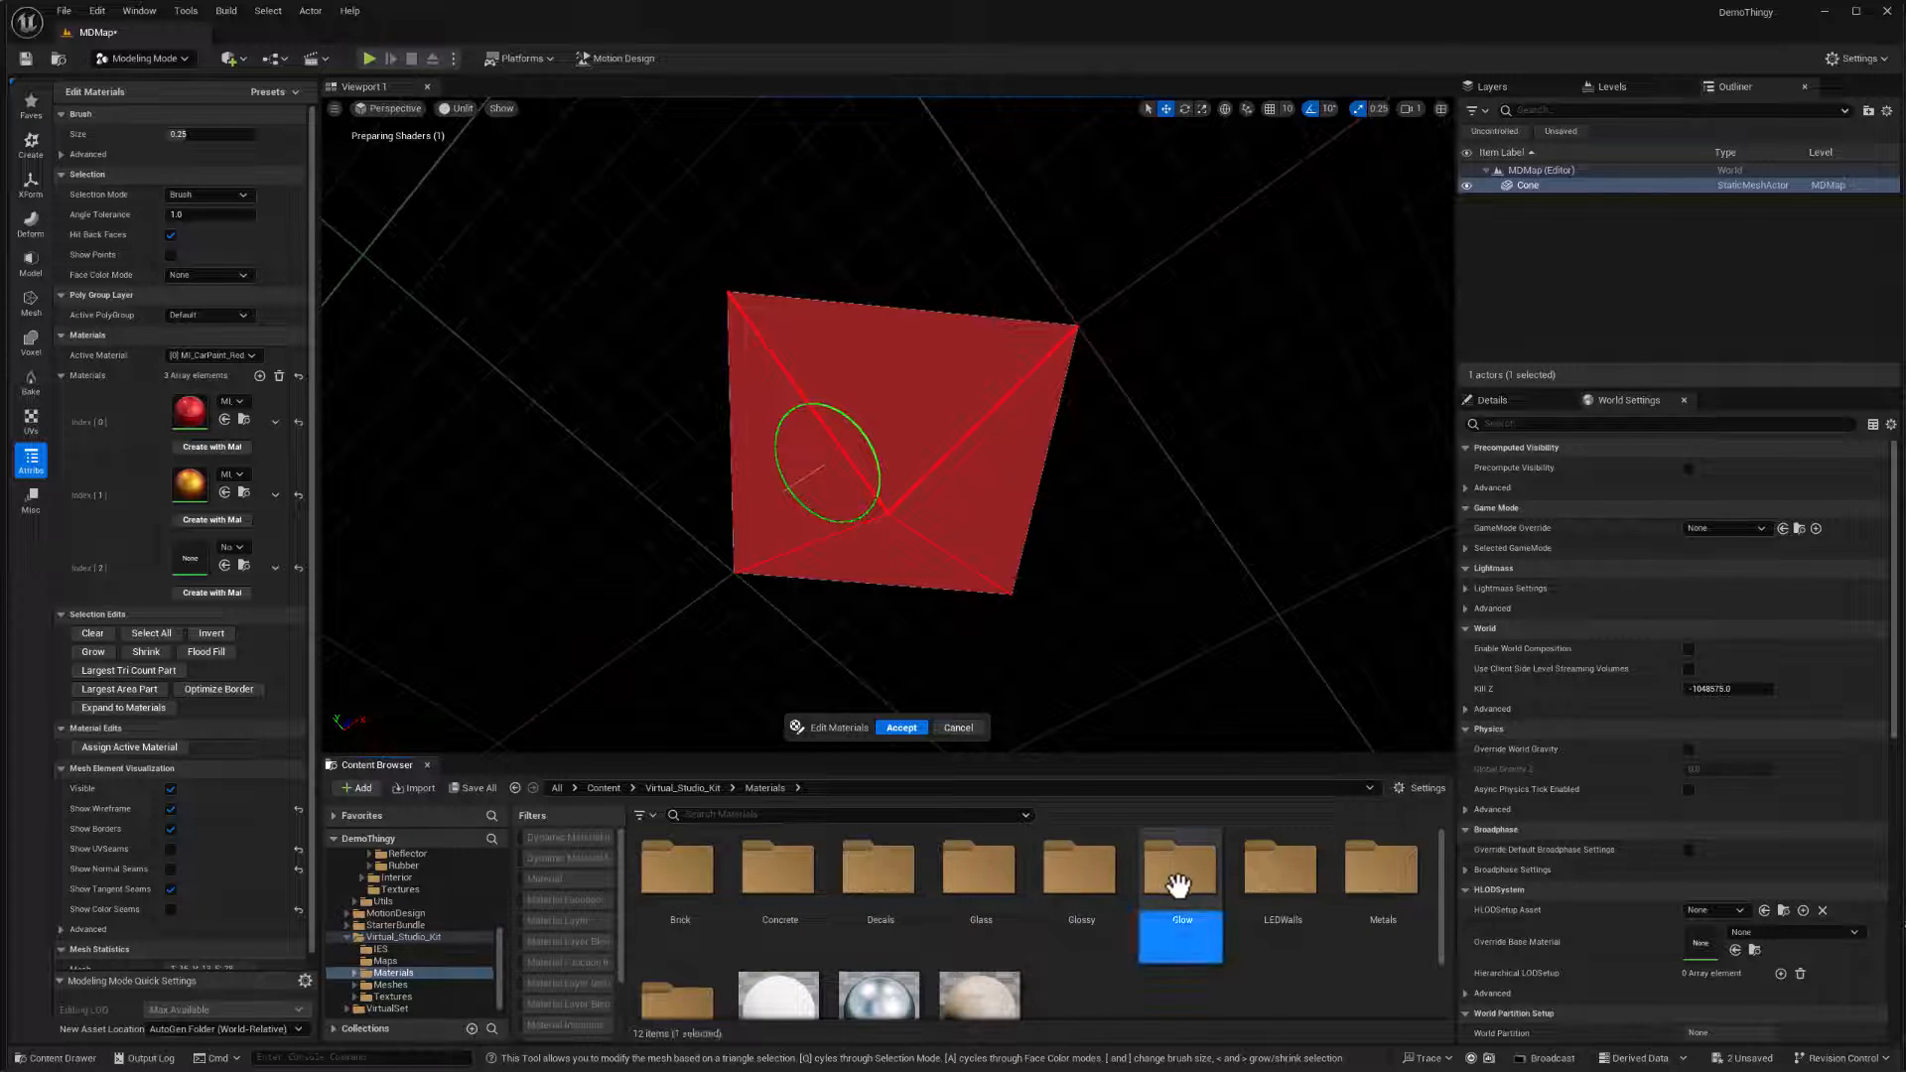
double_click(1179, 873)
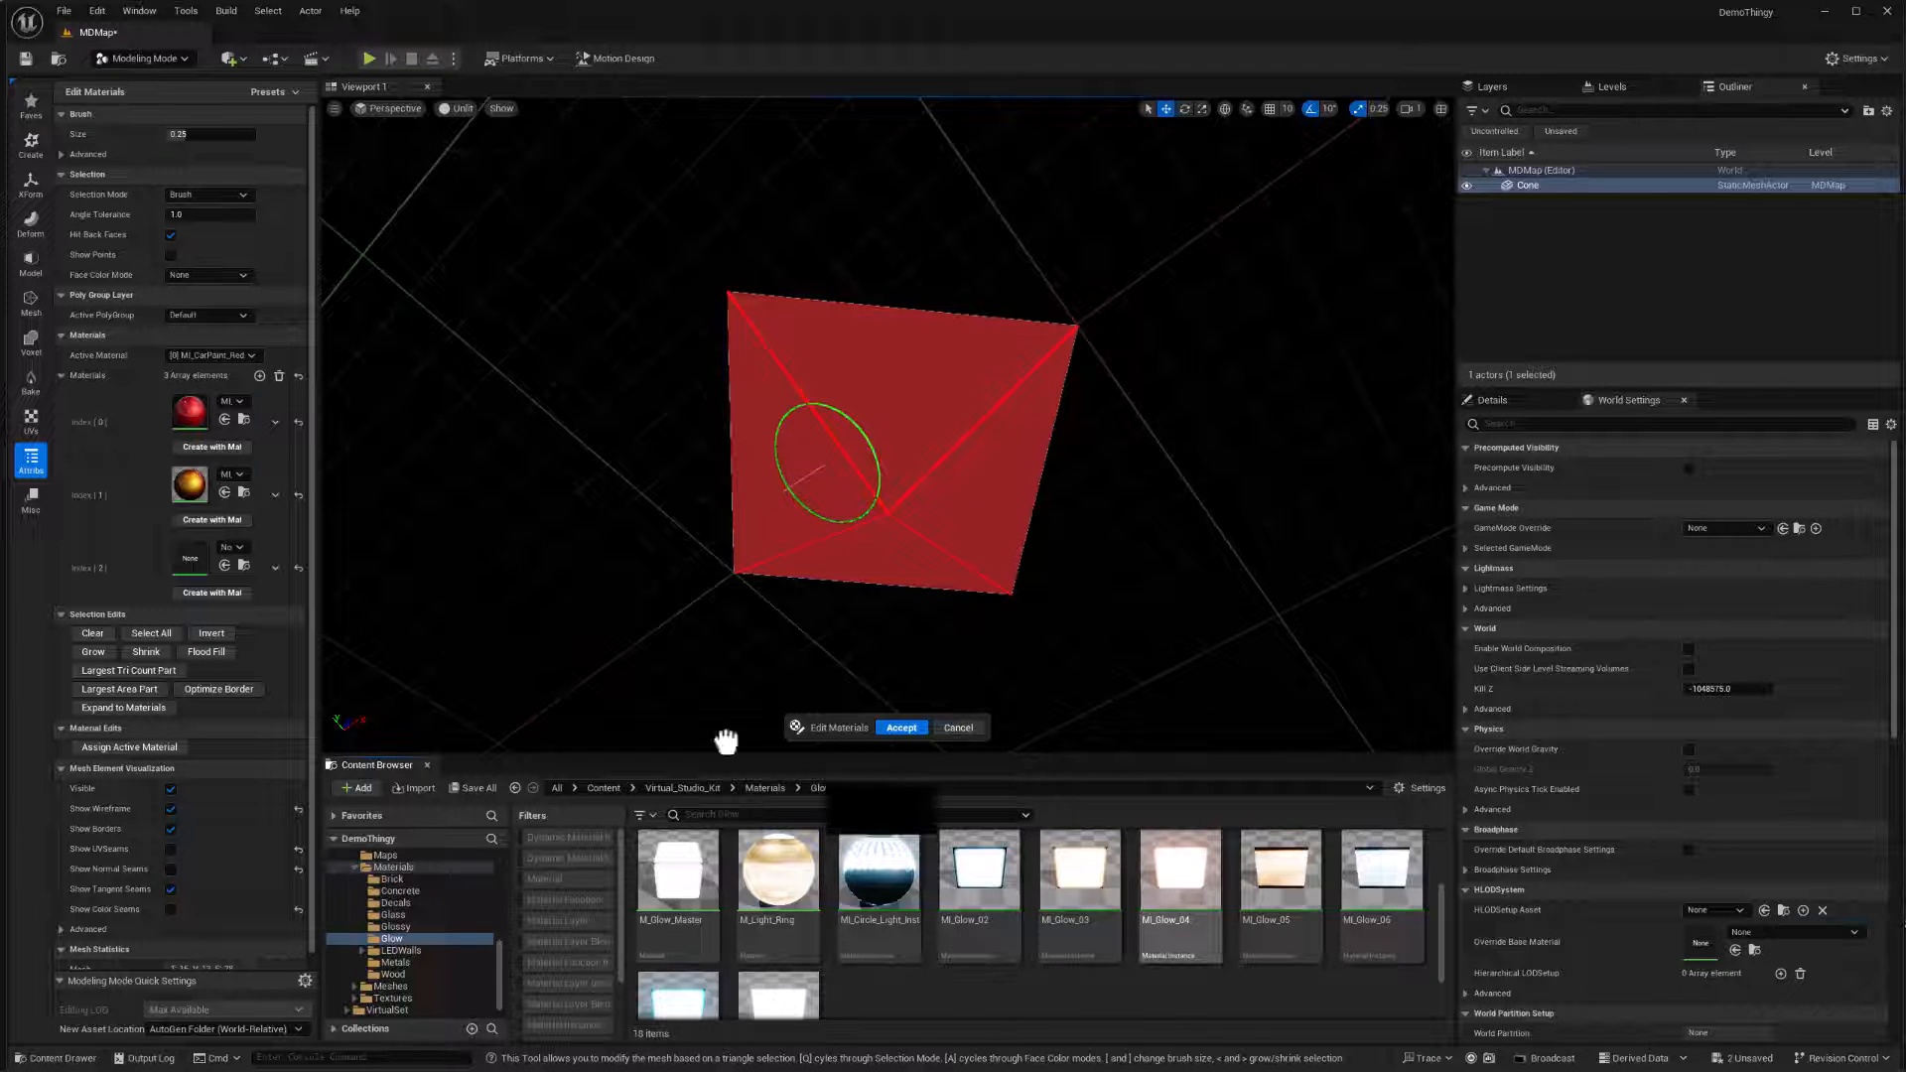
click(1180, 875)
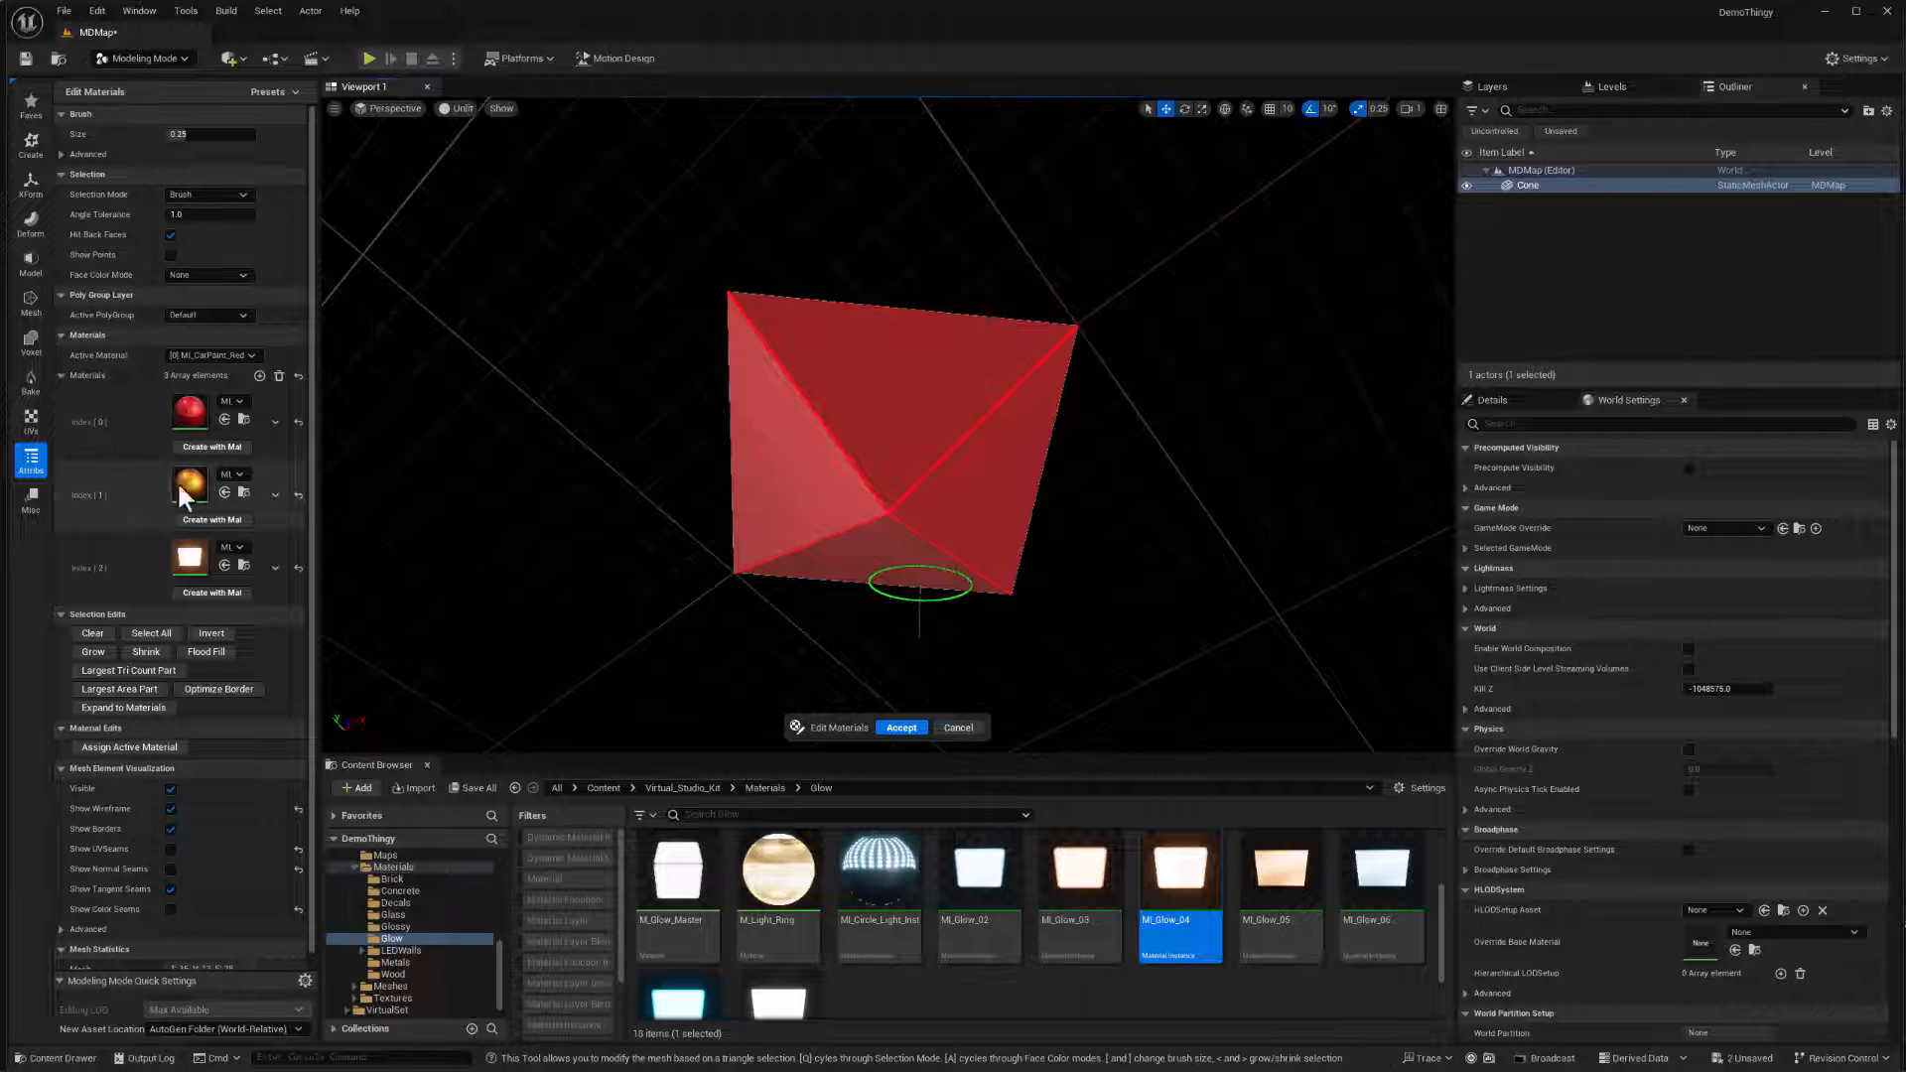
- Paint a Cone face with the orange glow material and accept the material edit
click(244, 356)
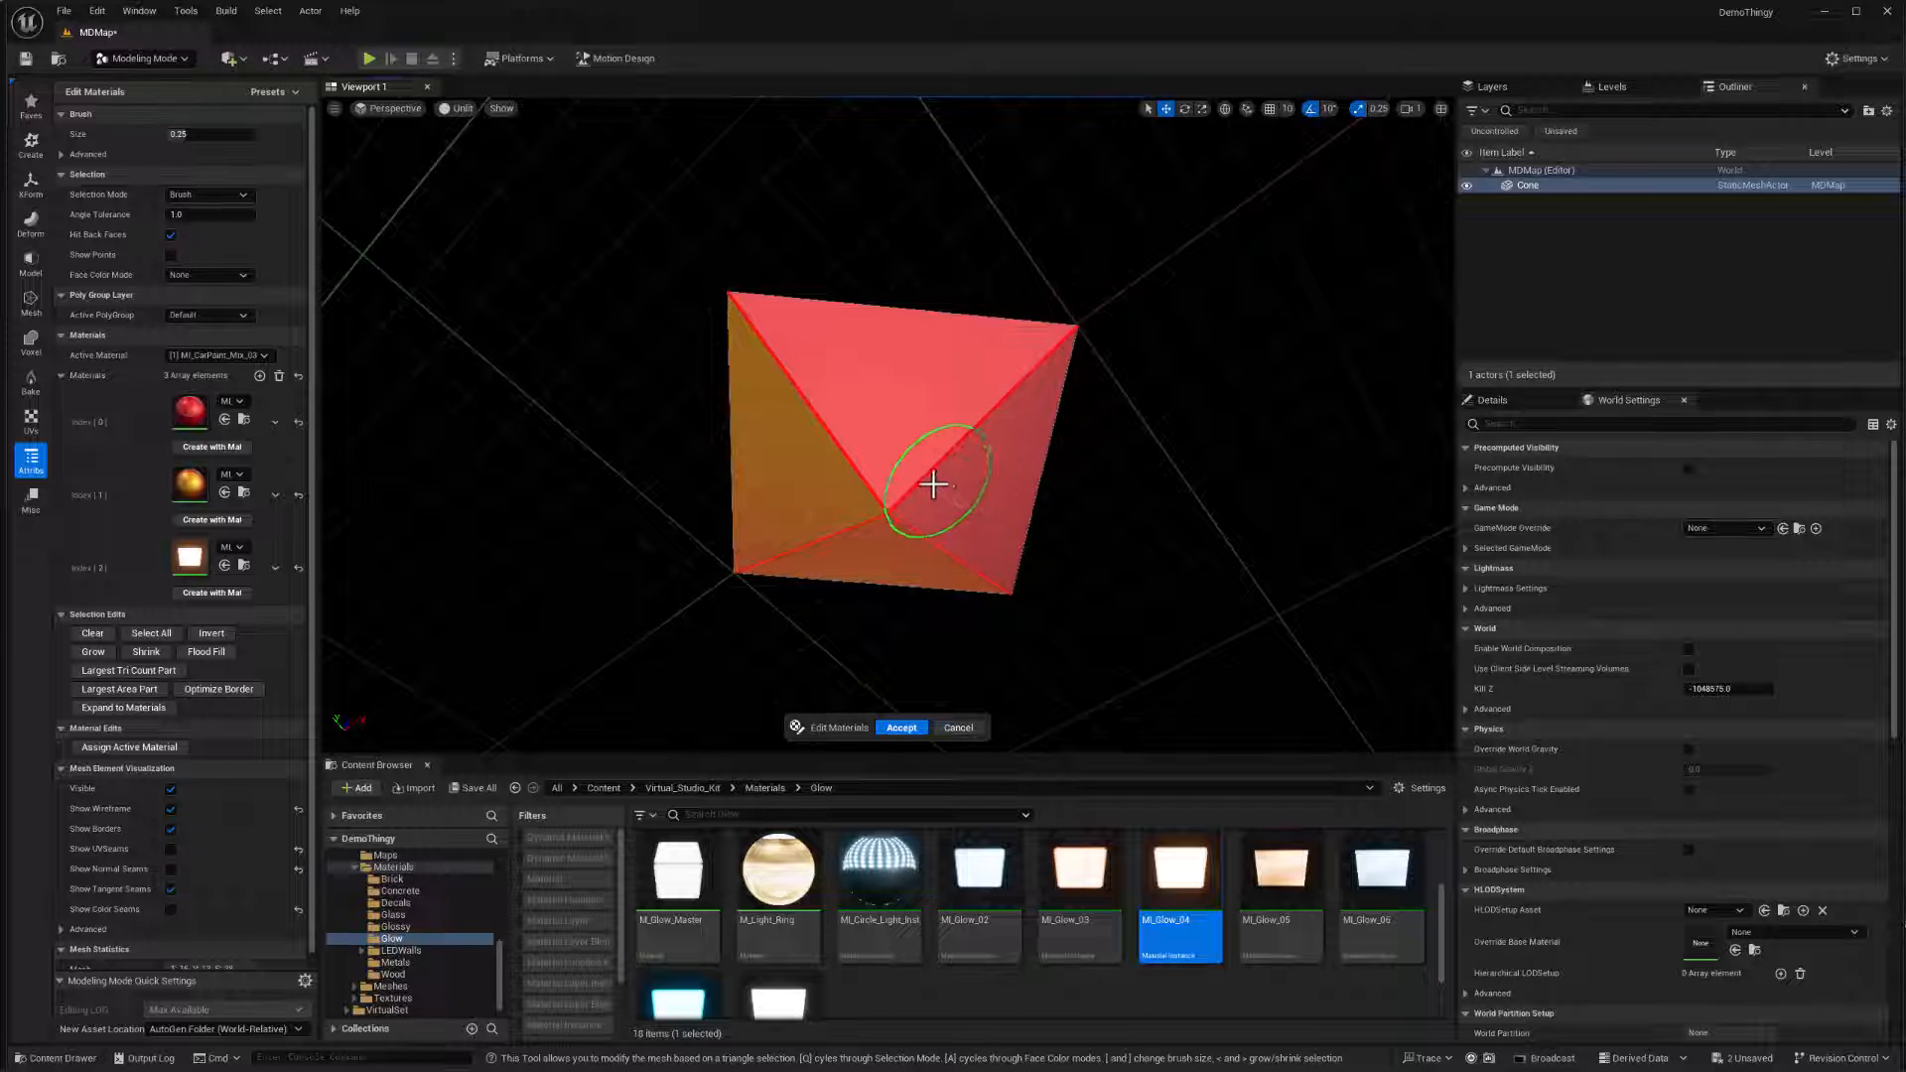
click(208, 353)
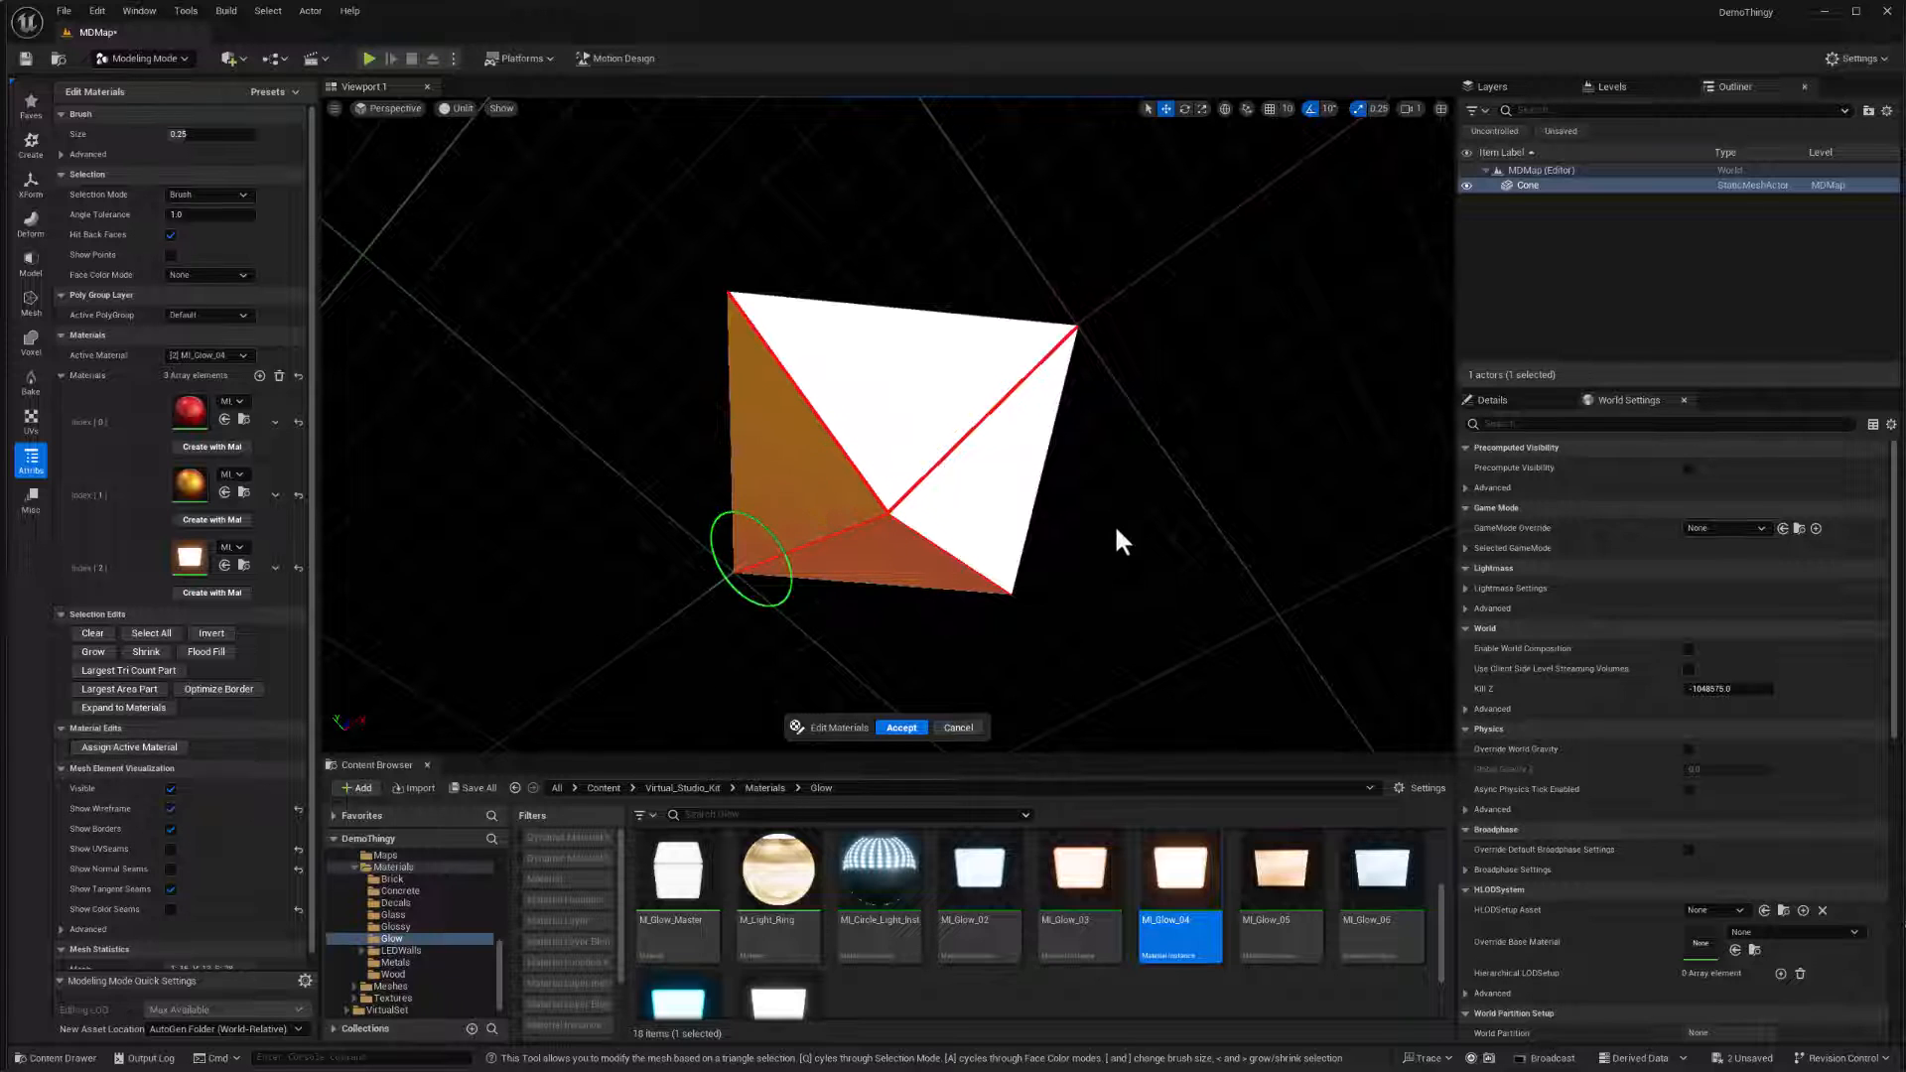
click(901, 727)
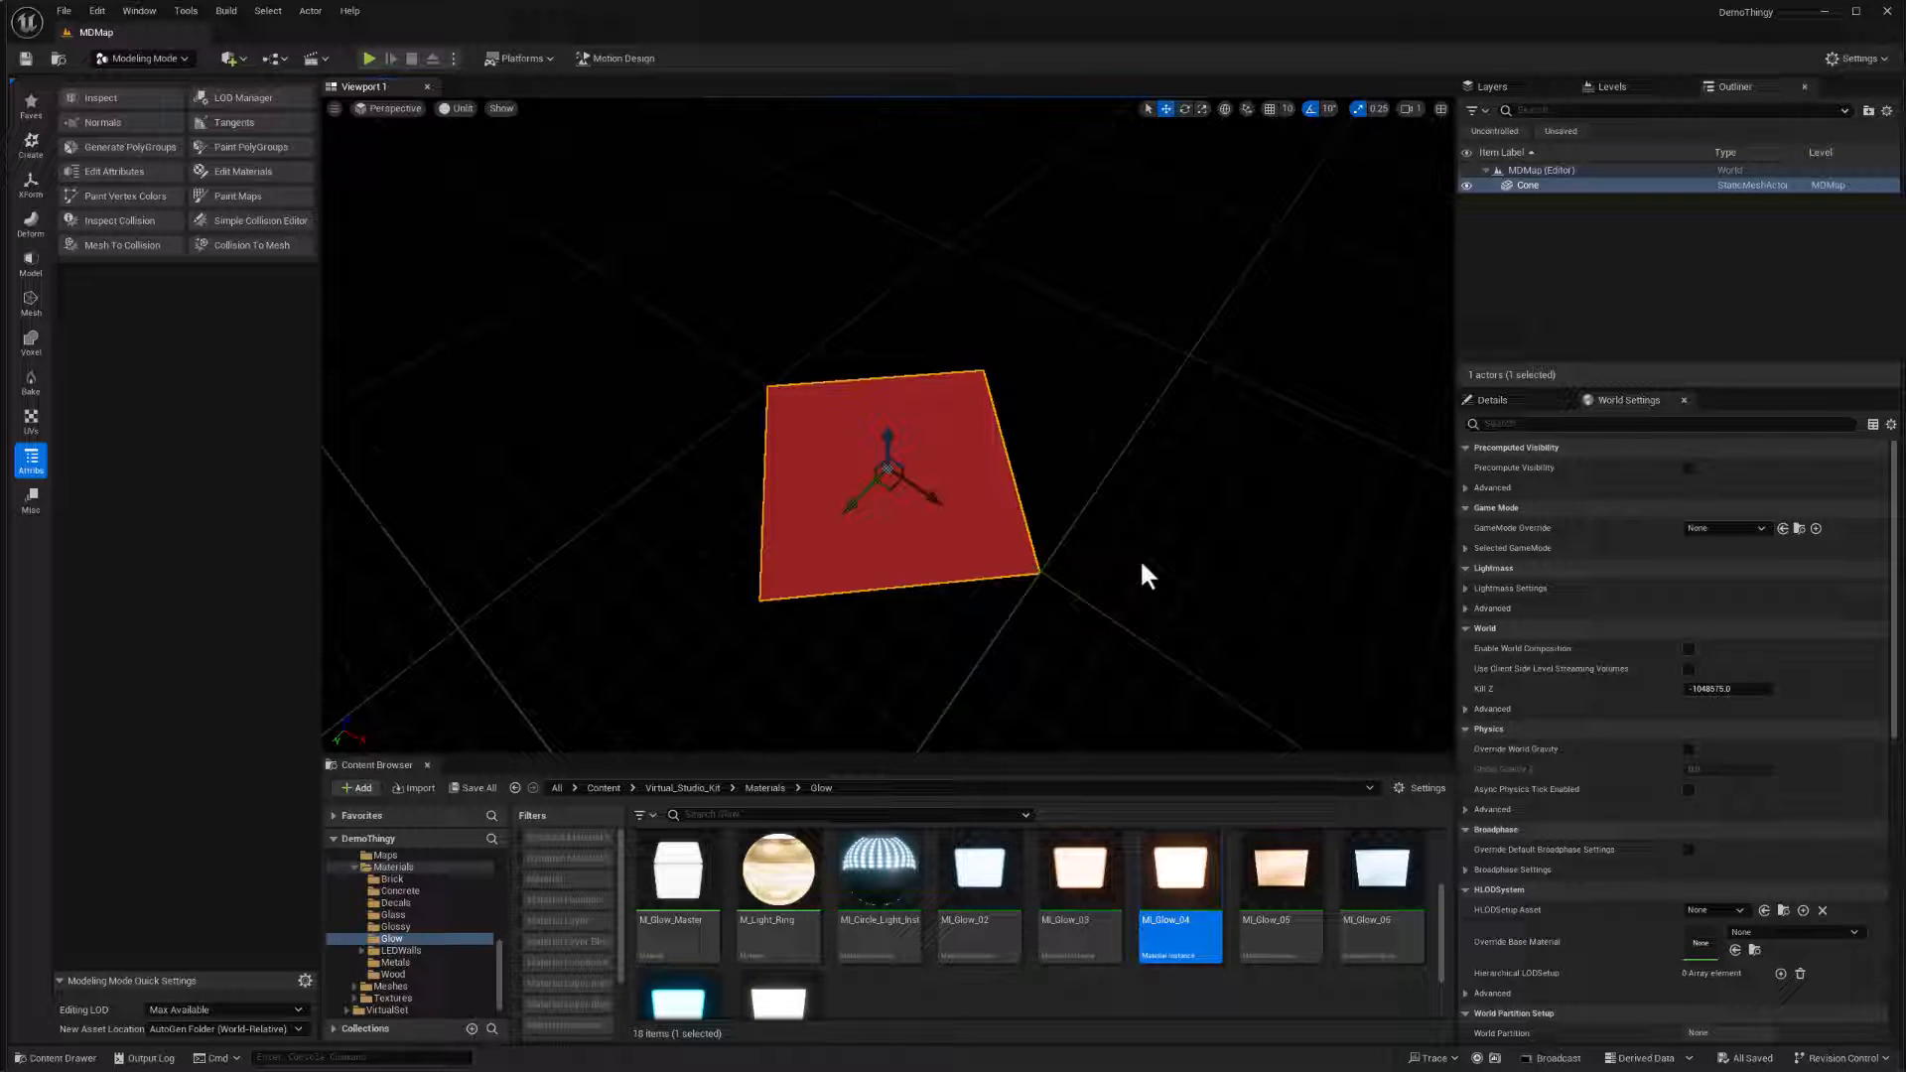
mouse_move(1078, 467)
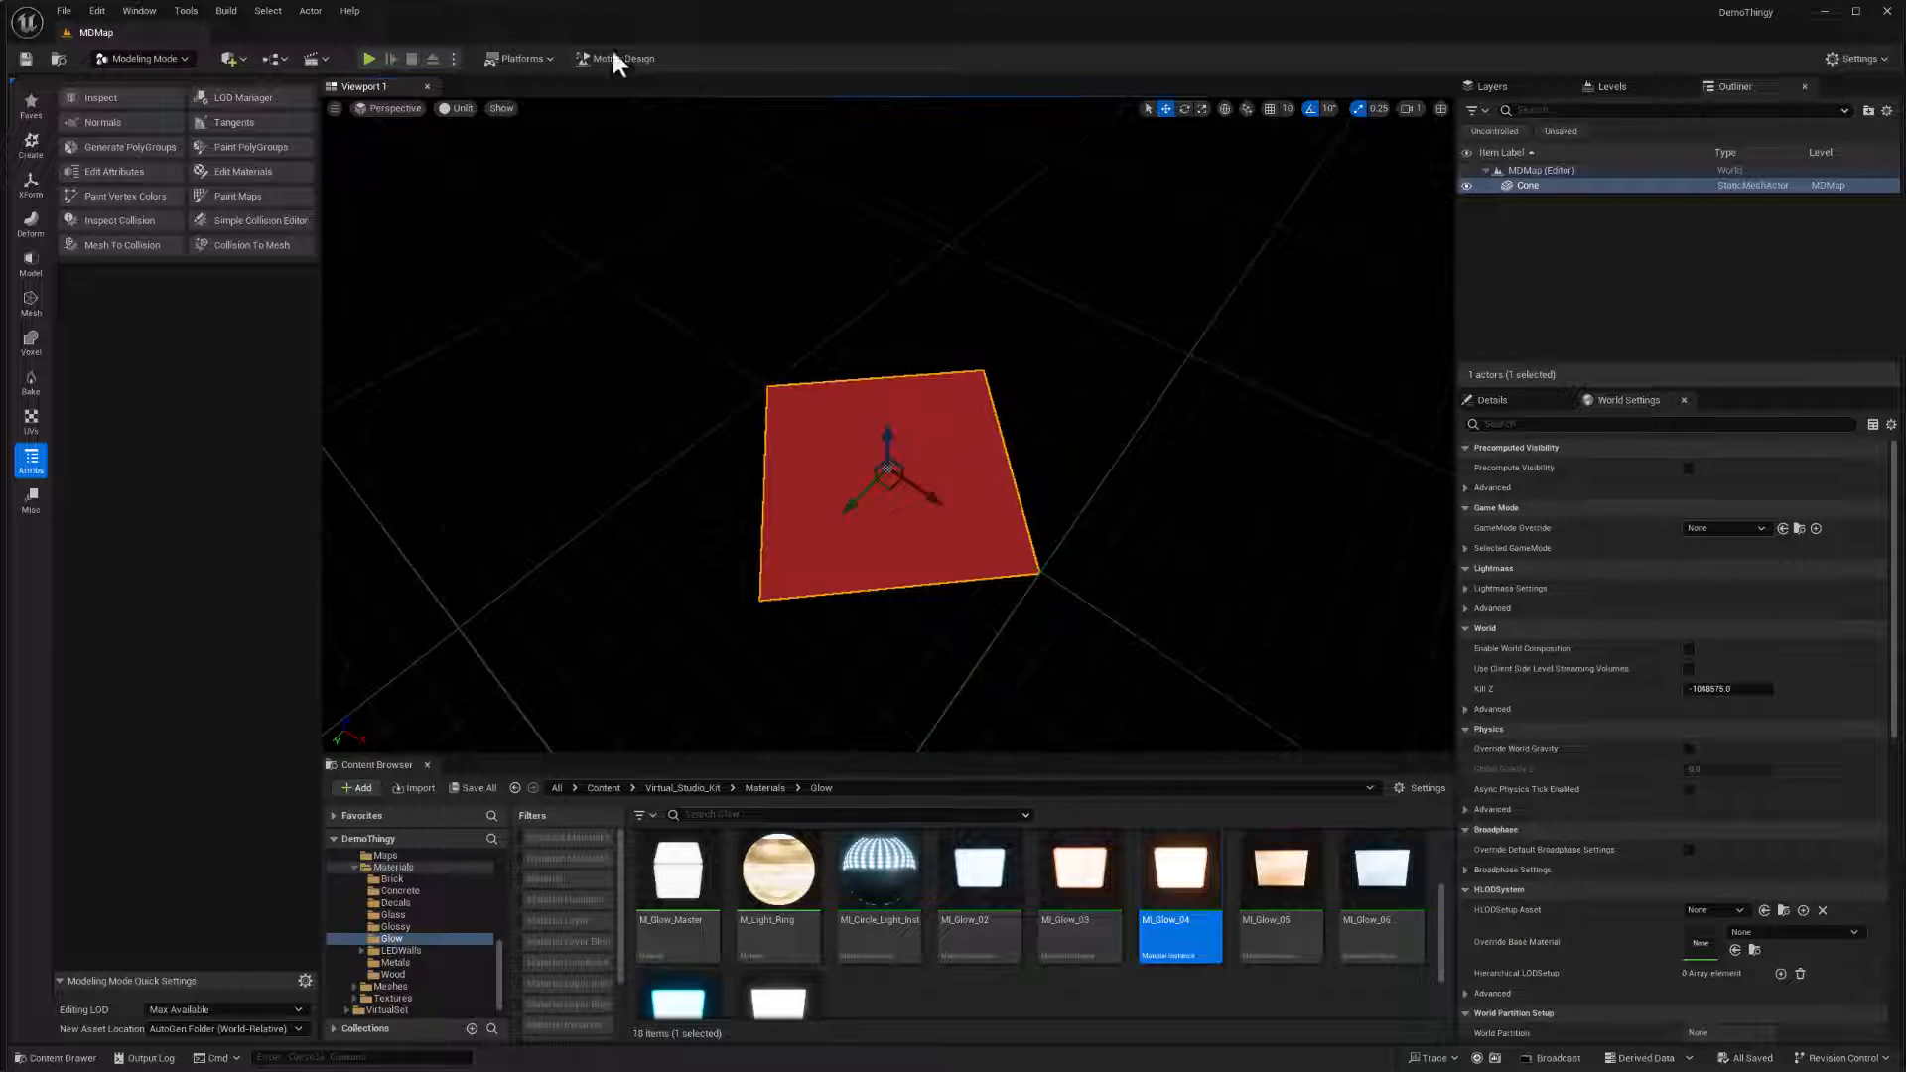
mouse_move(620, 58)
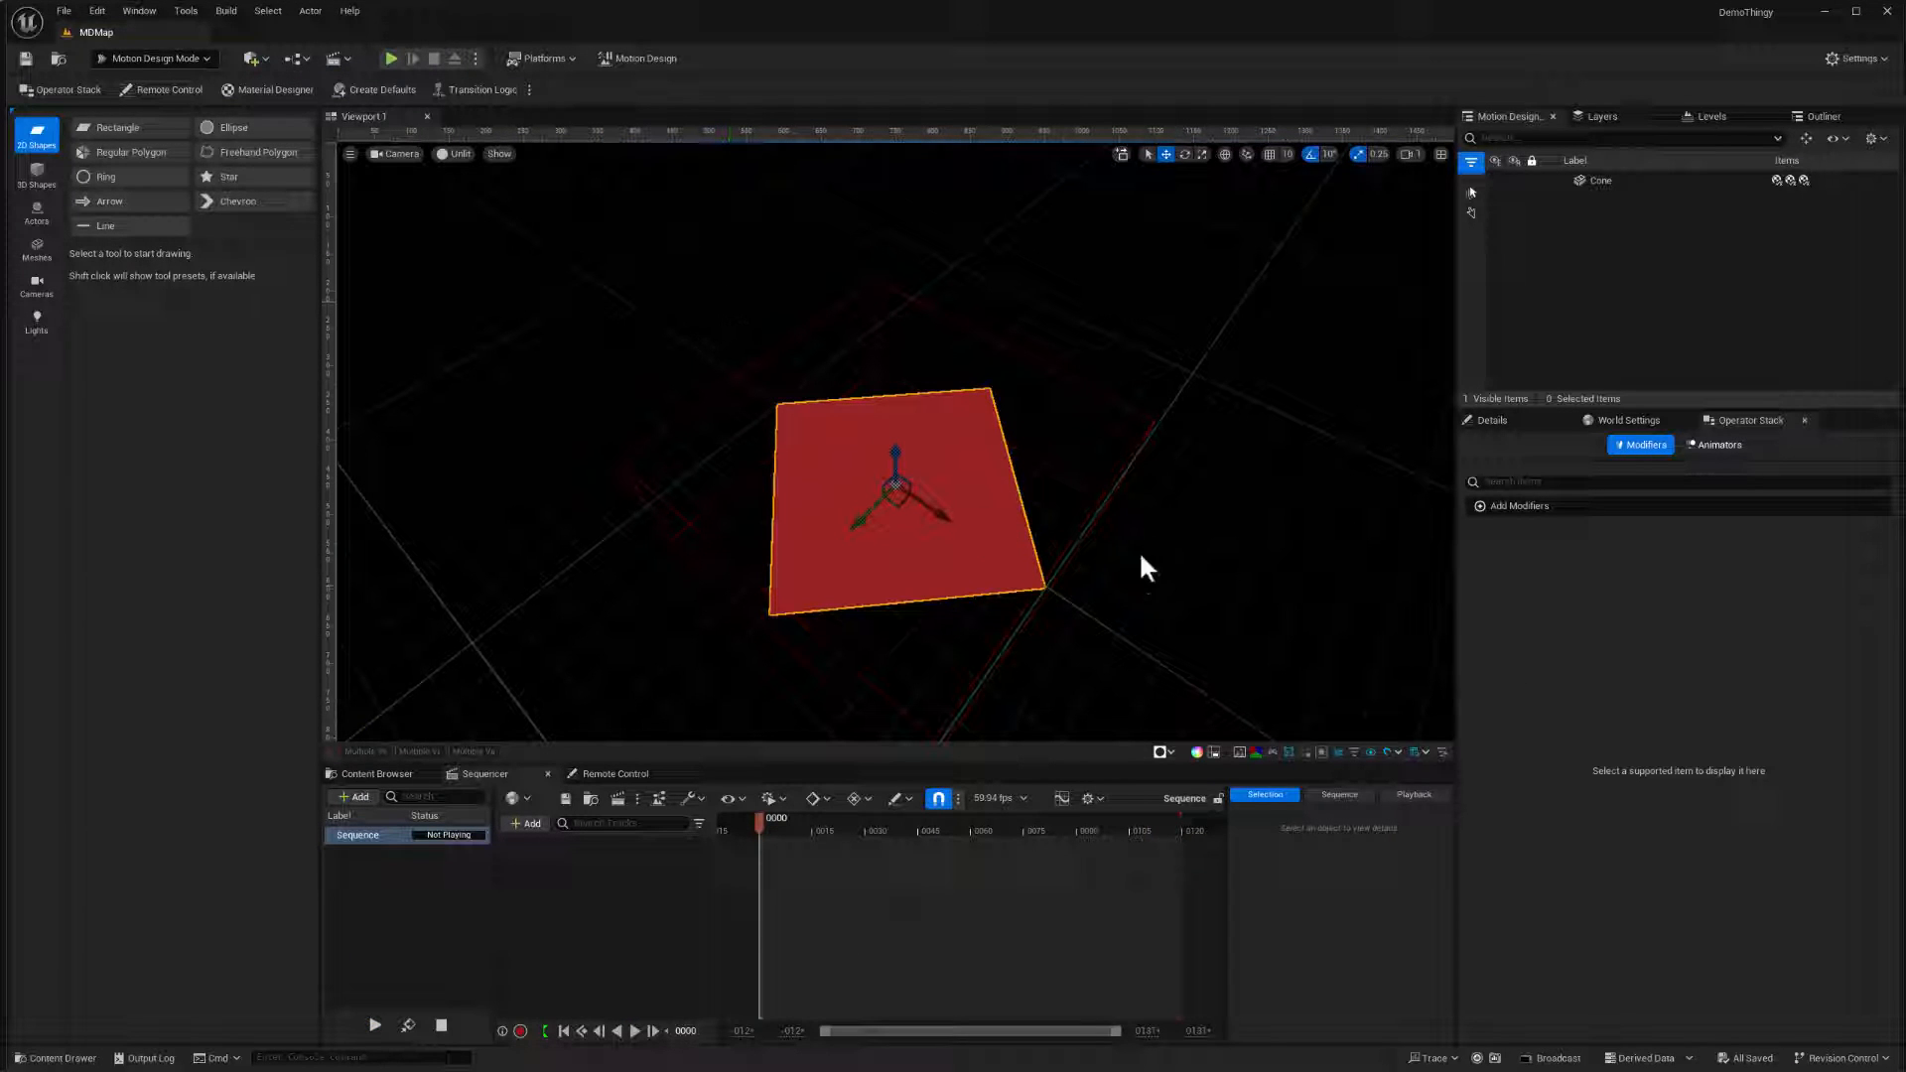
mouse_move(1238, 552)
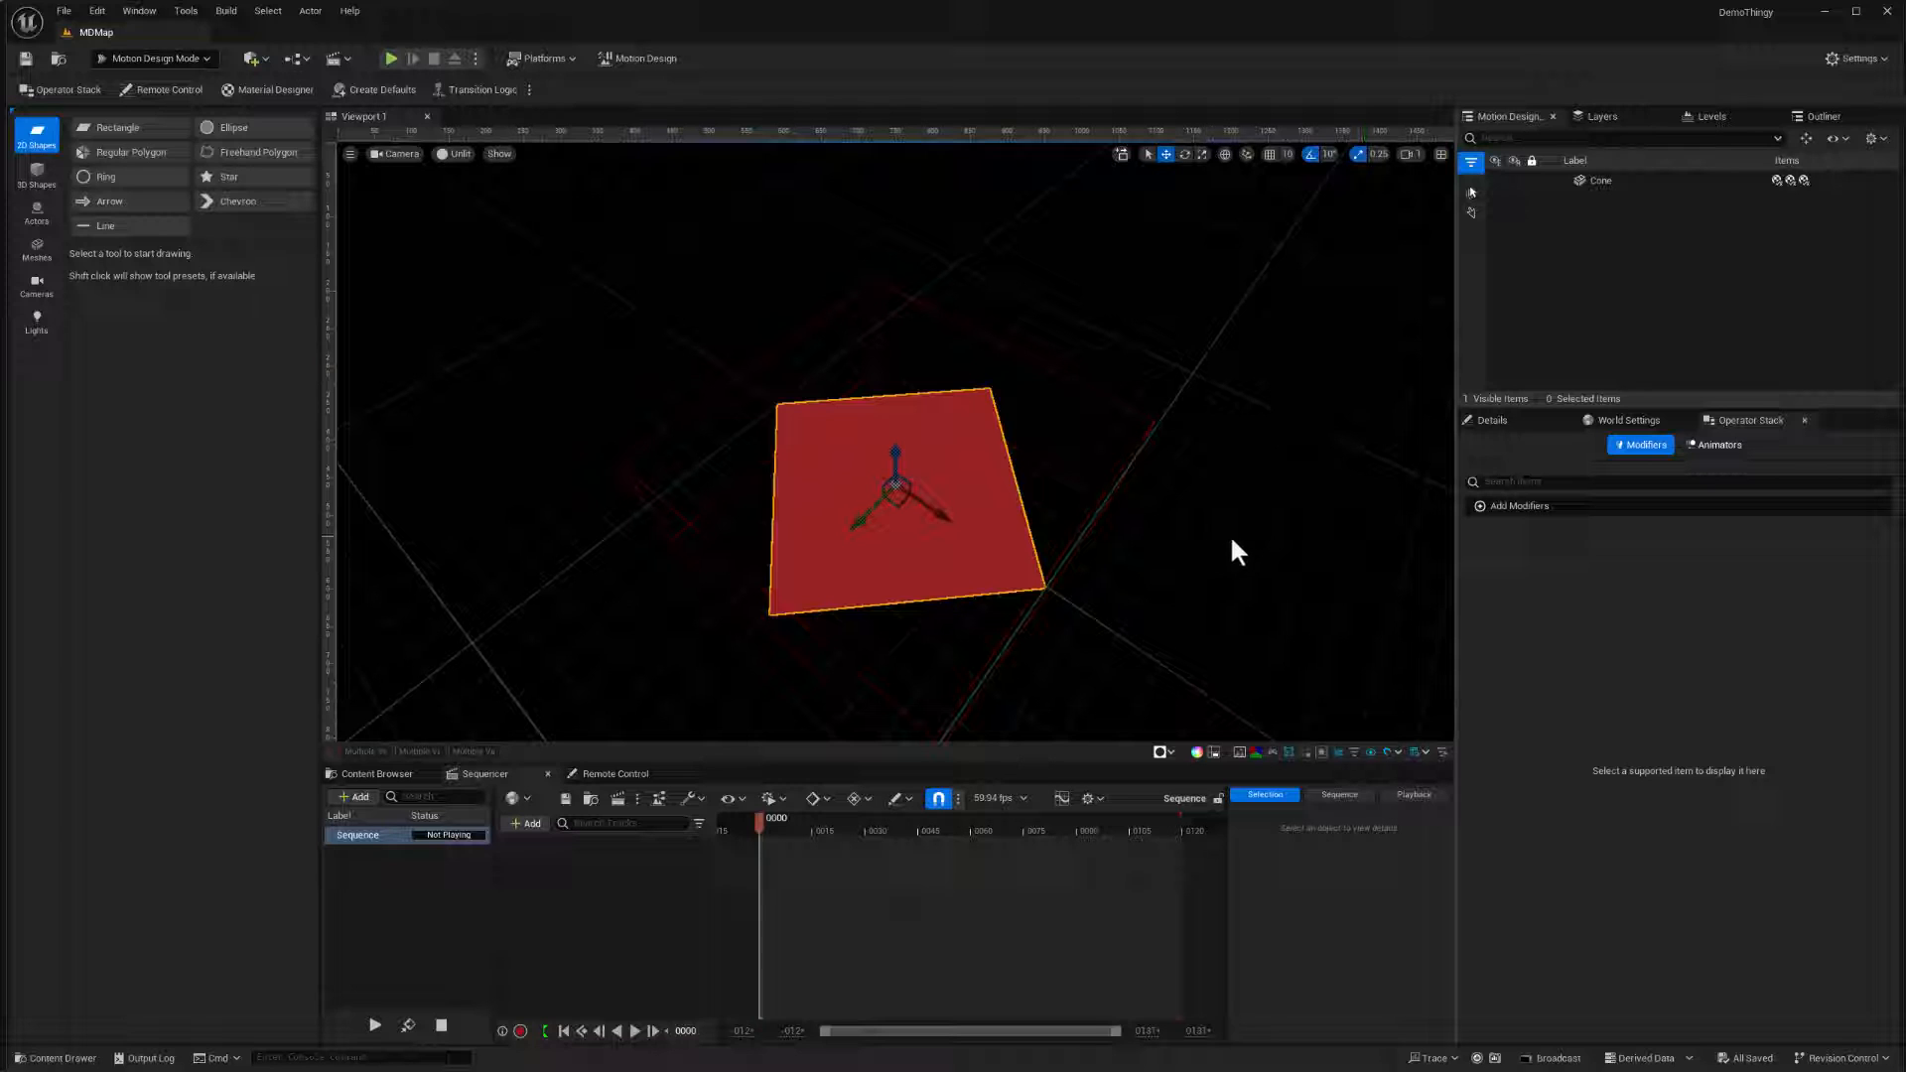
mouse_move(1215, 587)
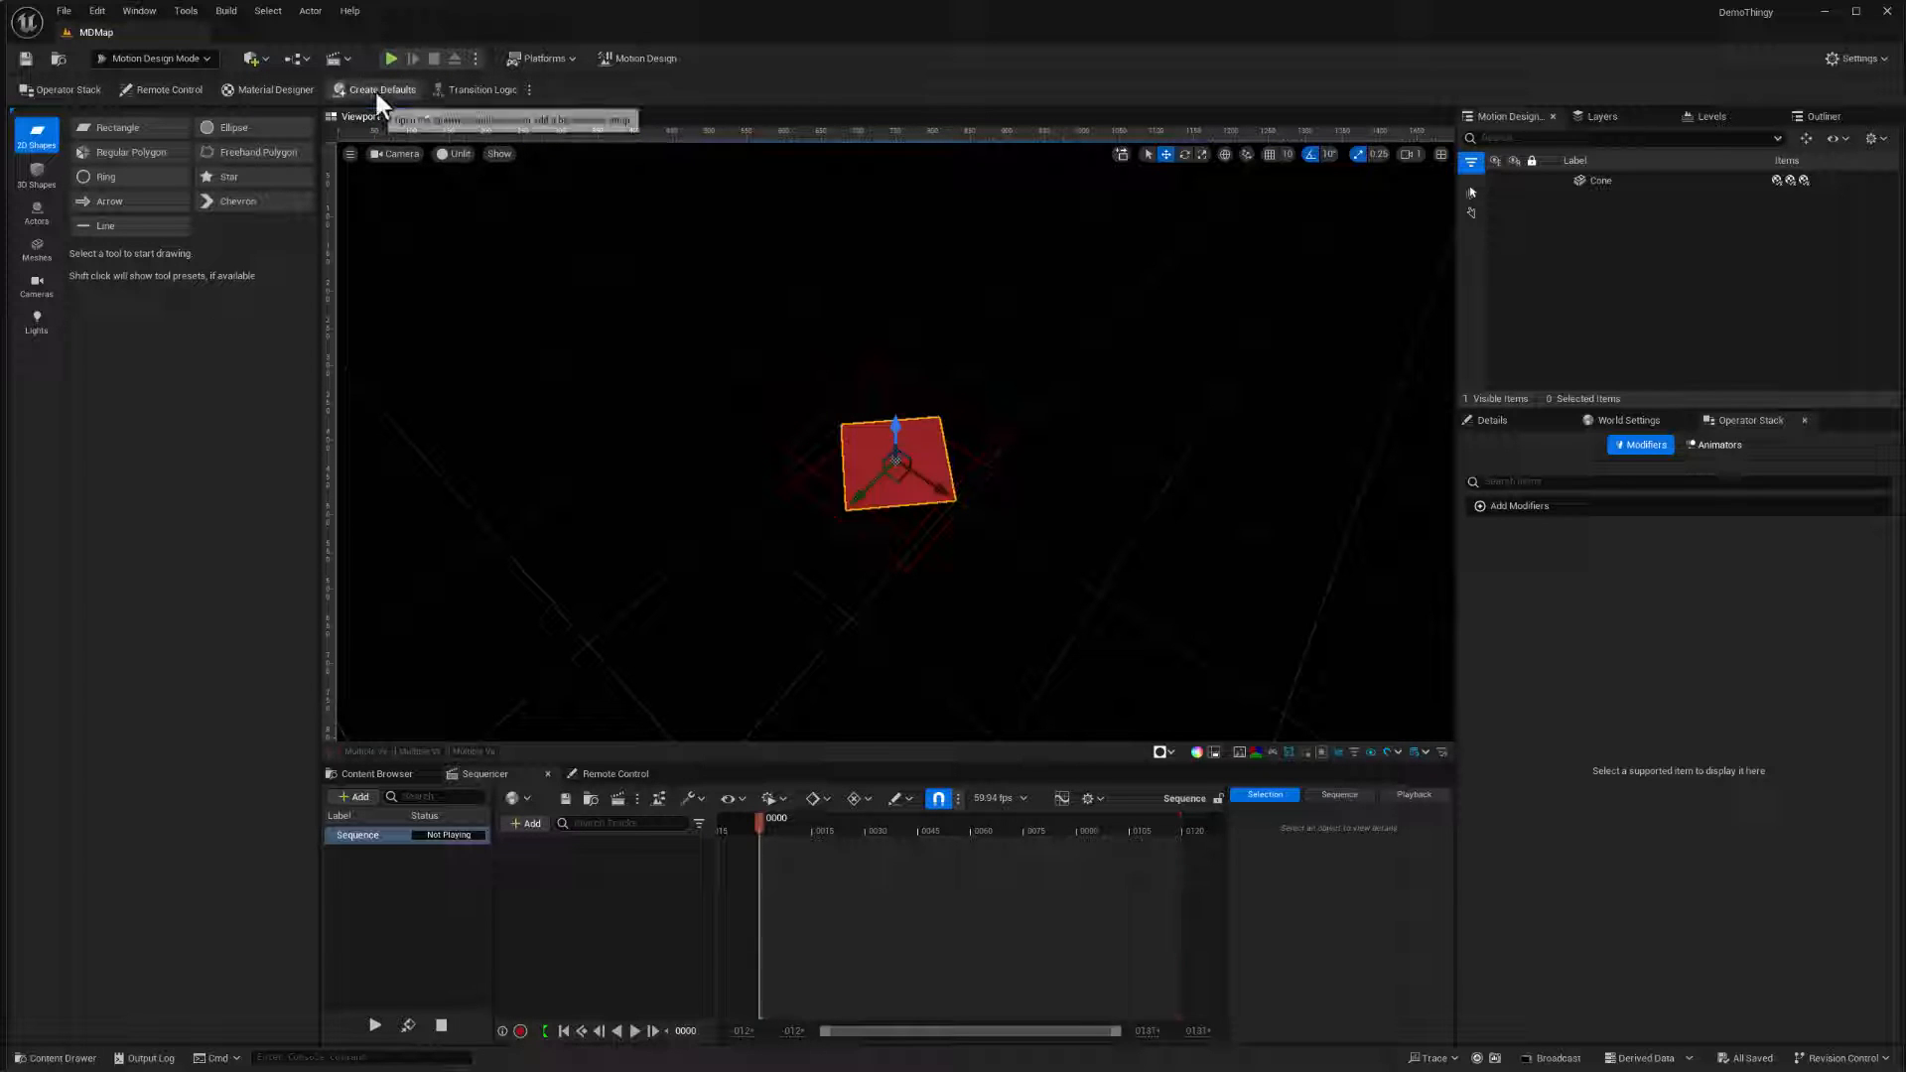
mouse_move(375, 97)
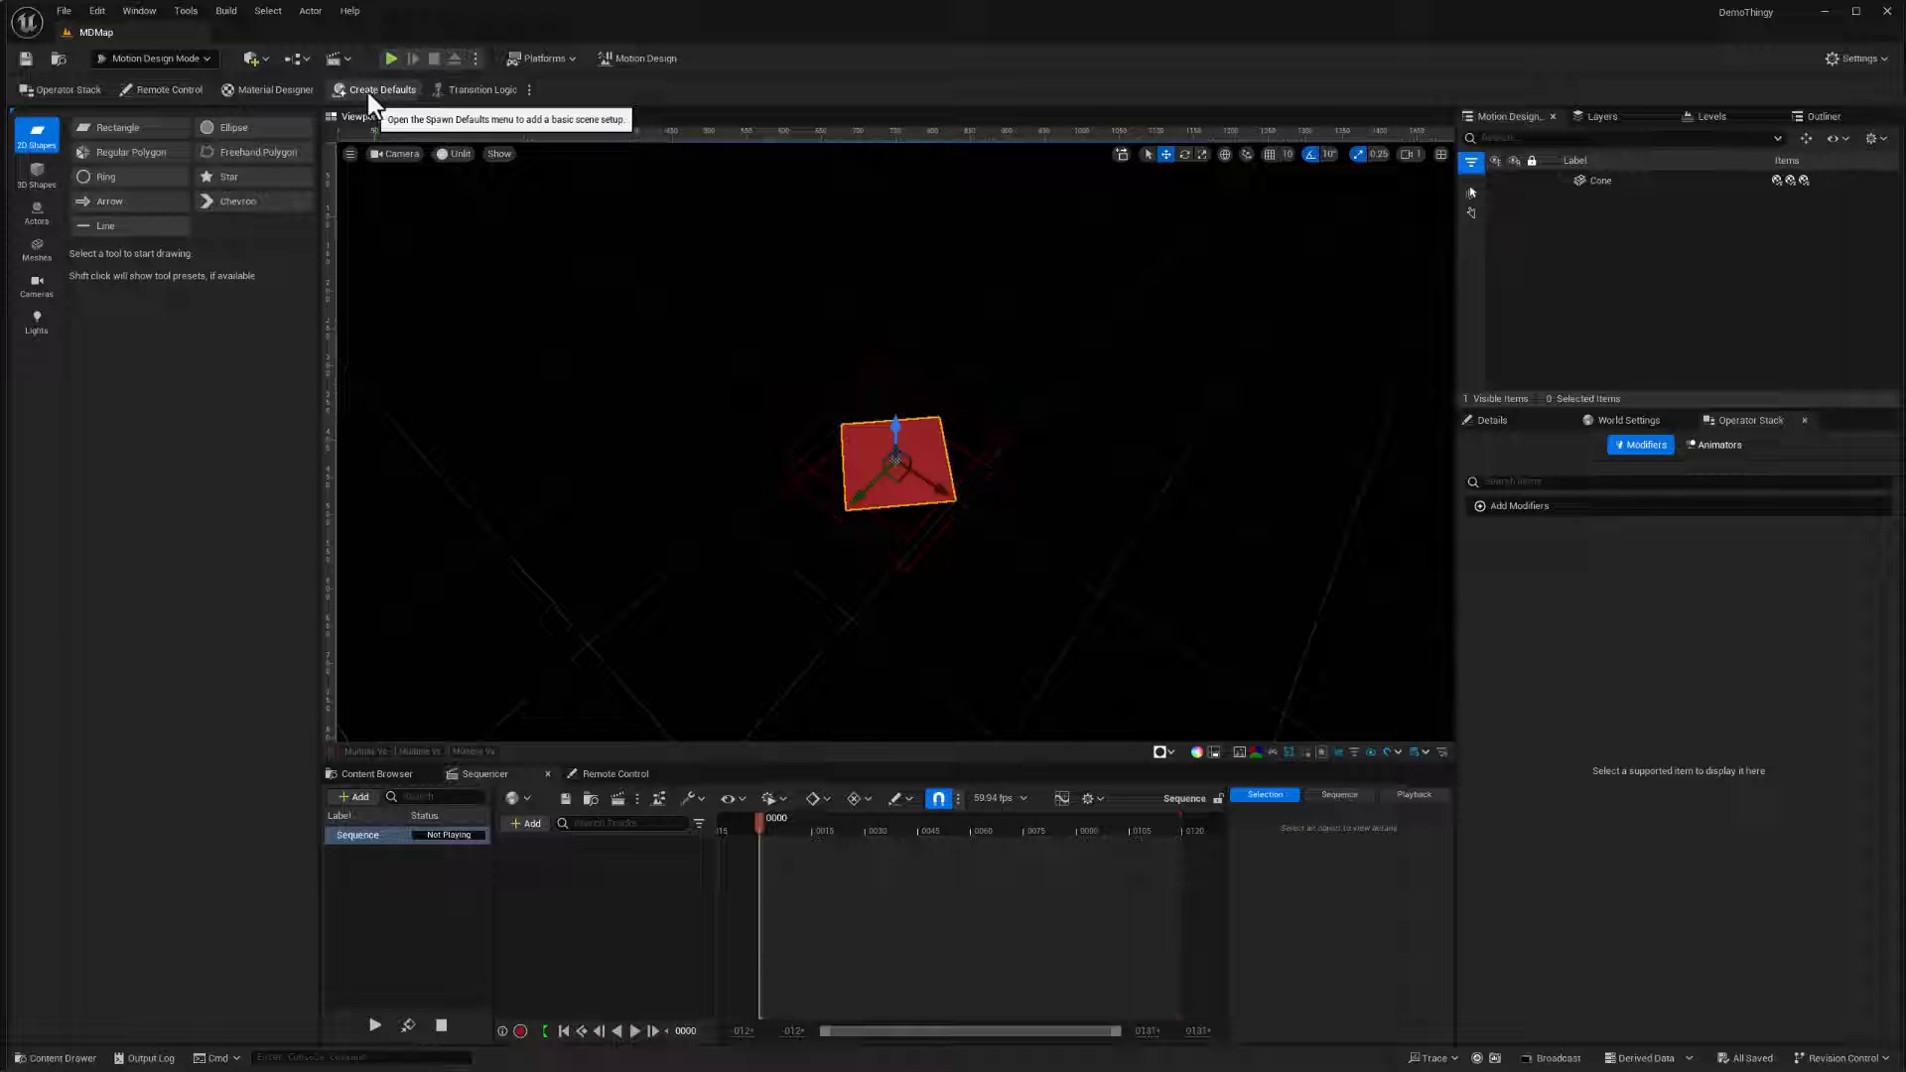
- Bring up the Configure Default Scene Actors dialog via Create Defaults
click(382, 90)
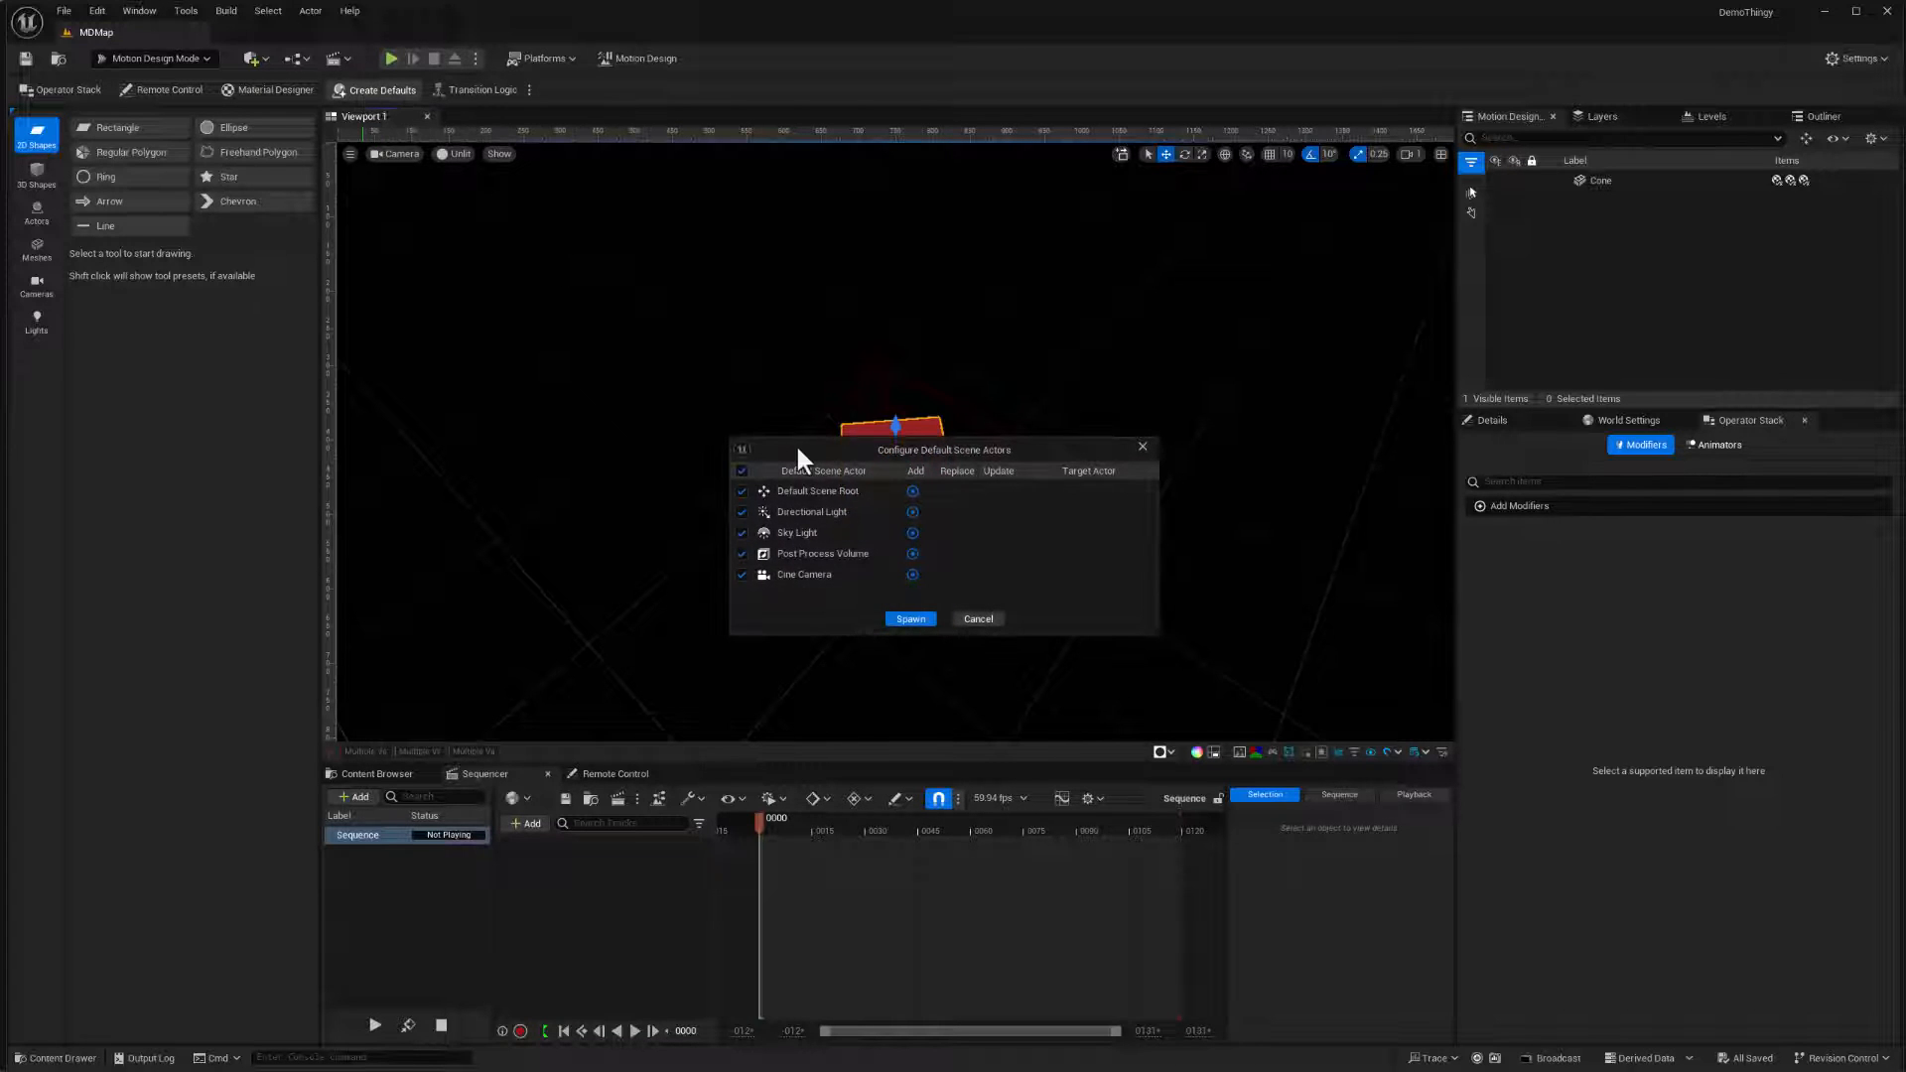
mouse_move(837, 516)
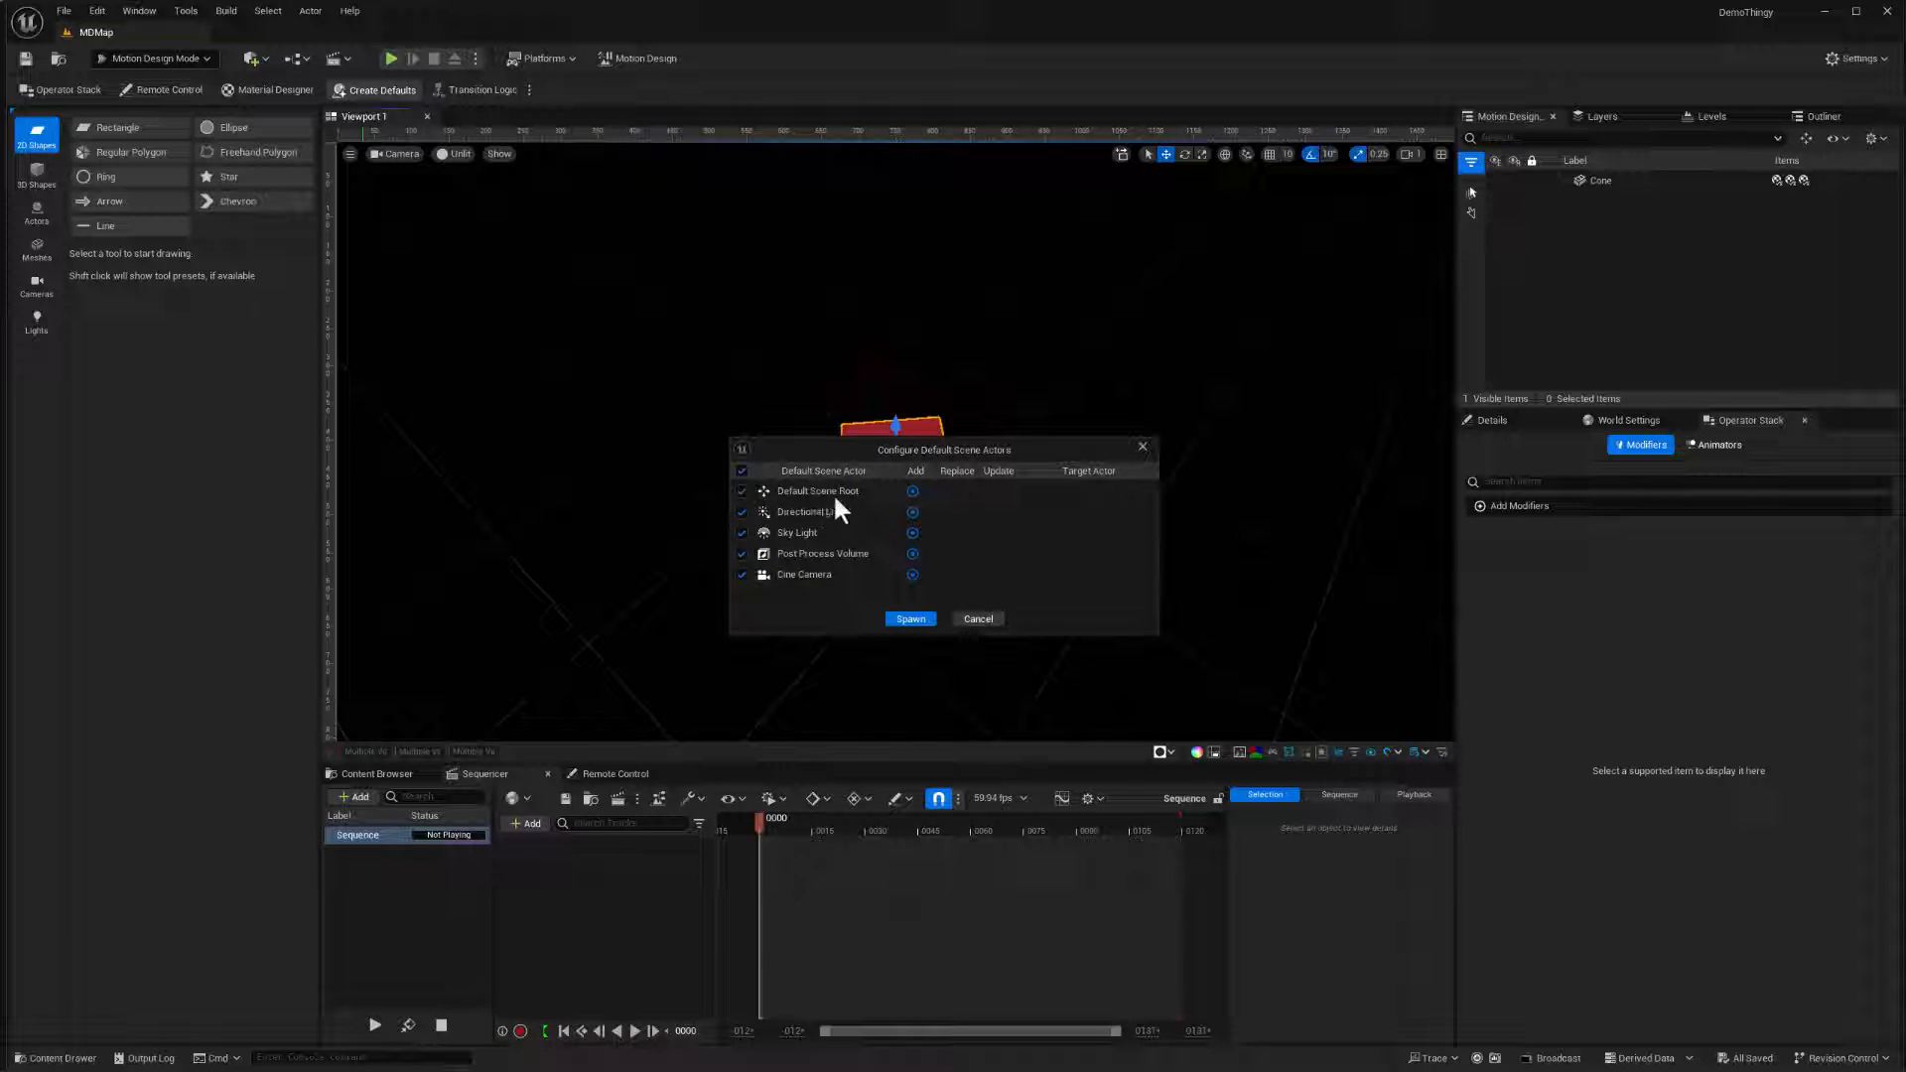
mouse_move(830, 540)
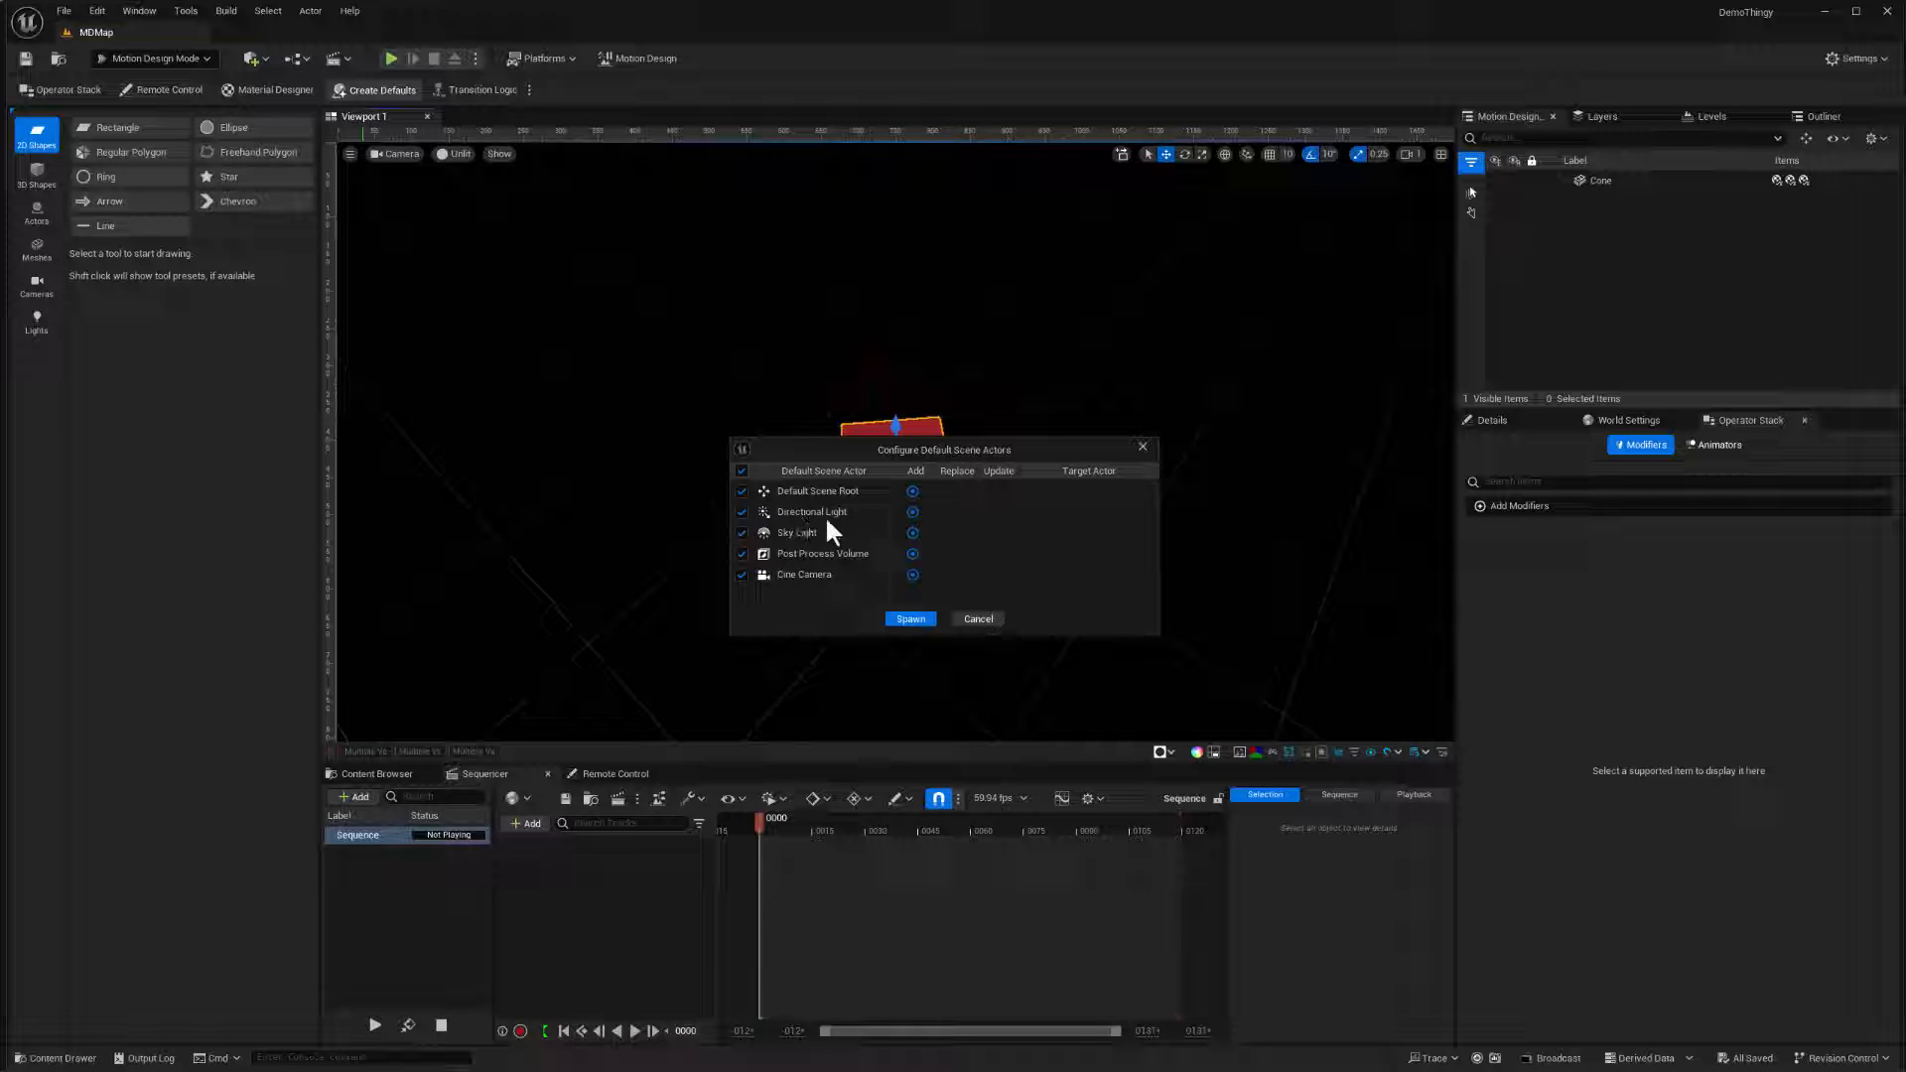
mouse_move(826, 578)
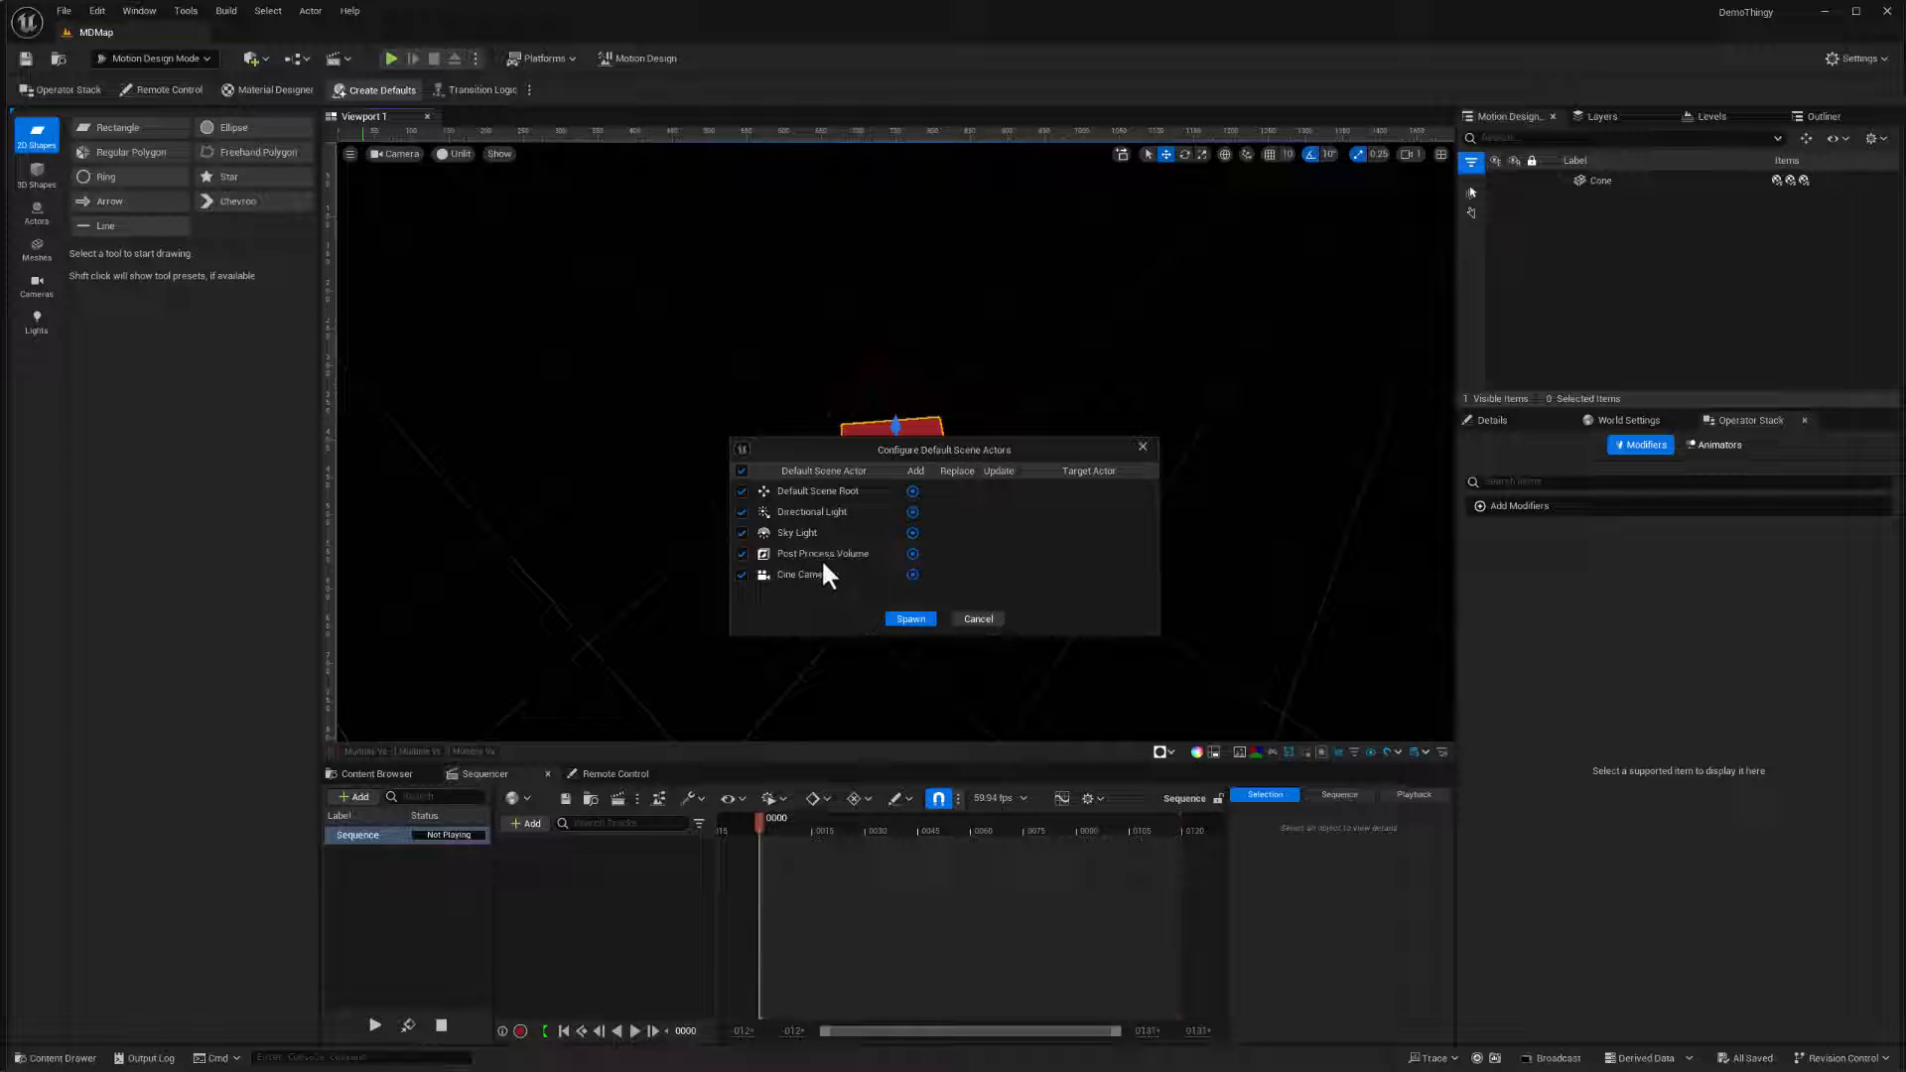
mouse_move(796, 609)
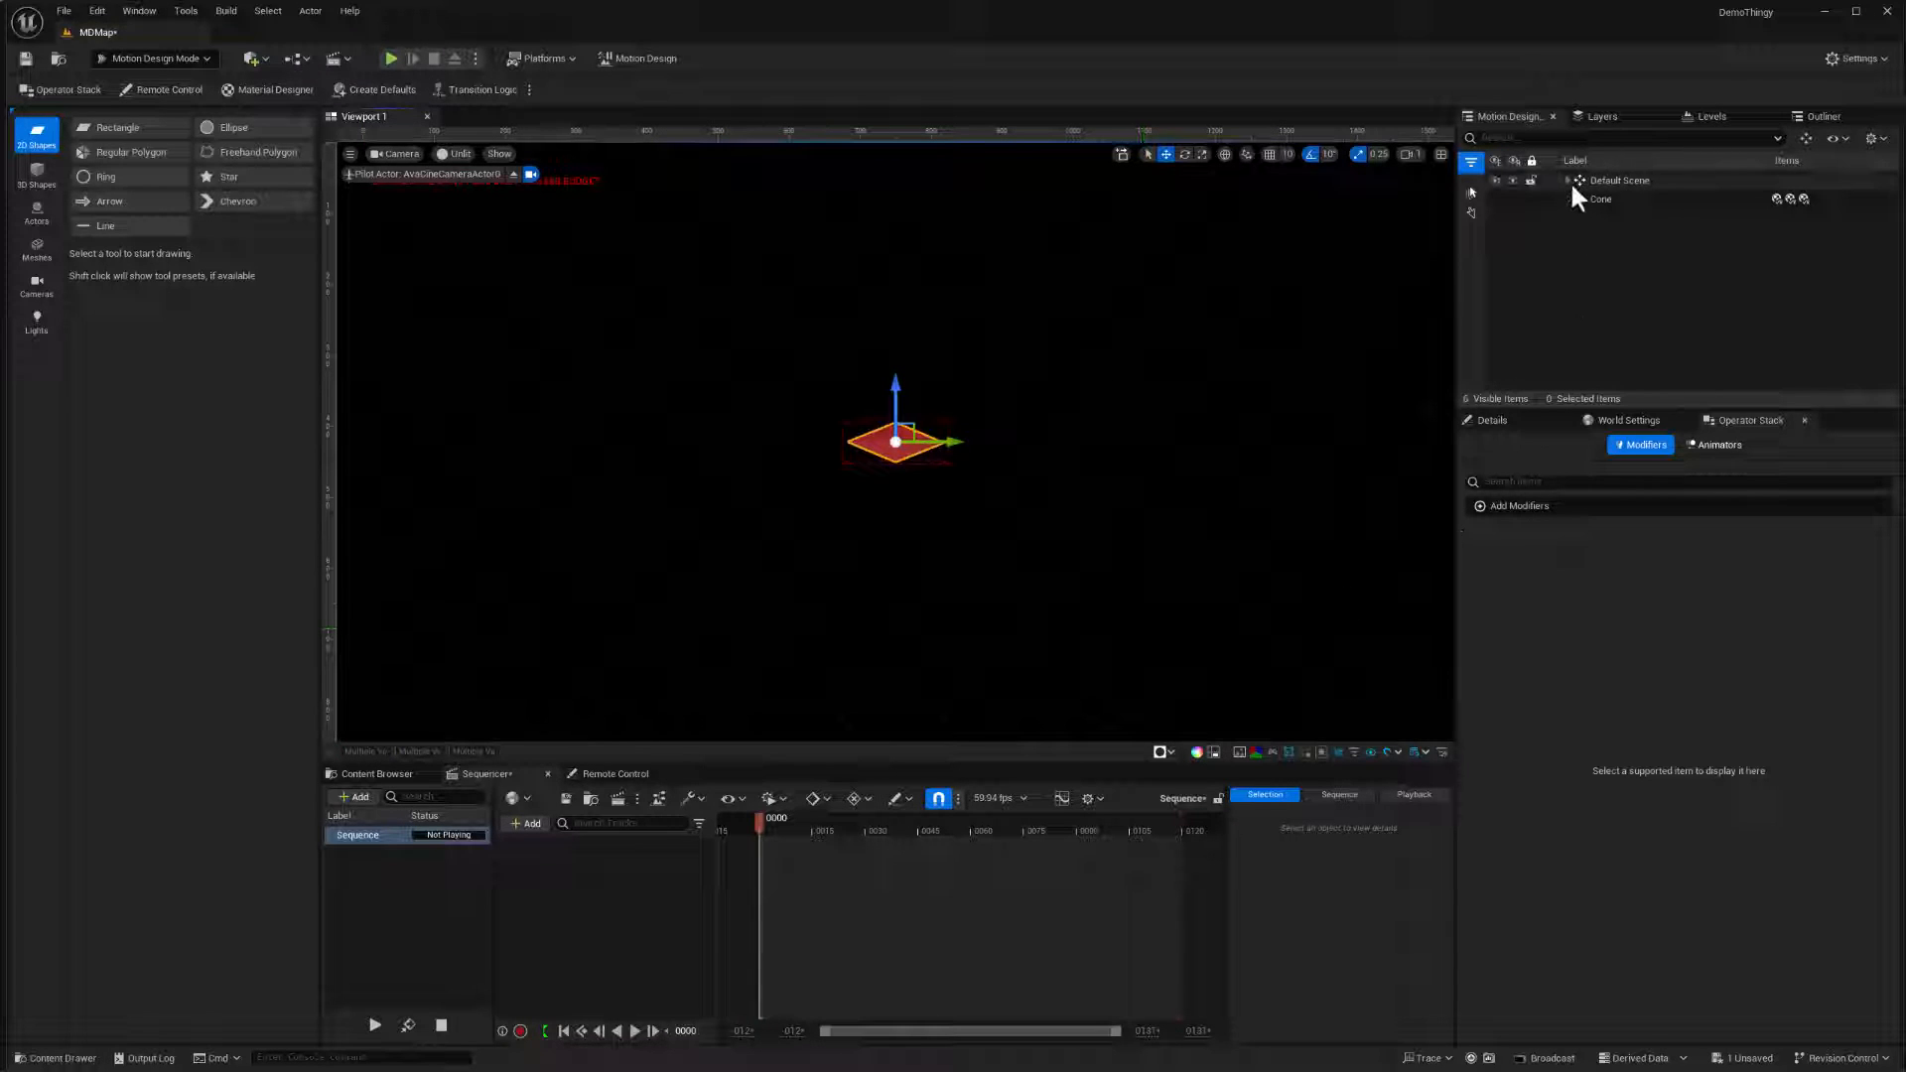
- Expand Default Scene to reveal its cine camera, post process volume and lights
click(1567, 180)
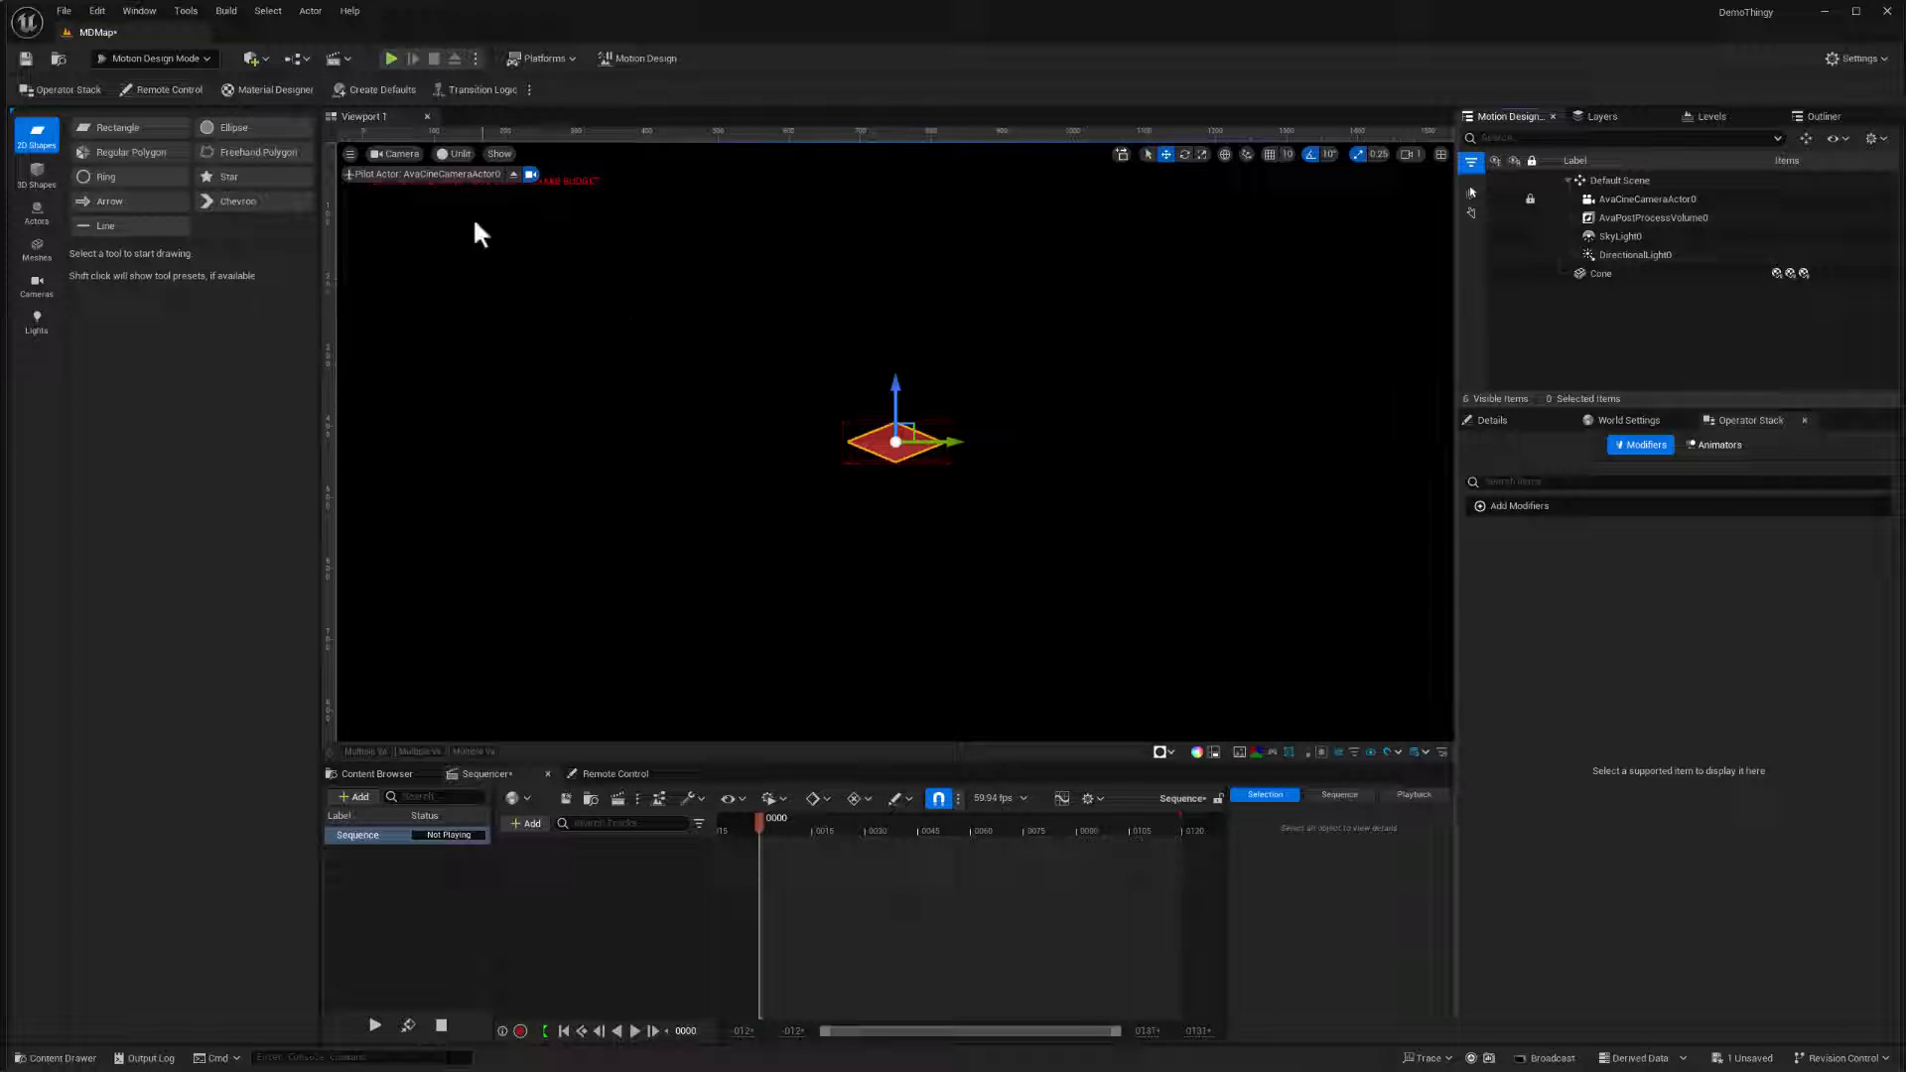
mouse_move(461, 203)
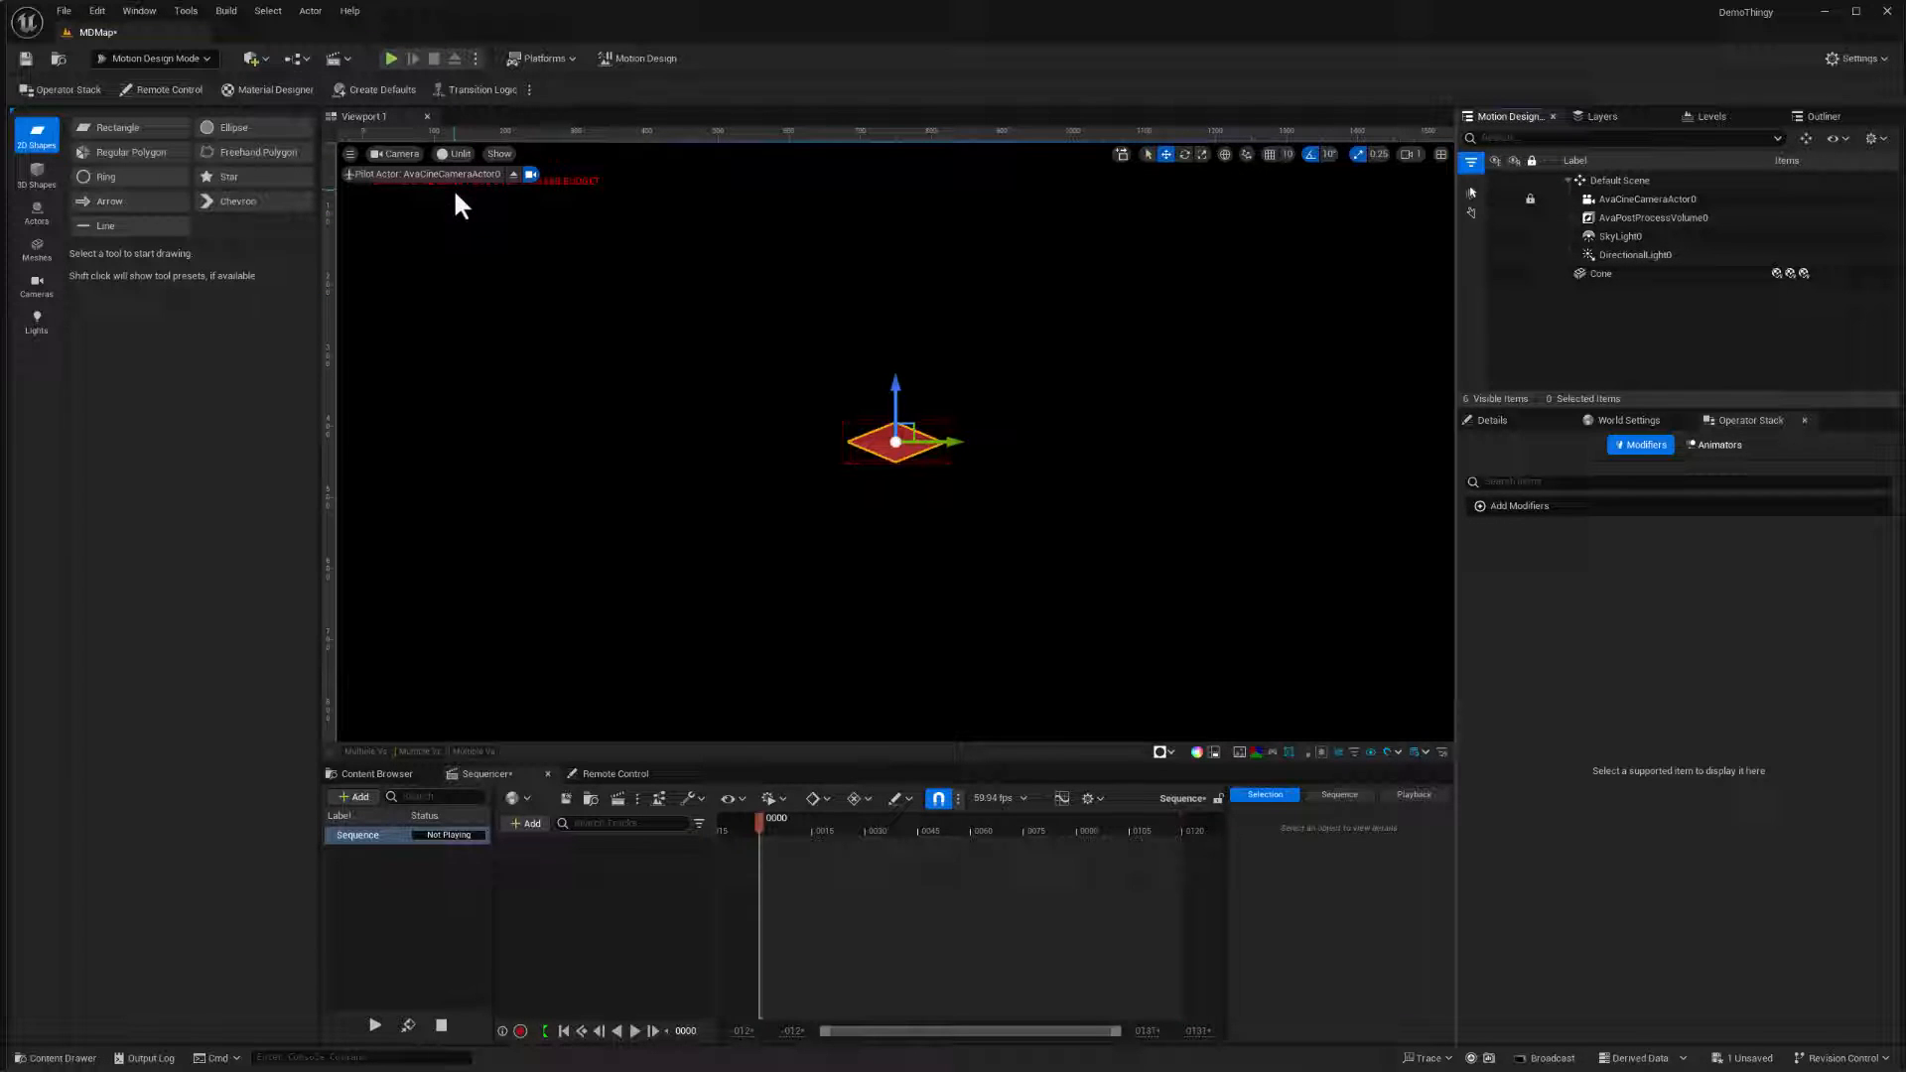
mouse_move(1312, 258)
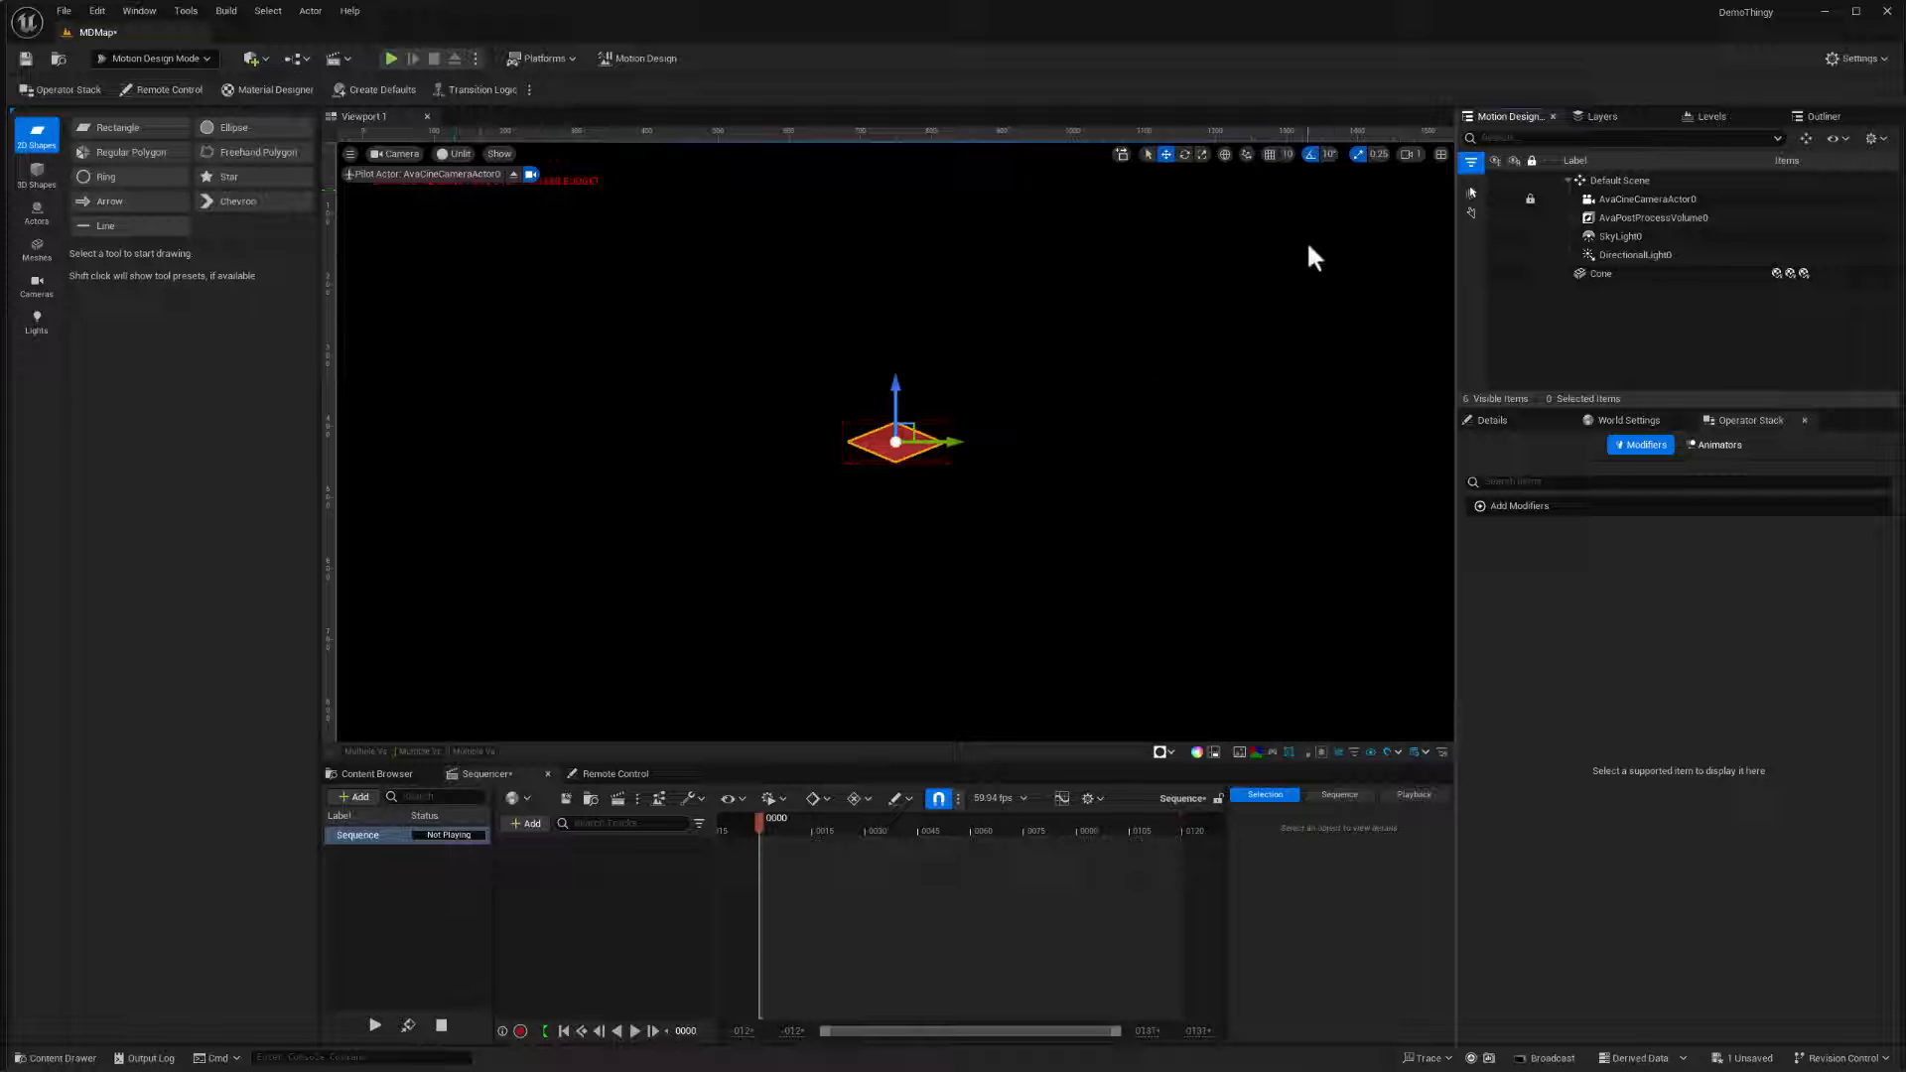
mouse_move(752, 322)
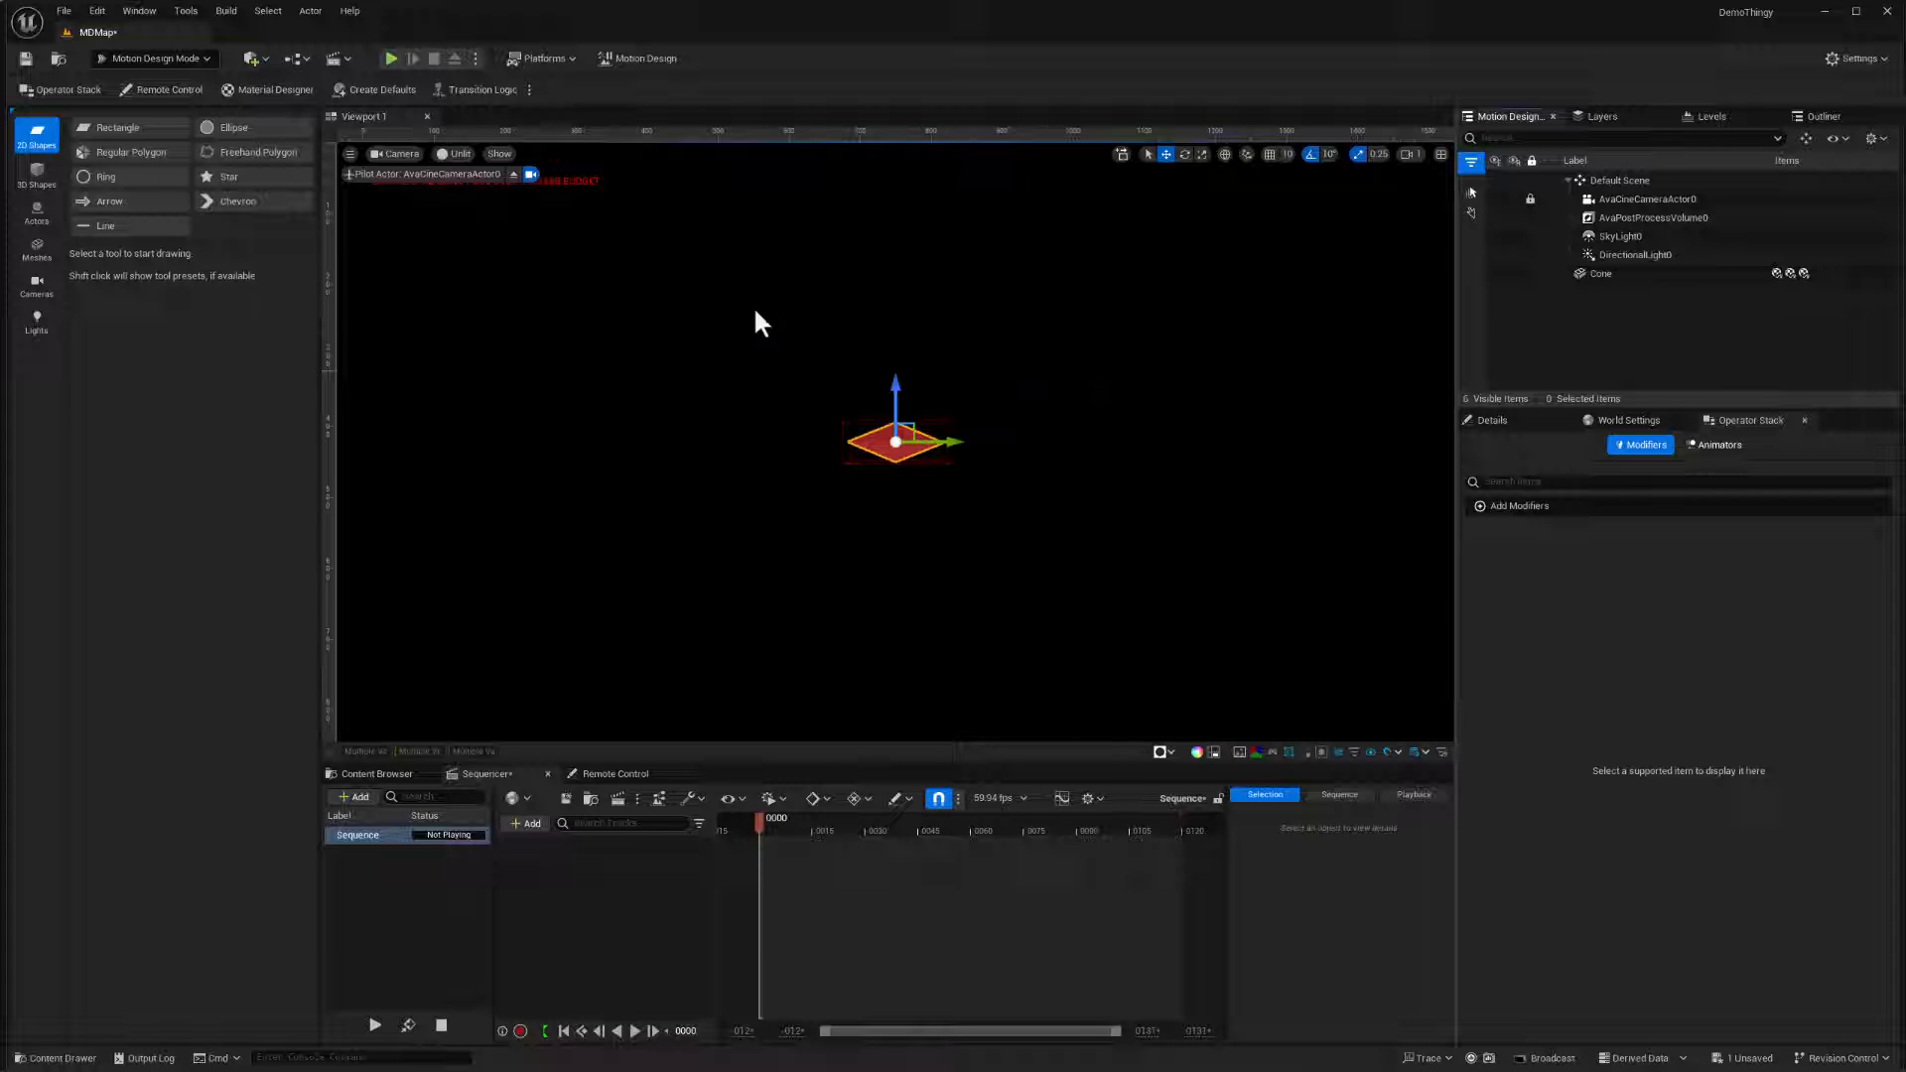
mouse_move(522, 263)
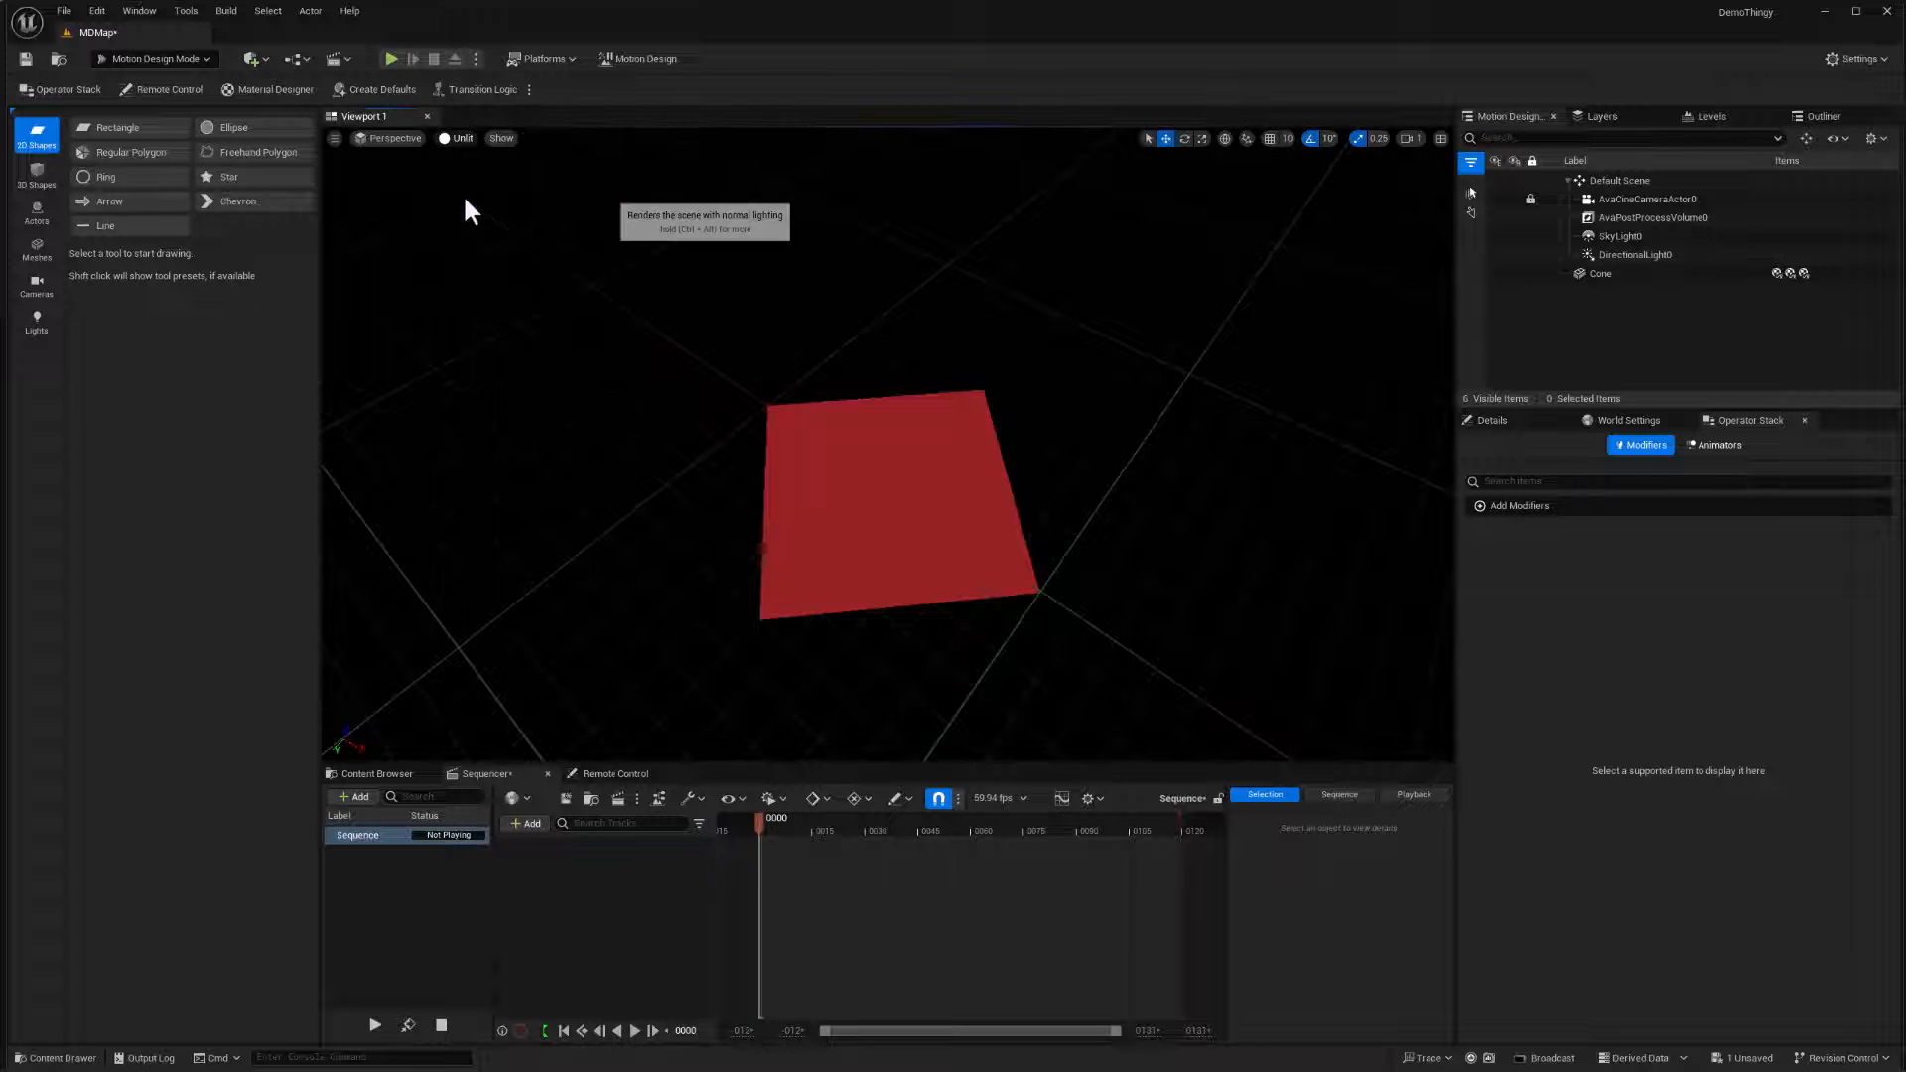
- Switch the viewport from Unlit to Lit and select the red Cone plane
click(455, 139)
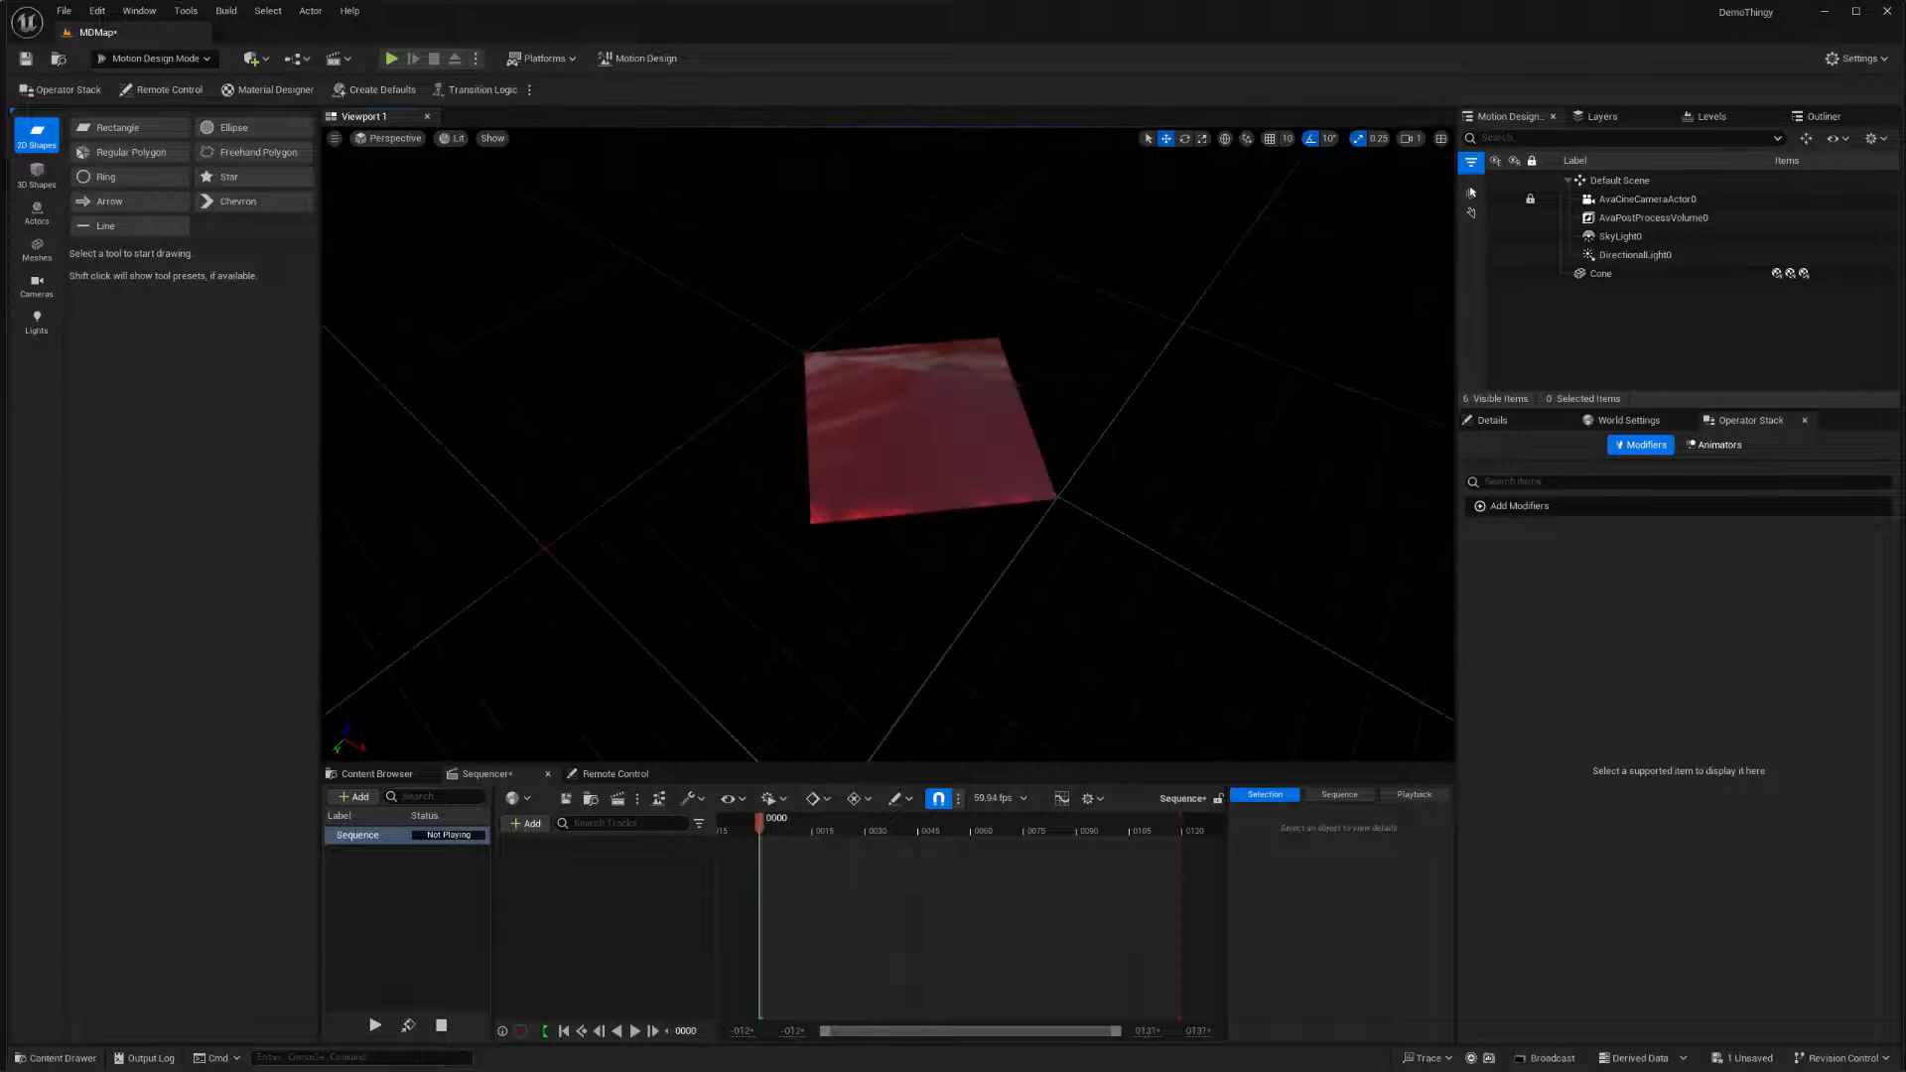
click(1600, 272)
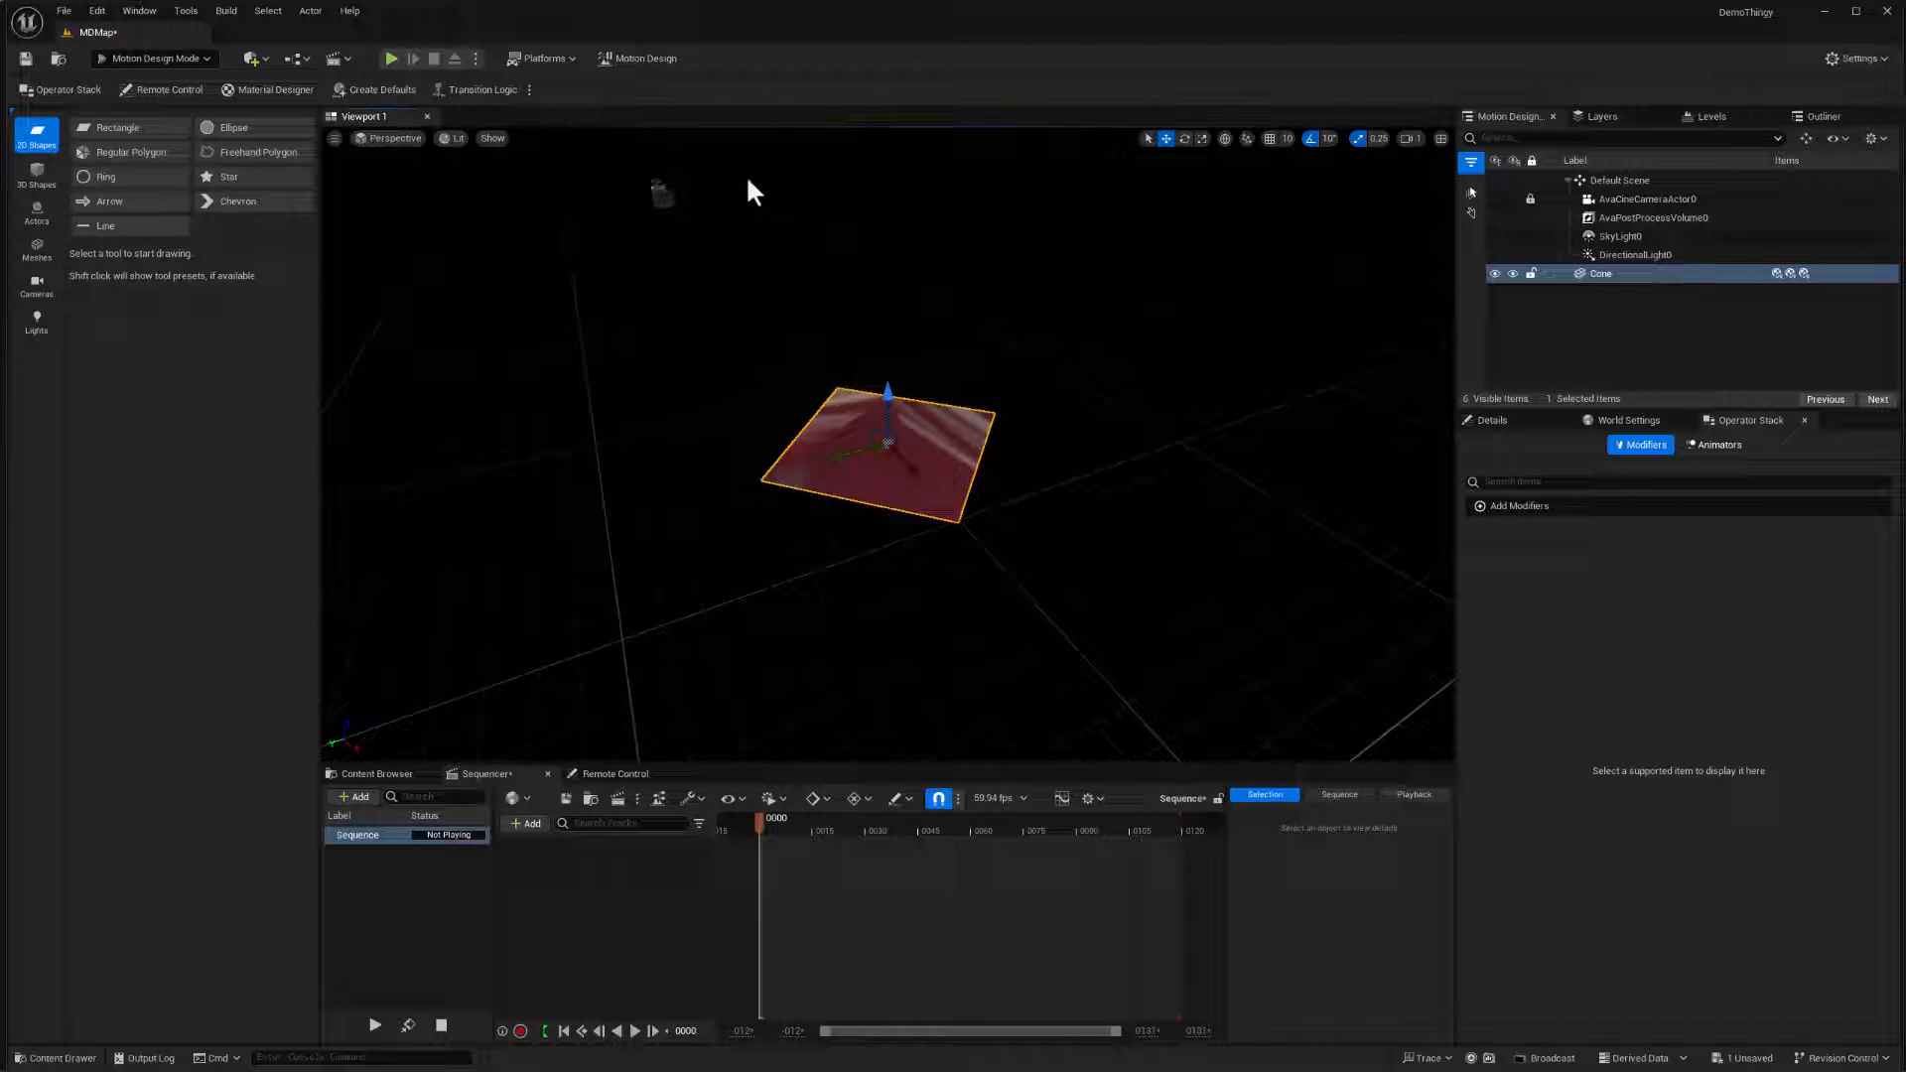
mouse_move(1084, 286)
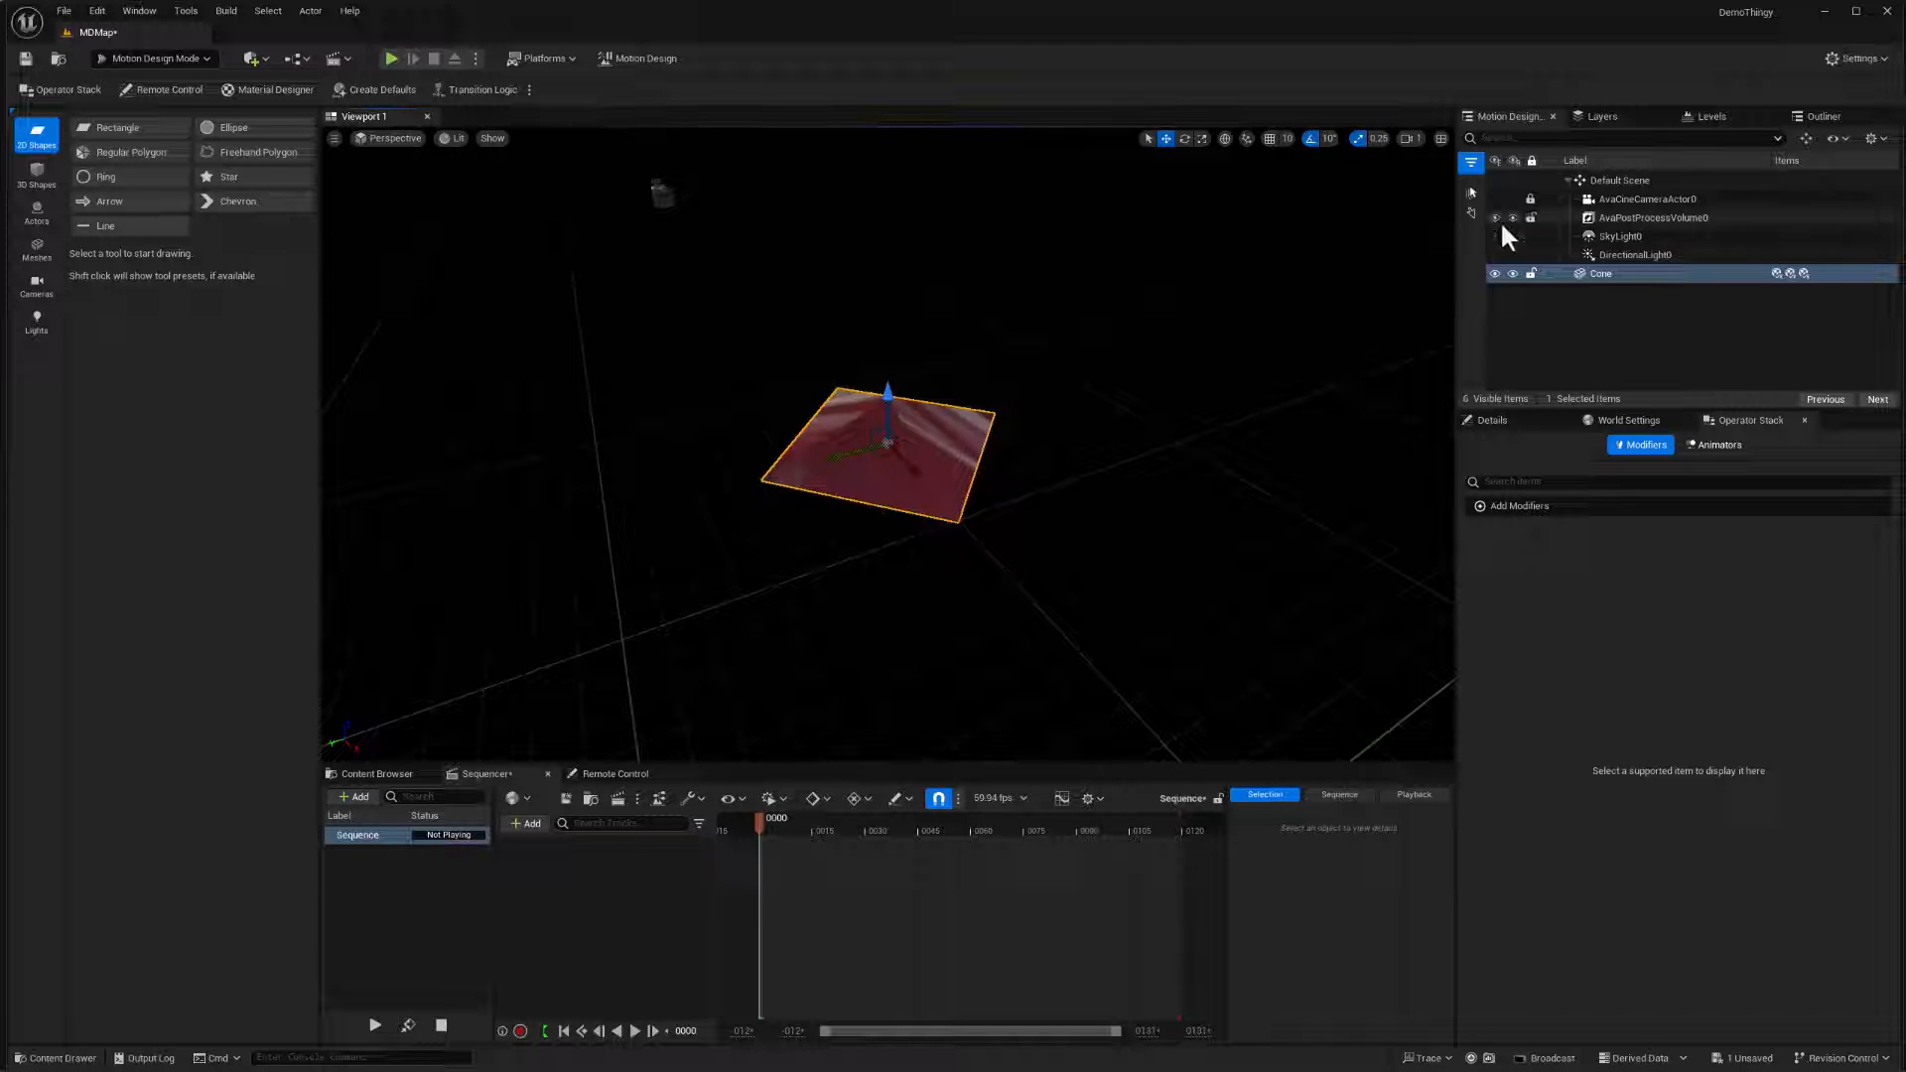
- Select Default Scene, then AvaCineCameraActor0 to show its camera settings
click(1620, 179)
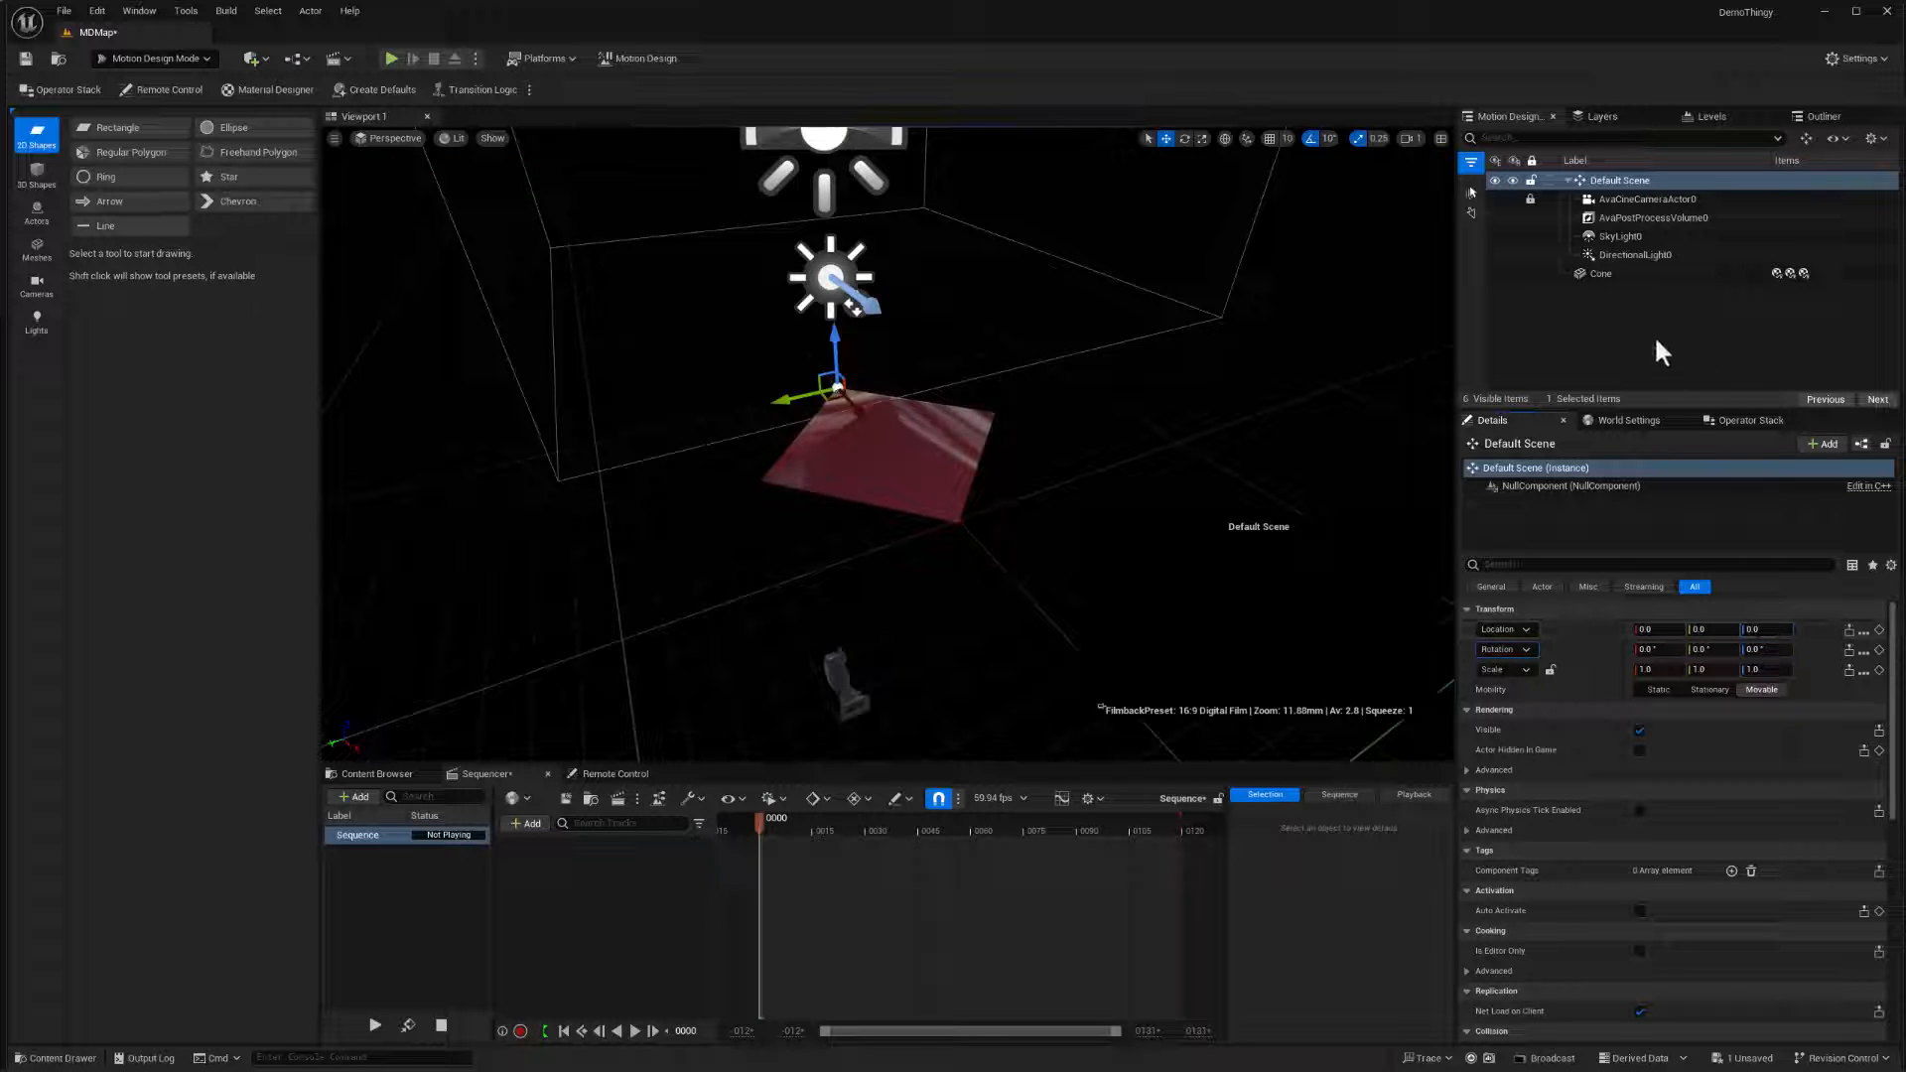
click(1644, 198)
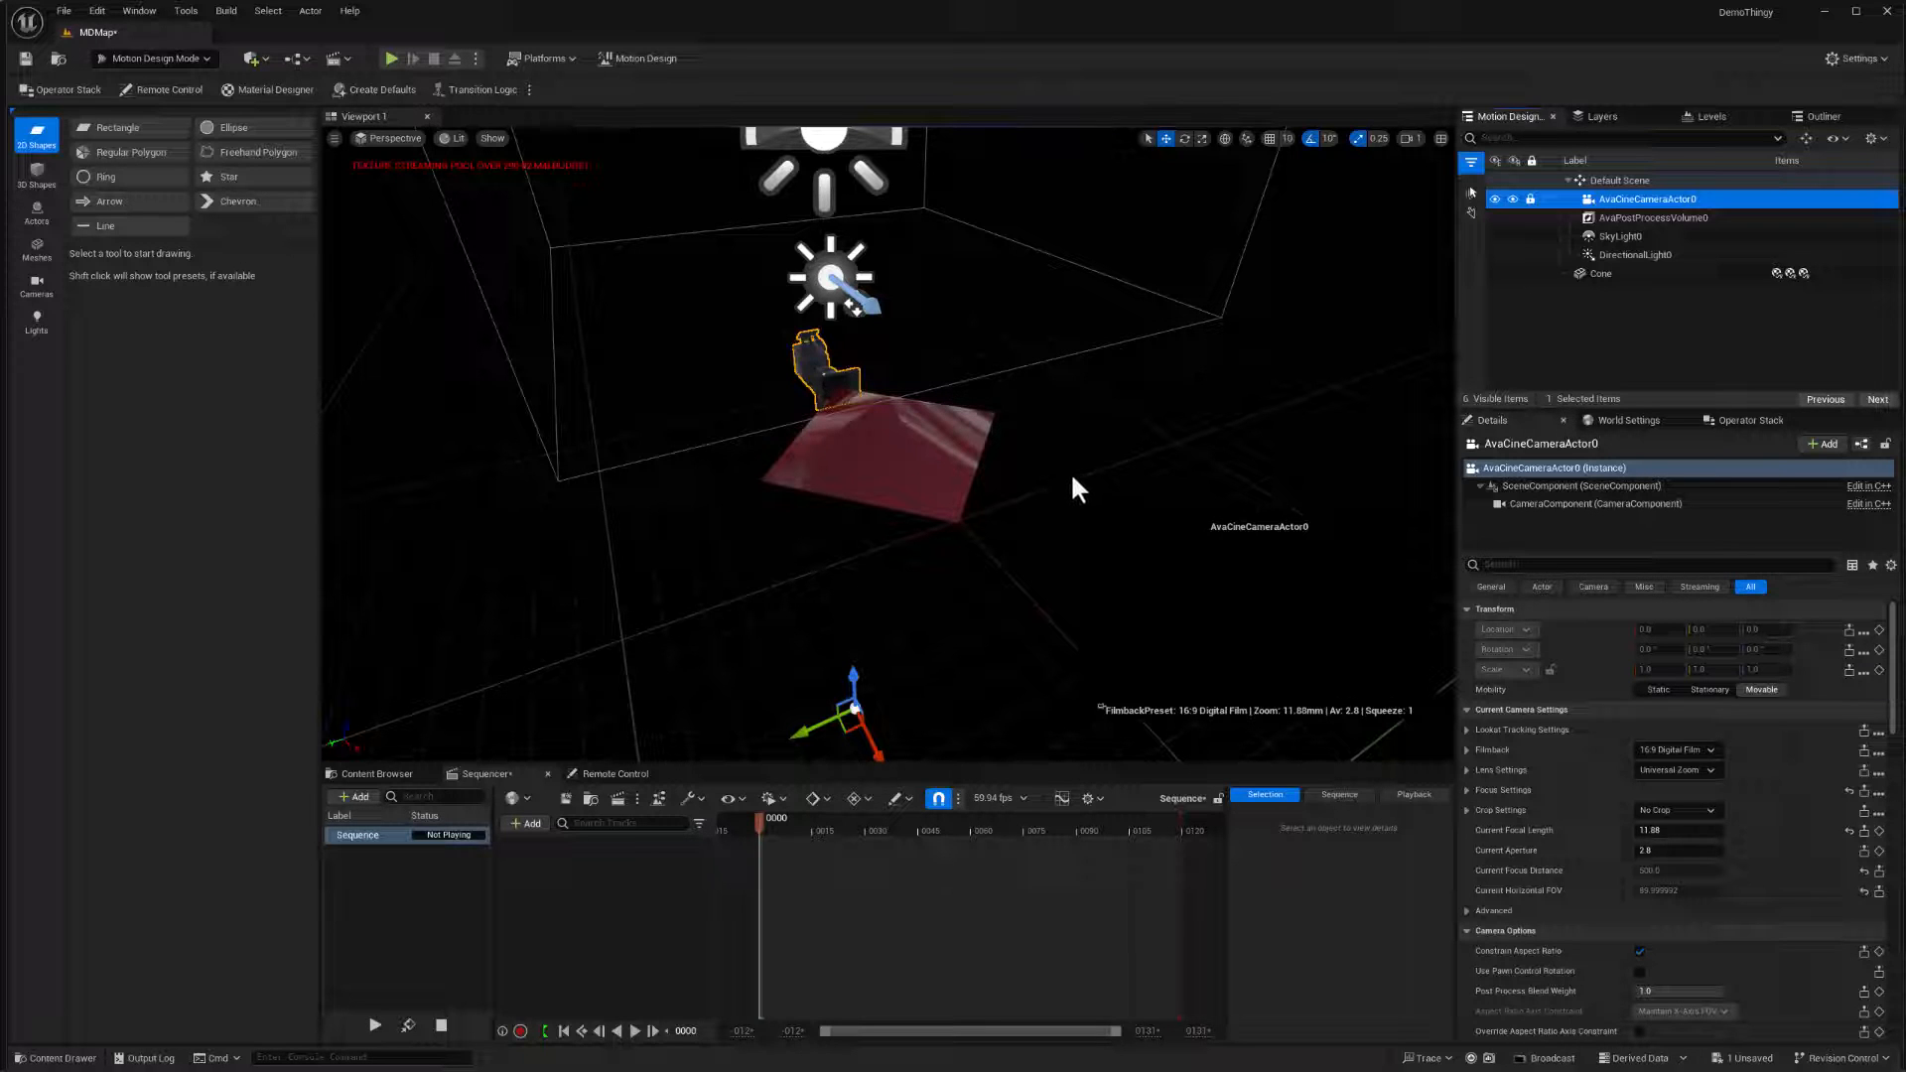
click(1600, 272)
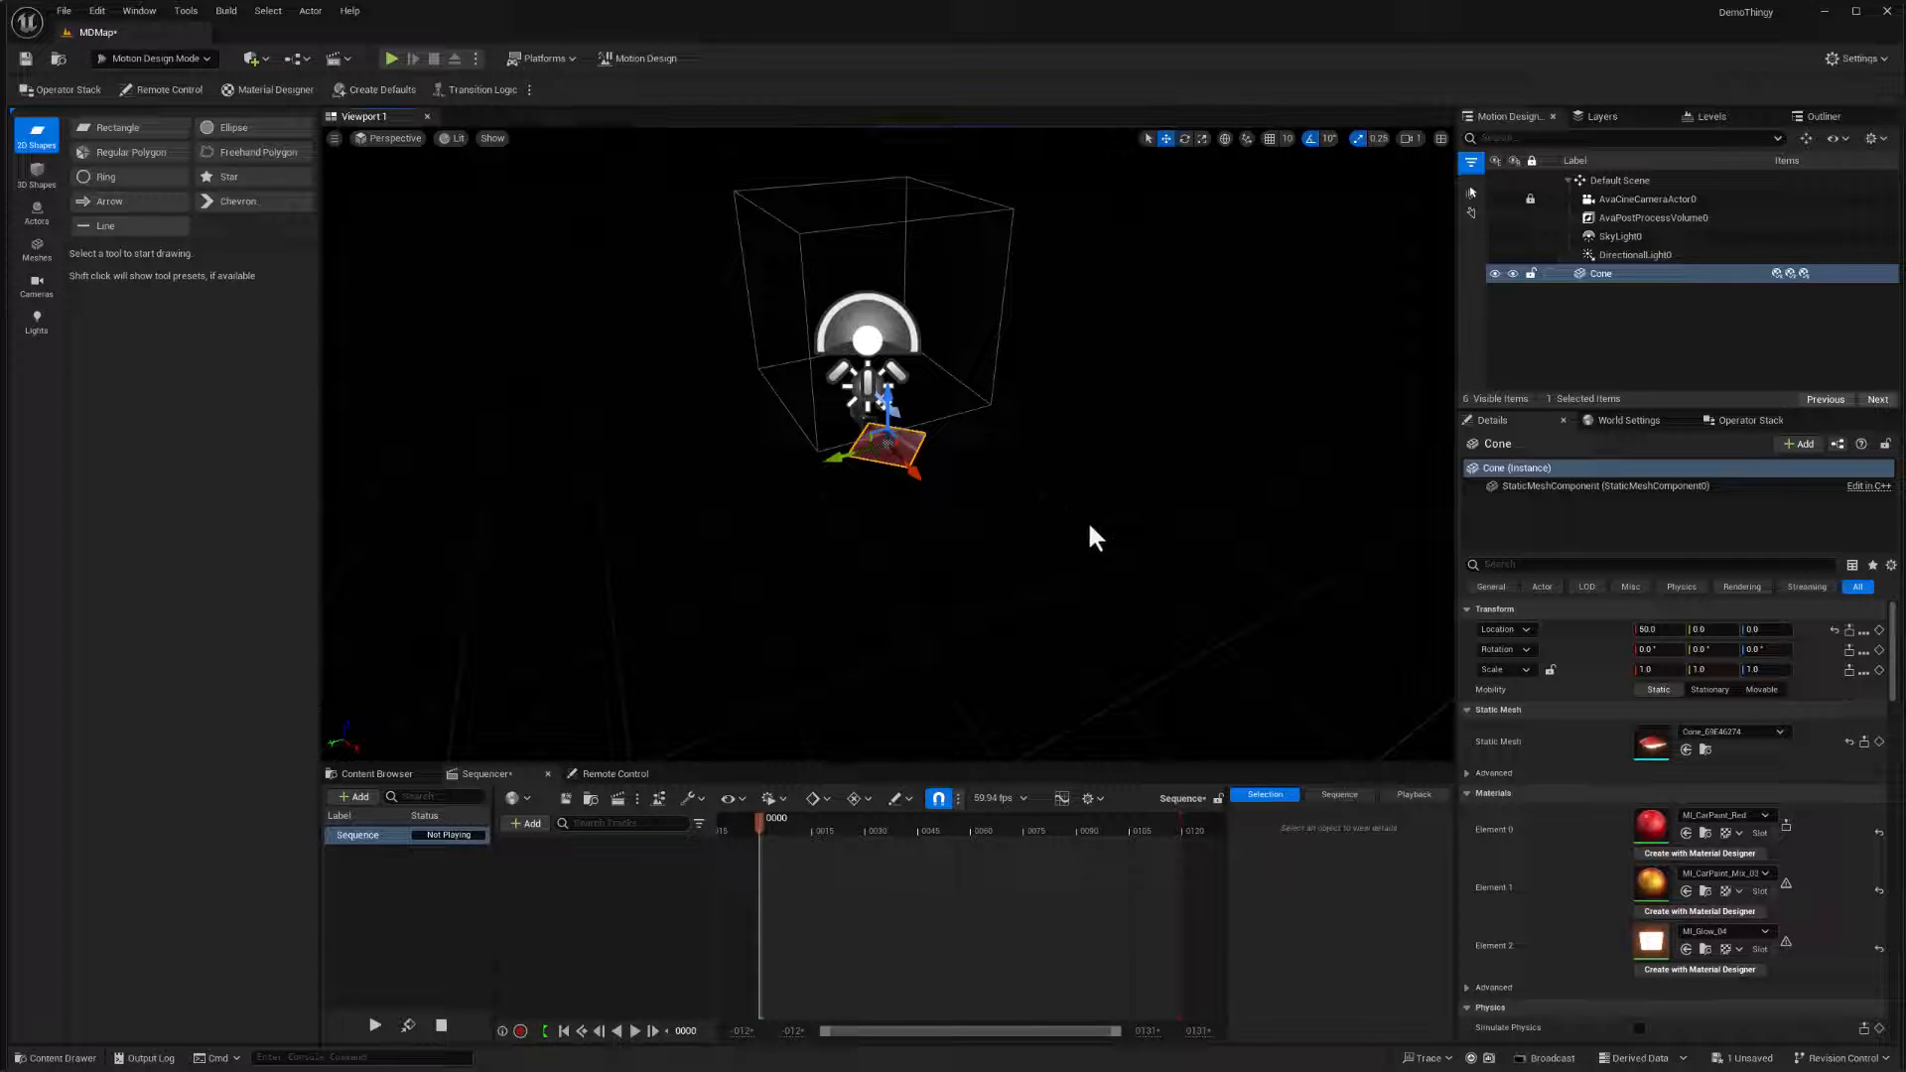
mouse_move(1112, 536)
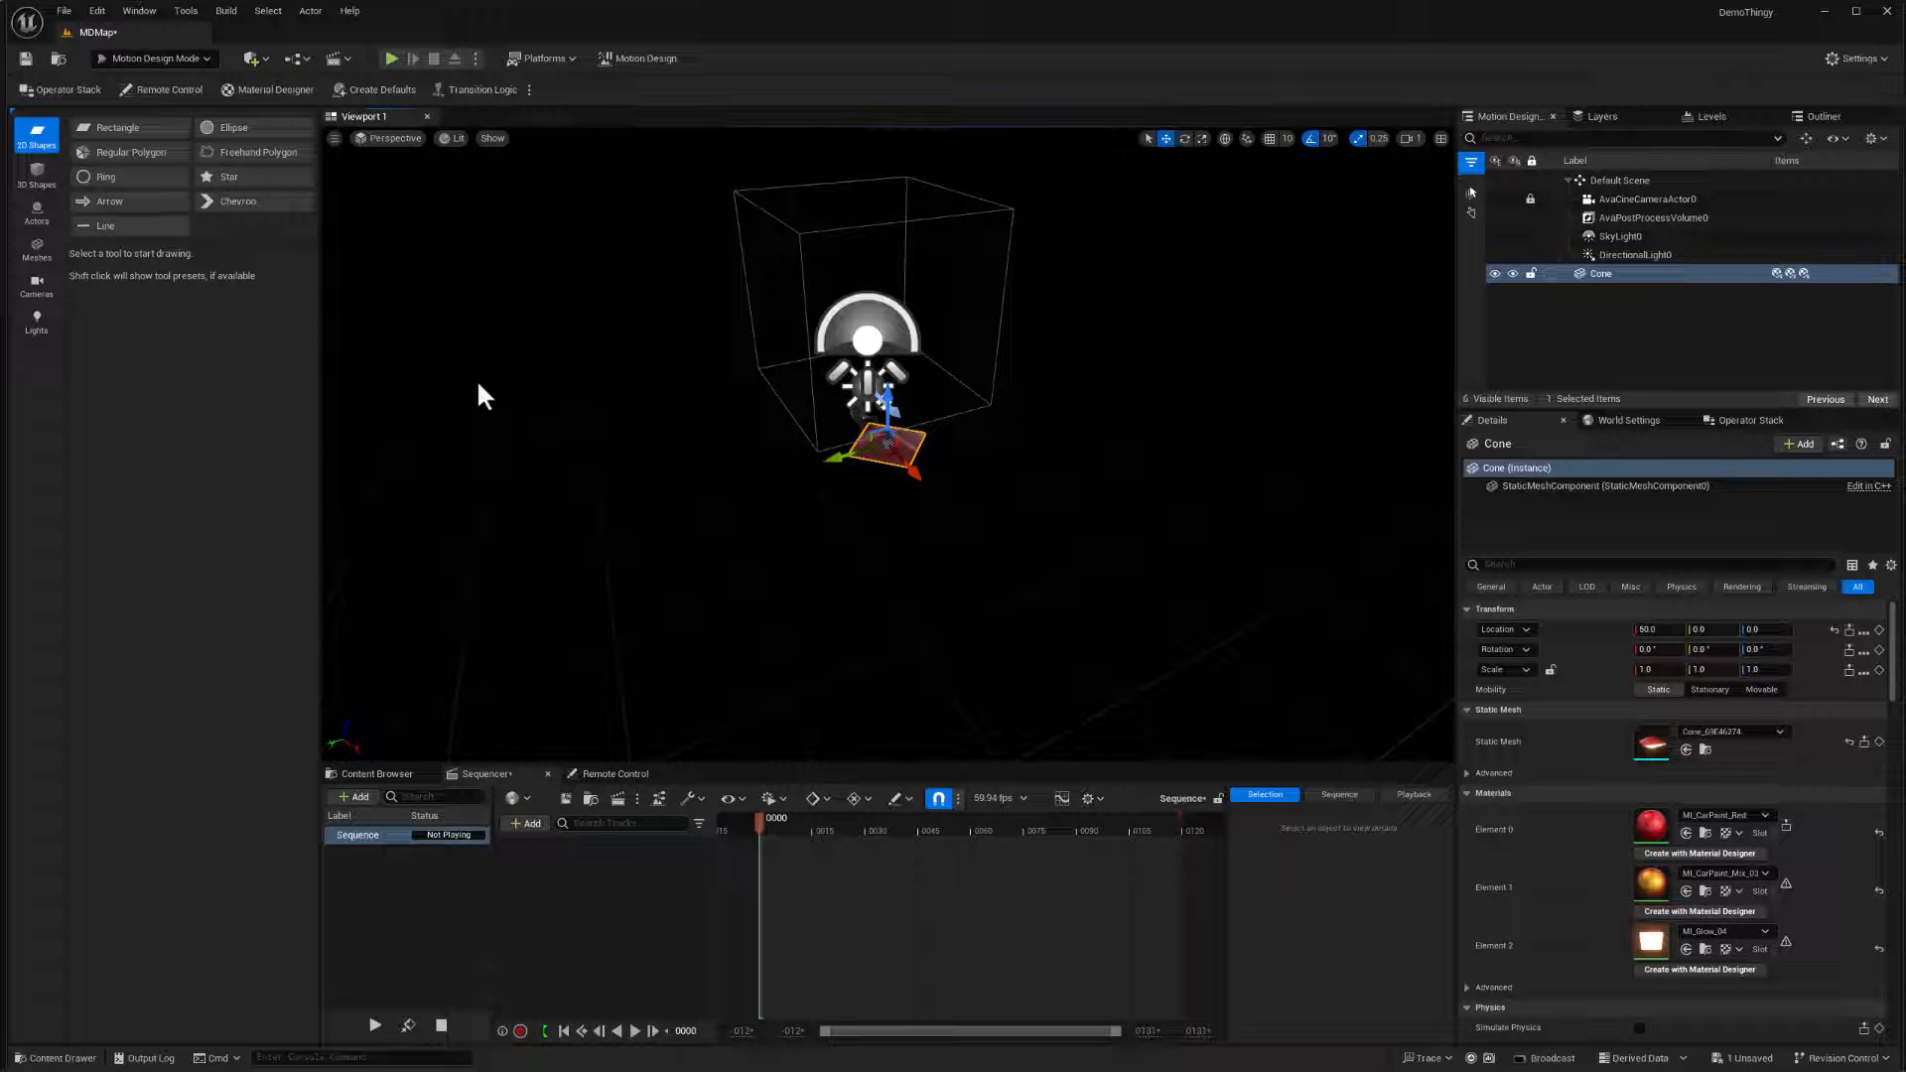
click(36, 215)
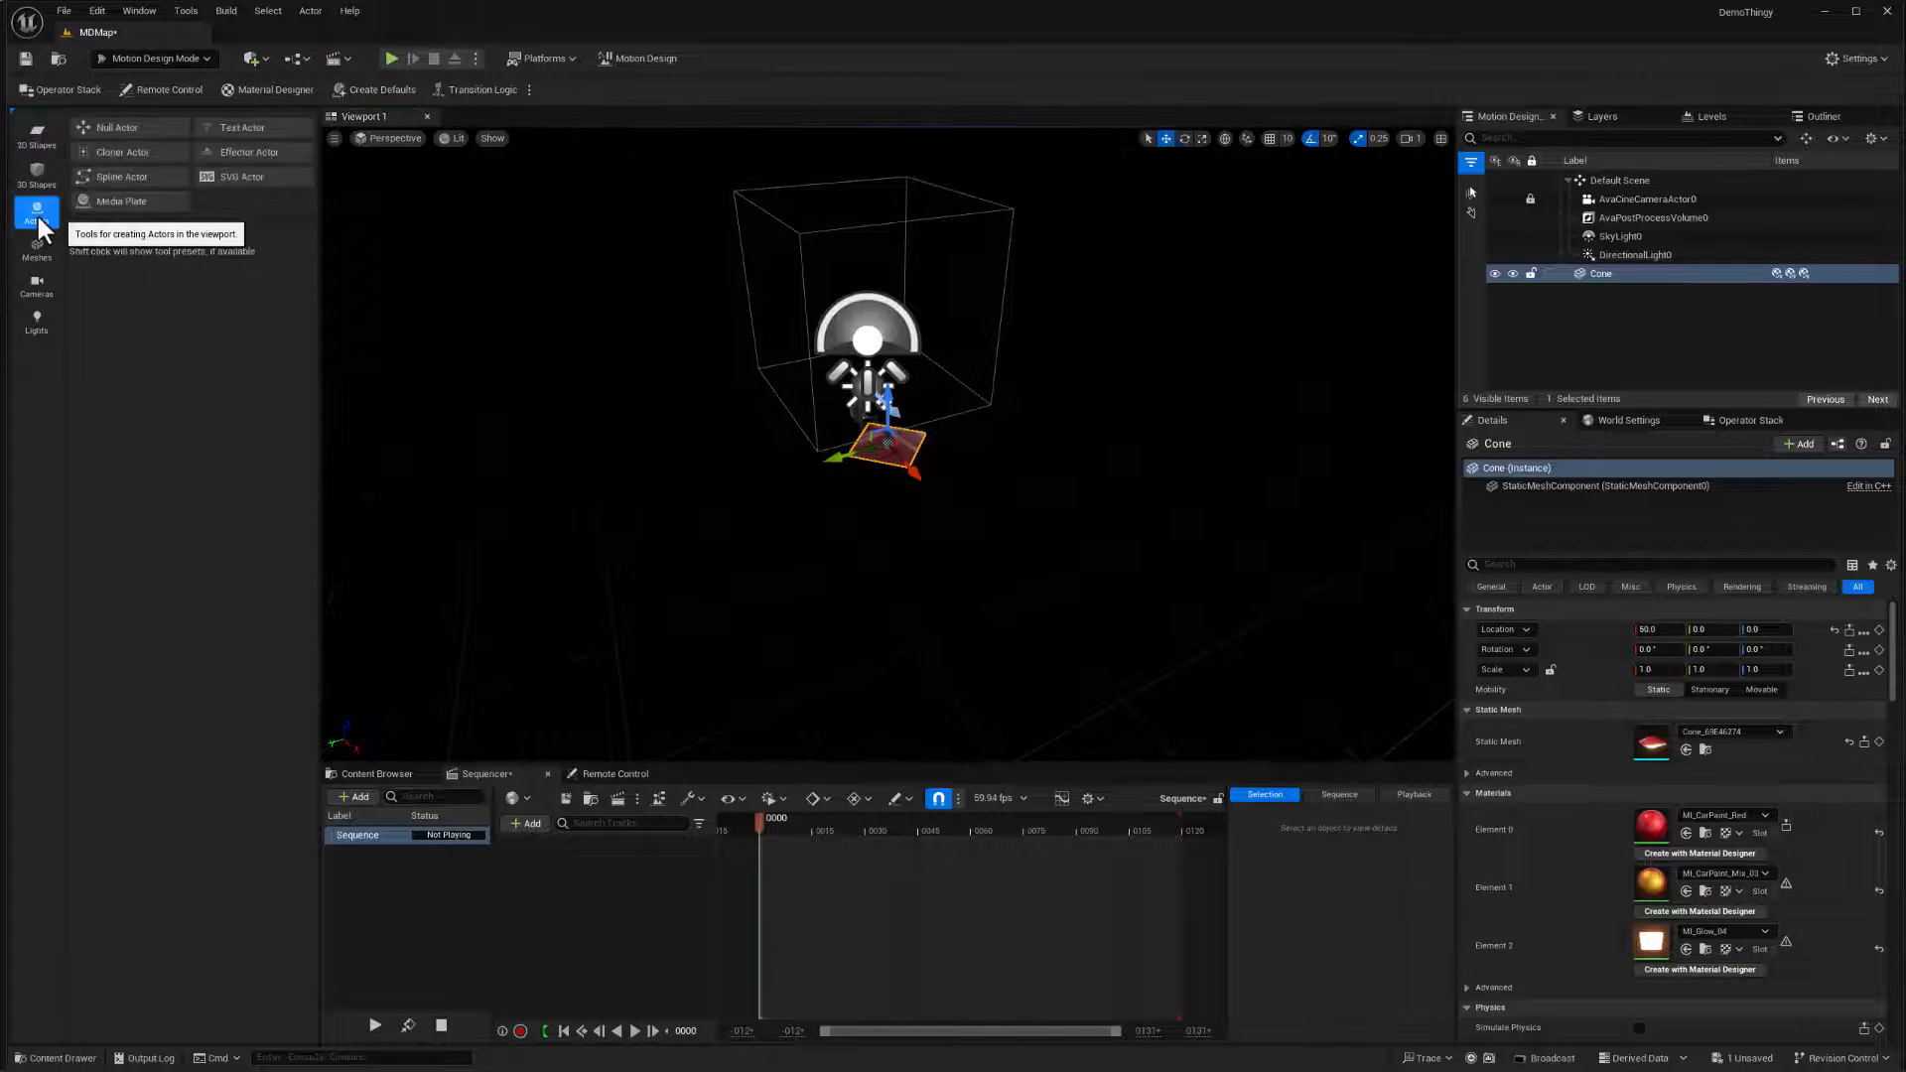
mouse_move(238, 186)
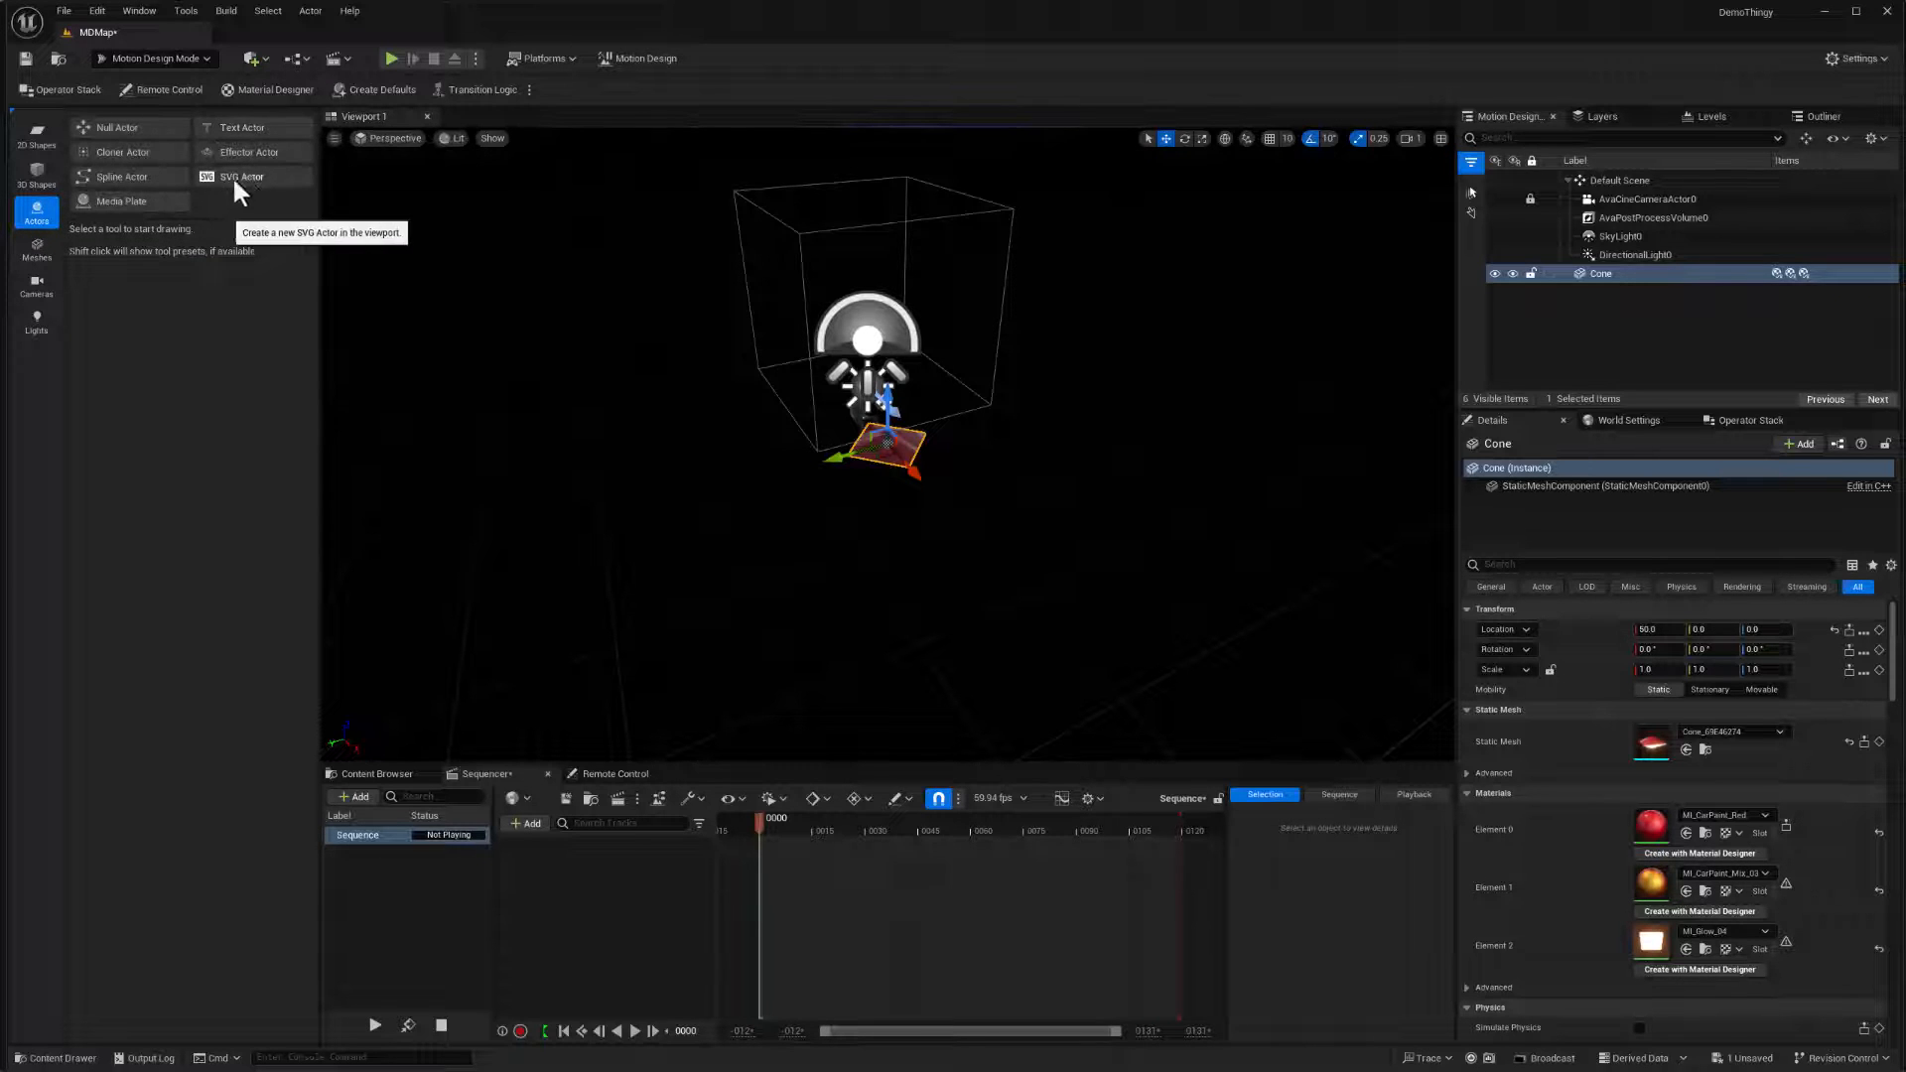
click(123, 151)
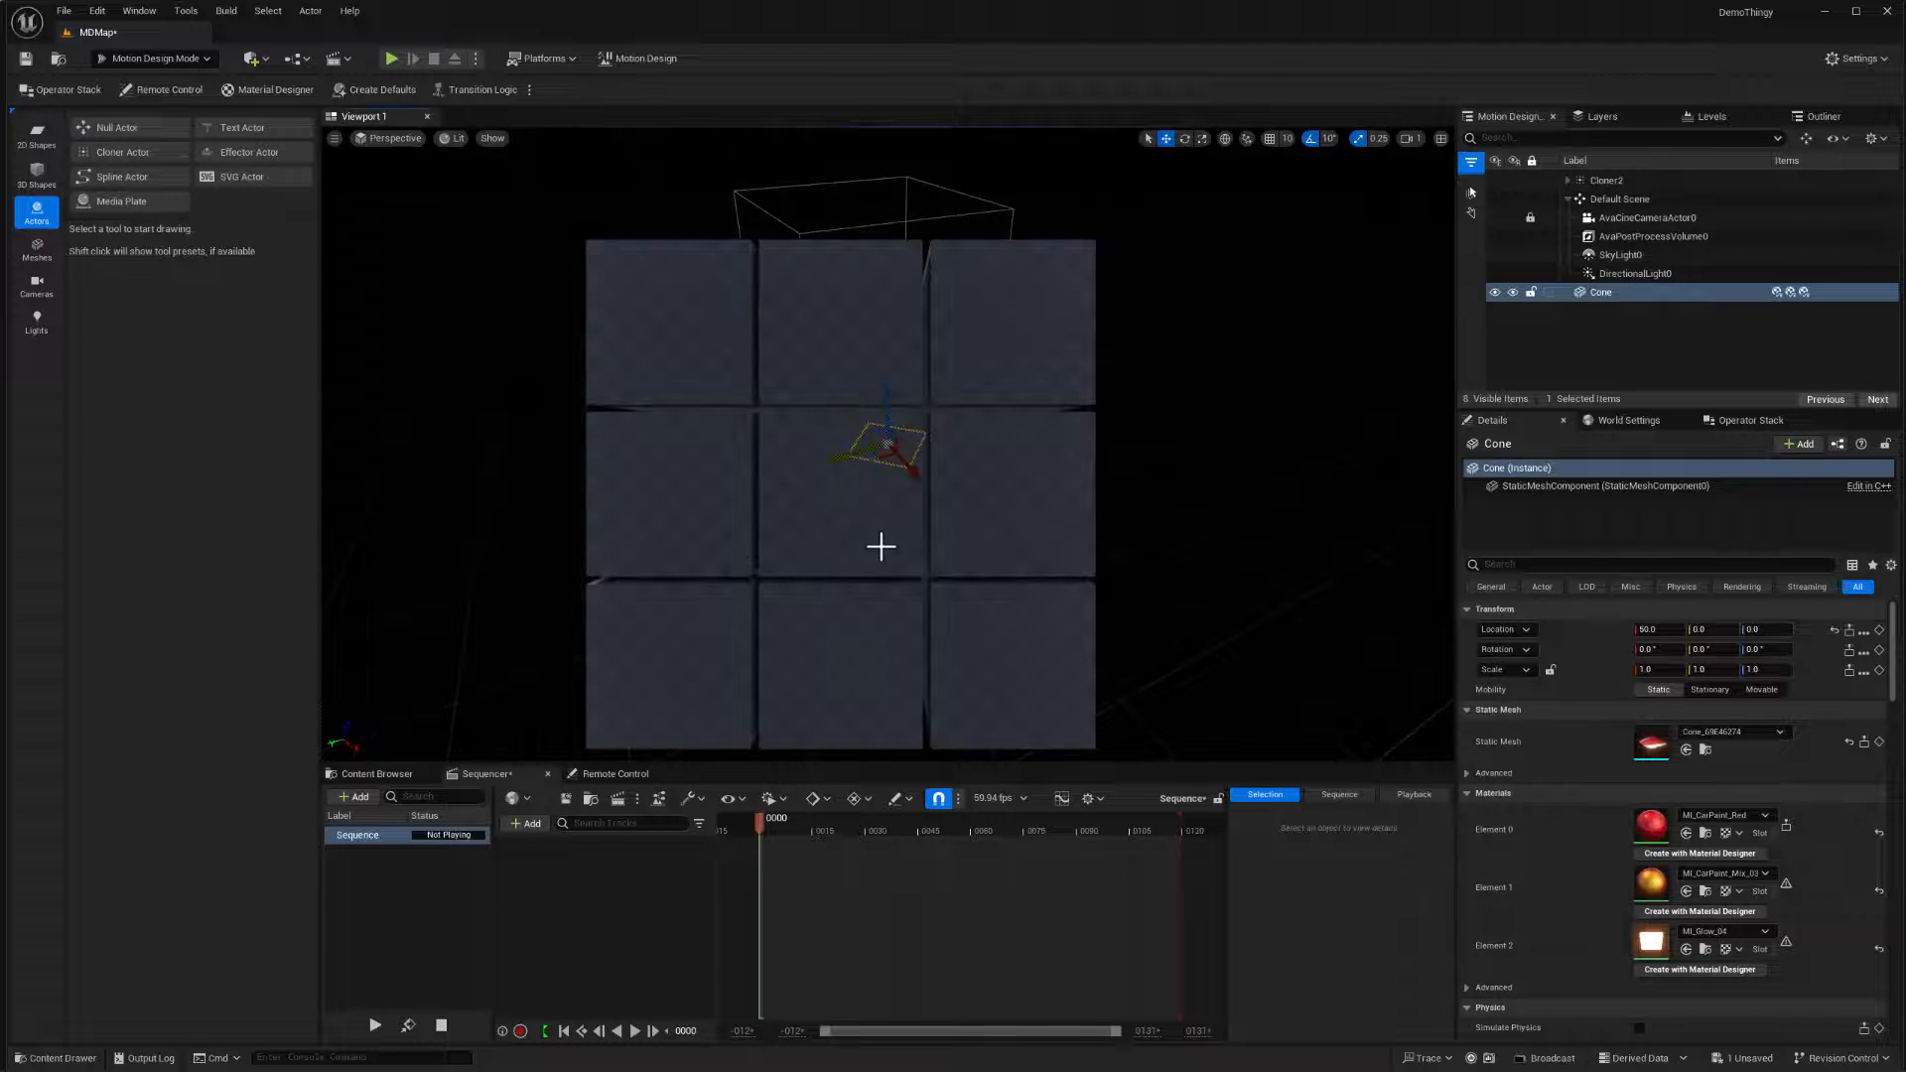
mouse_move(514, 185)
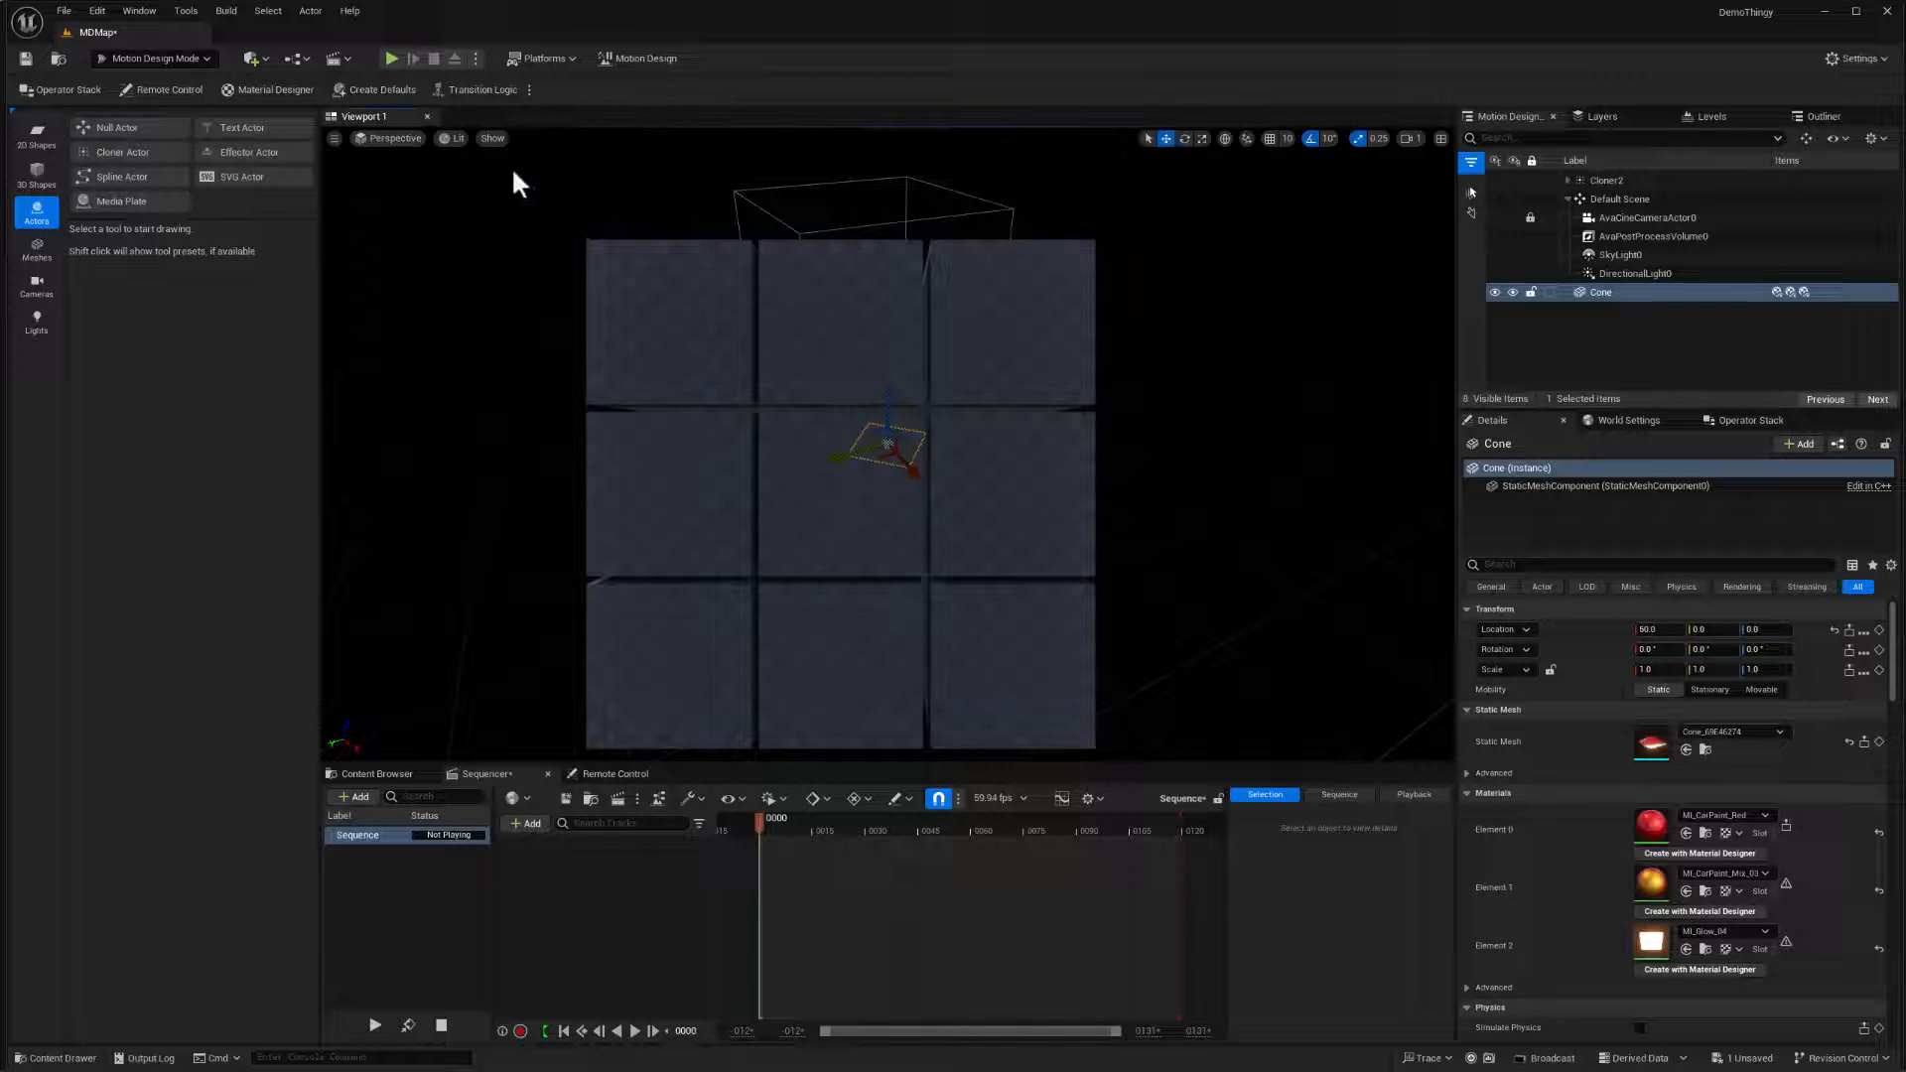
mouse_move(746, 560)
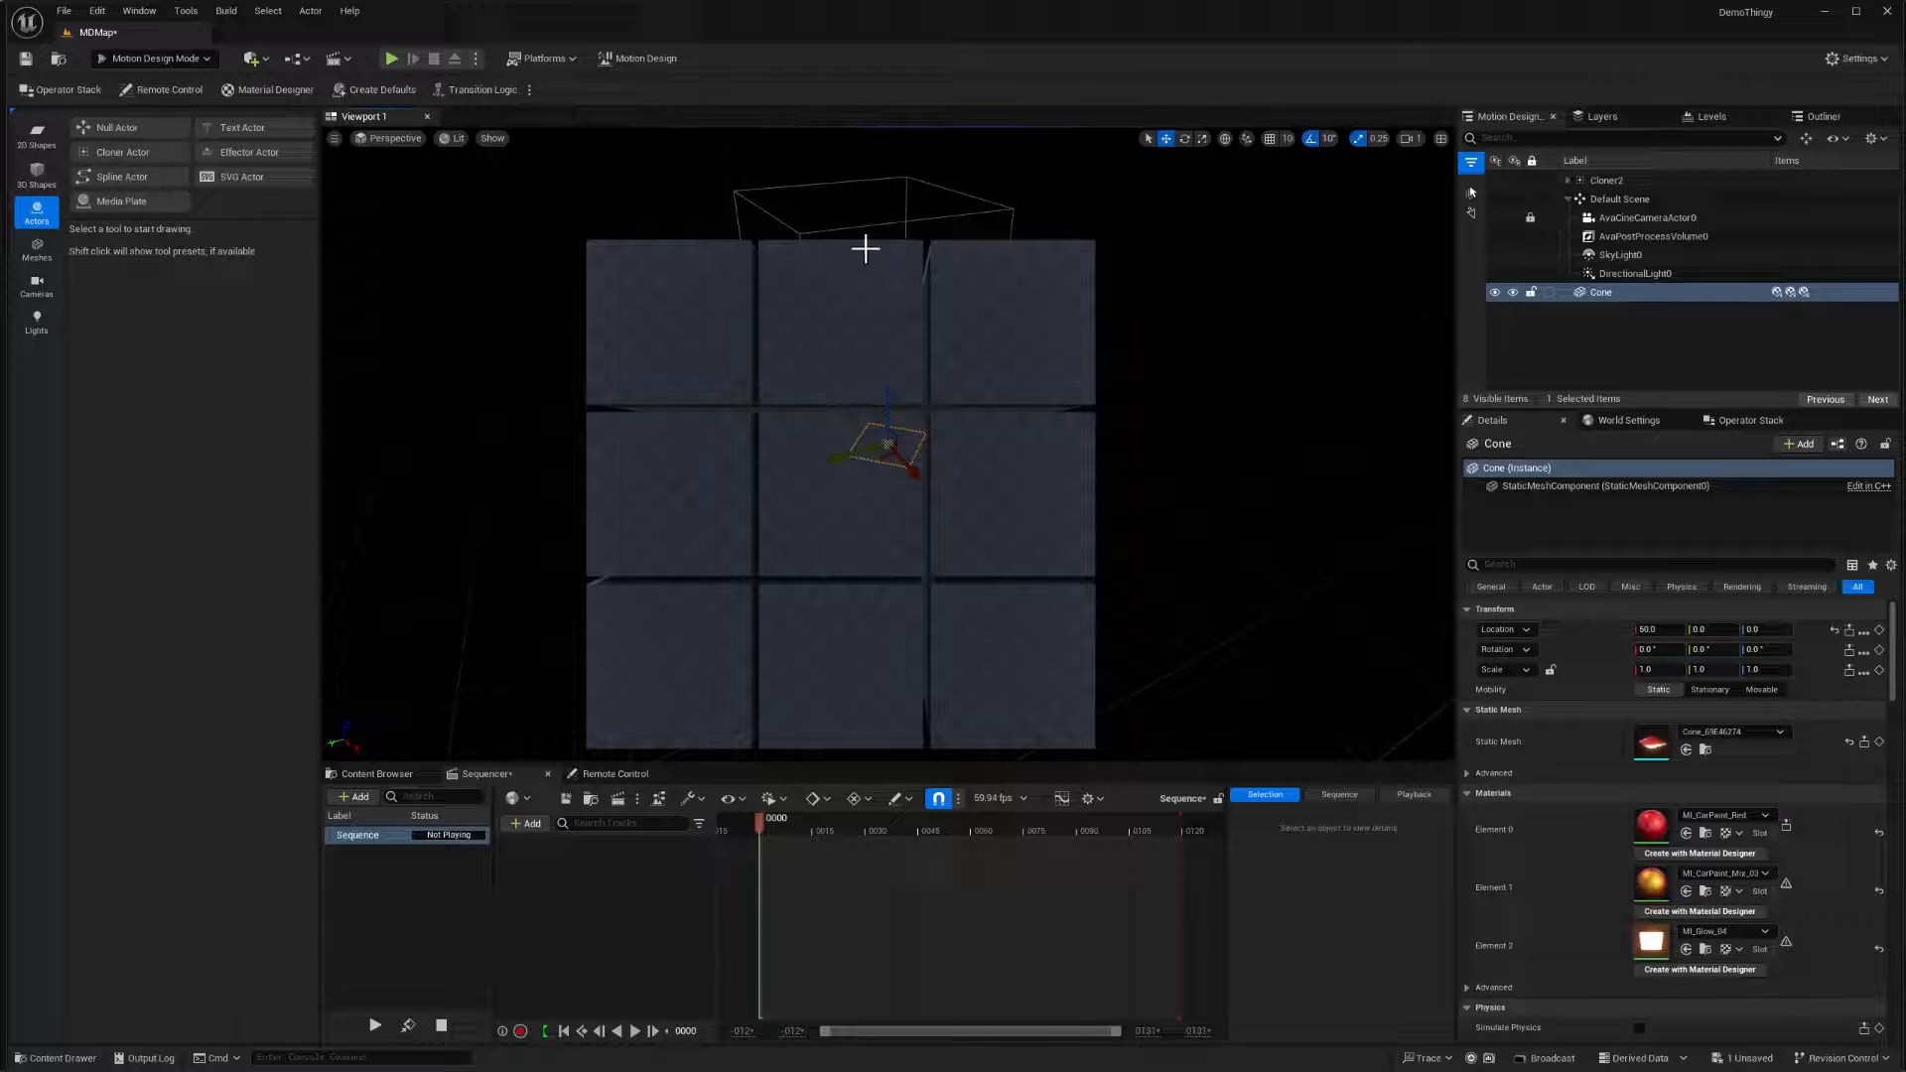
mouse_move(967, 522)
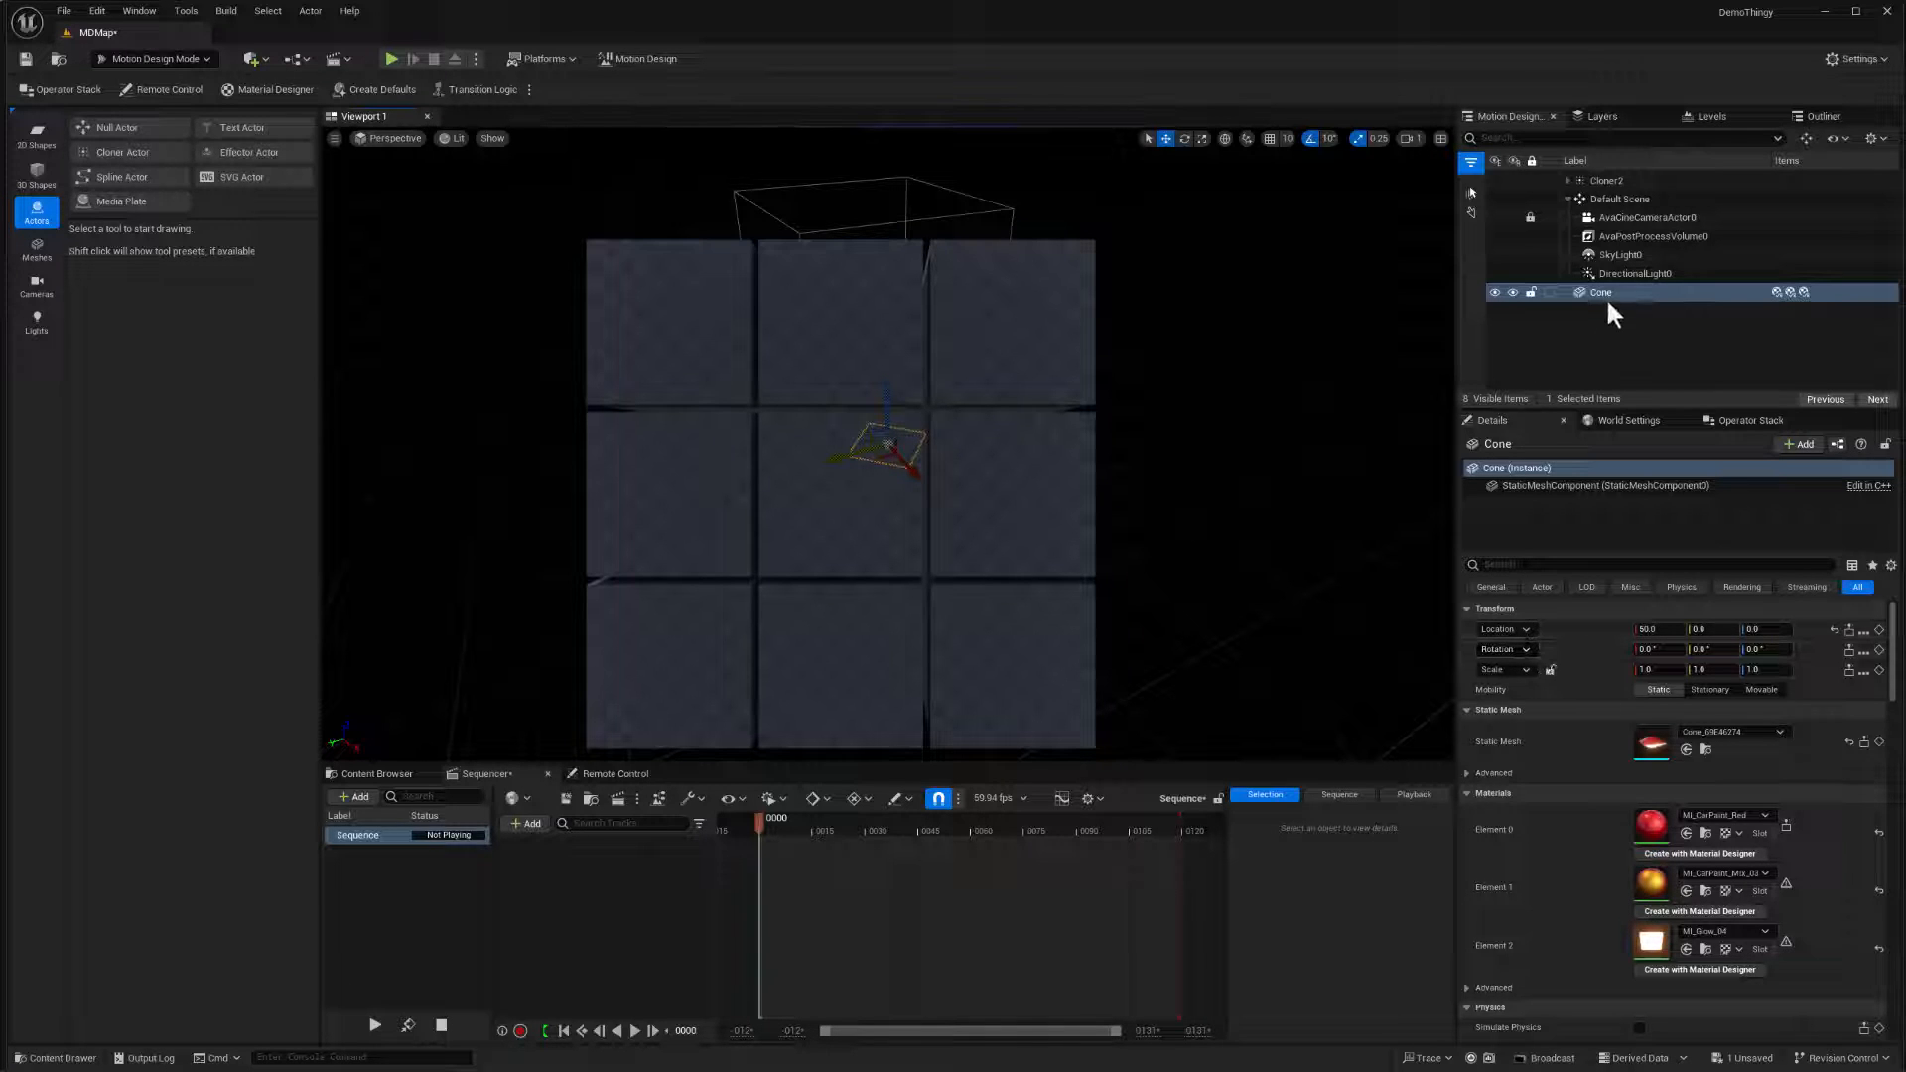
- Set Cloner2's Layout Count Z to 1 and parent Cone under Cloner2
click(1606, 179)
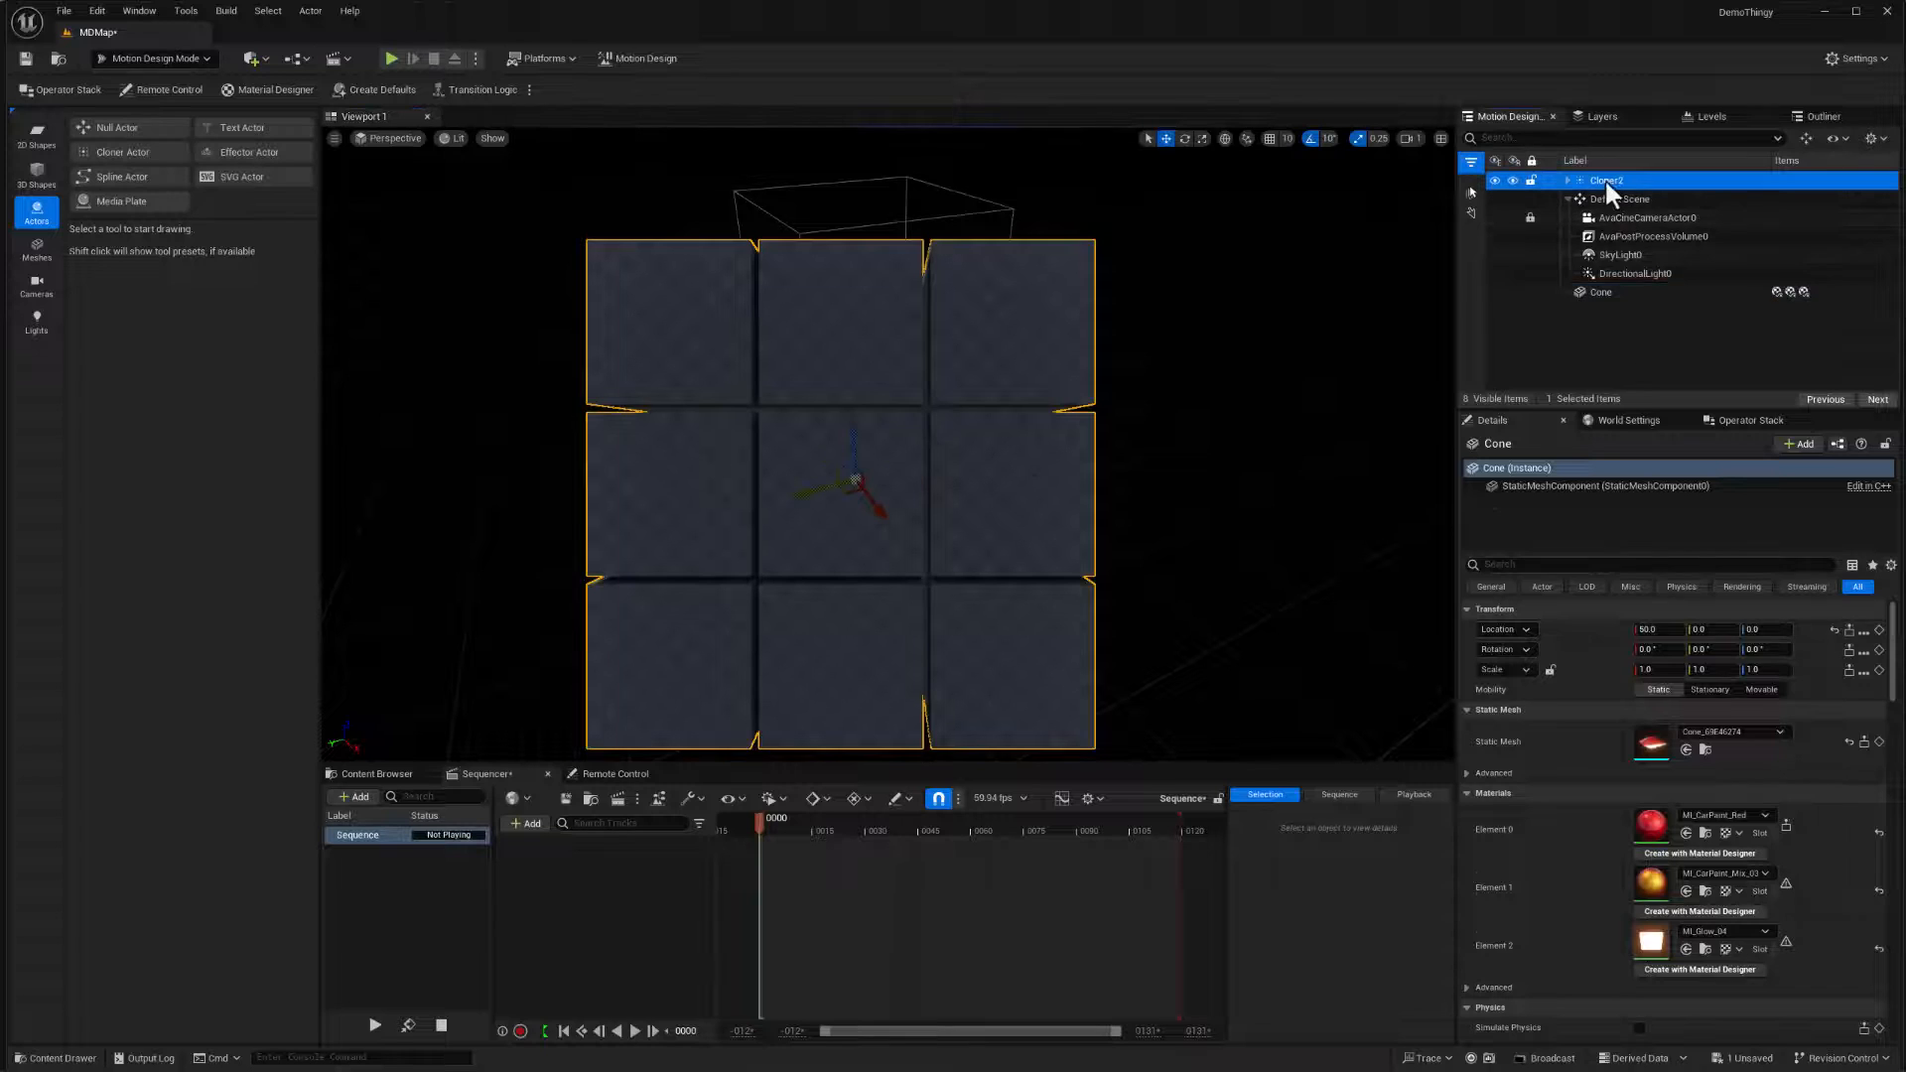
click(1608, 178)
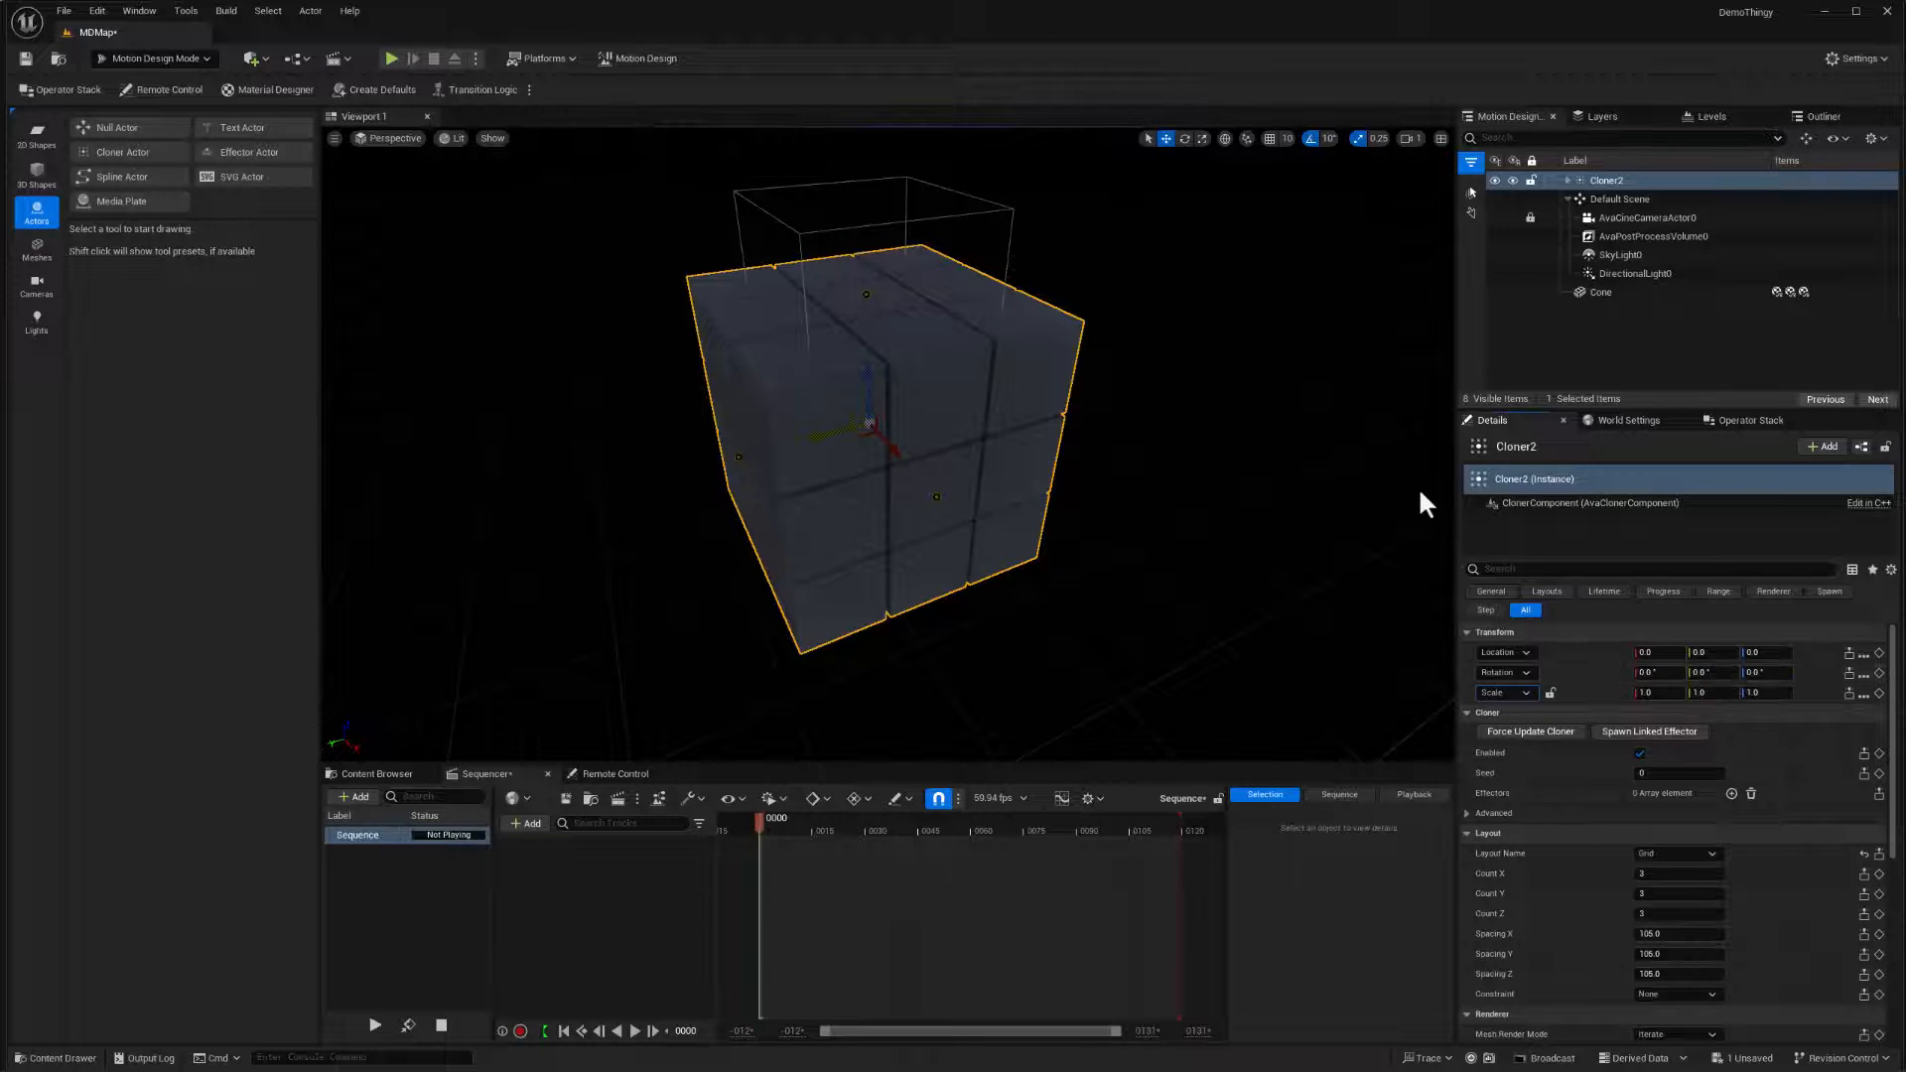
mouse_move(1239, 870)
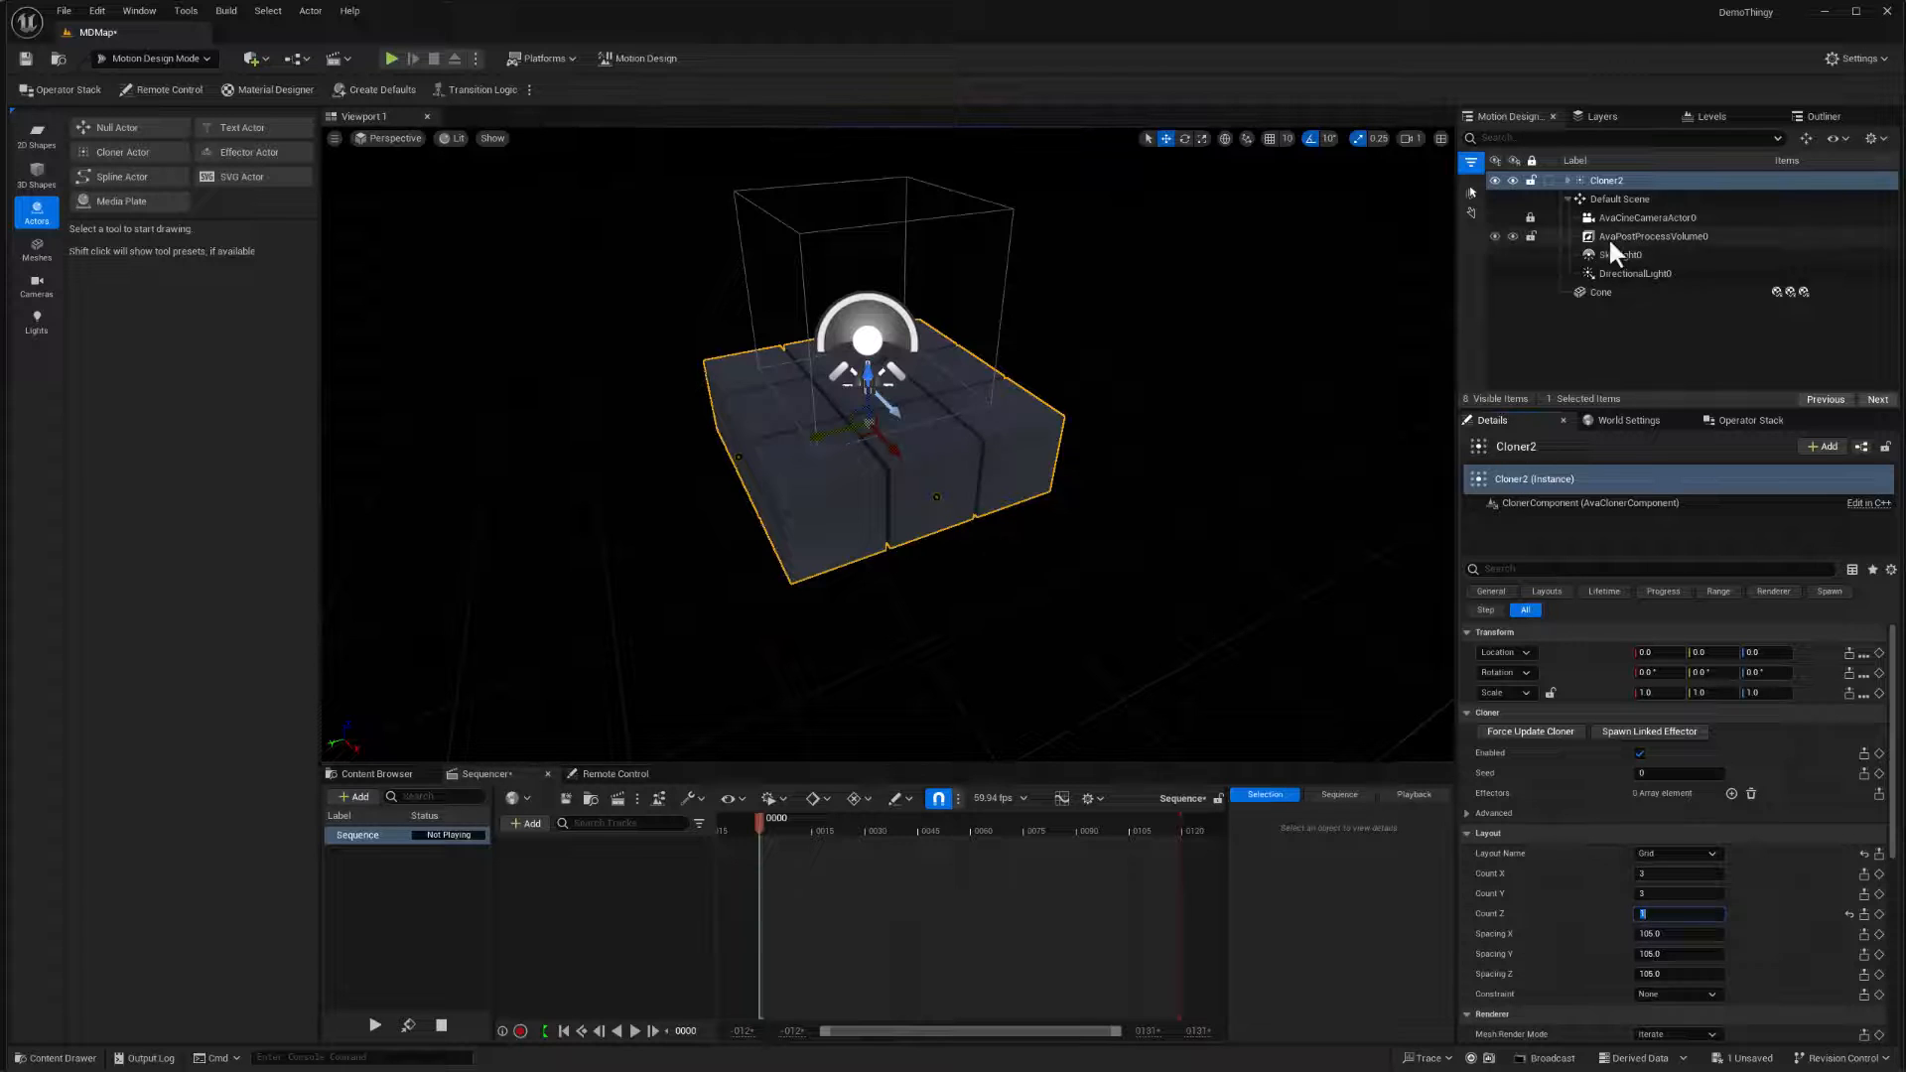
click(1606, 179)
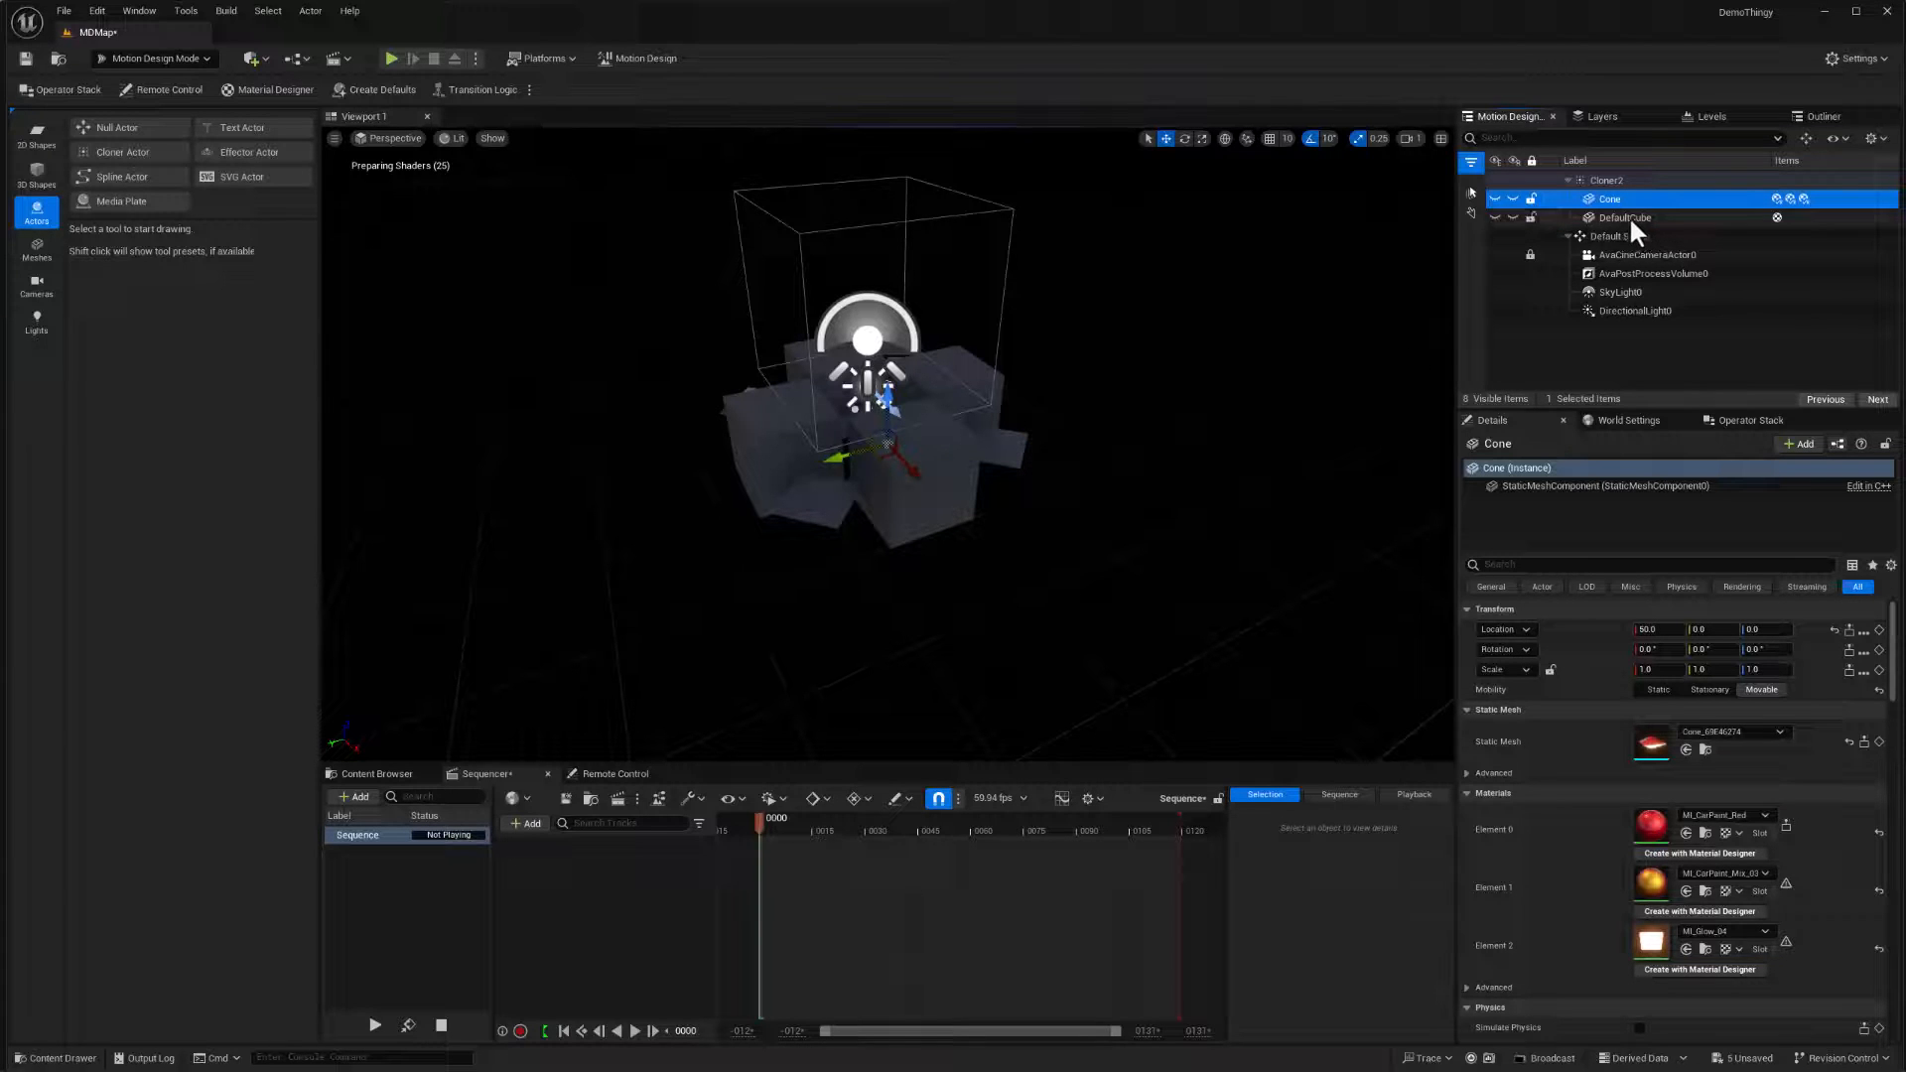
- Deselect everything and save the changed map and materials with Save Selected
click(1624, 218)
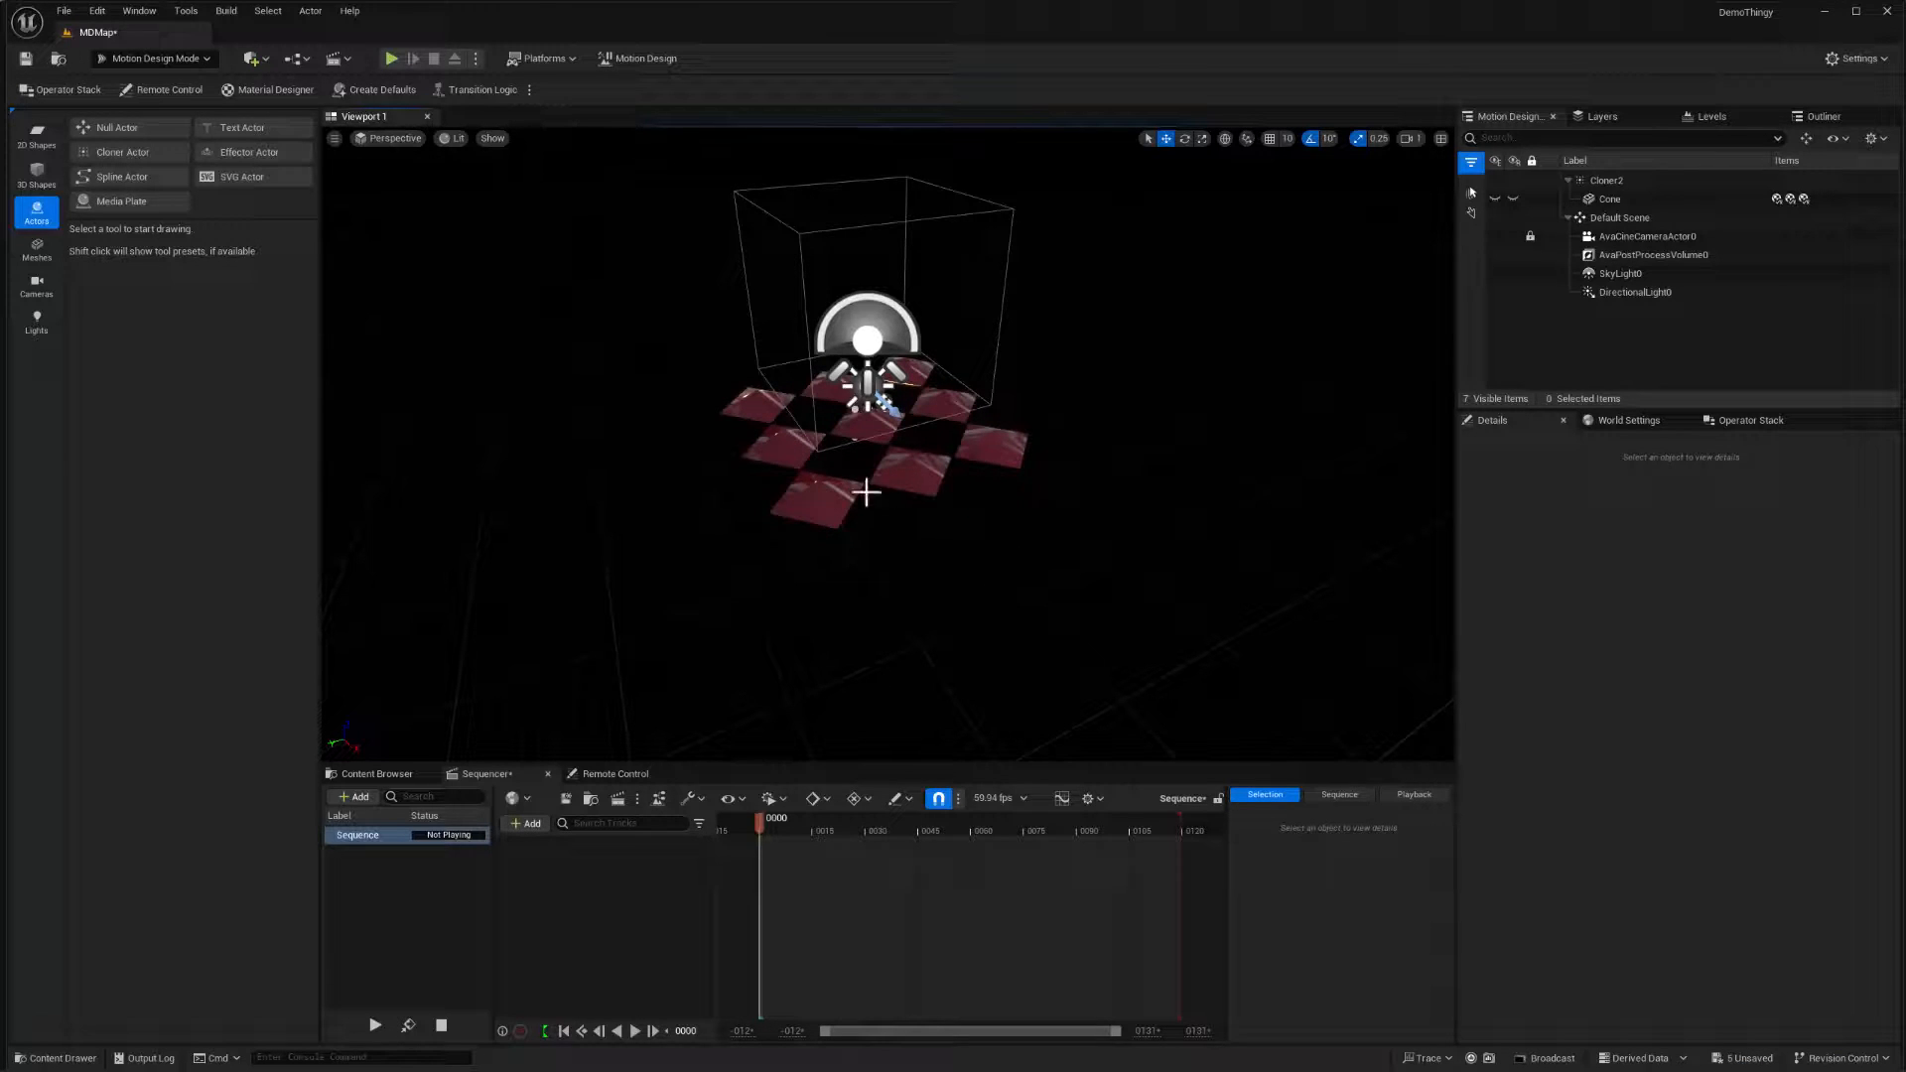
mouse_move(925, 461)
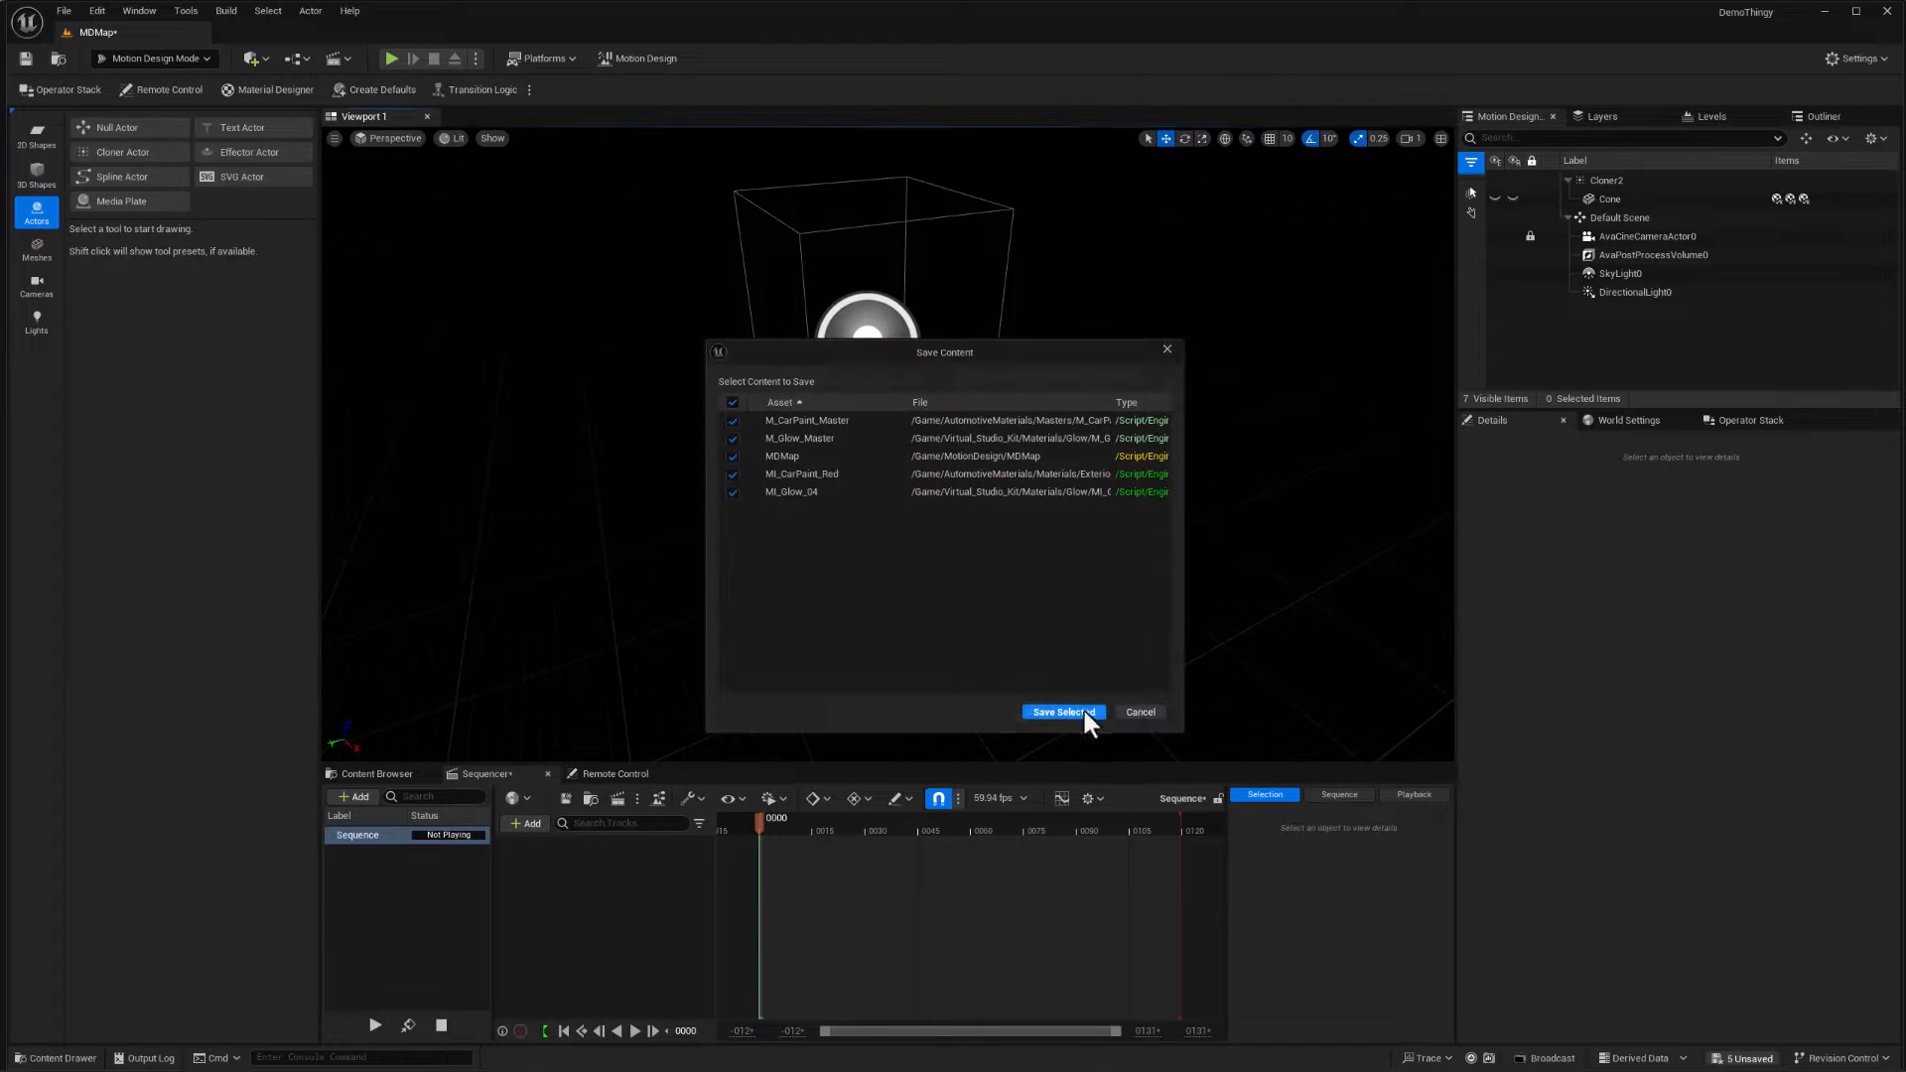
click(1062, 710)
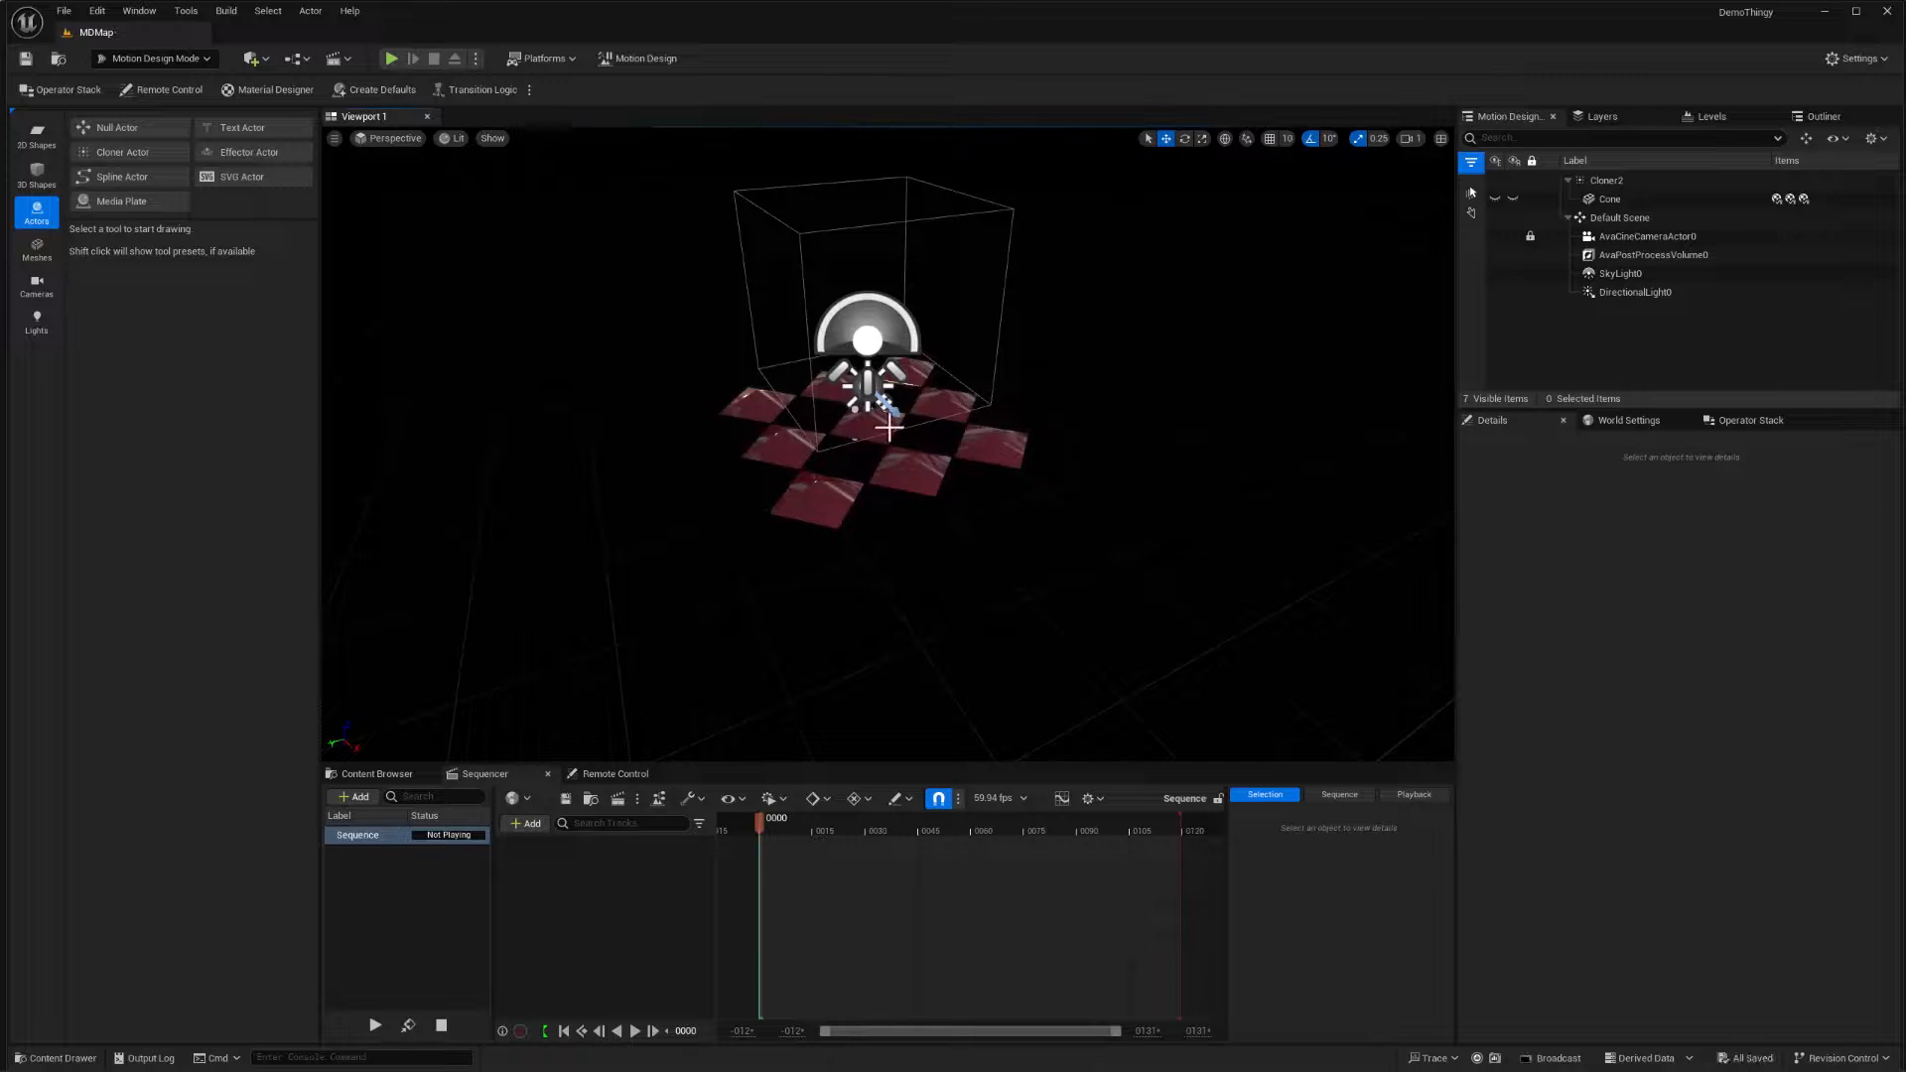
mouse_move(1088, 532)
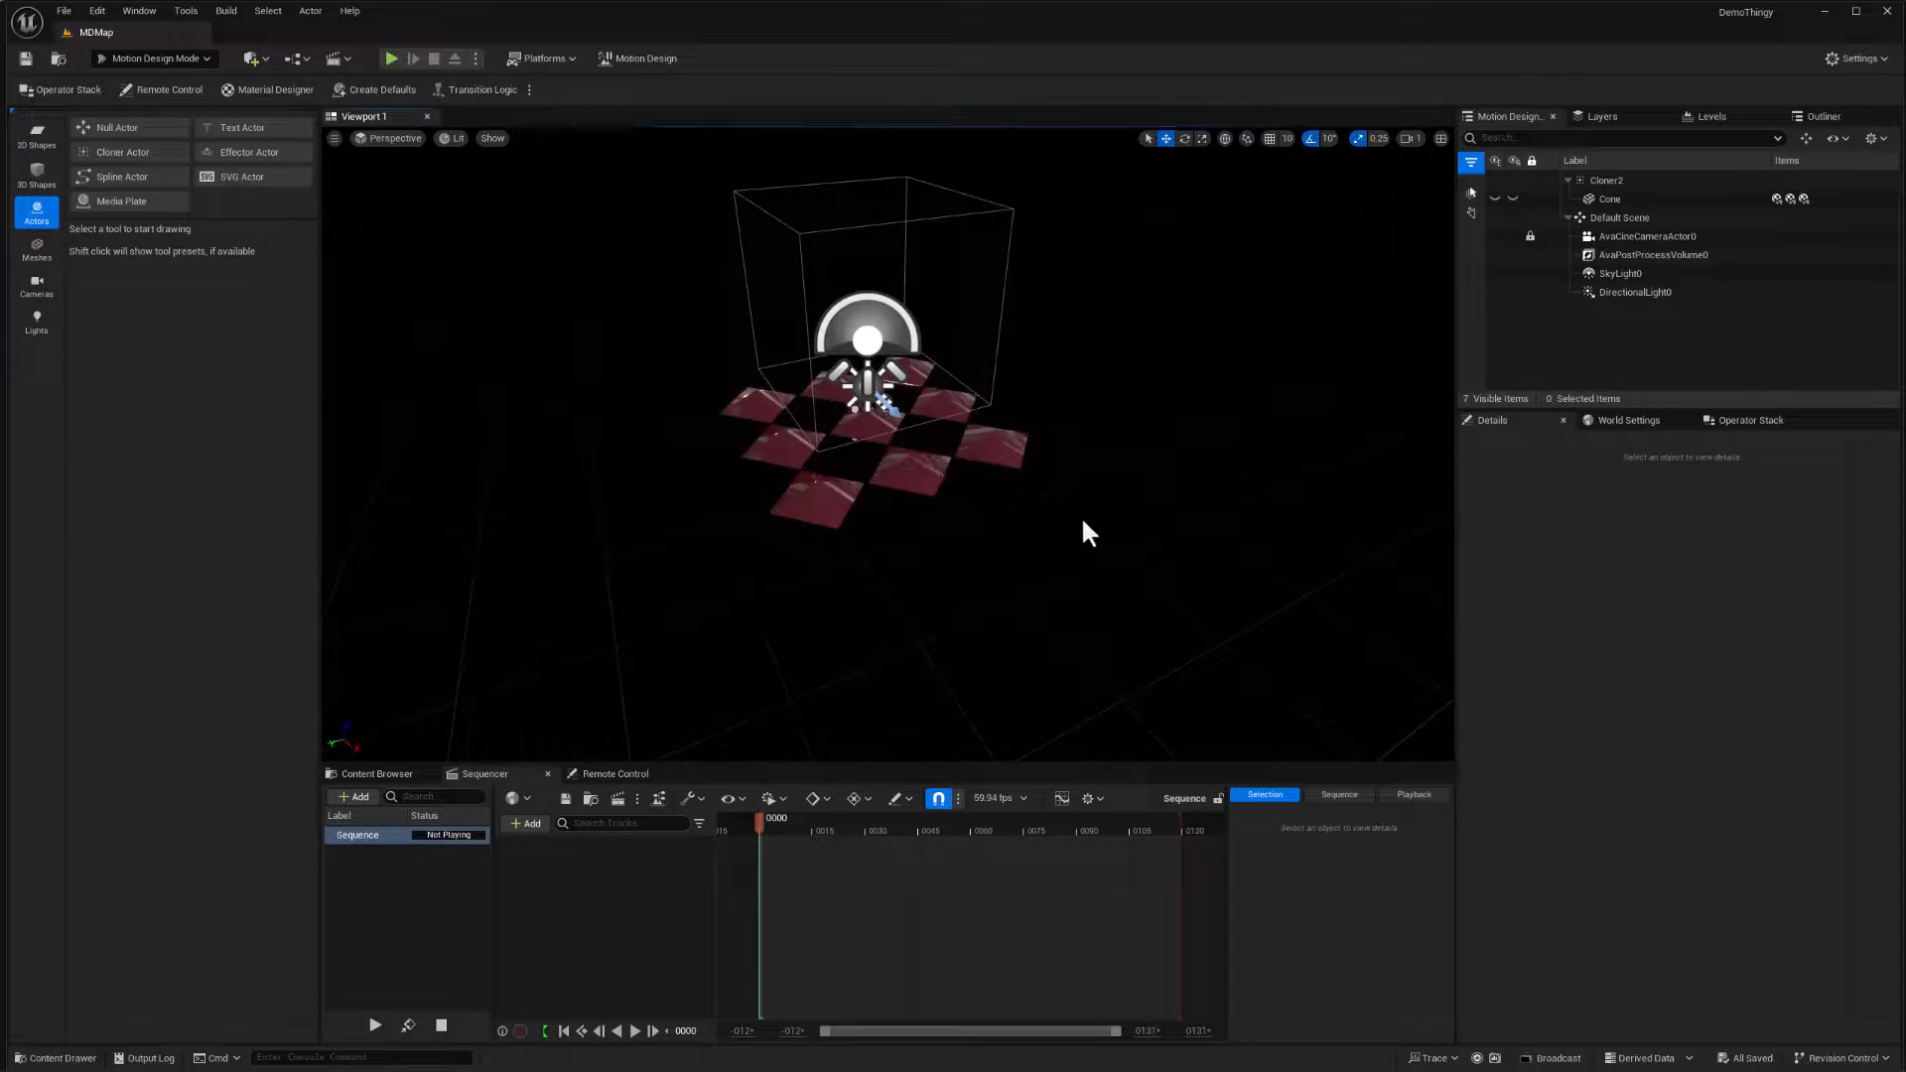
mouse_move(1130, 403)
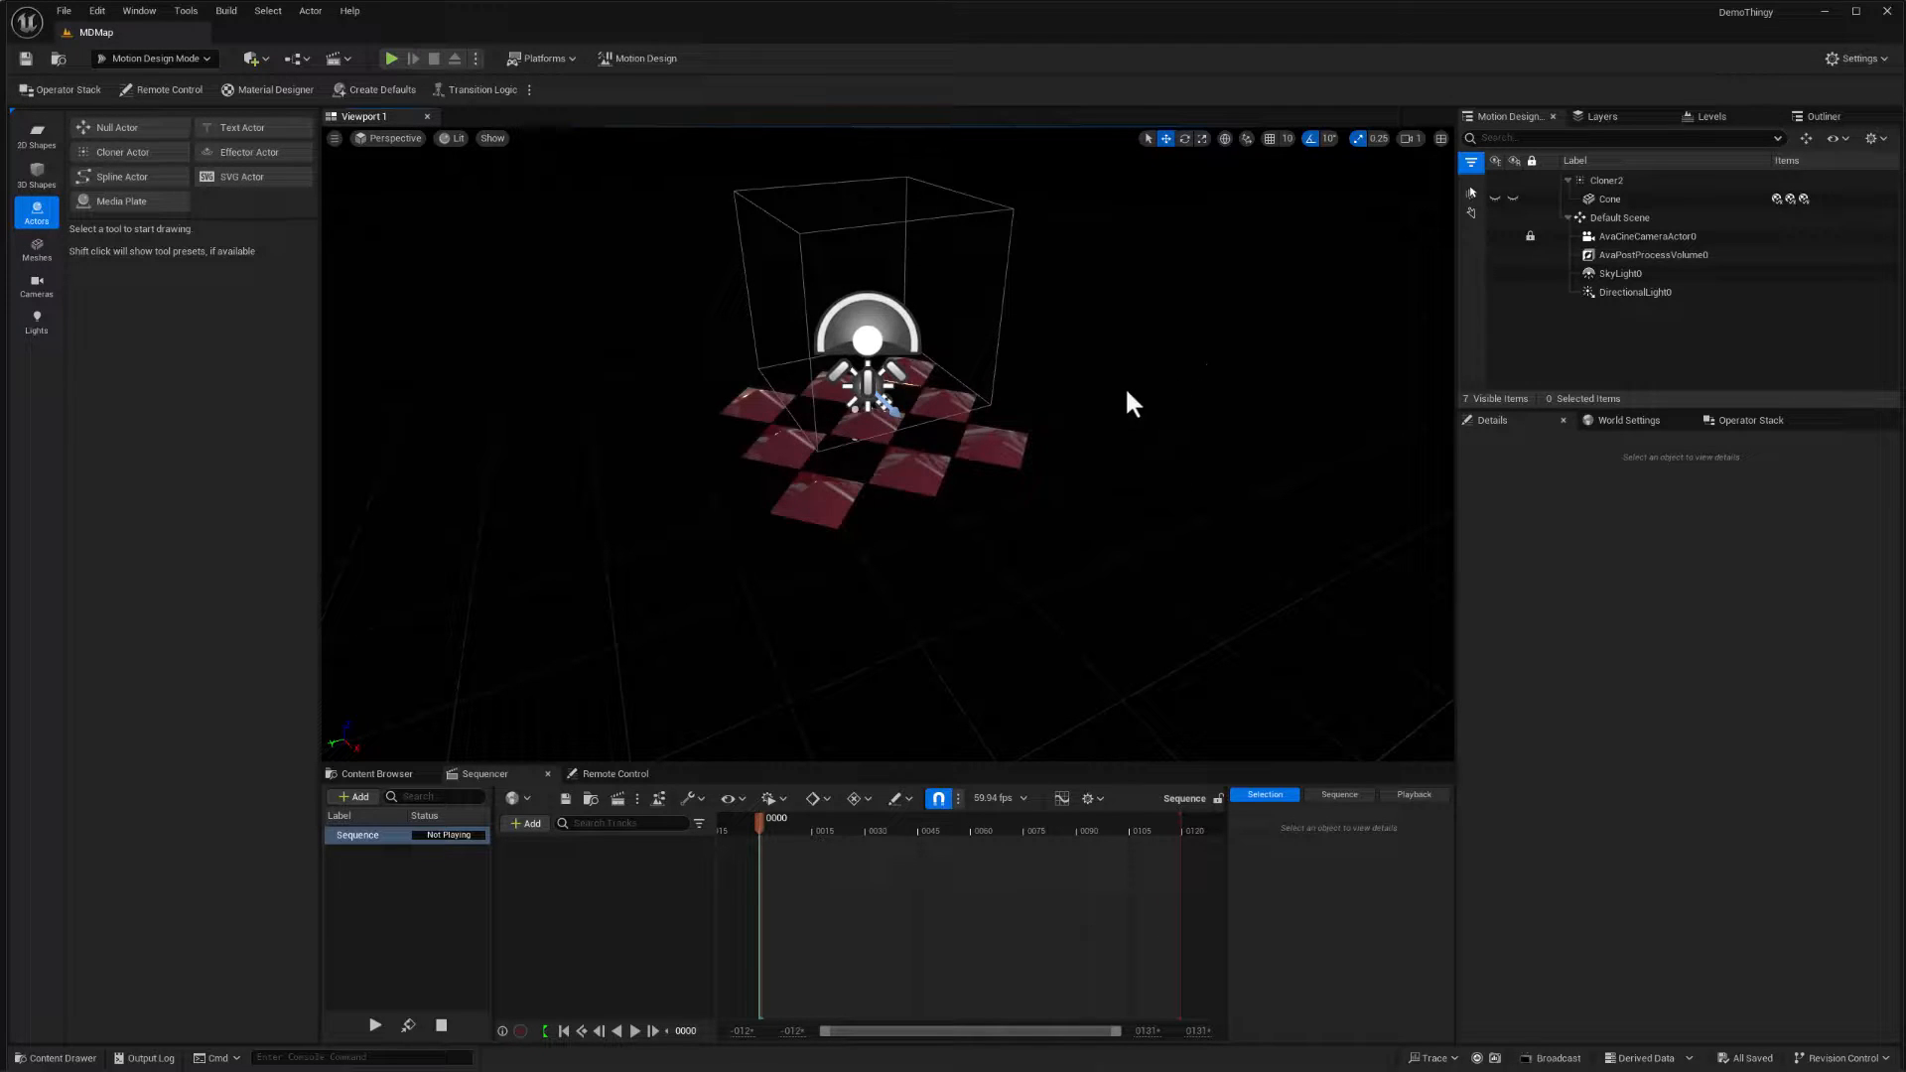
mouse_move(1108, 552)
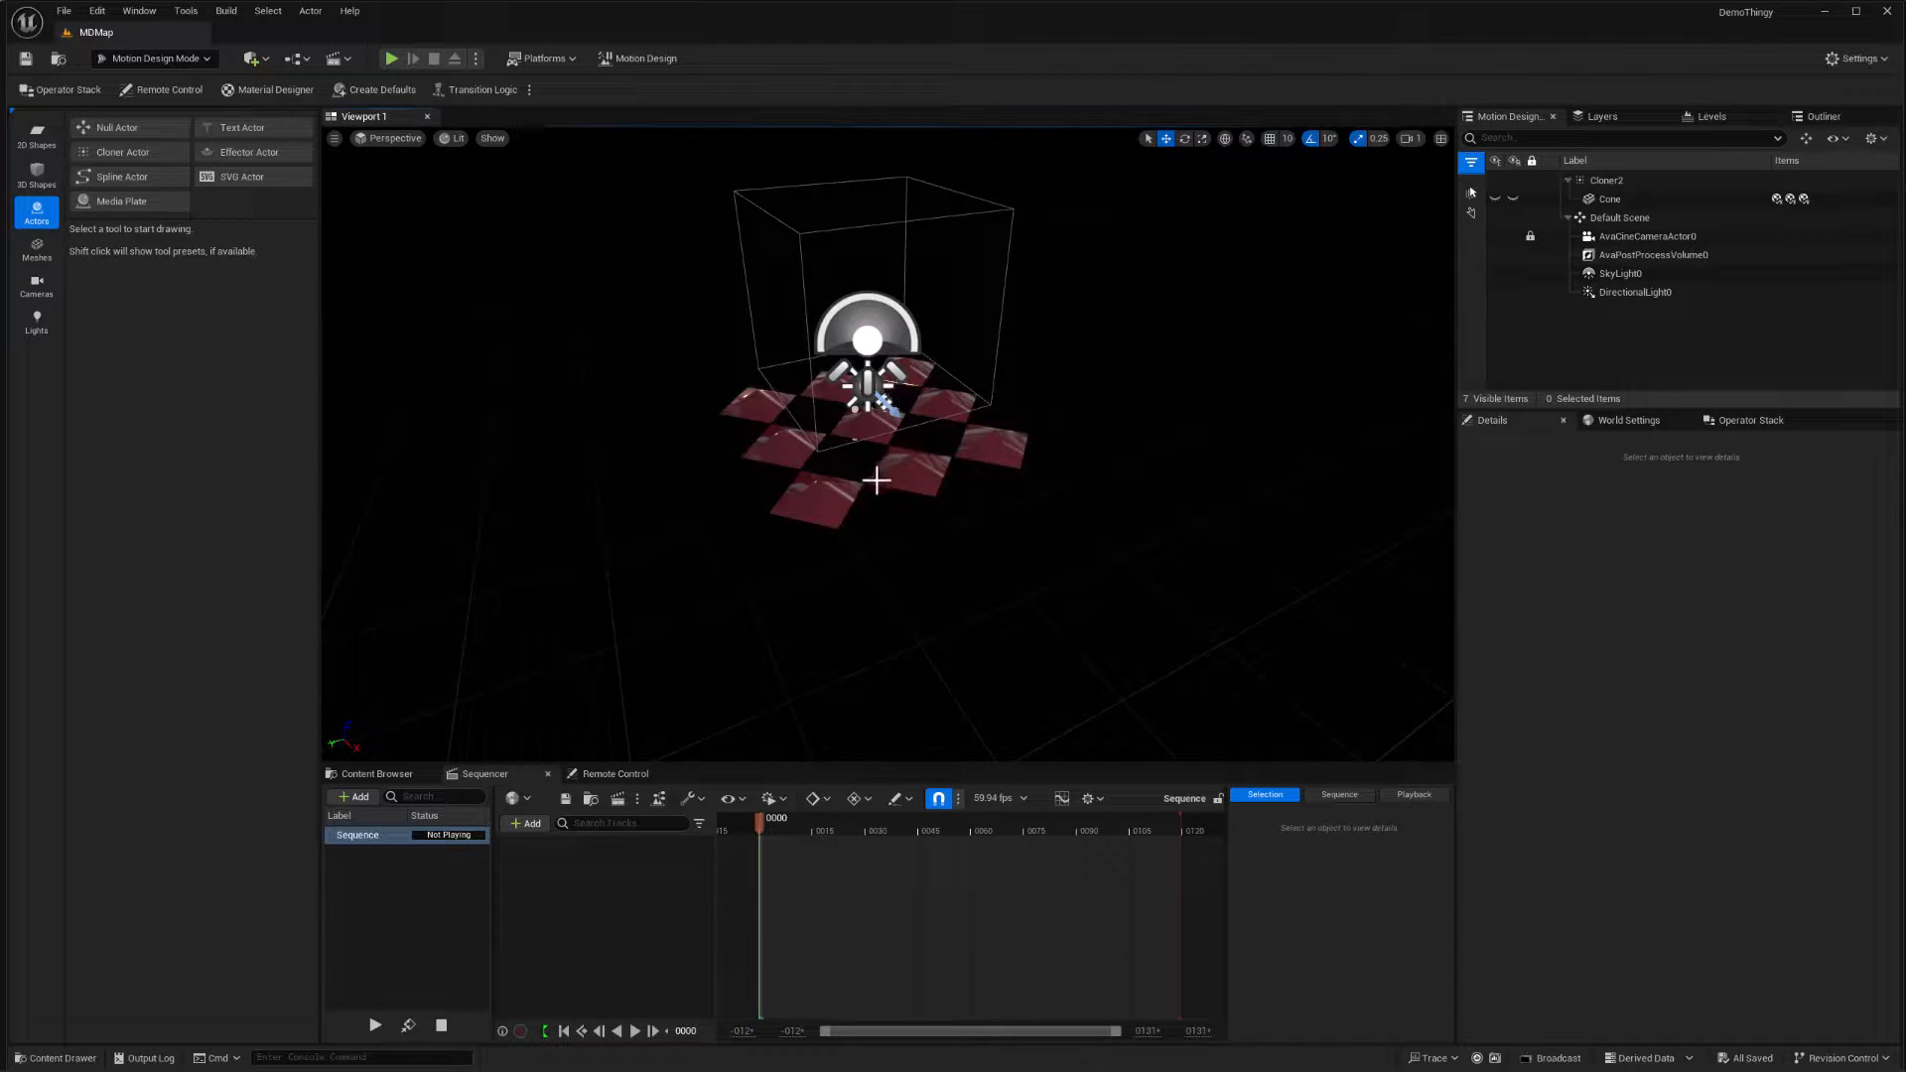
mouse_move(1461, 488)
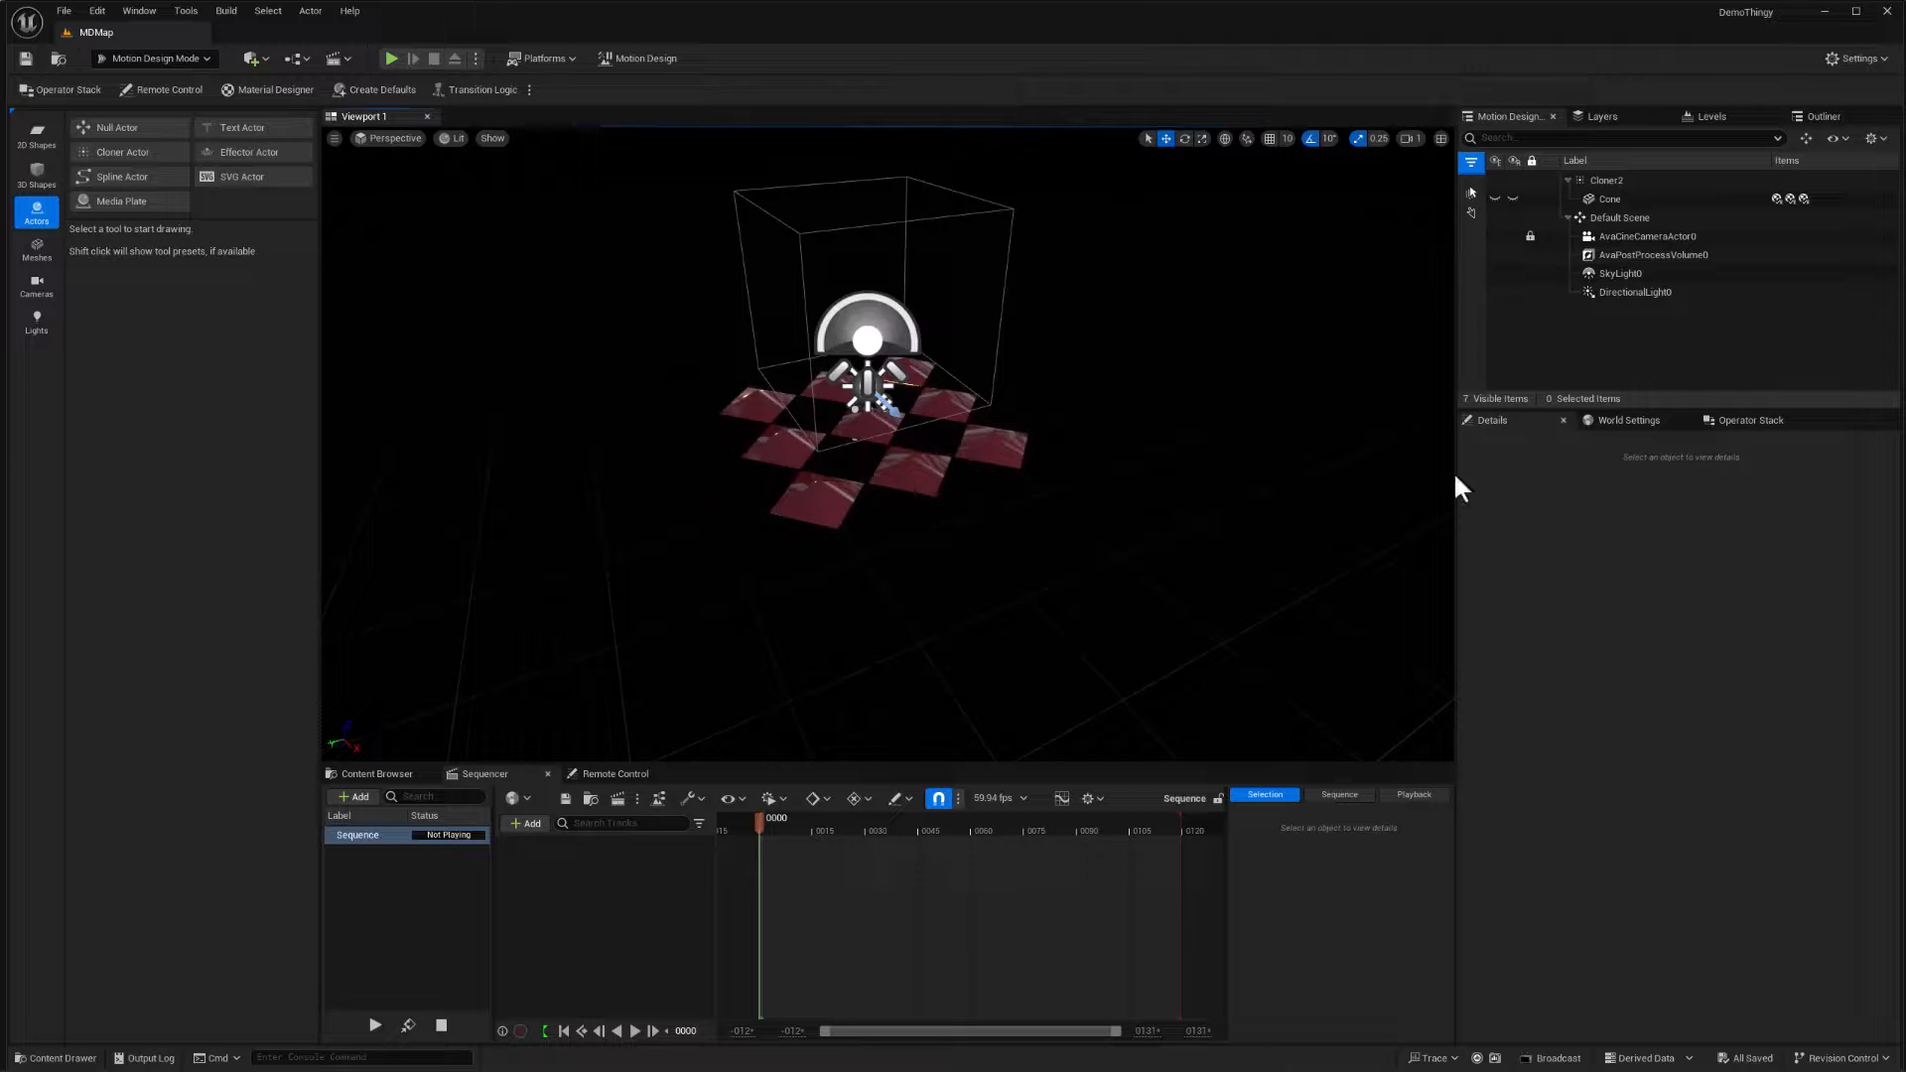
- Rotate Cone 45° on Z and set Cloner2 spacing X/Y to 70
click(1608, 199)
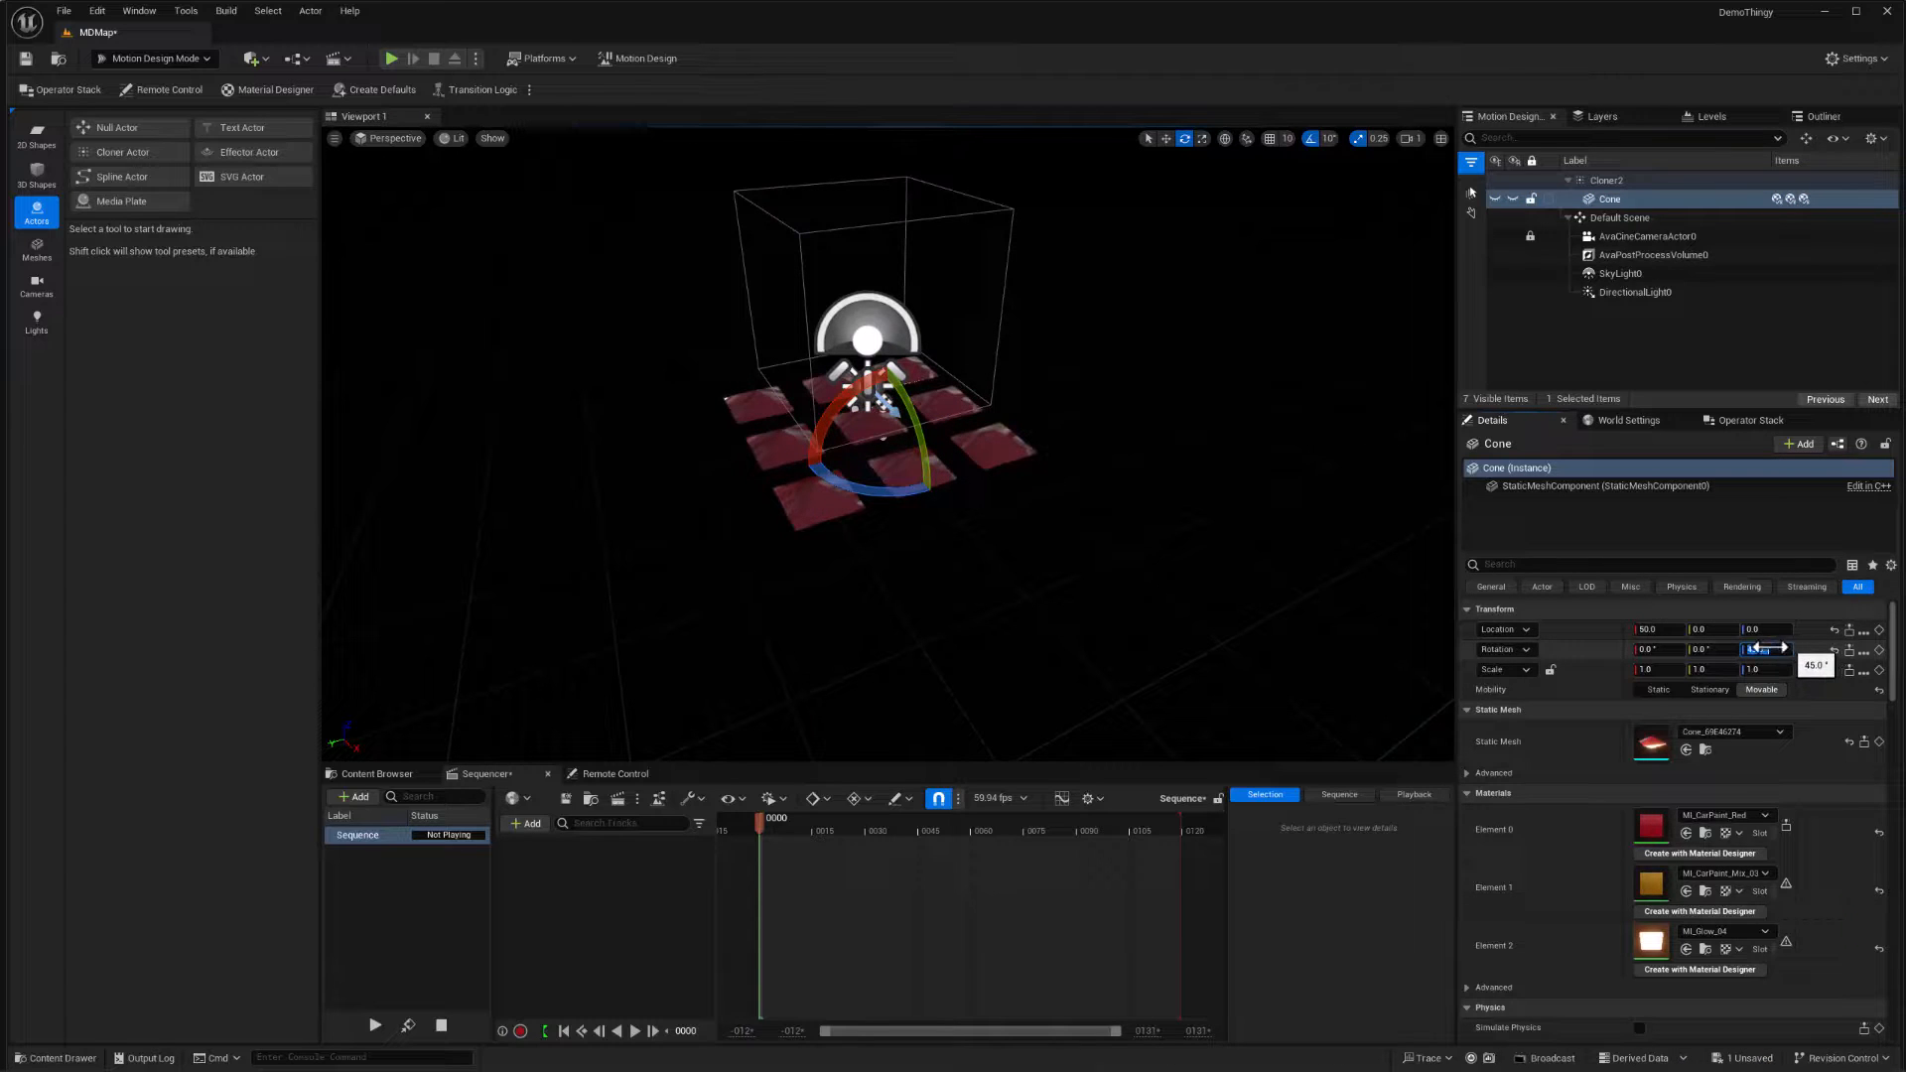
click(1606, 179)
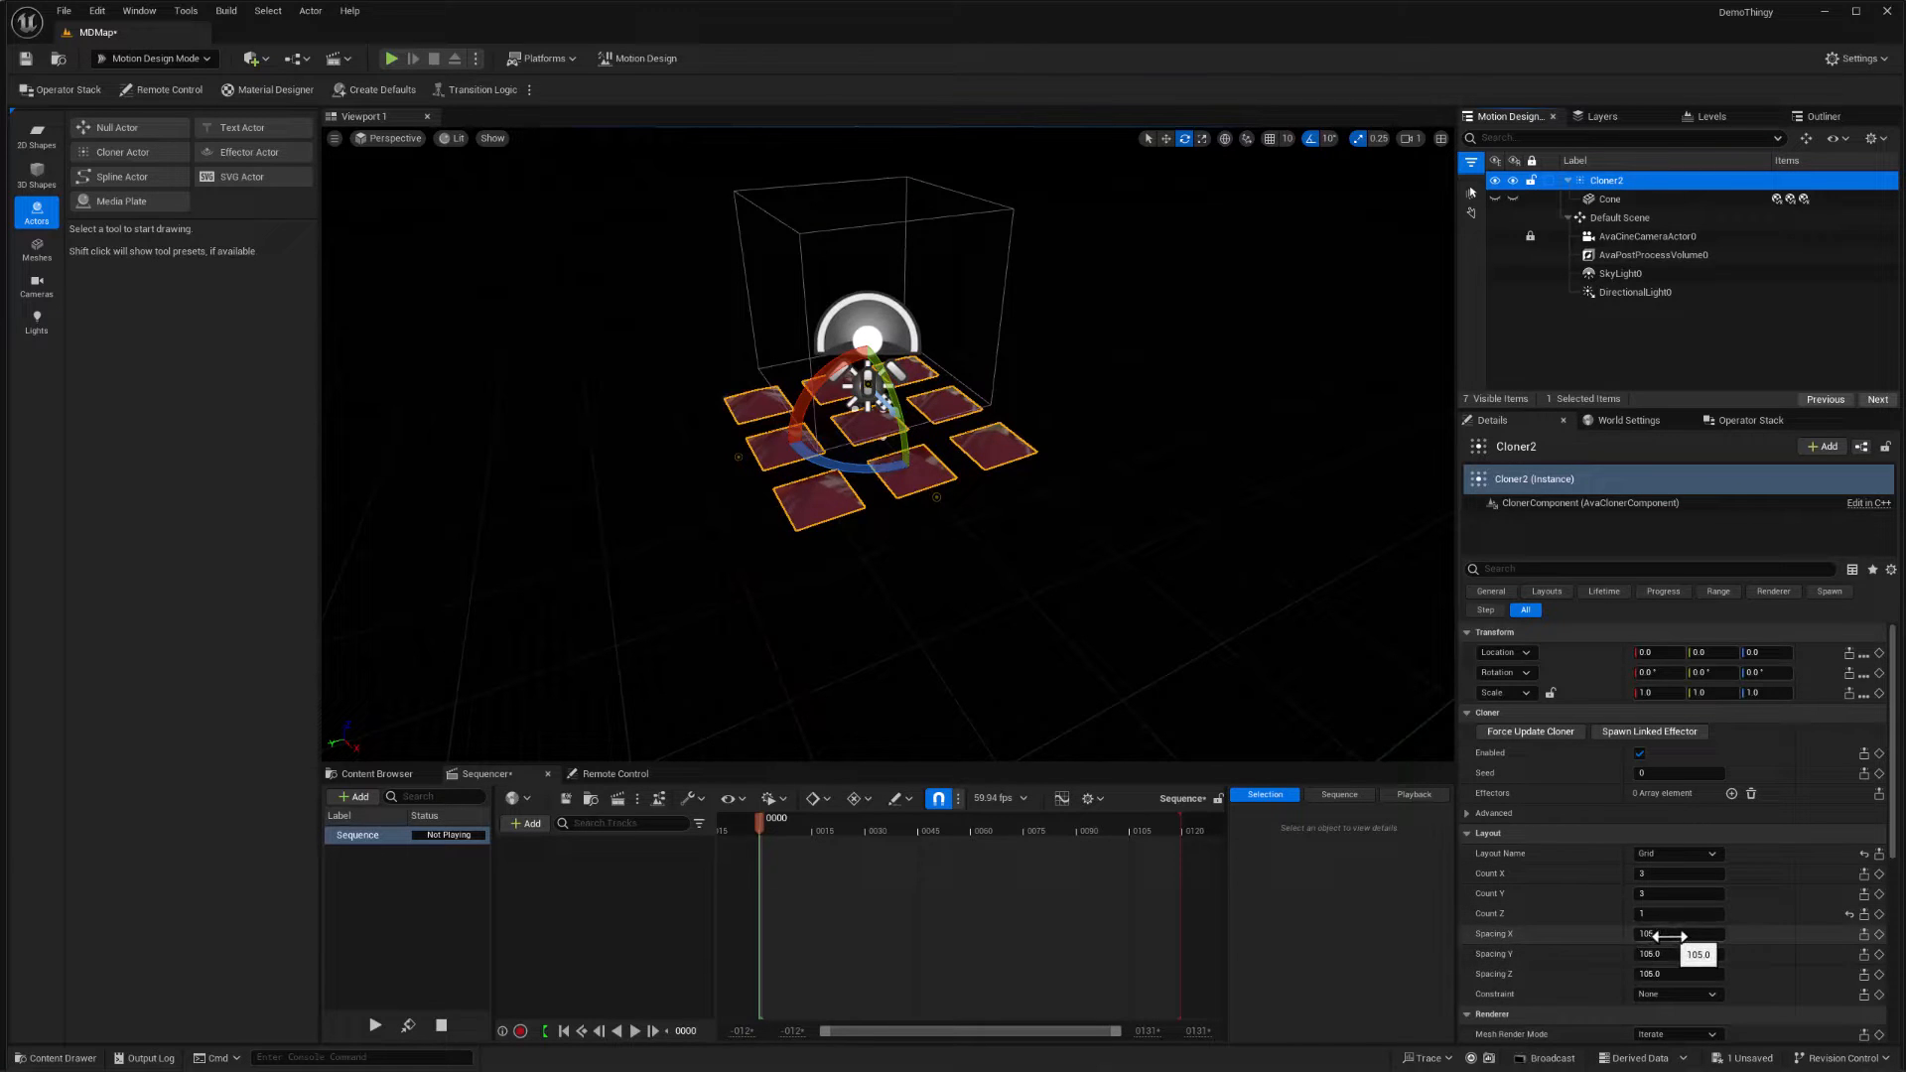
drag(1660, 933, 1678, 933)
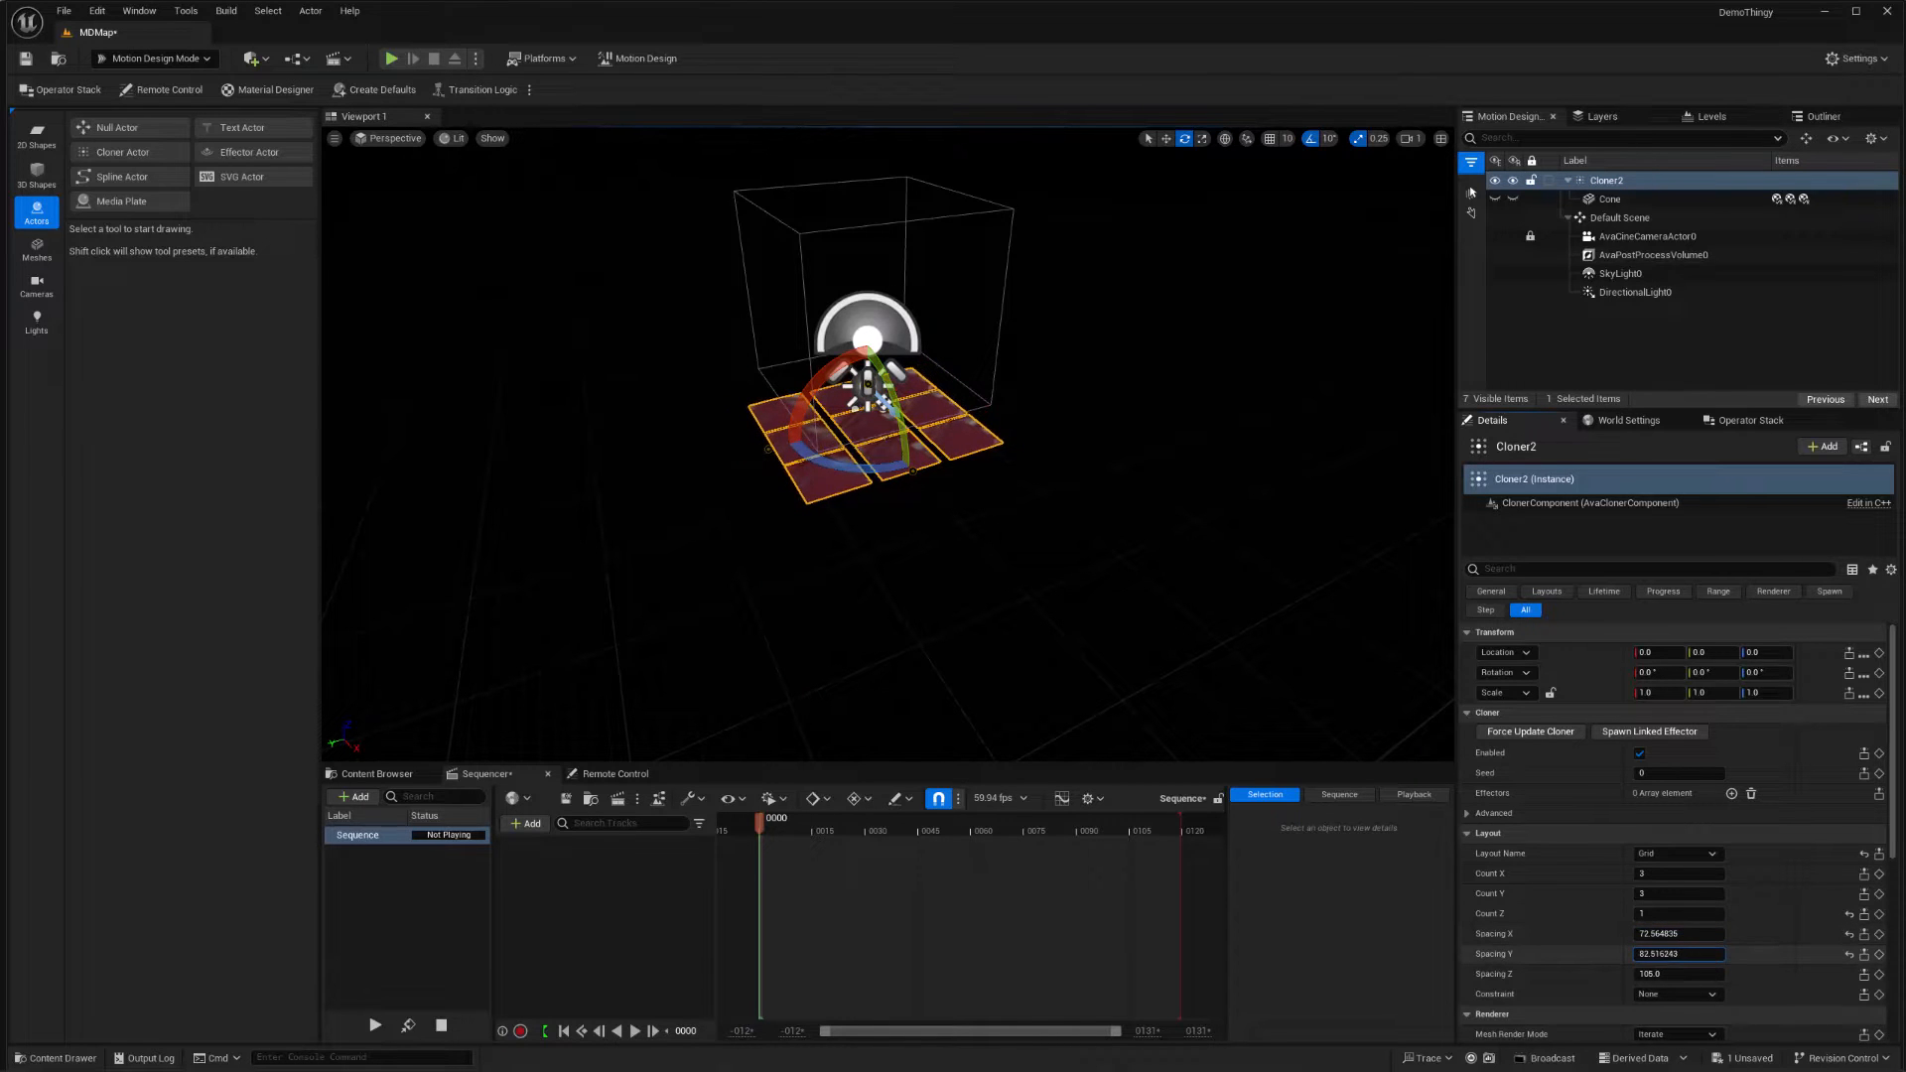
drag(1678, 933, 1666, 933)
text(70)
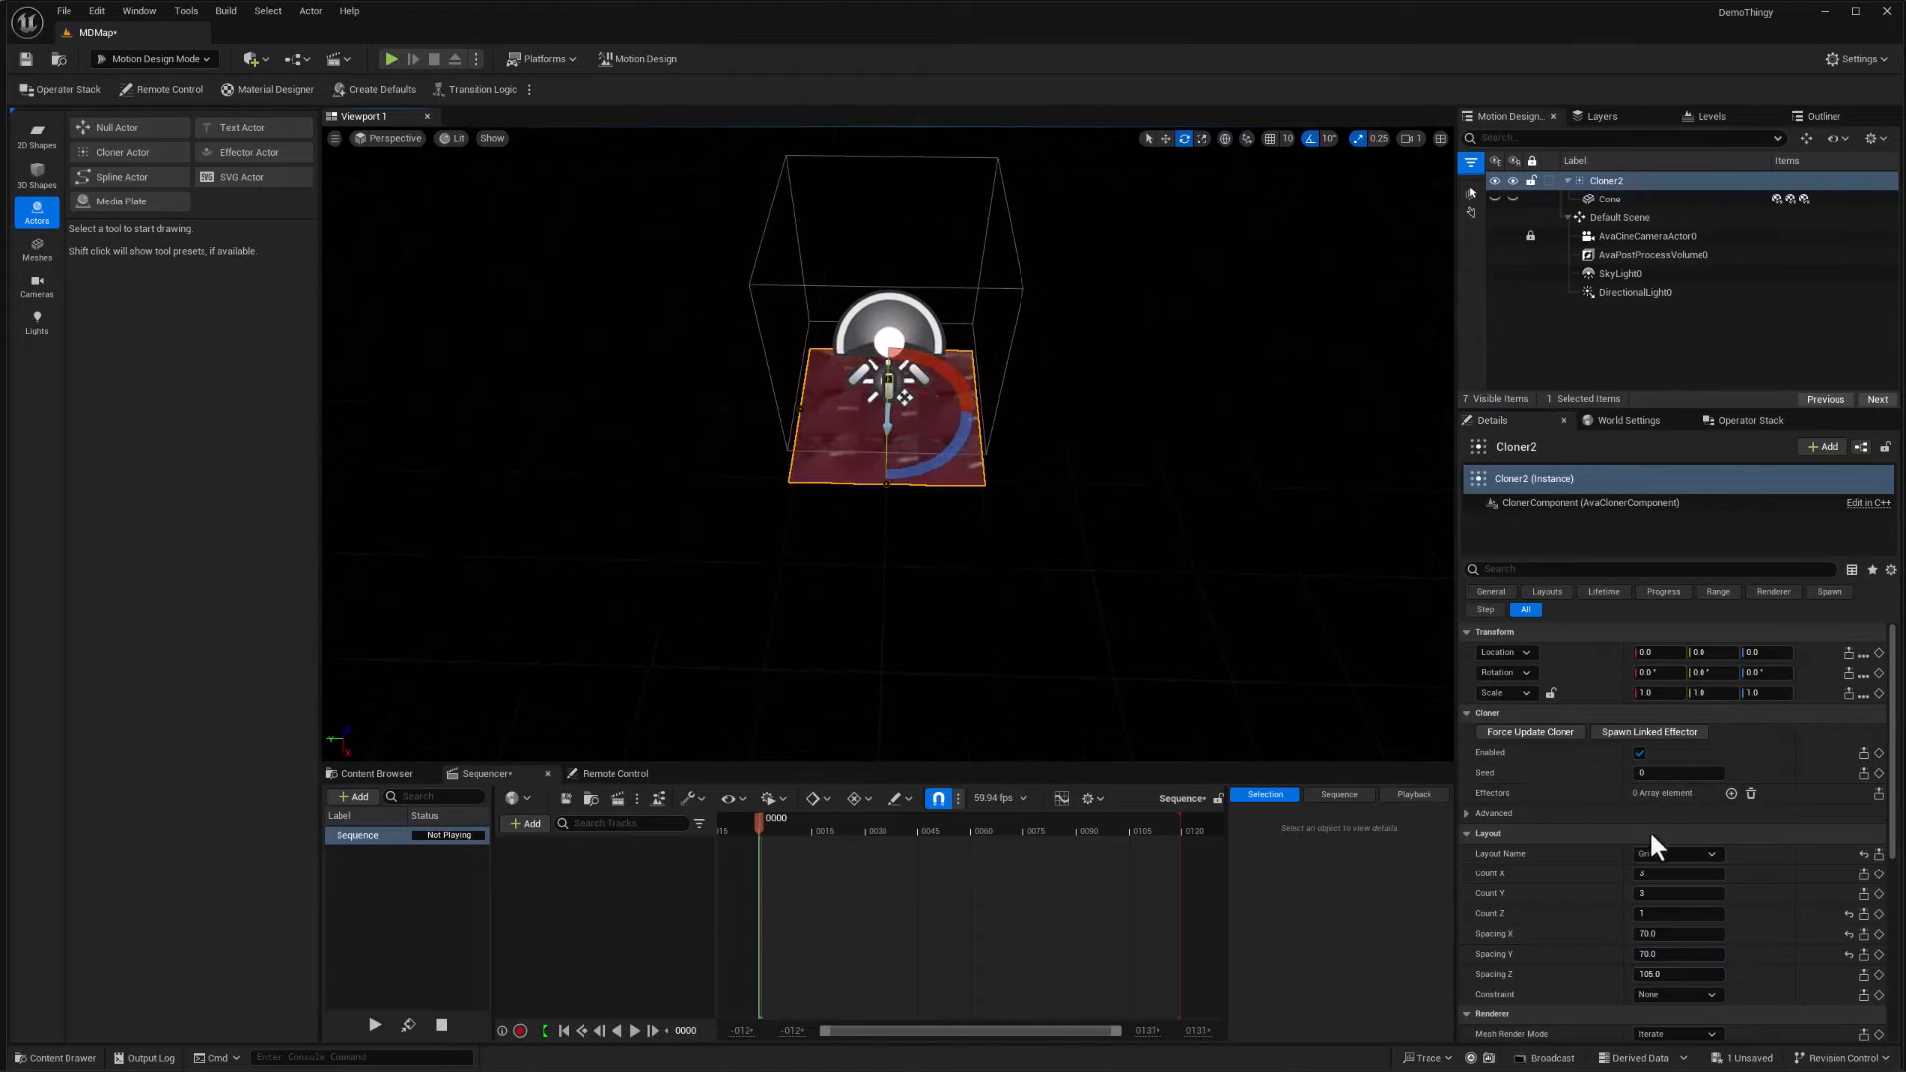
- Set Cloner2 count X/Y to 50 and save the updated map
click(1678, 874)
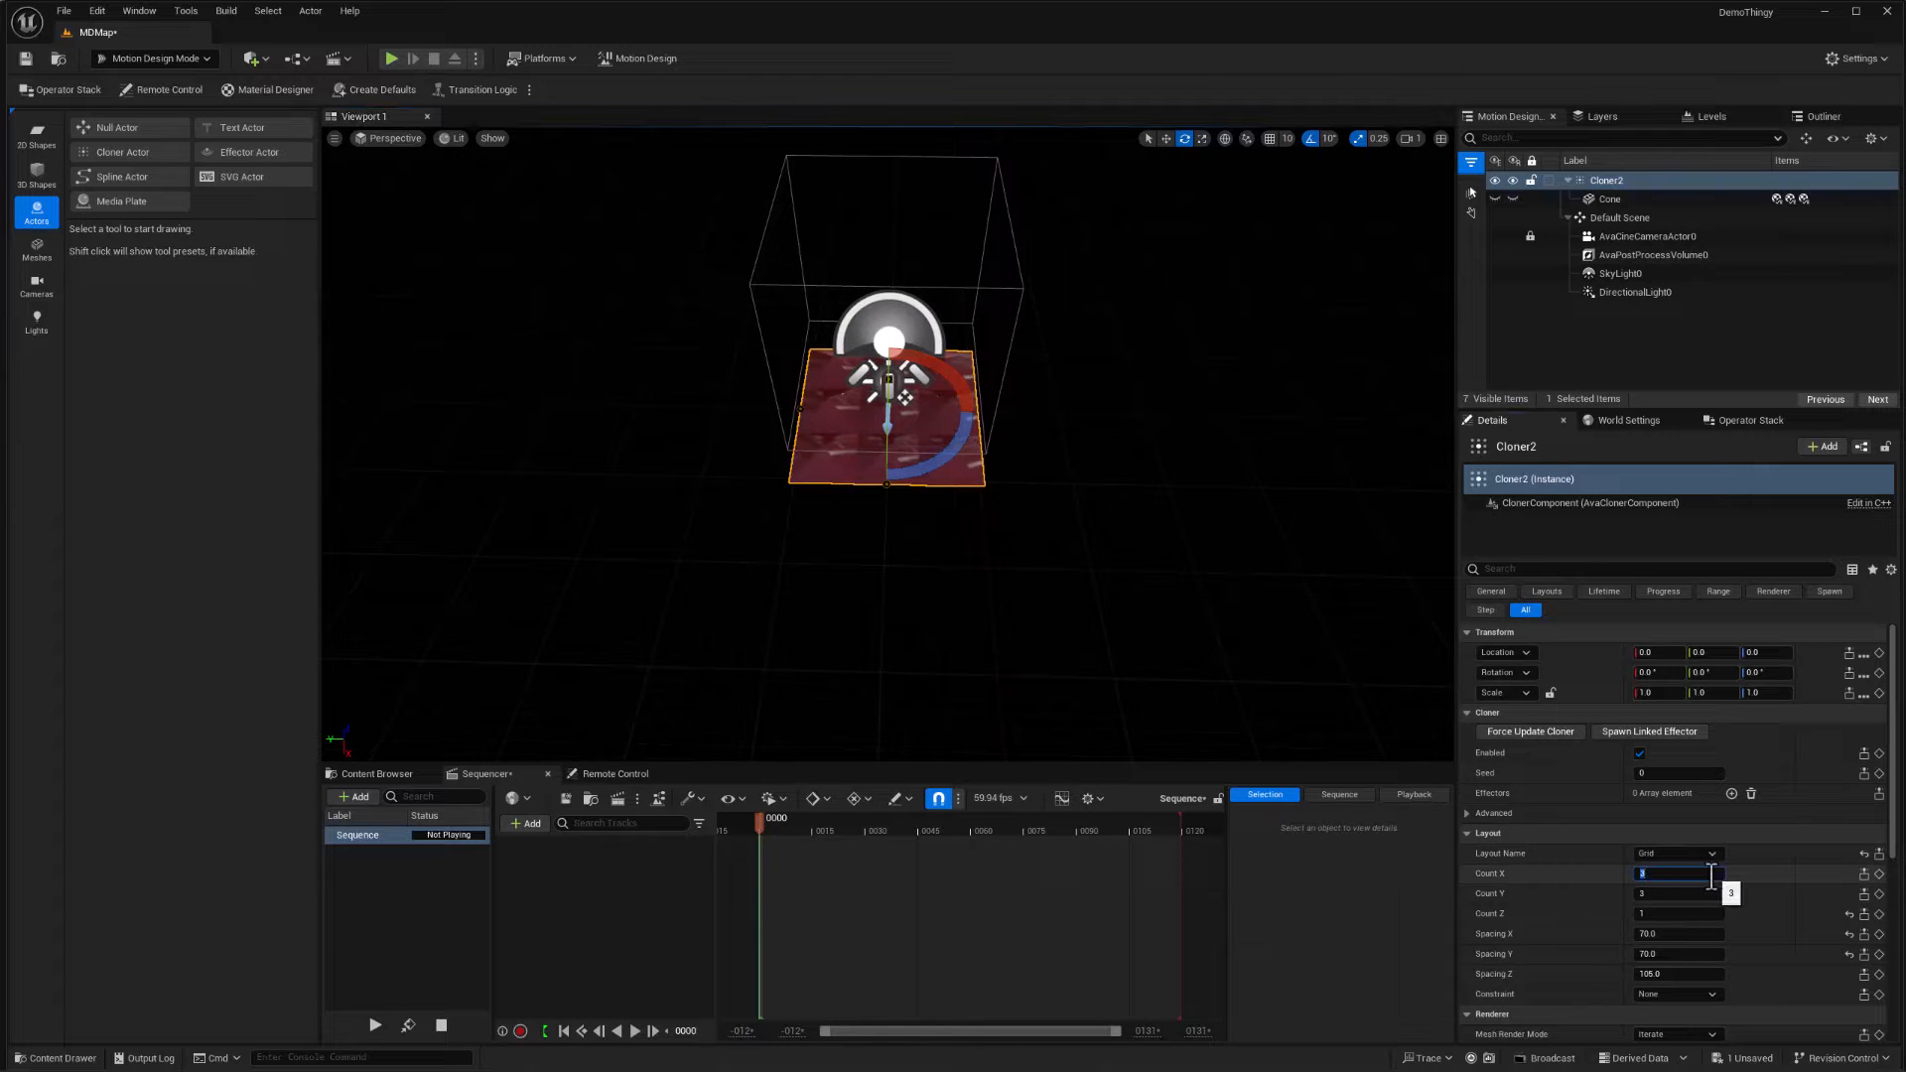
text(50)
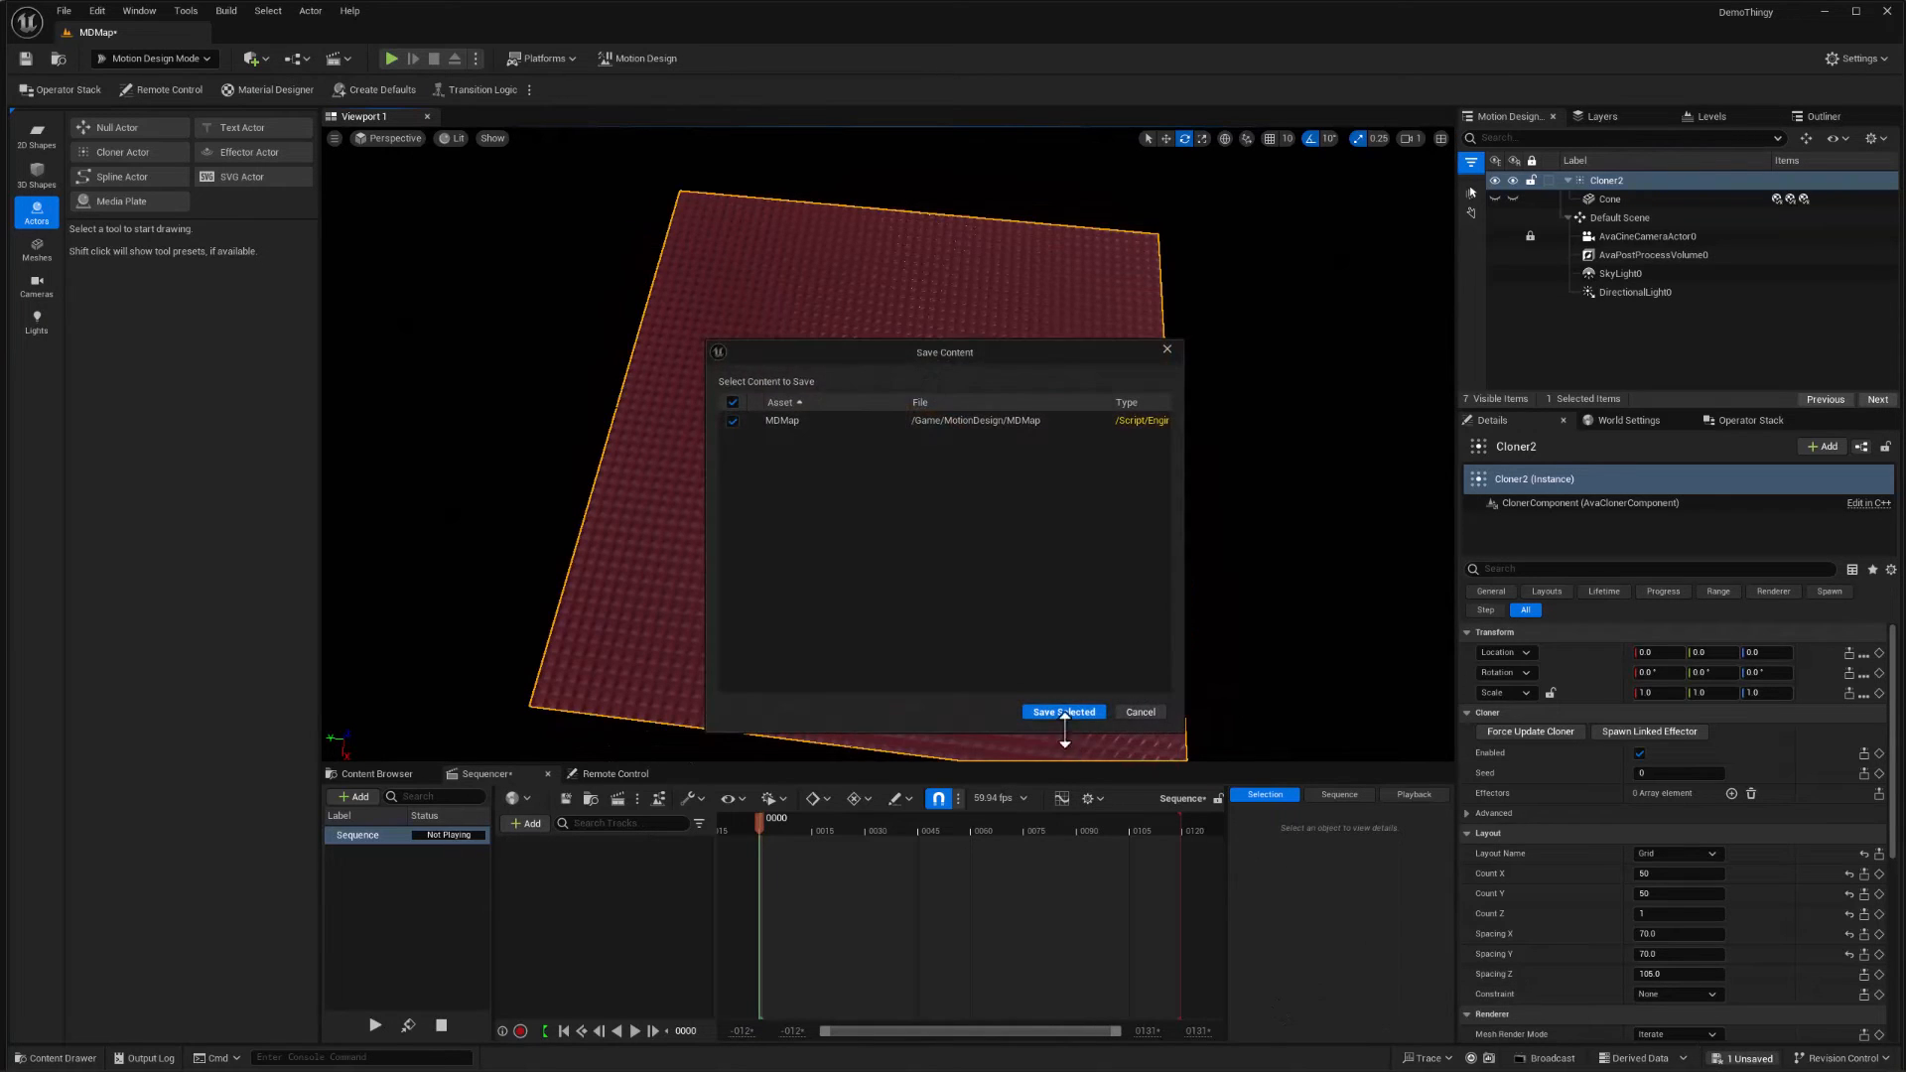
click(1062, 711)
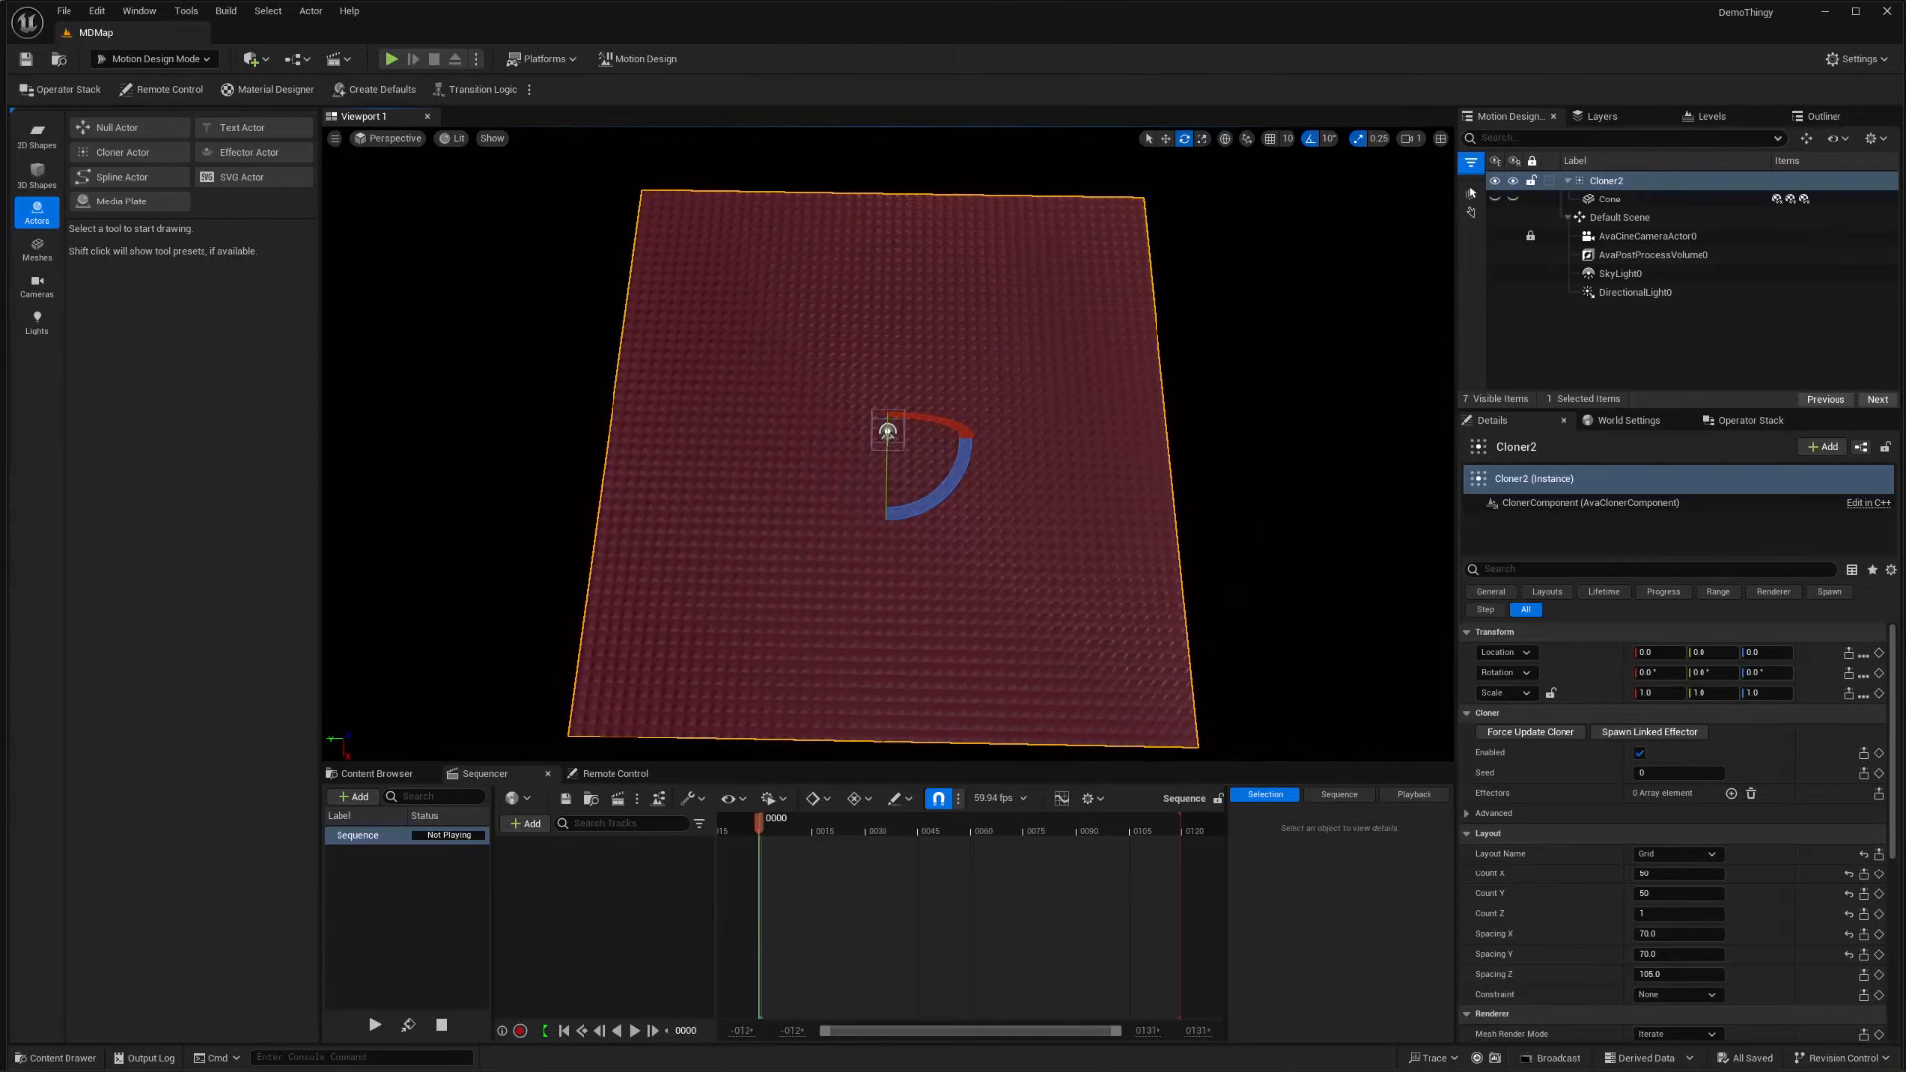
mouse_move(808, 536)
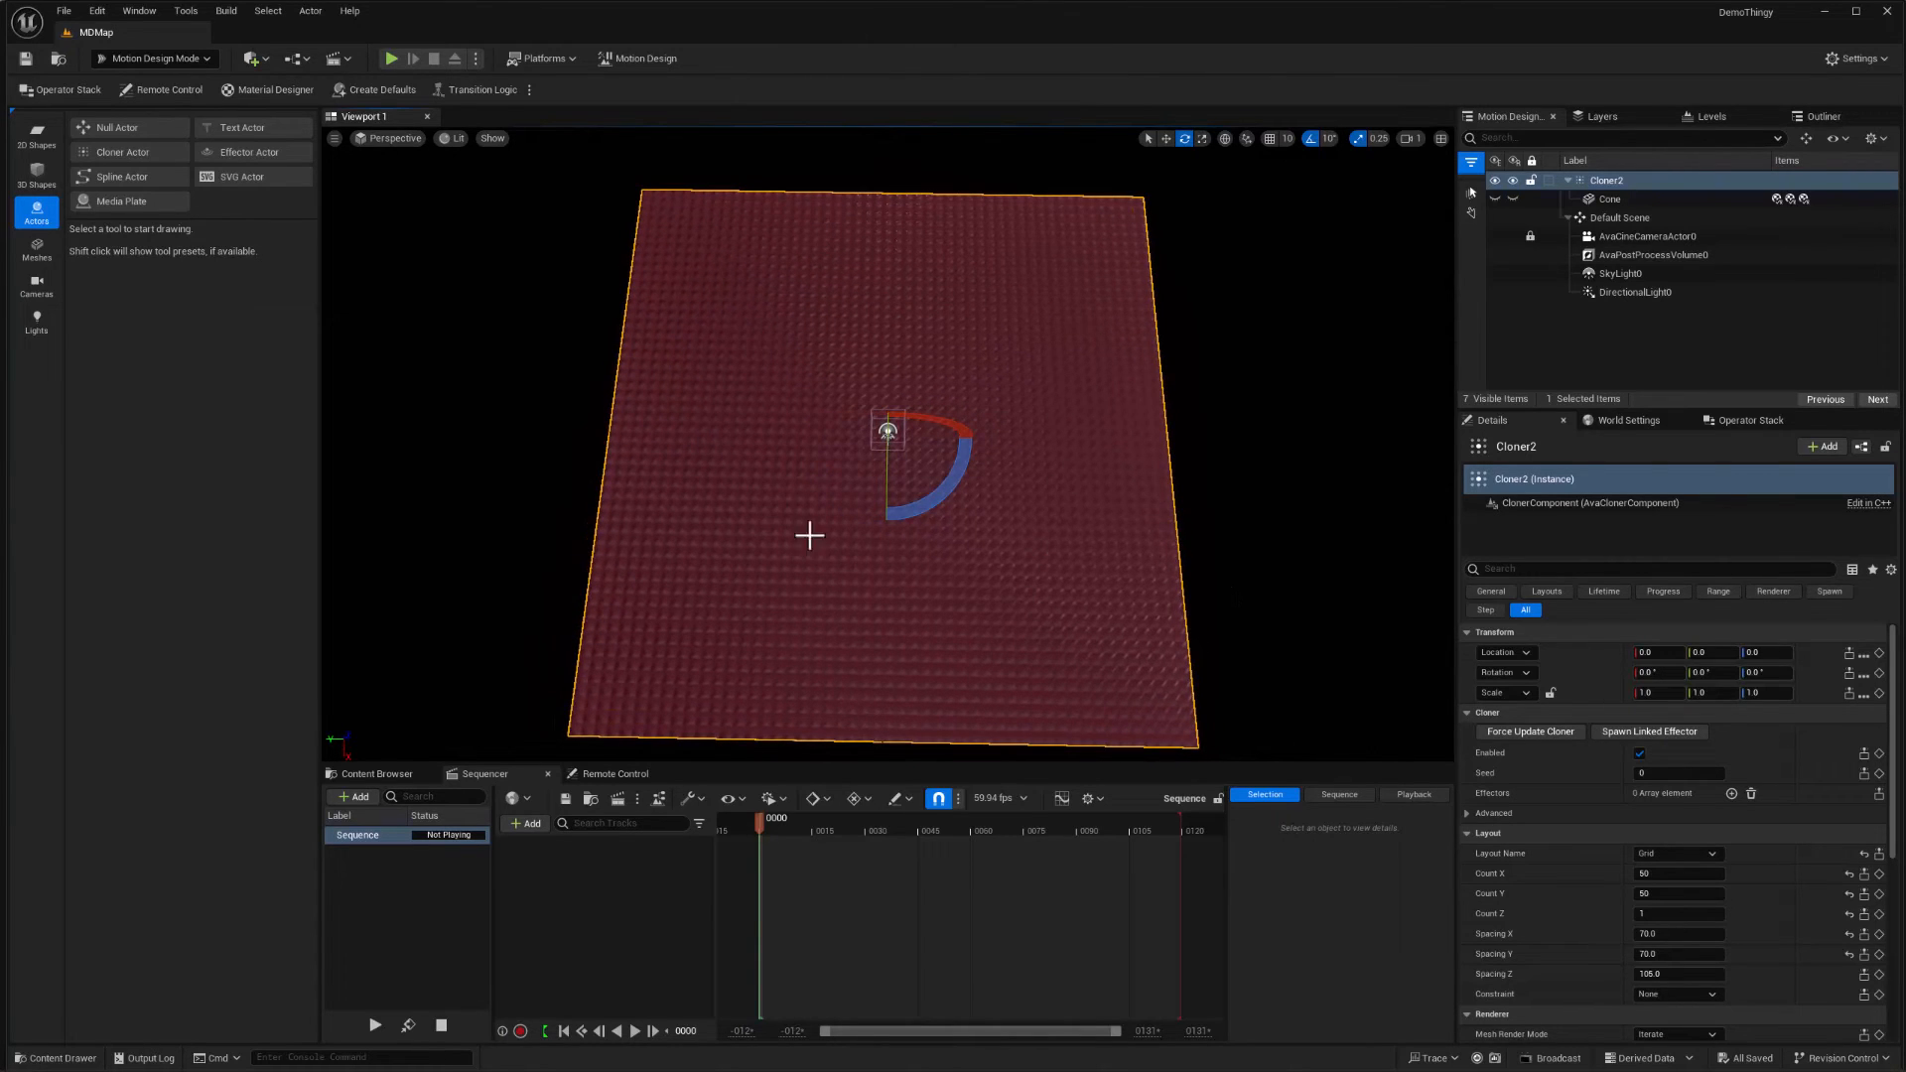